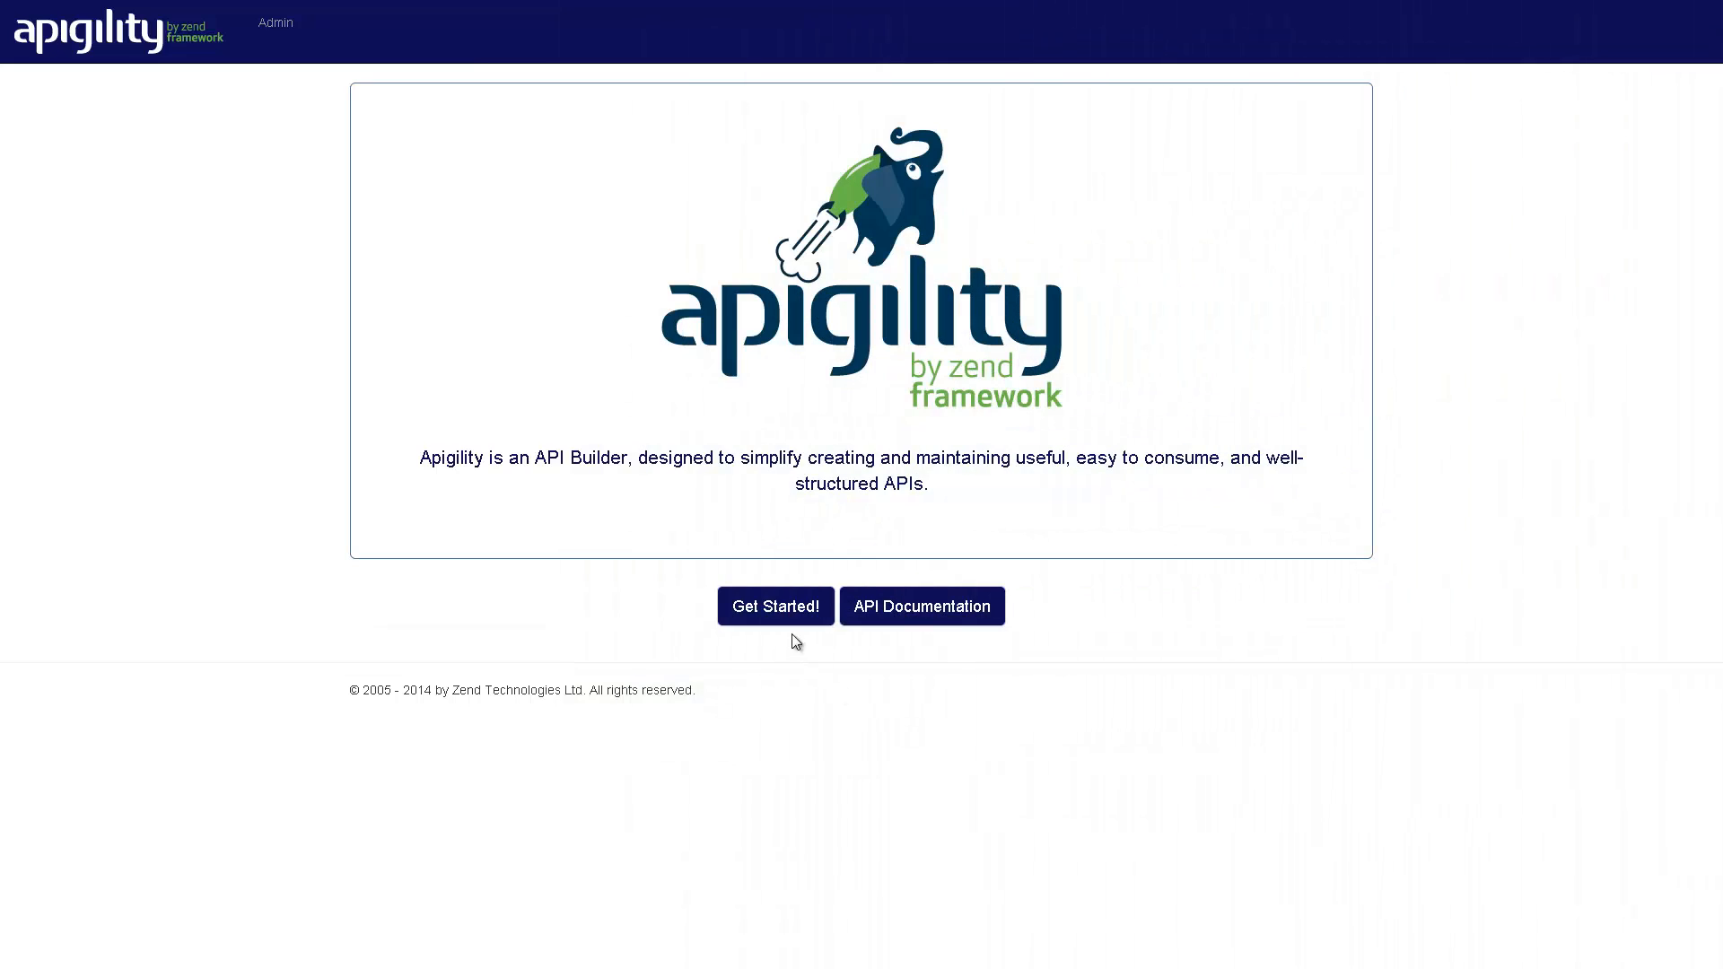
# - Preview the Apigility admin by creating a test API named 'newapi'
pyautogui.click(776, 606)
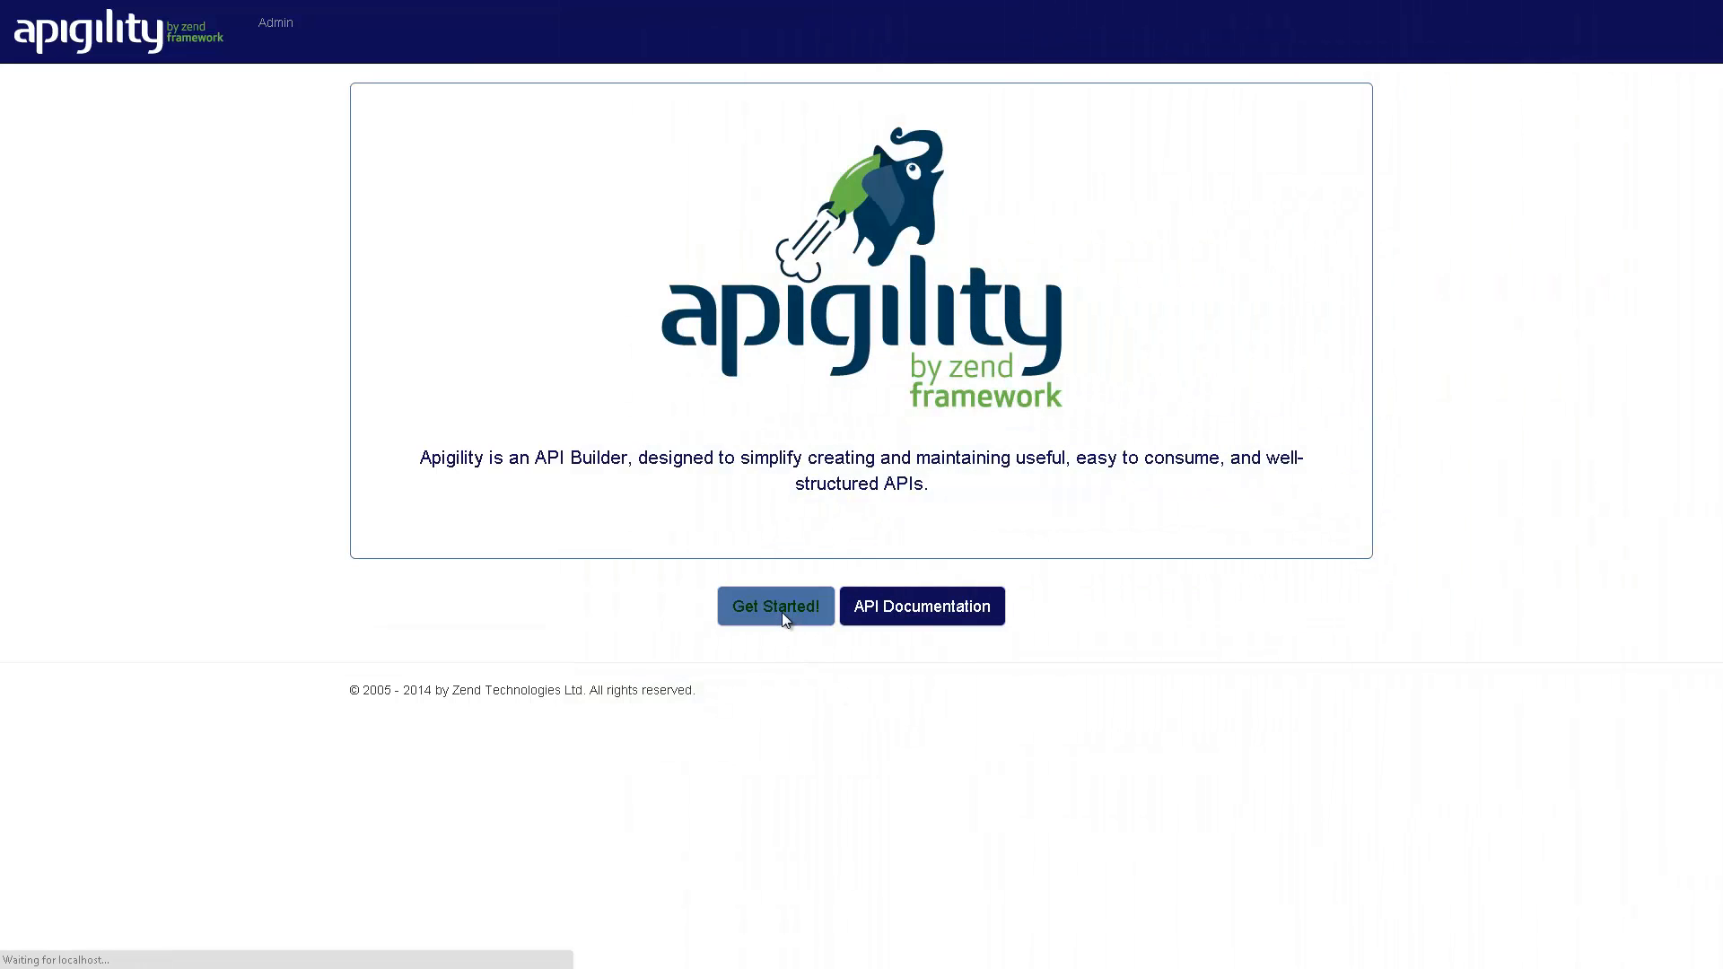
pyautogui.click(776, 606)
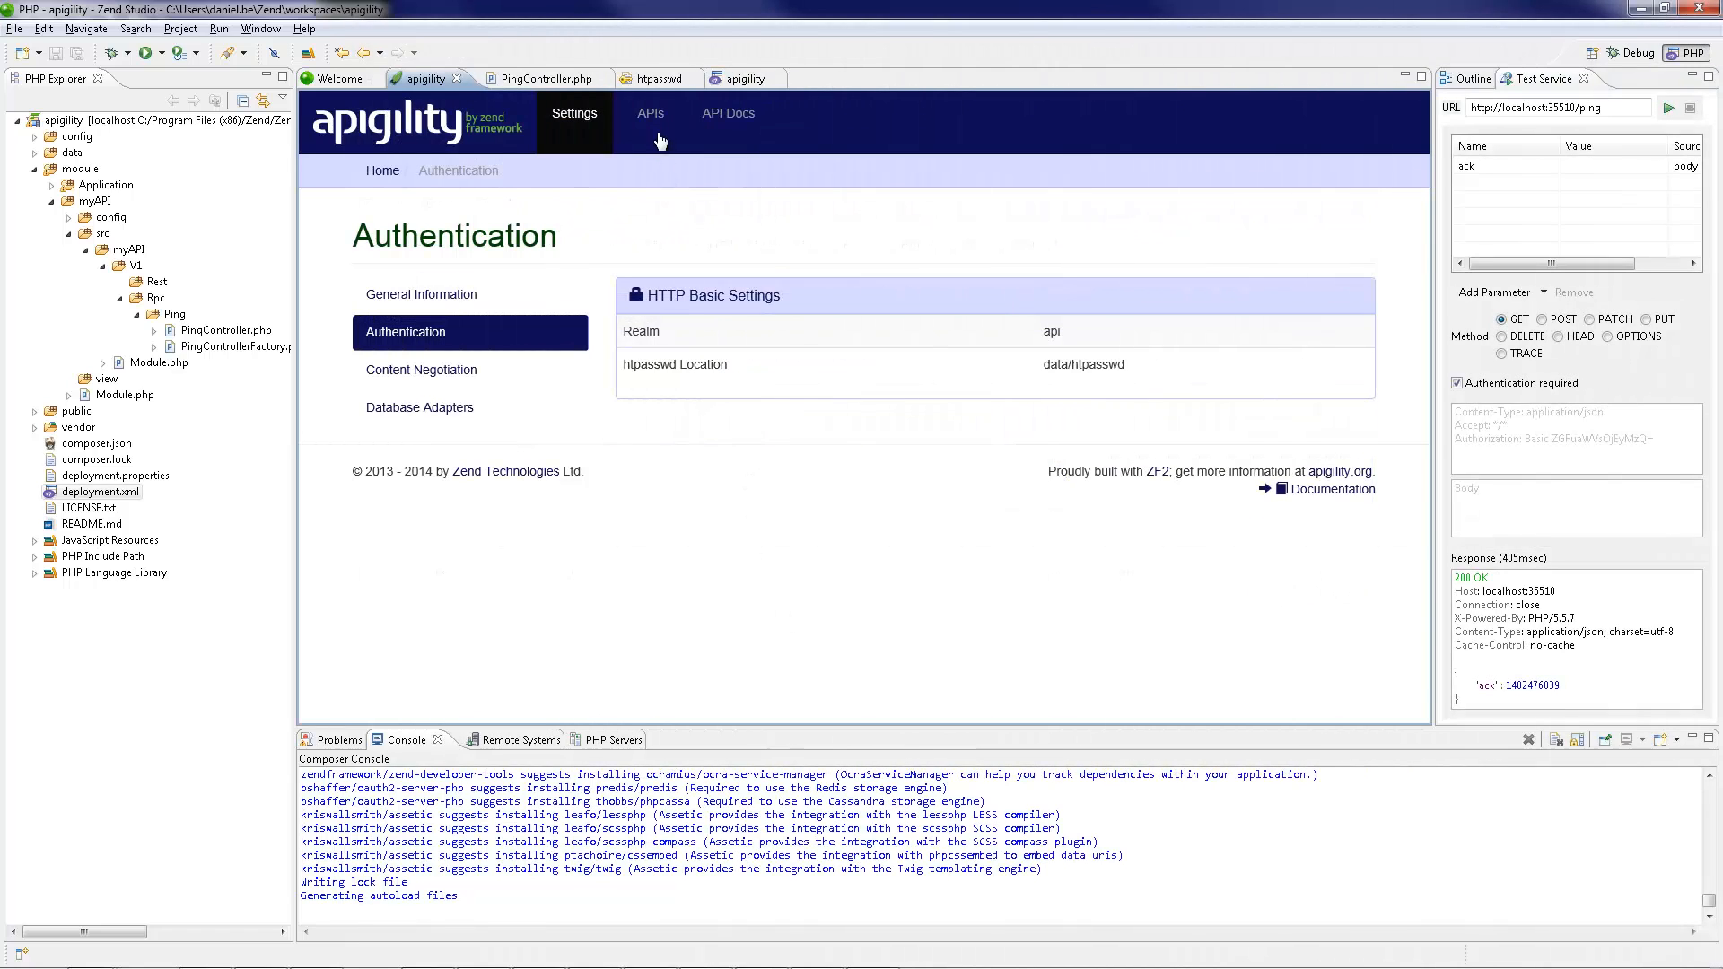
pyautogui.click(650, 113)
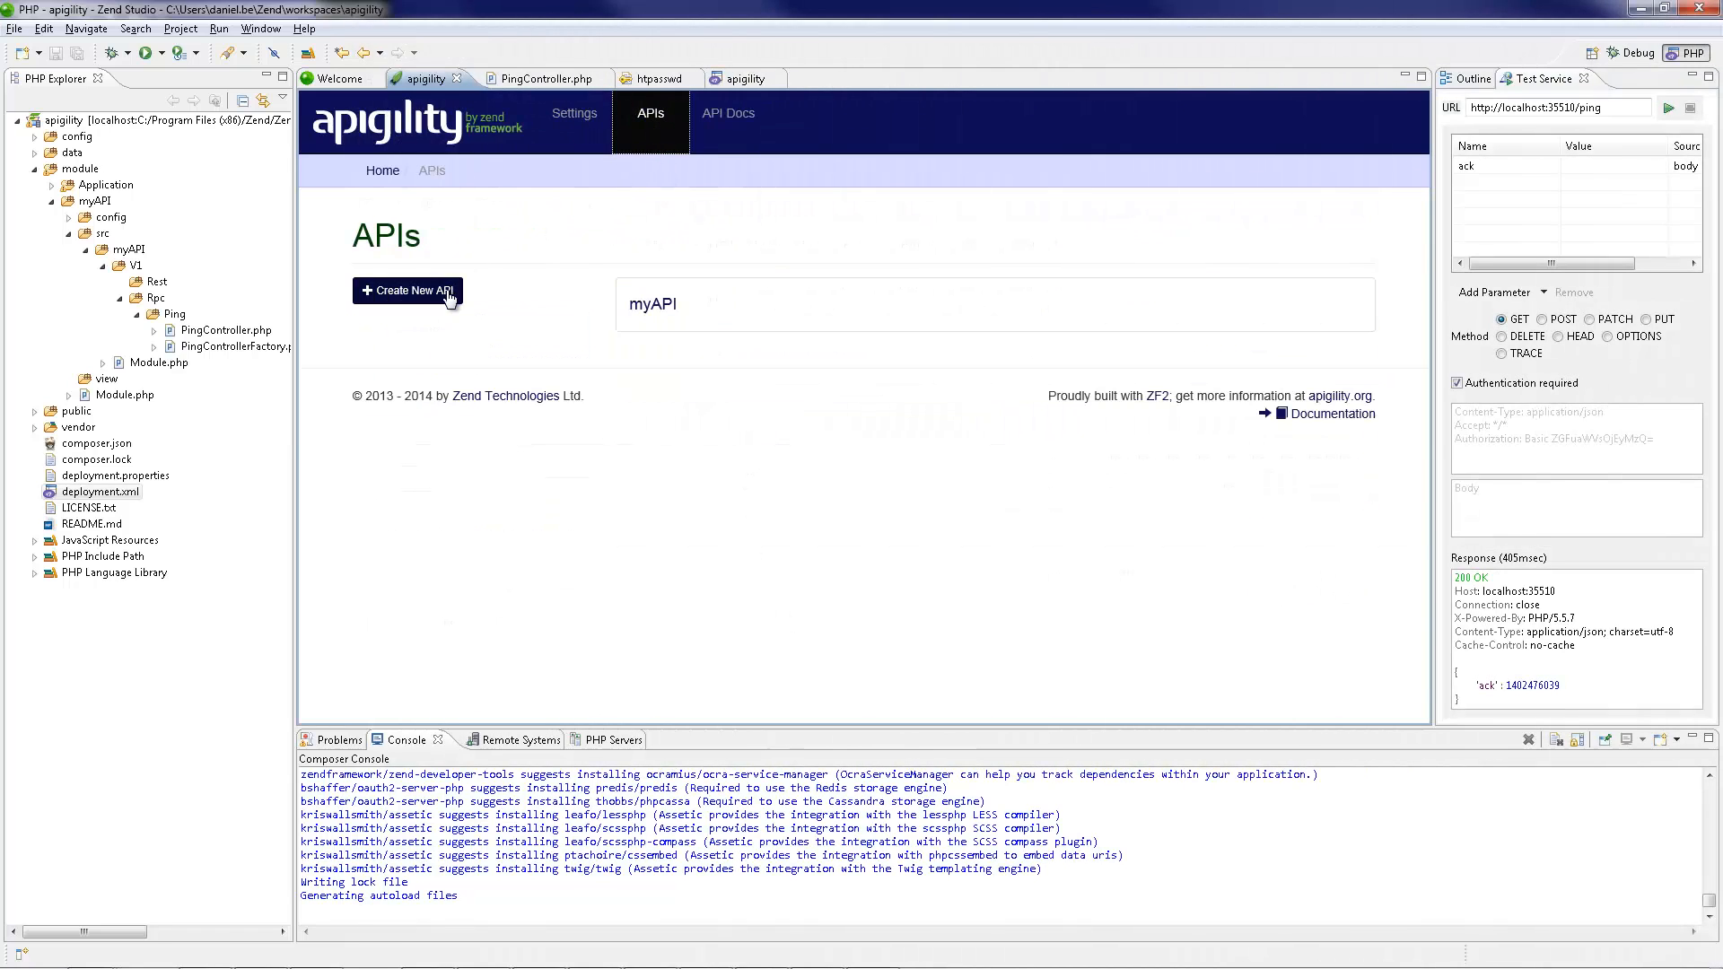
pyautogui.click(408, 290)
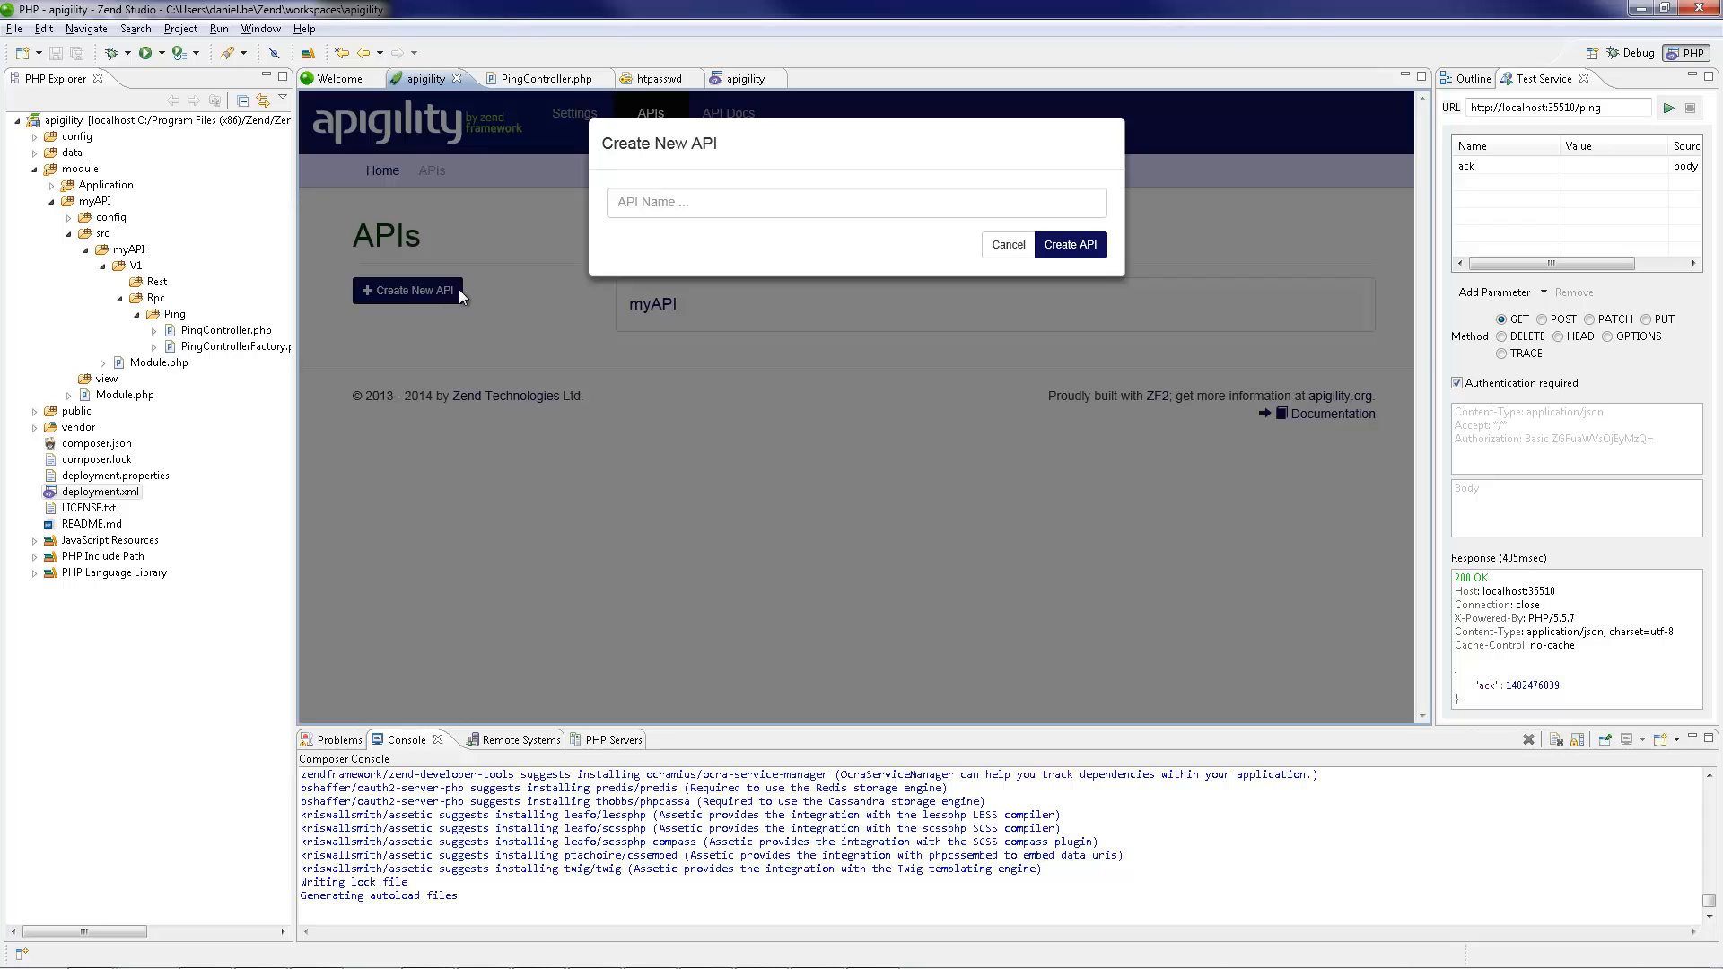
pyautogui.write('newapi')
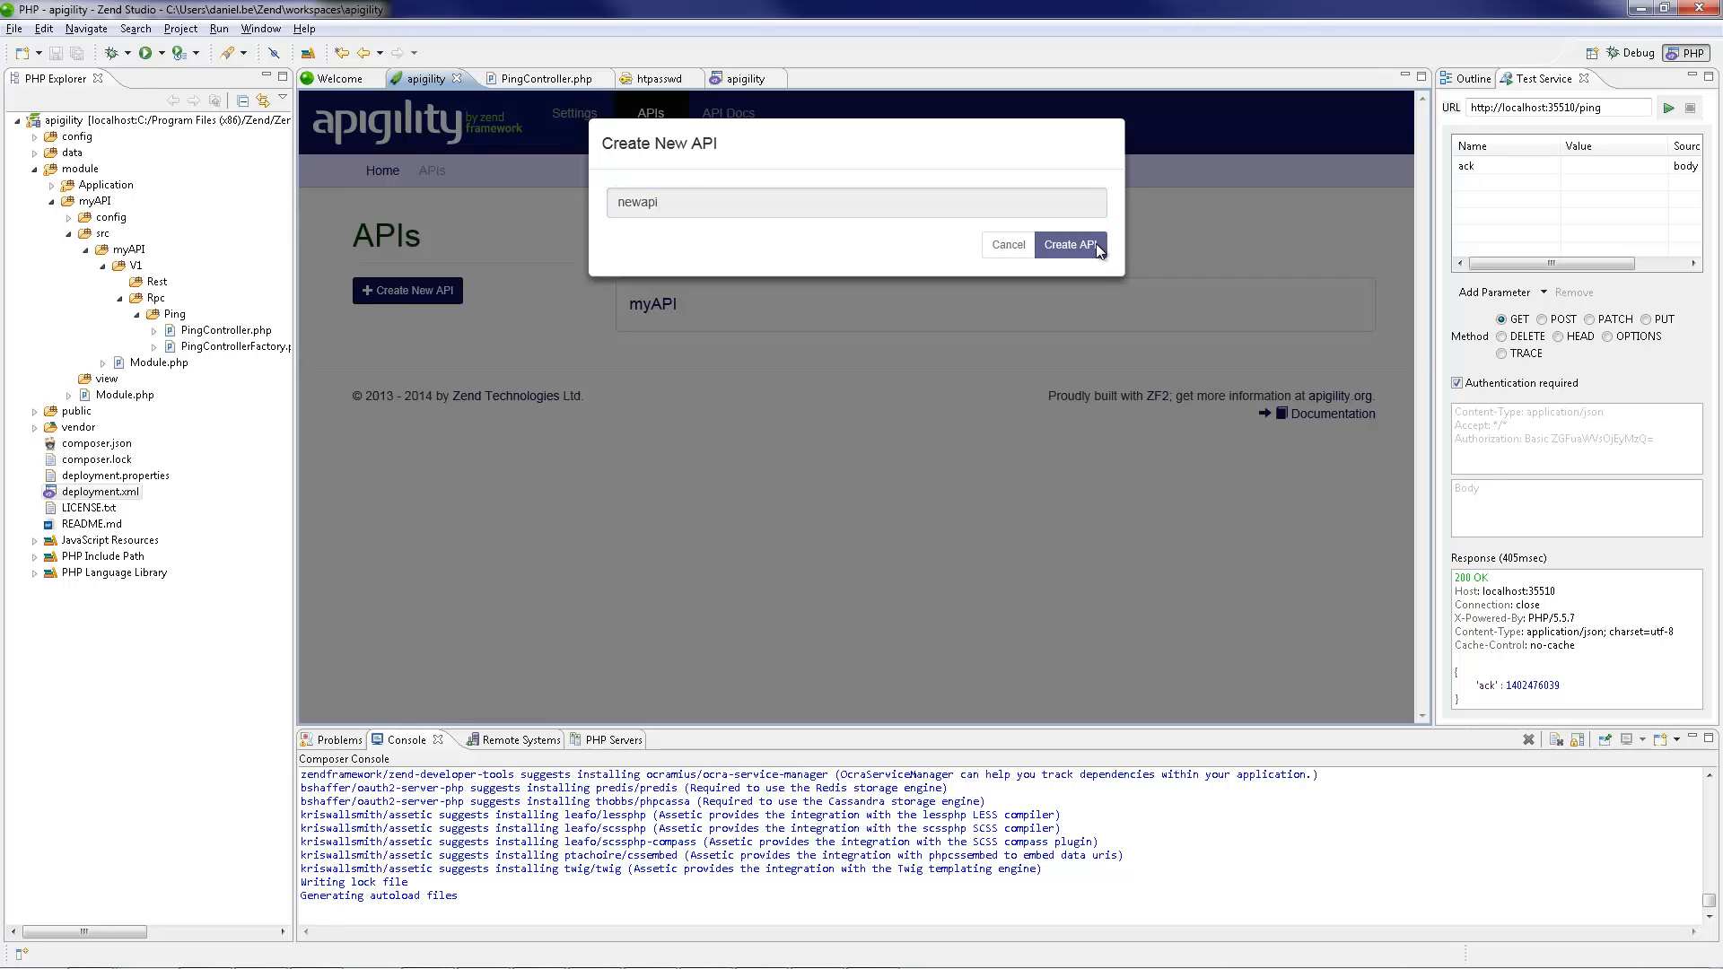
pyautogui.click(1071, 244)
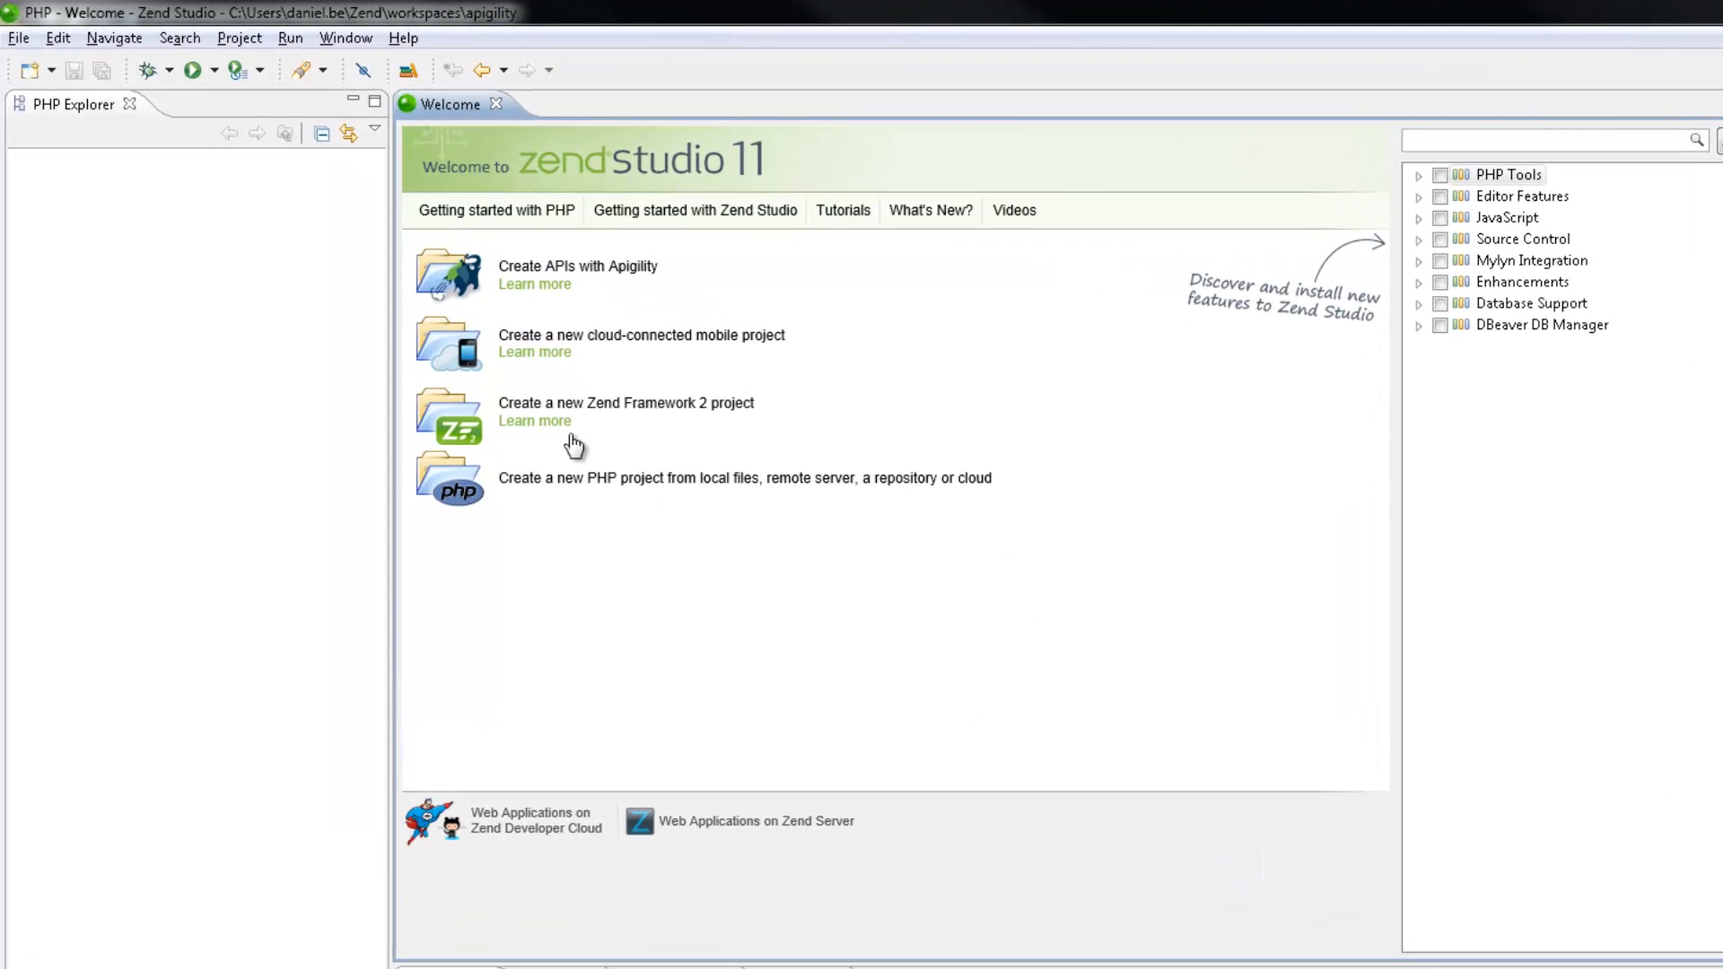
# - Name the new Apigility project 'apigility' from the File menu and continue to templates
pyautogui.click(19, 38)
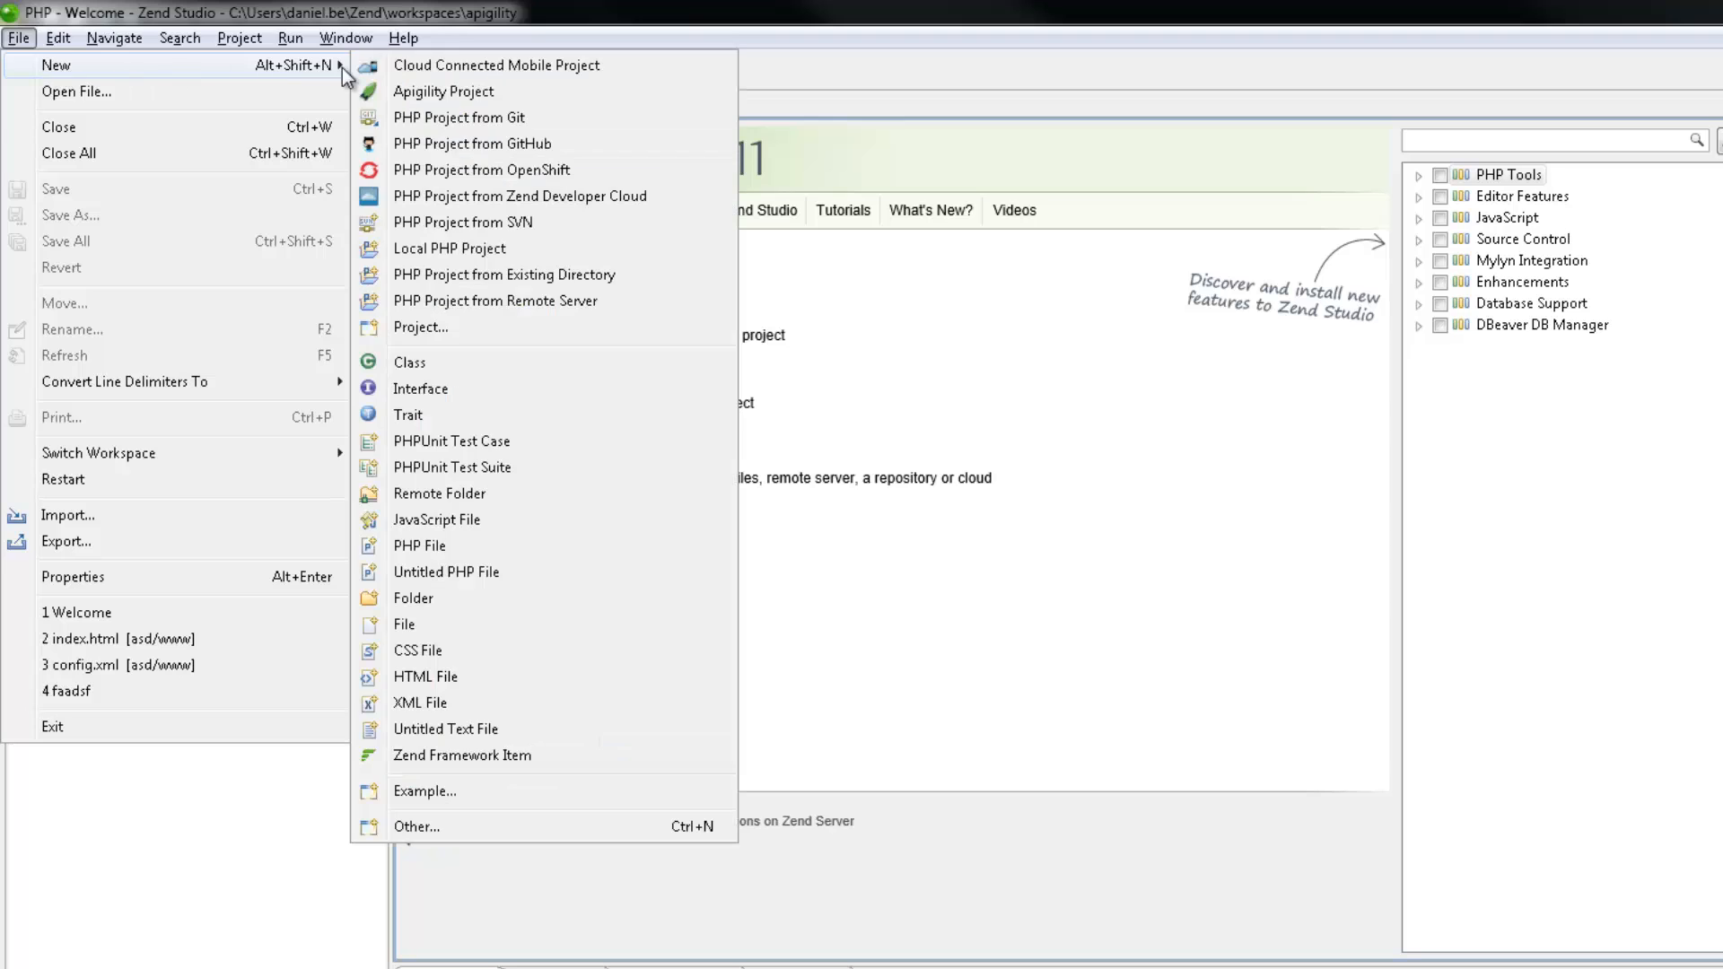
pyautogui.click(443, 91)
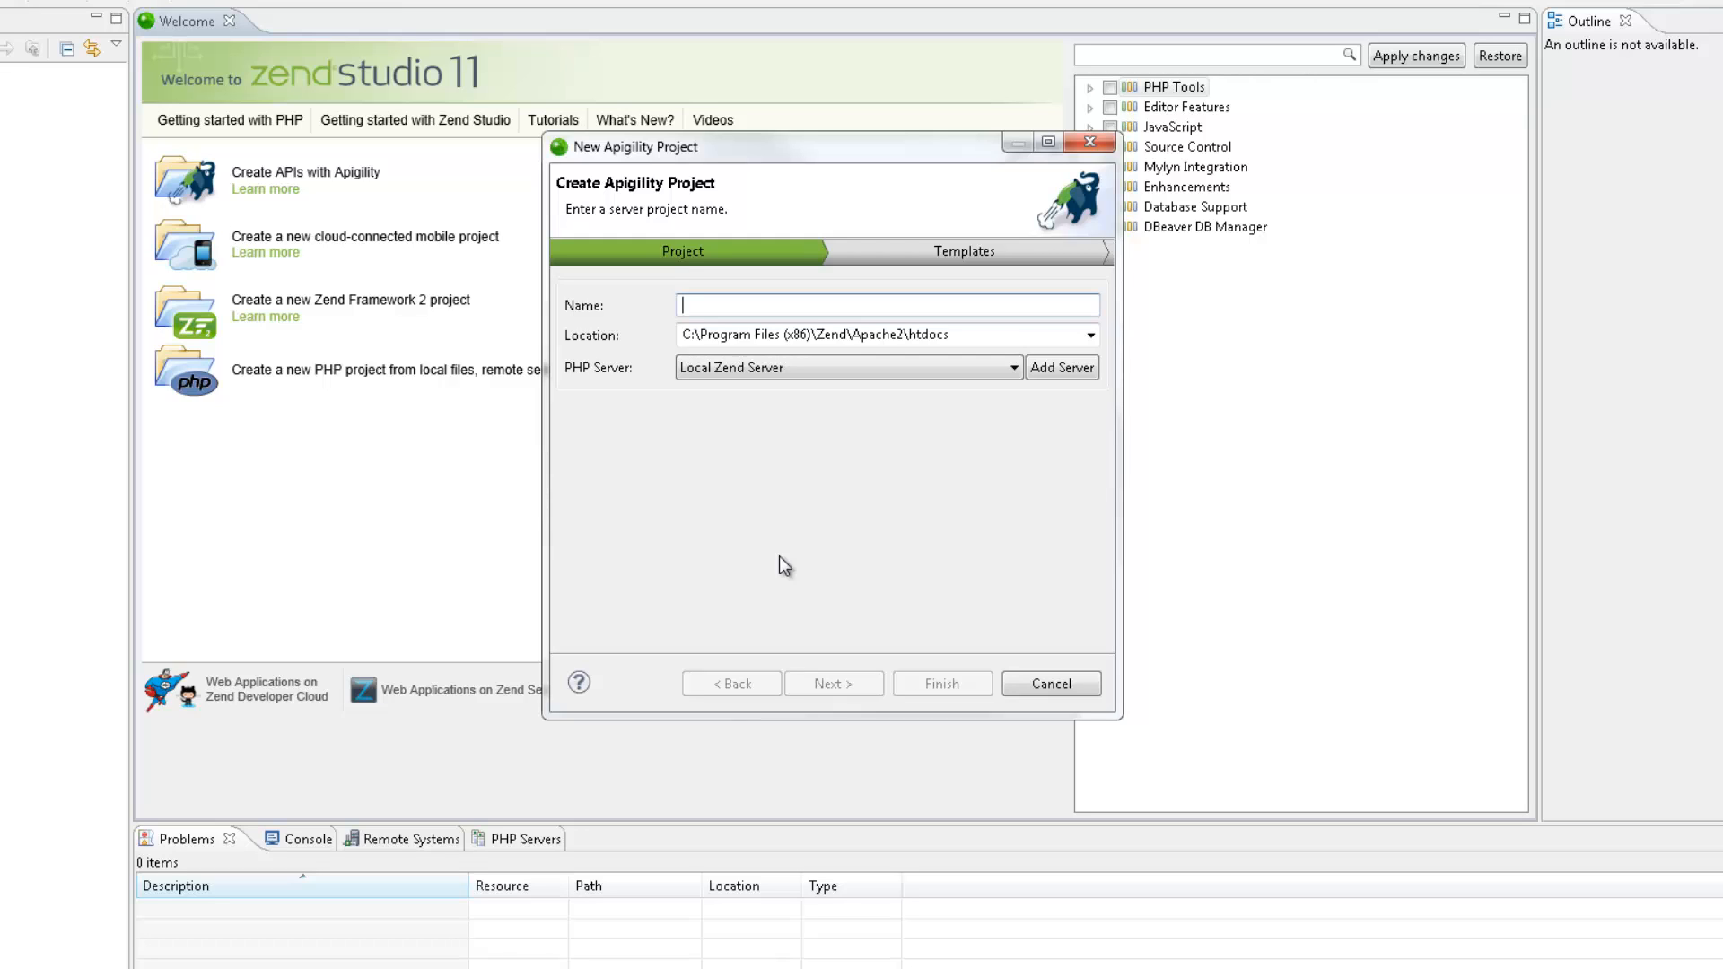
pyautogui.write('apig')
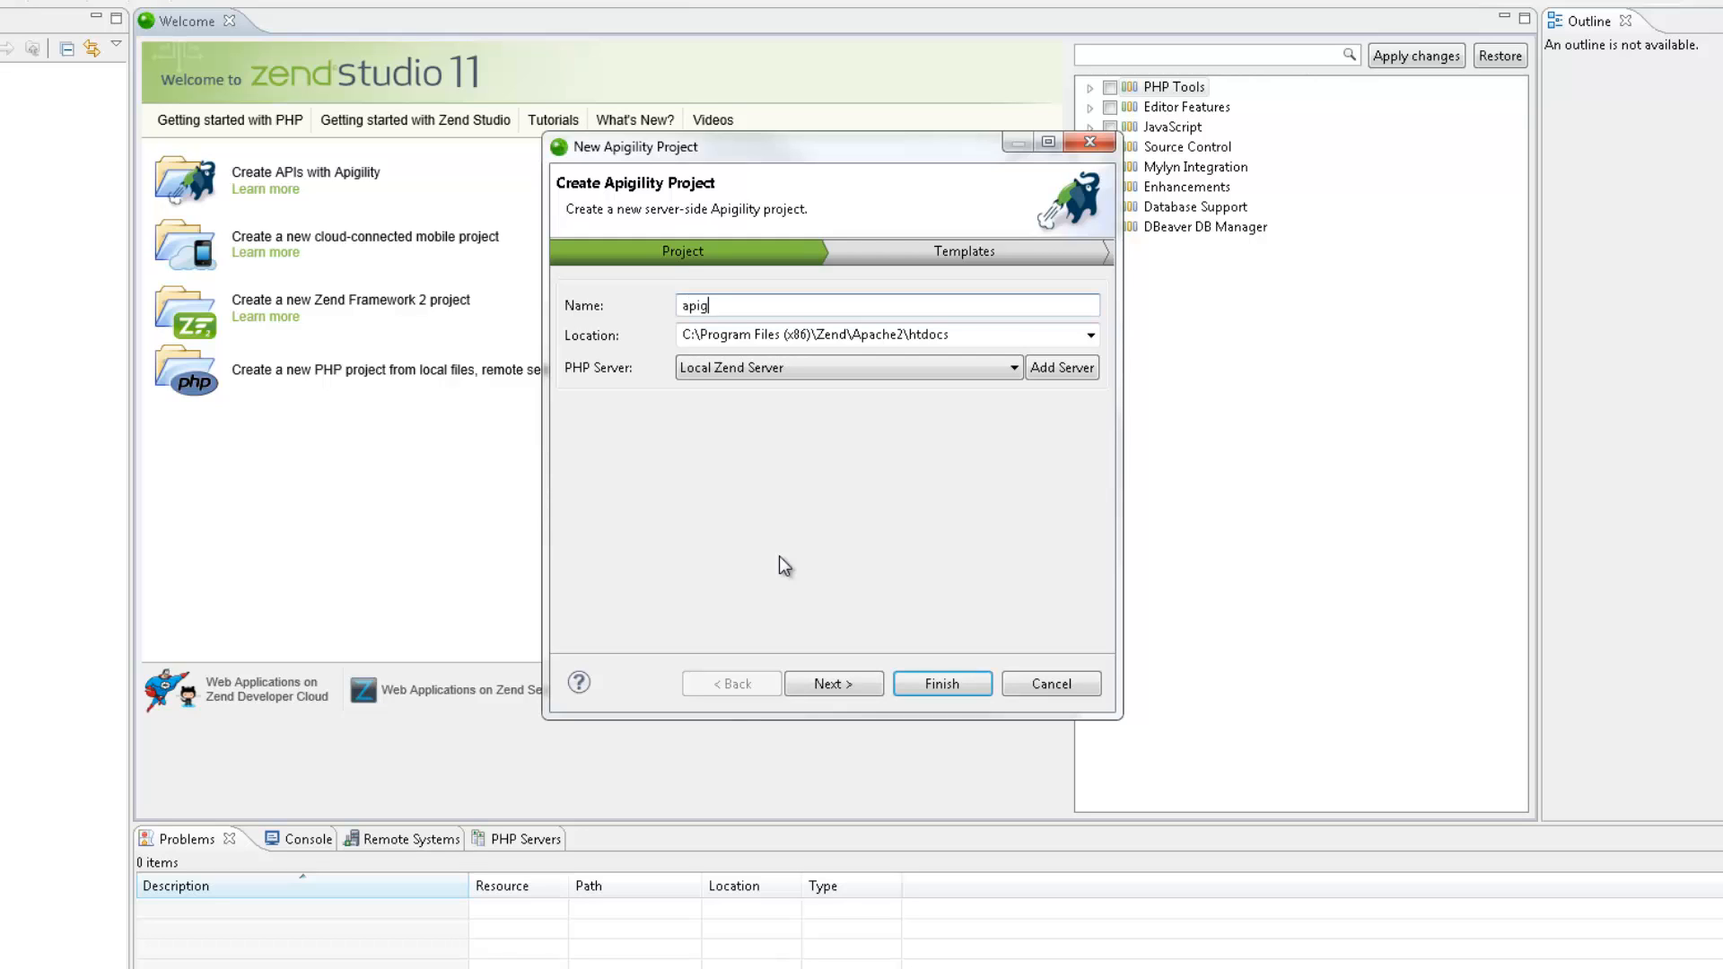
pyautogui.write('ility')
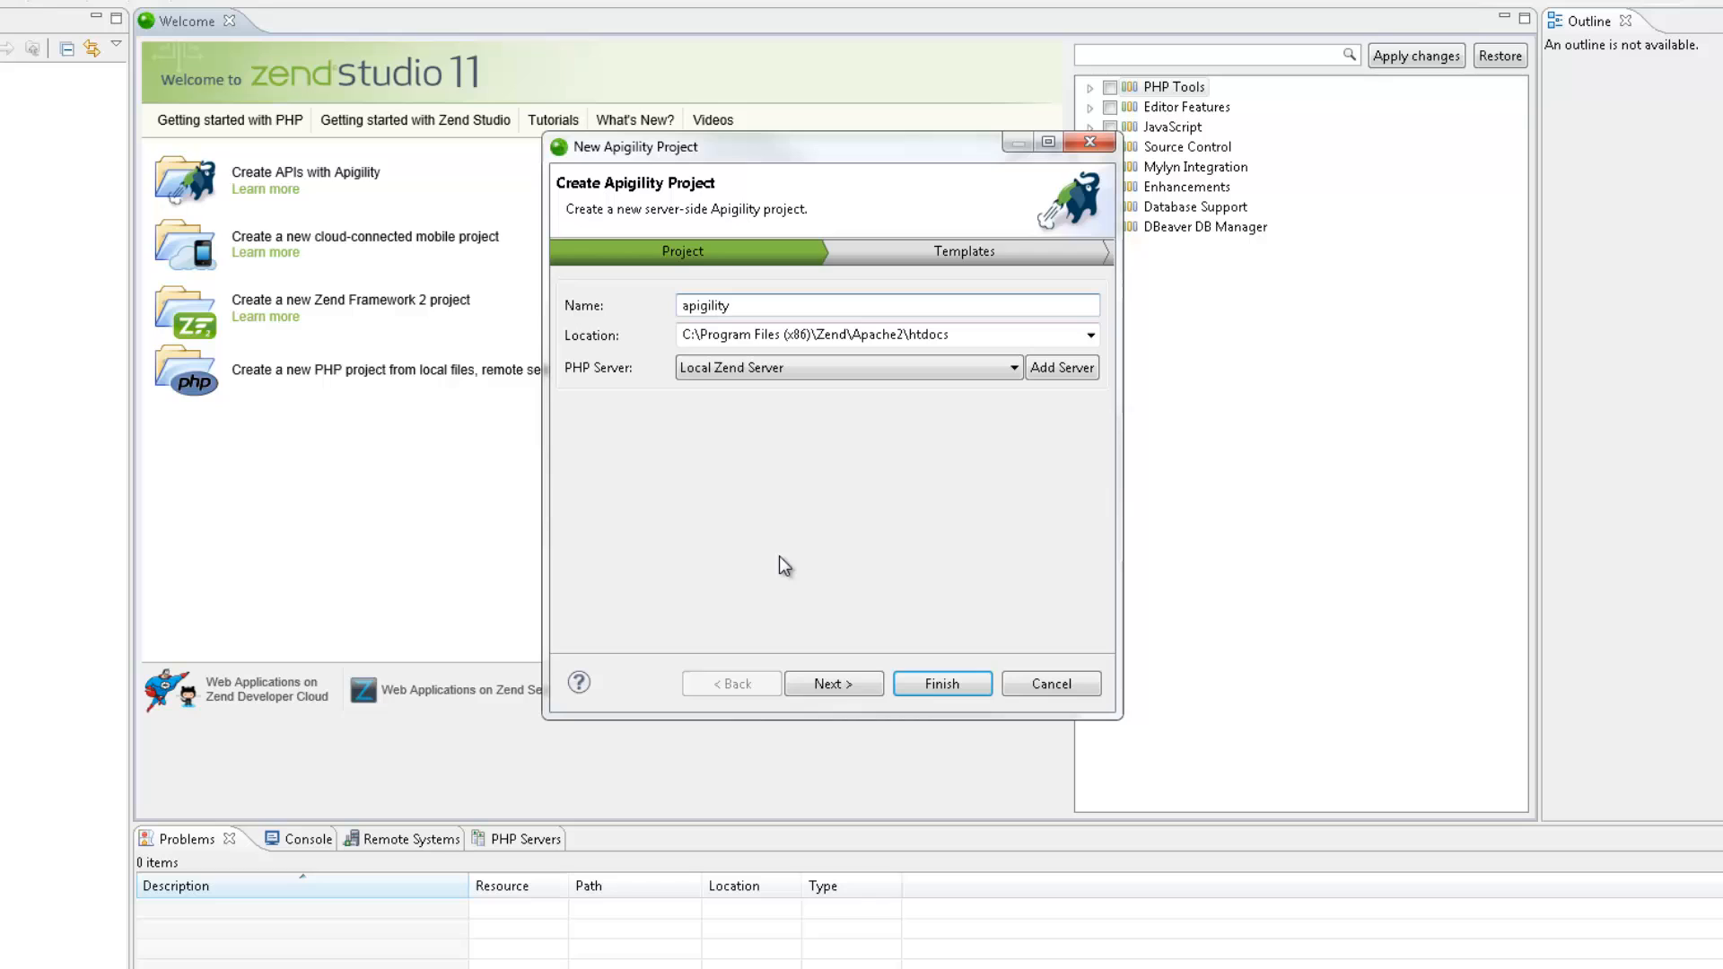
pyautogui.moveTo(825, 639)
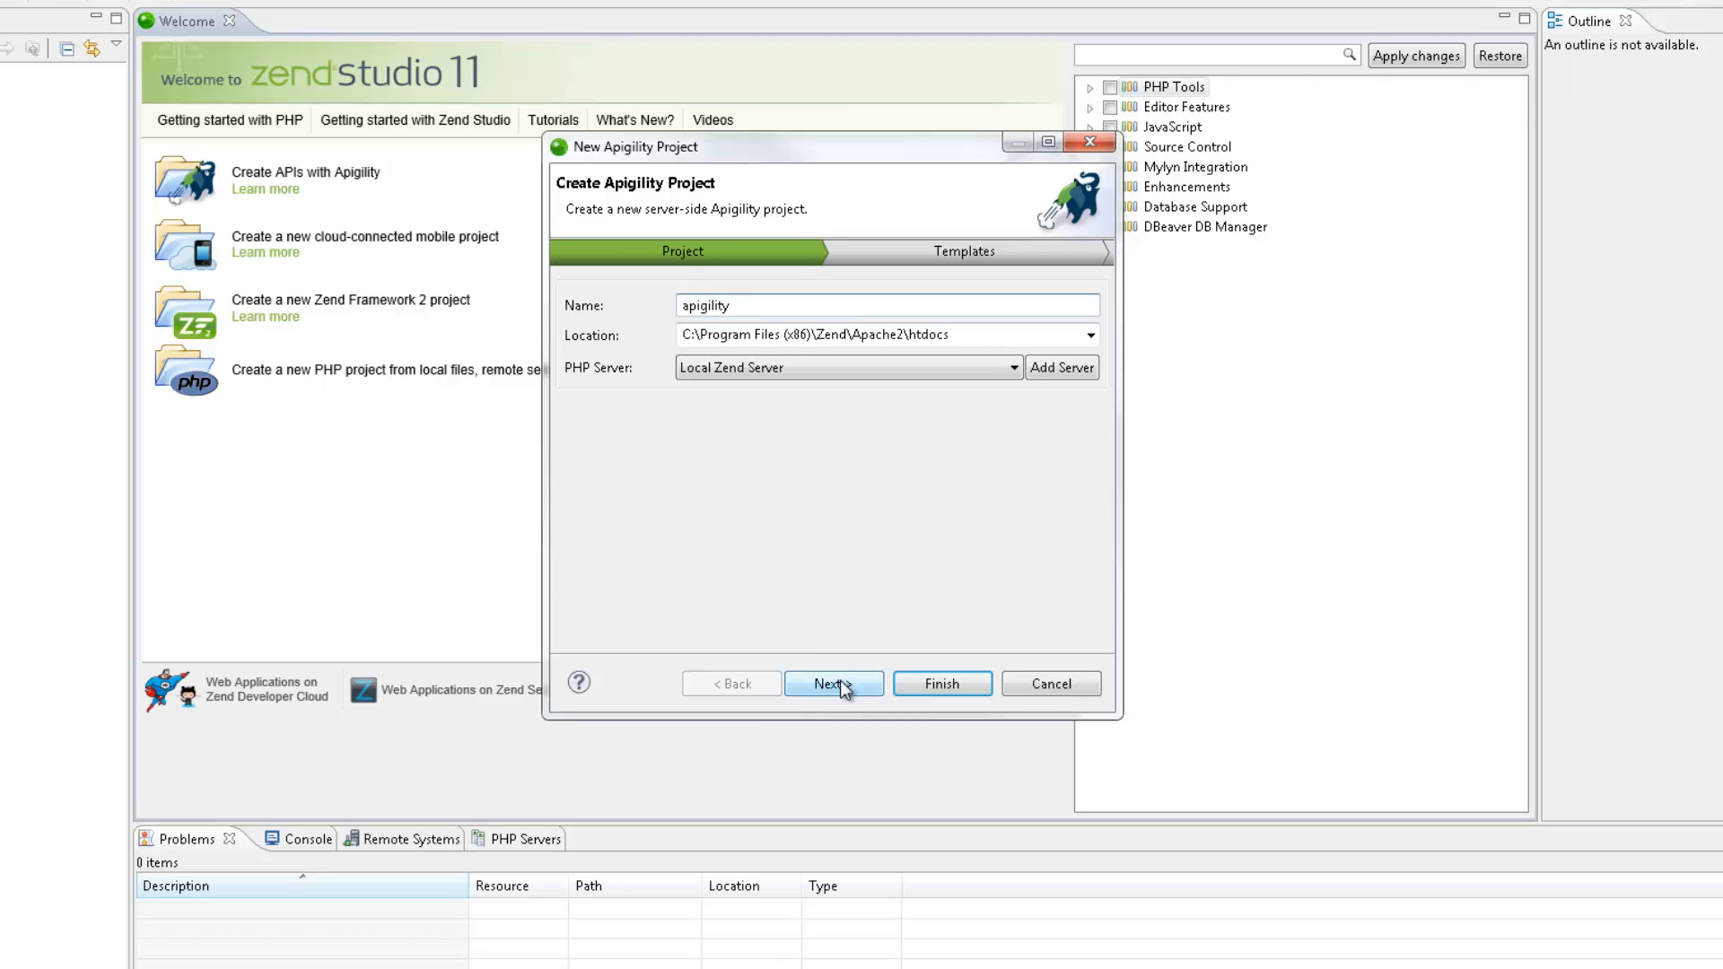
pyautogui.click(834, 684)
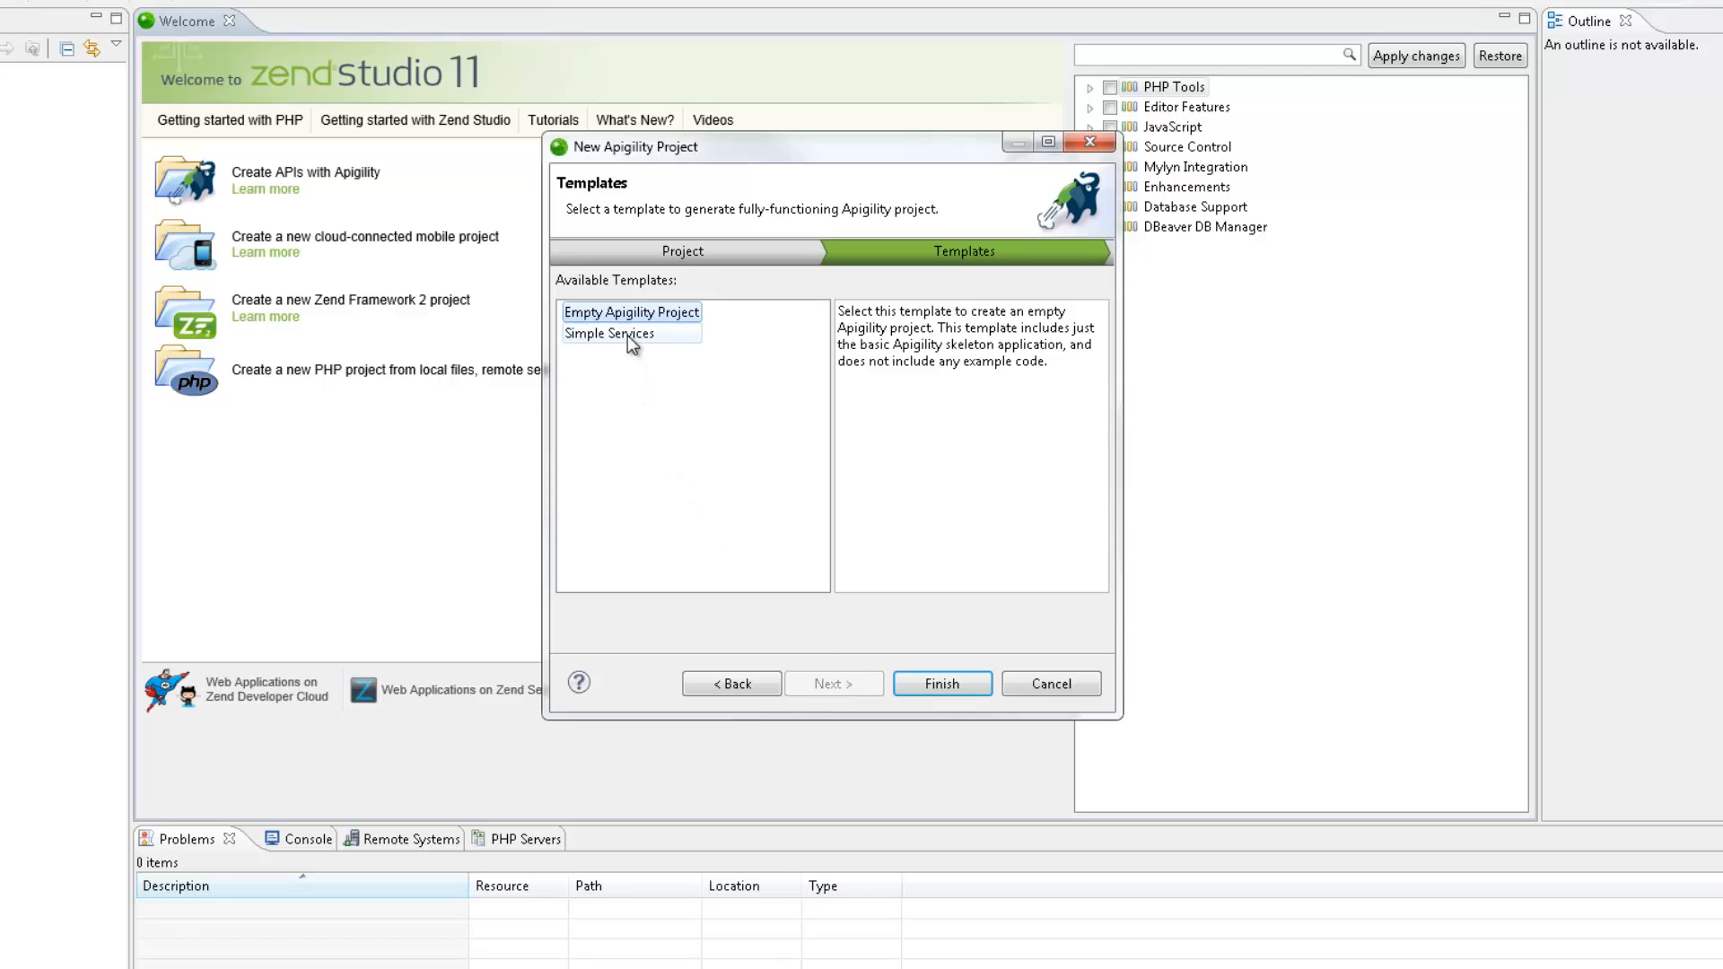
# - Review Simple Services, then create the project from the Empty Apigility Project template
pyautogui.click(609, 333)
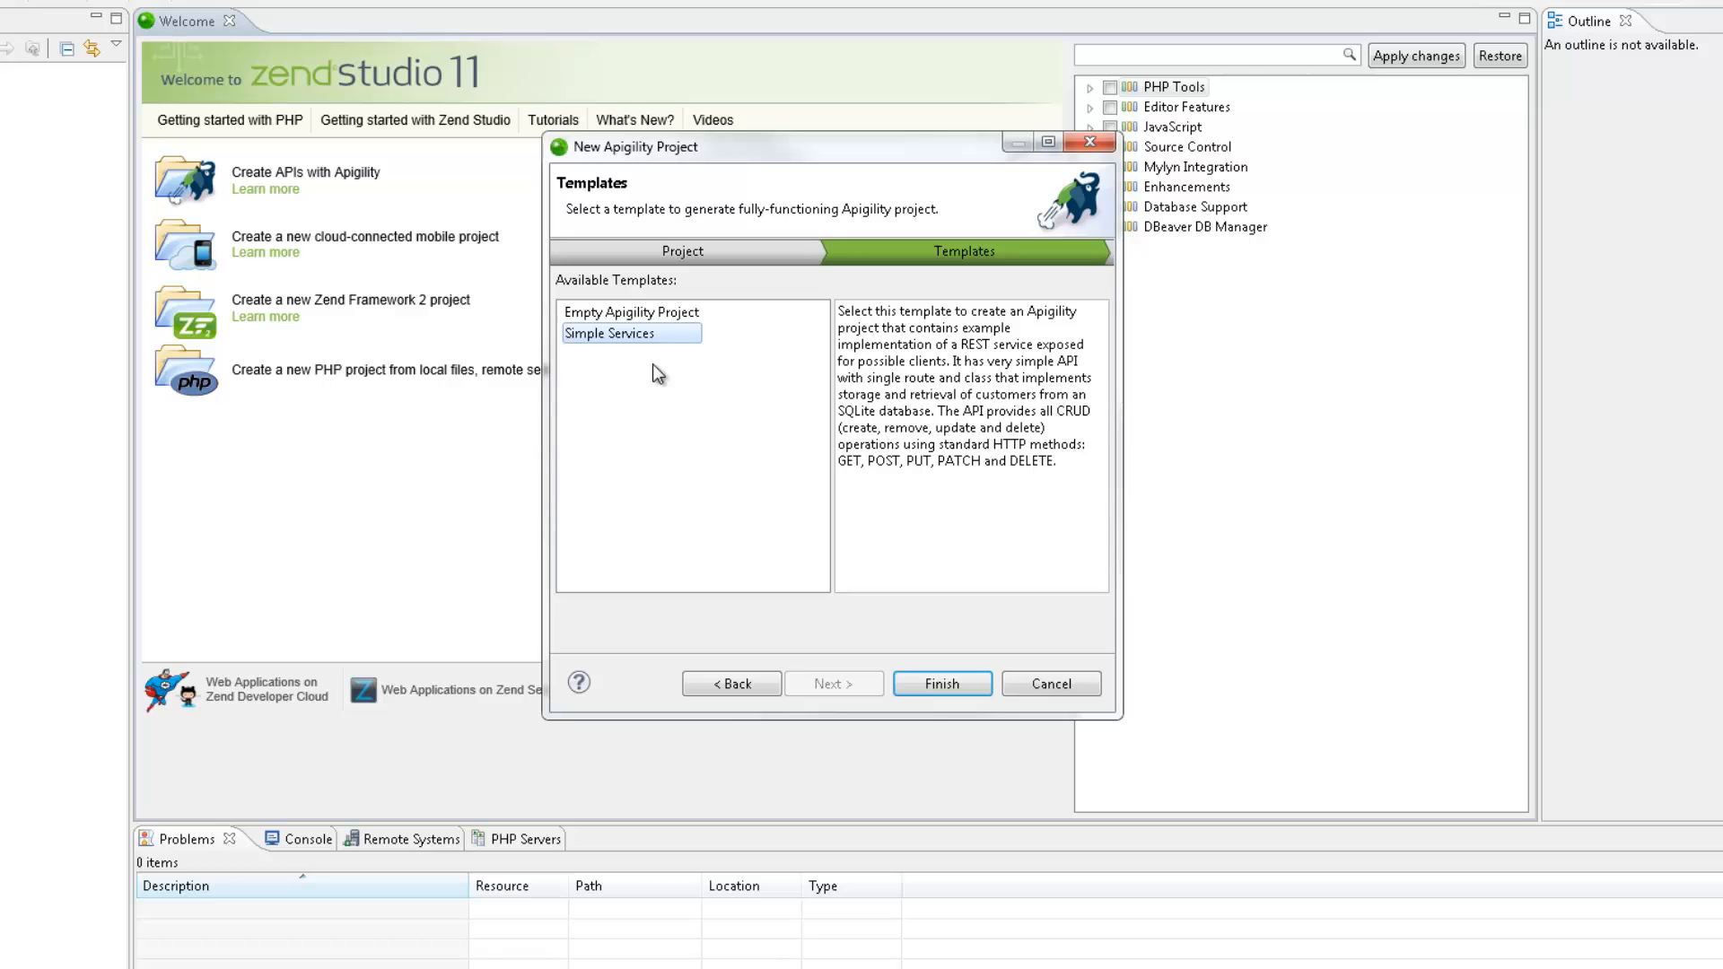
pyautogui.click(632, 312)
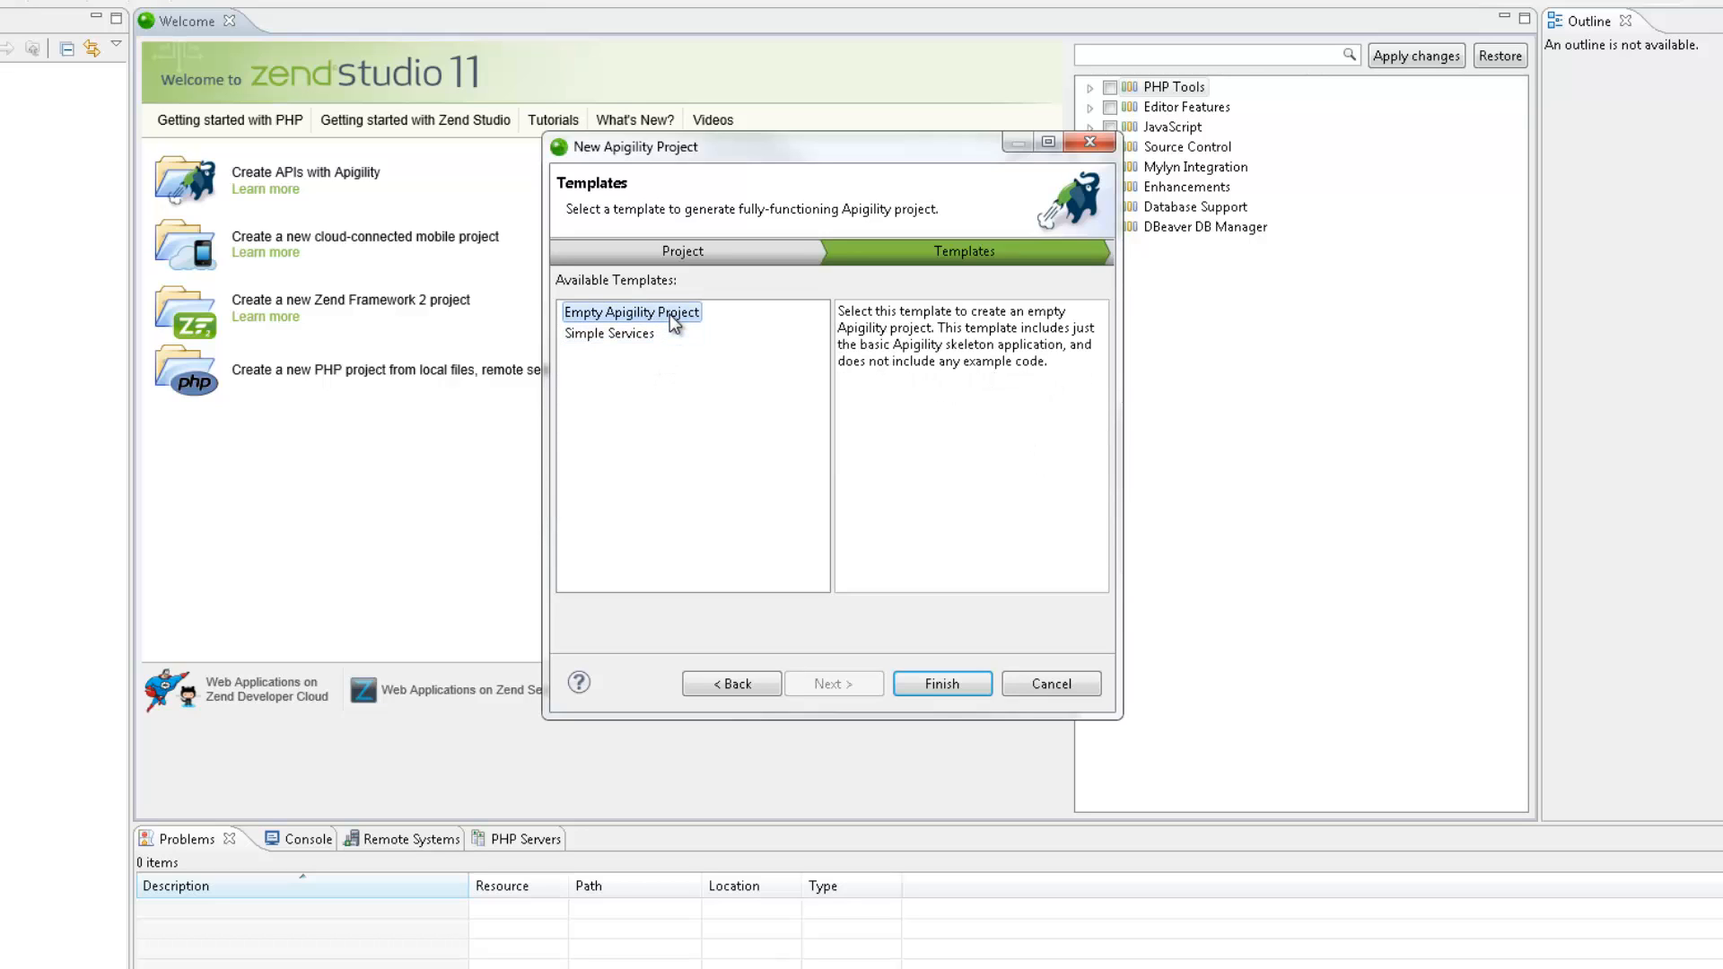
pyautogui.moveTo(921, 686)
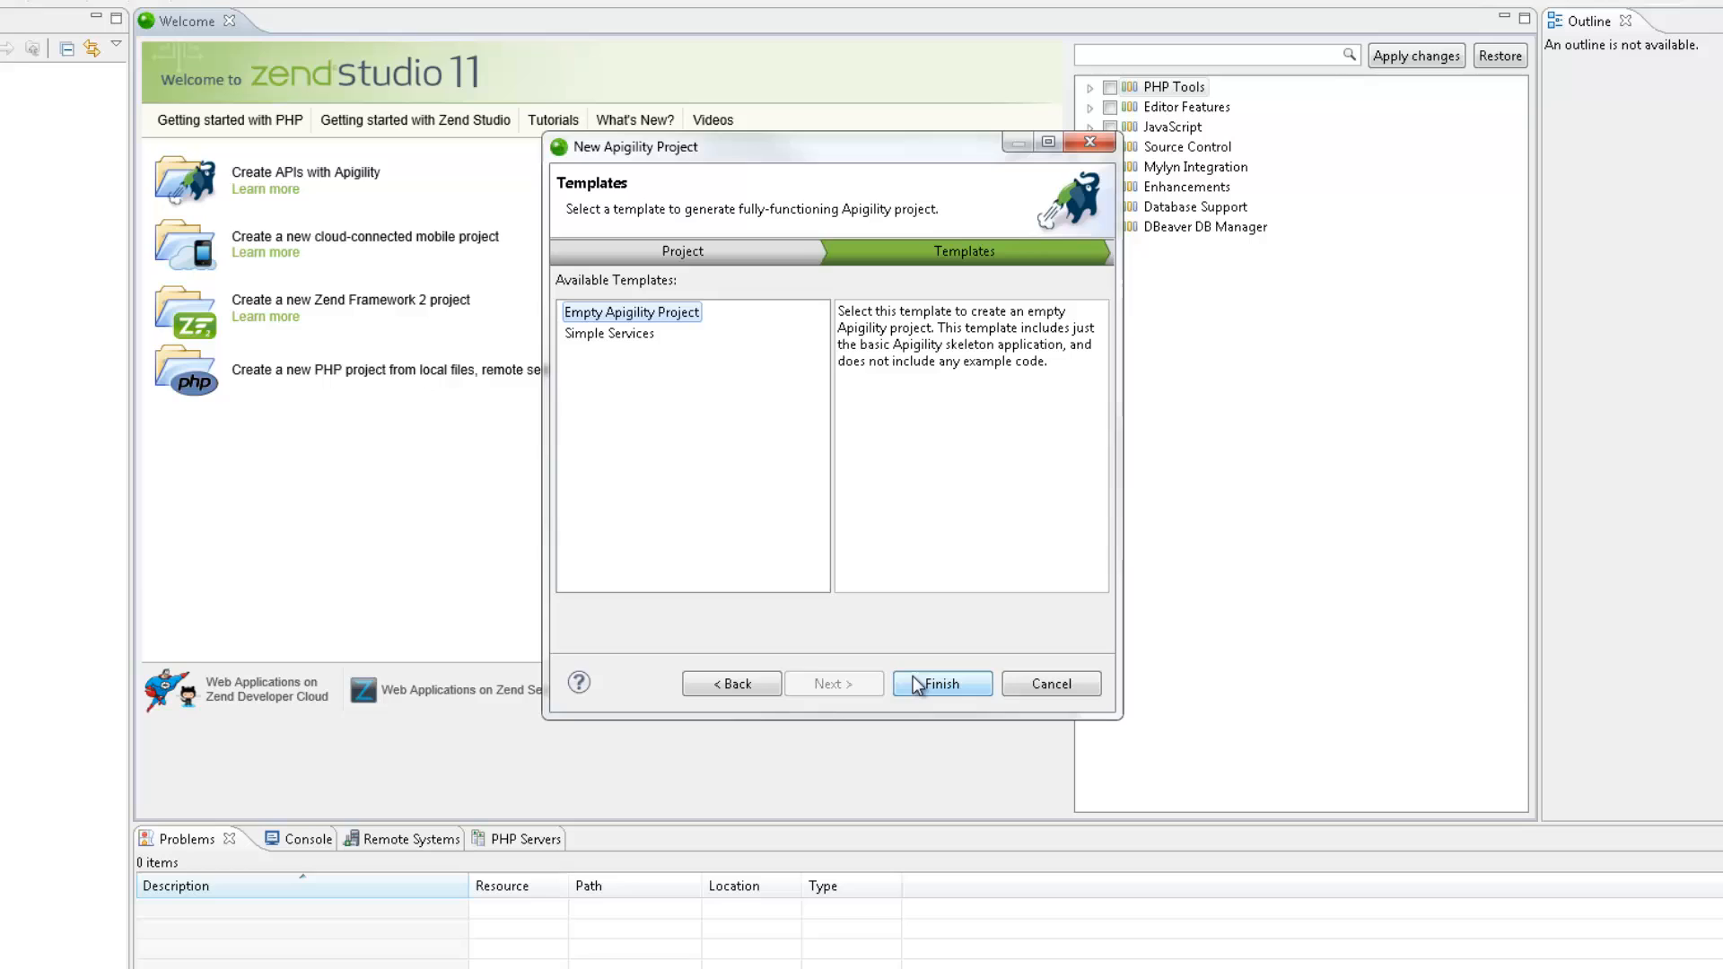
pyautogui.click(940, 683)
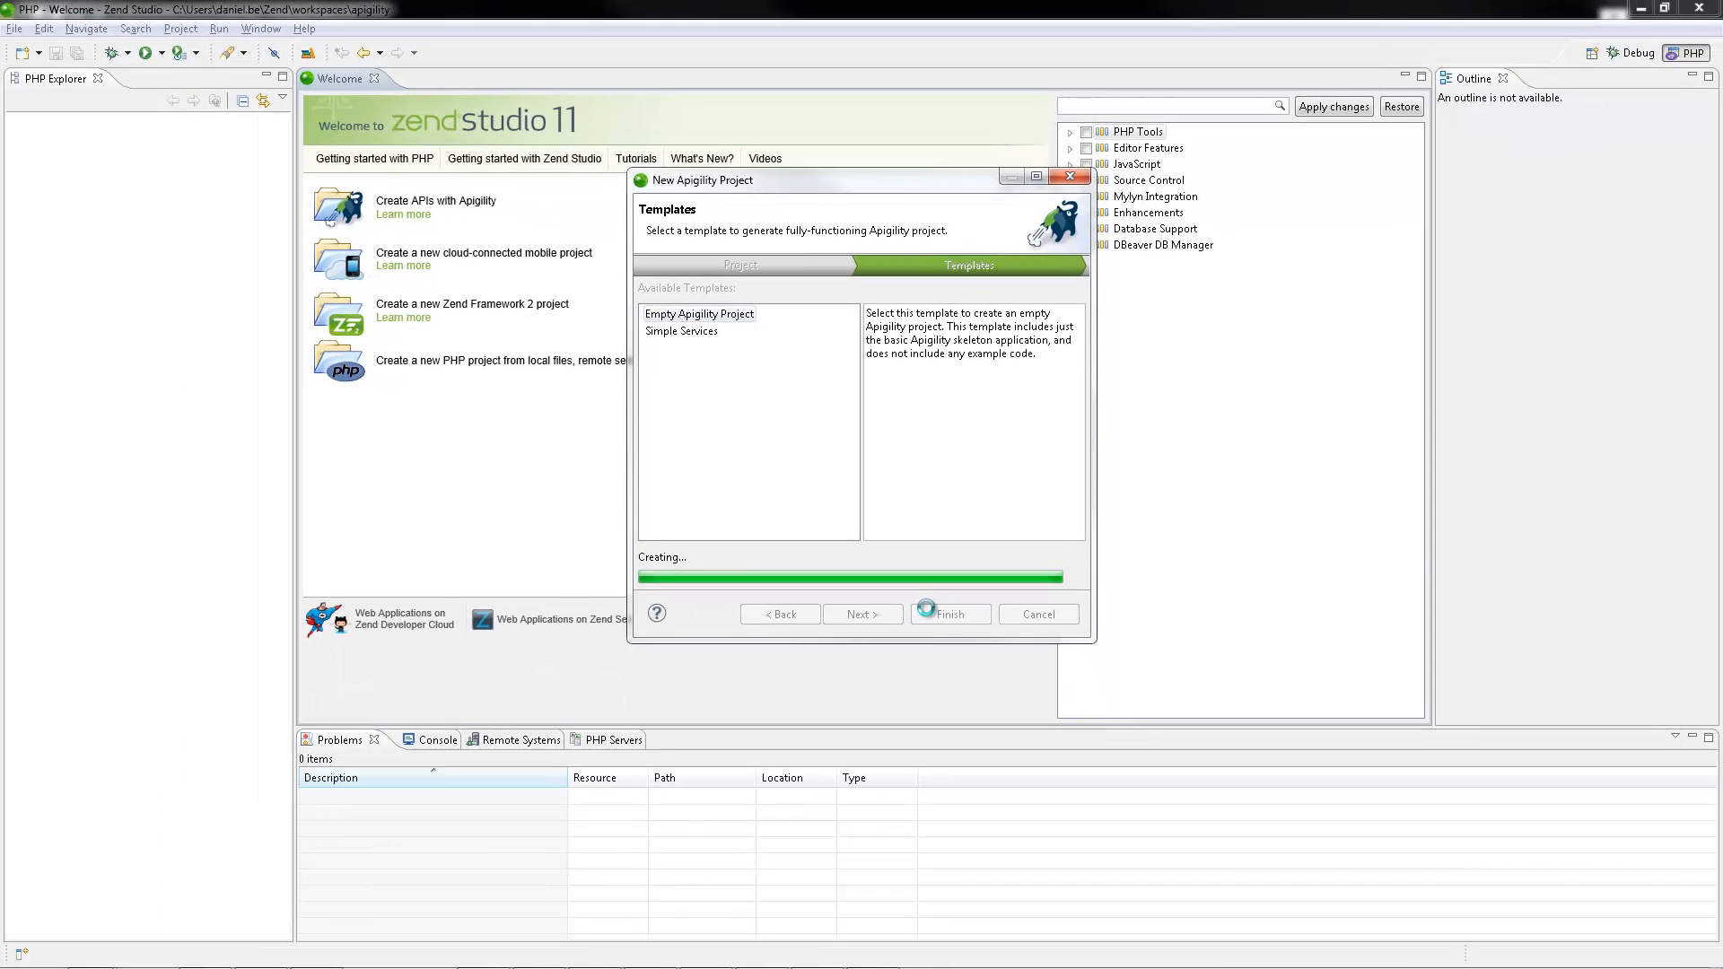
# - Wait for project creation and Composer install until the Apigility admin tab opens
pyautogui.click(951, 614)
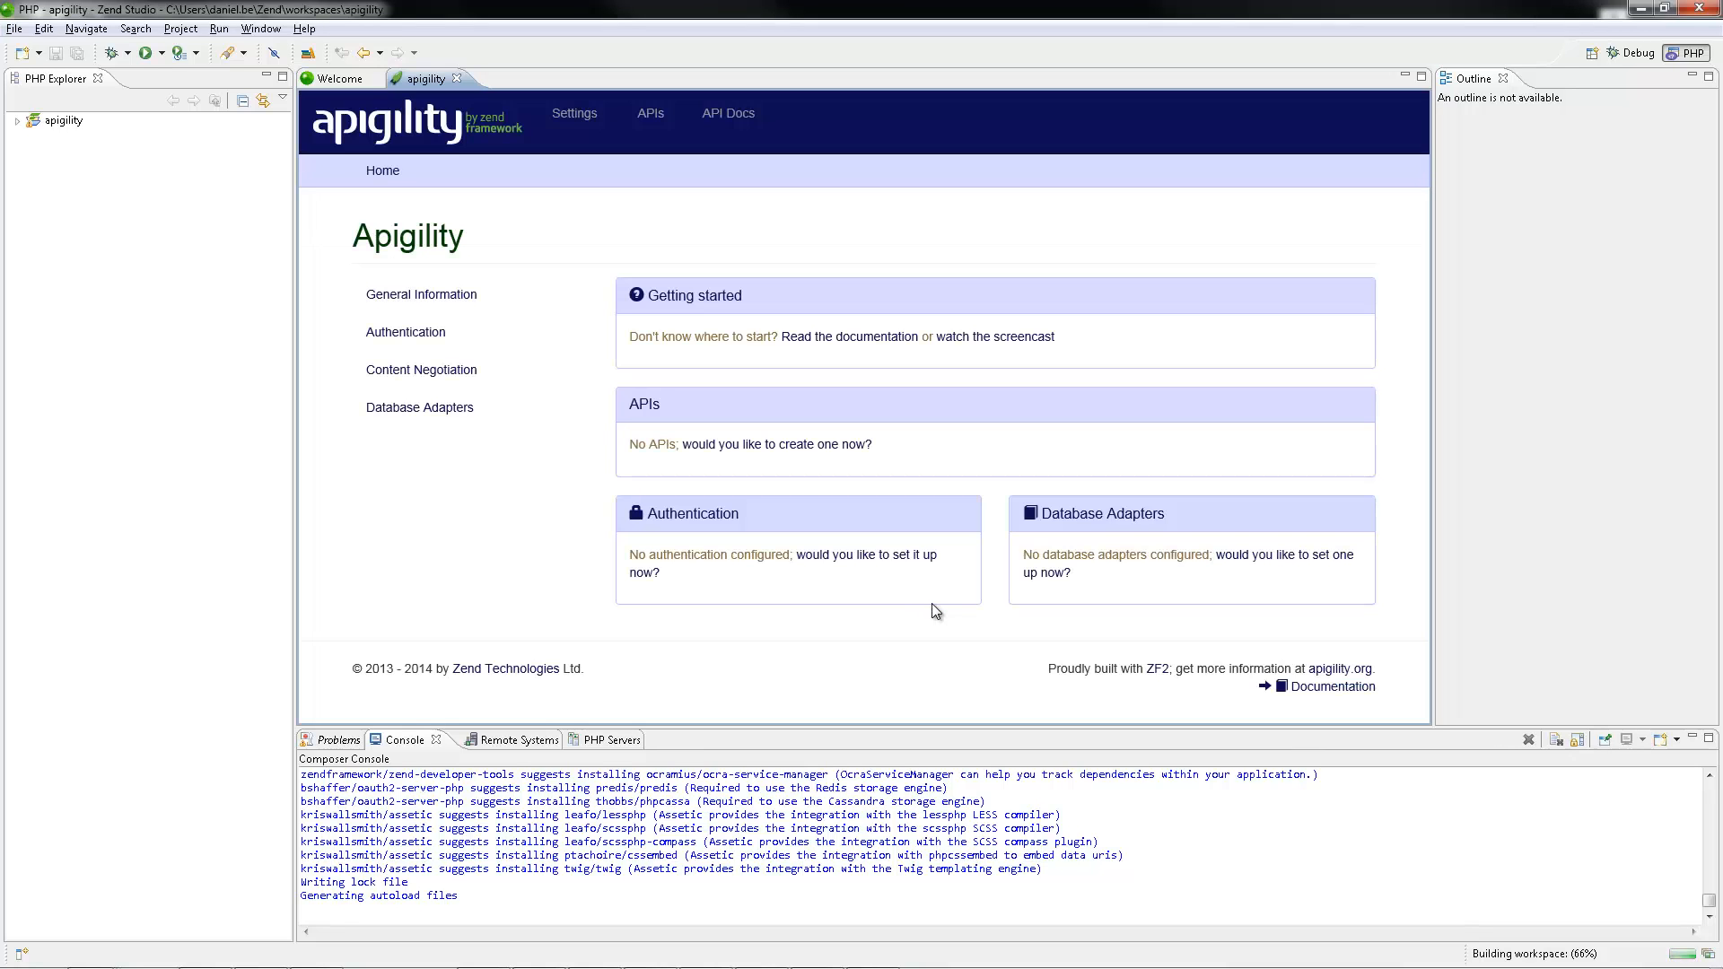
pyautogui.click(19, 121)
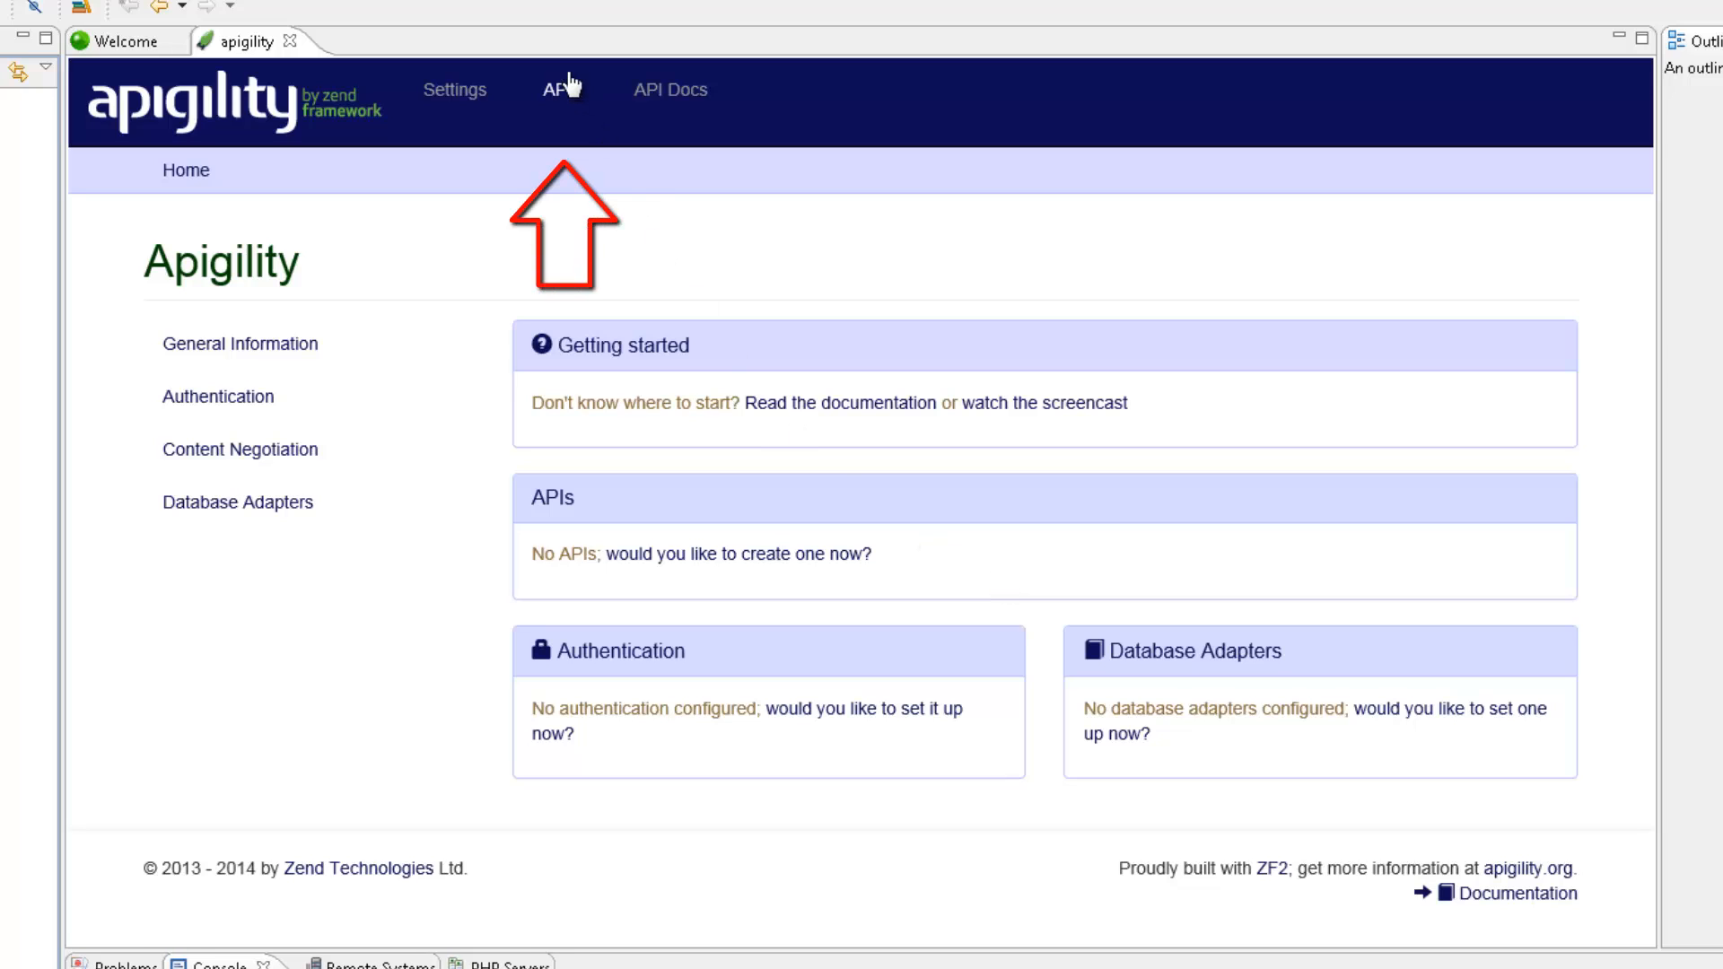
# - Create the API 'myAPI' and open its version 1 overview
pyautogui.click(556, 90)
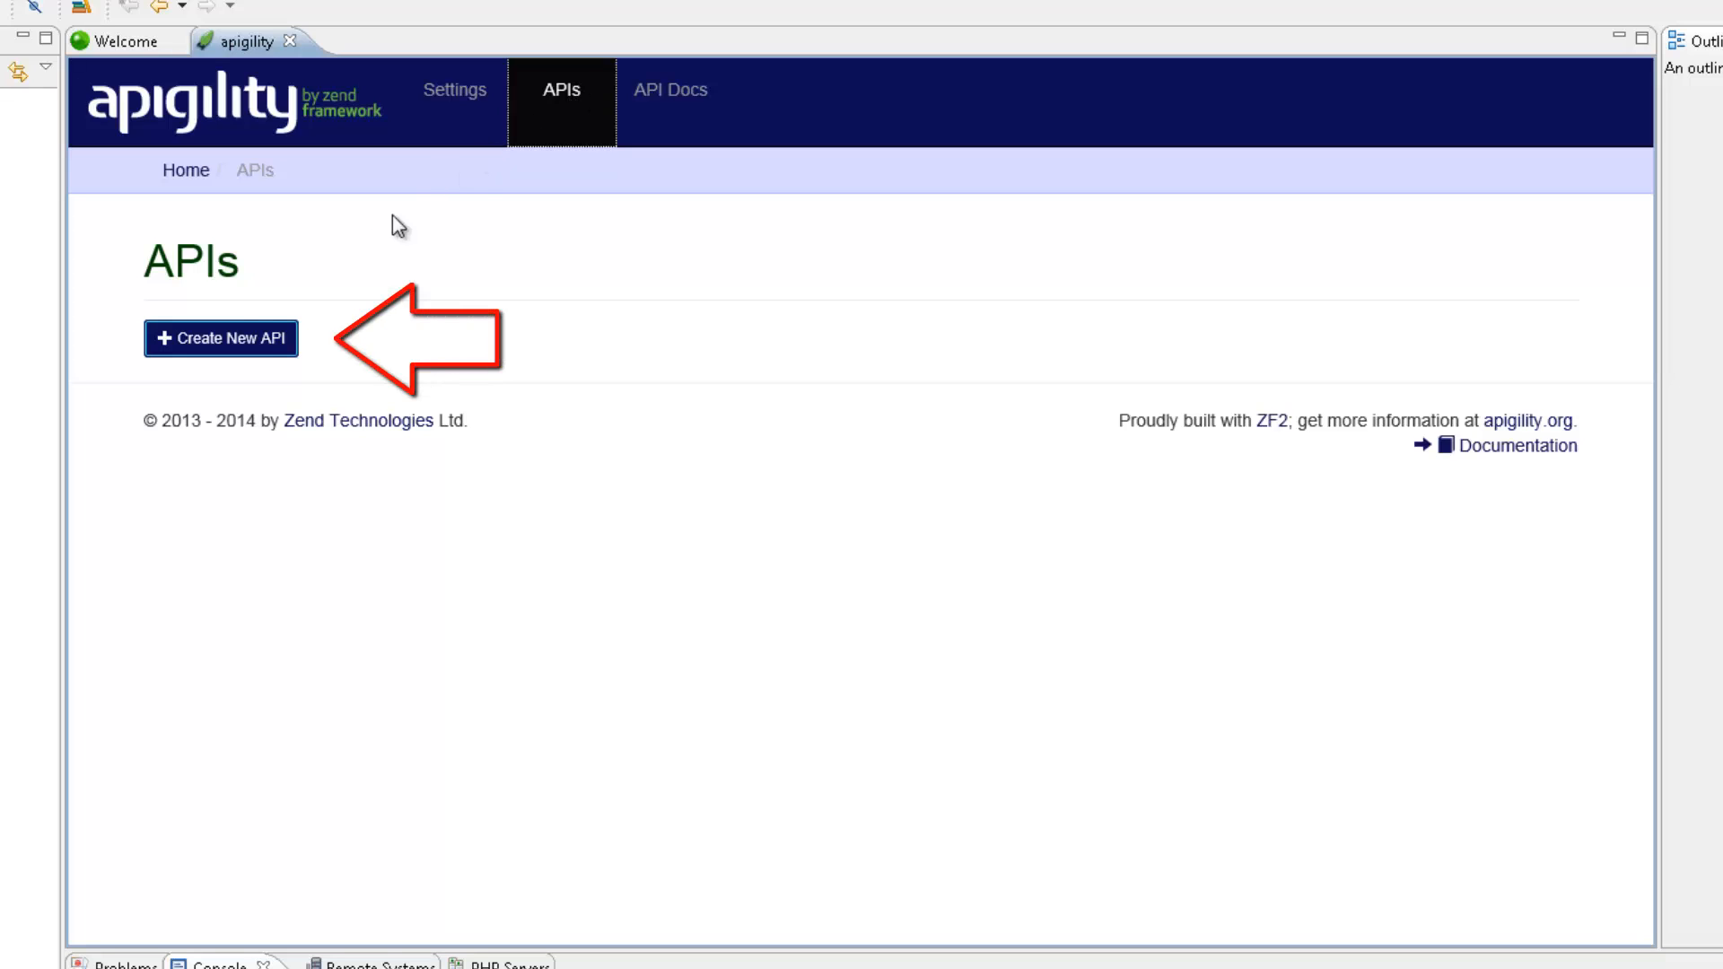
pyautogui.click(221, 338)
pyautogui.write('myAPI')
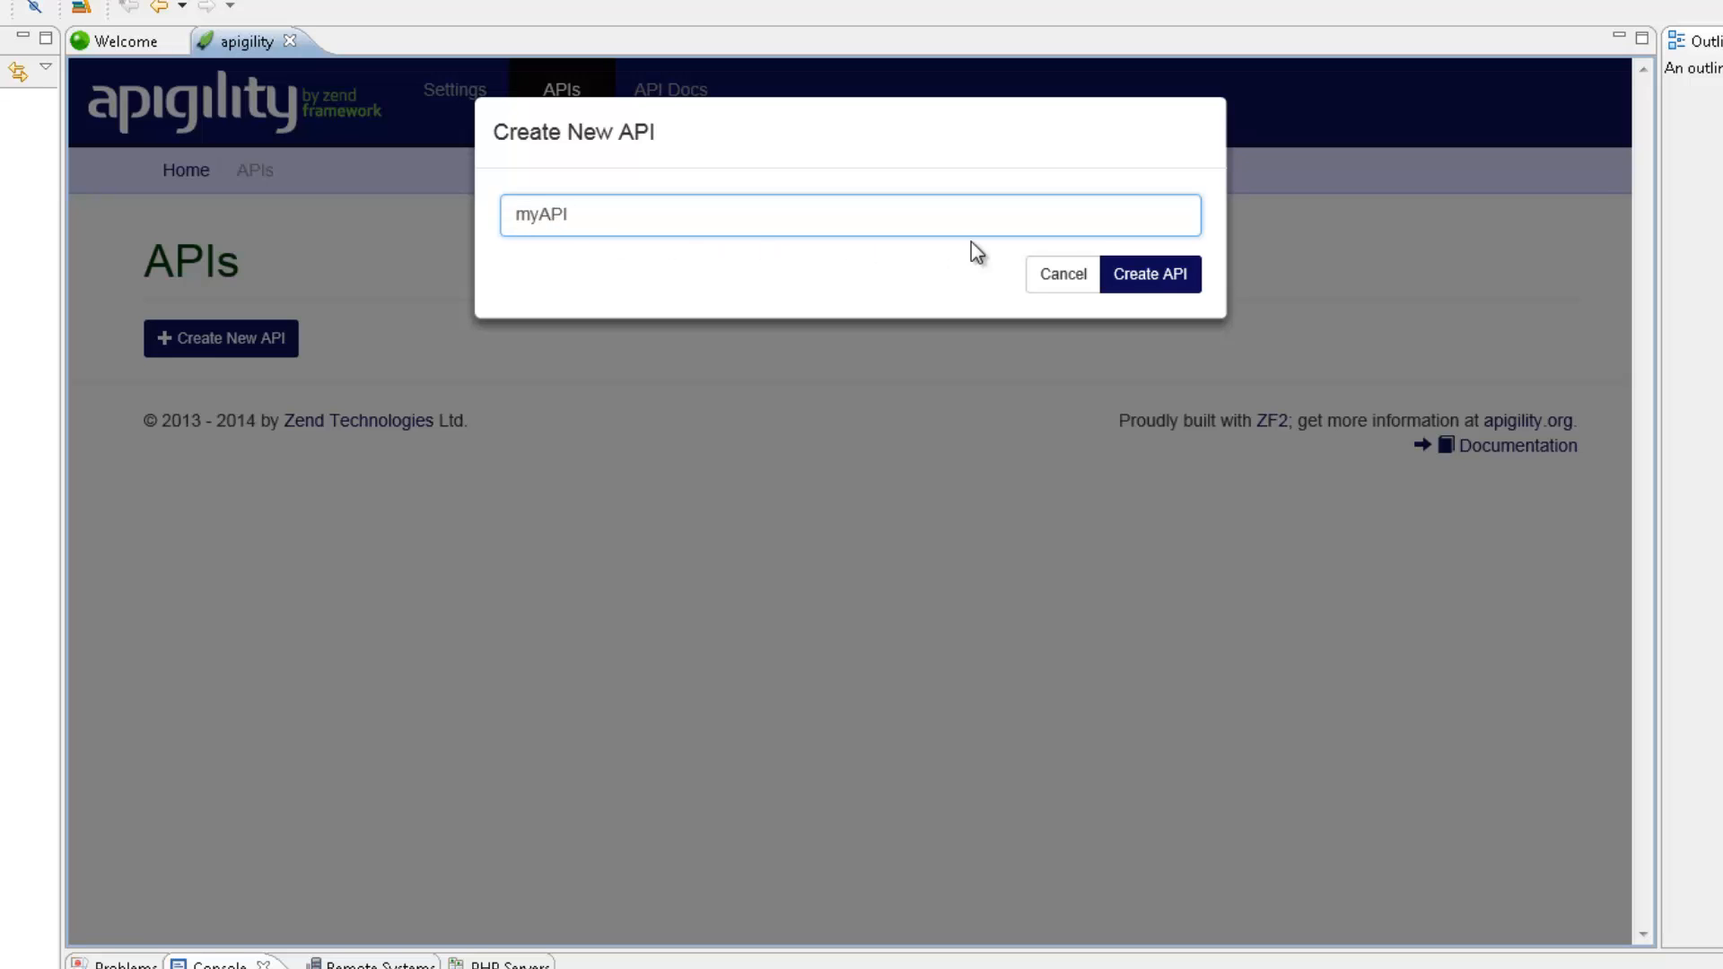
pyautogui.click(1150, 274)
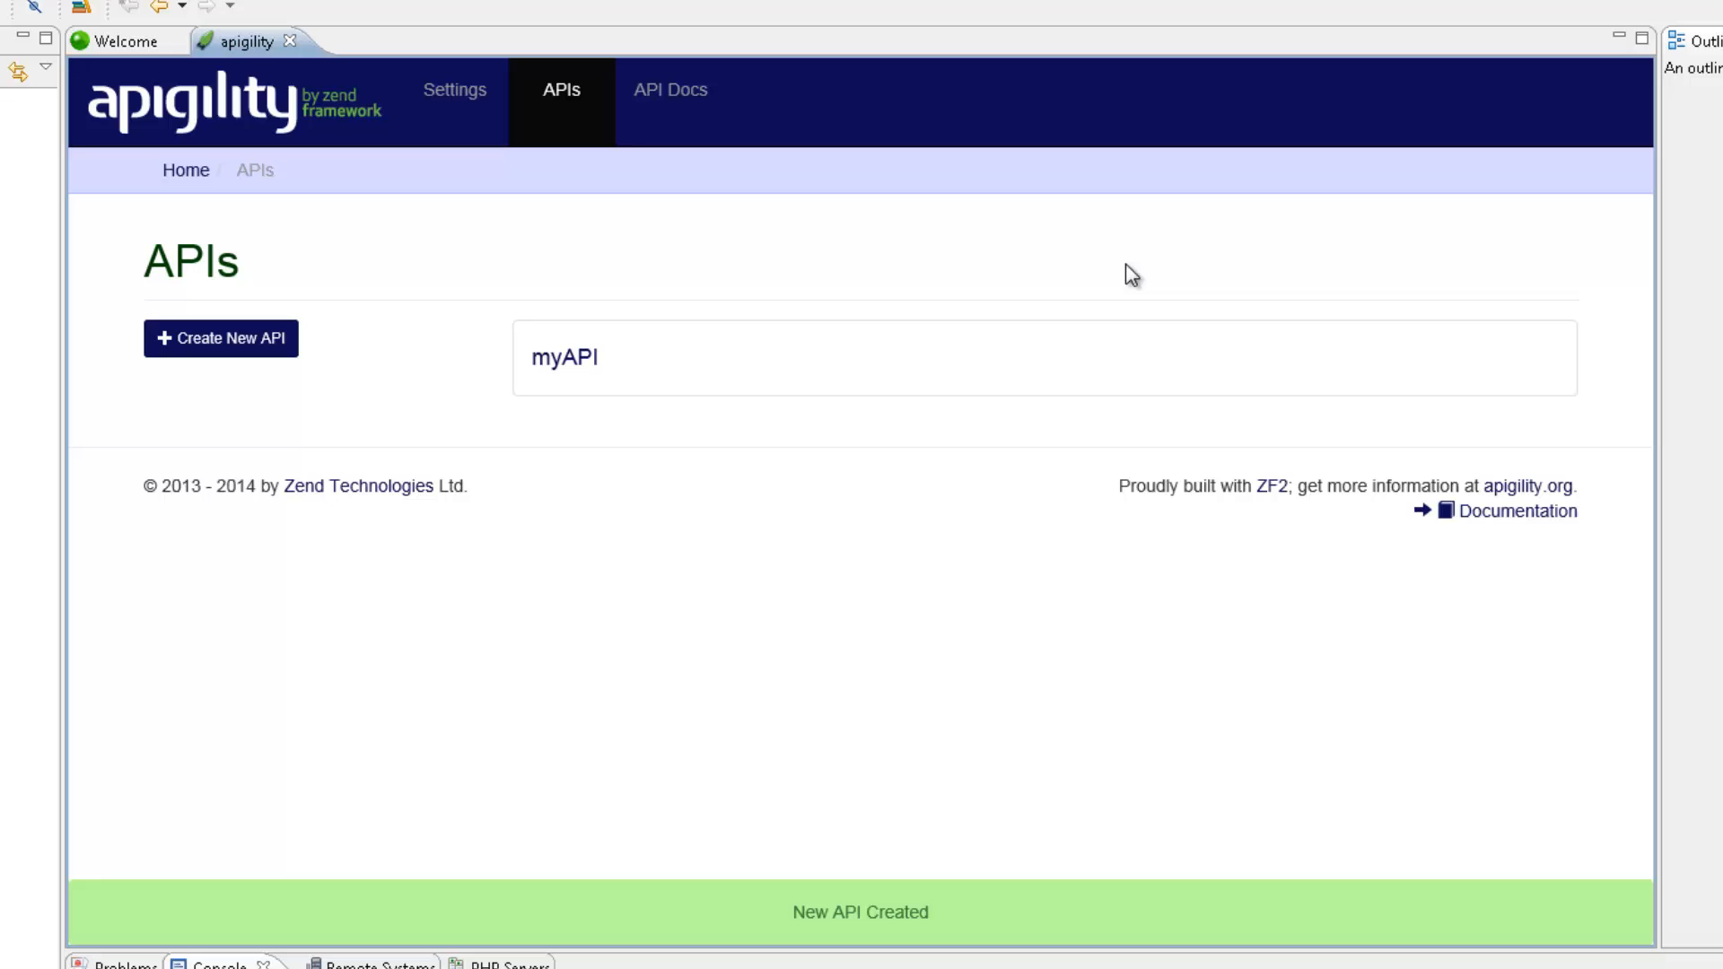
pyautogui.click(566, 356)
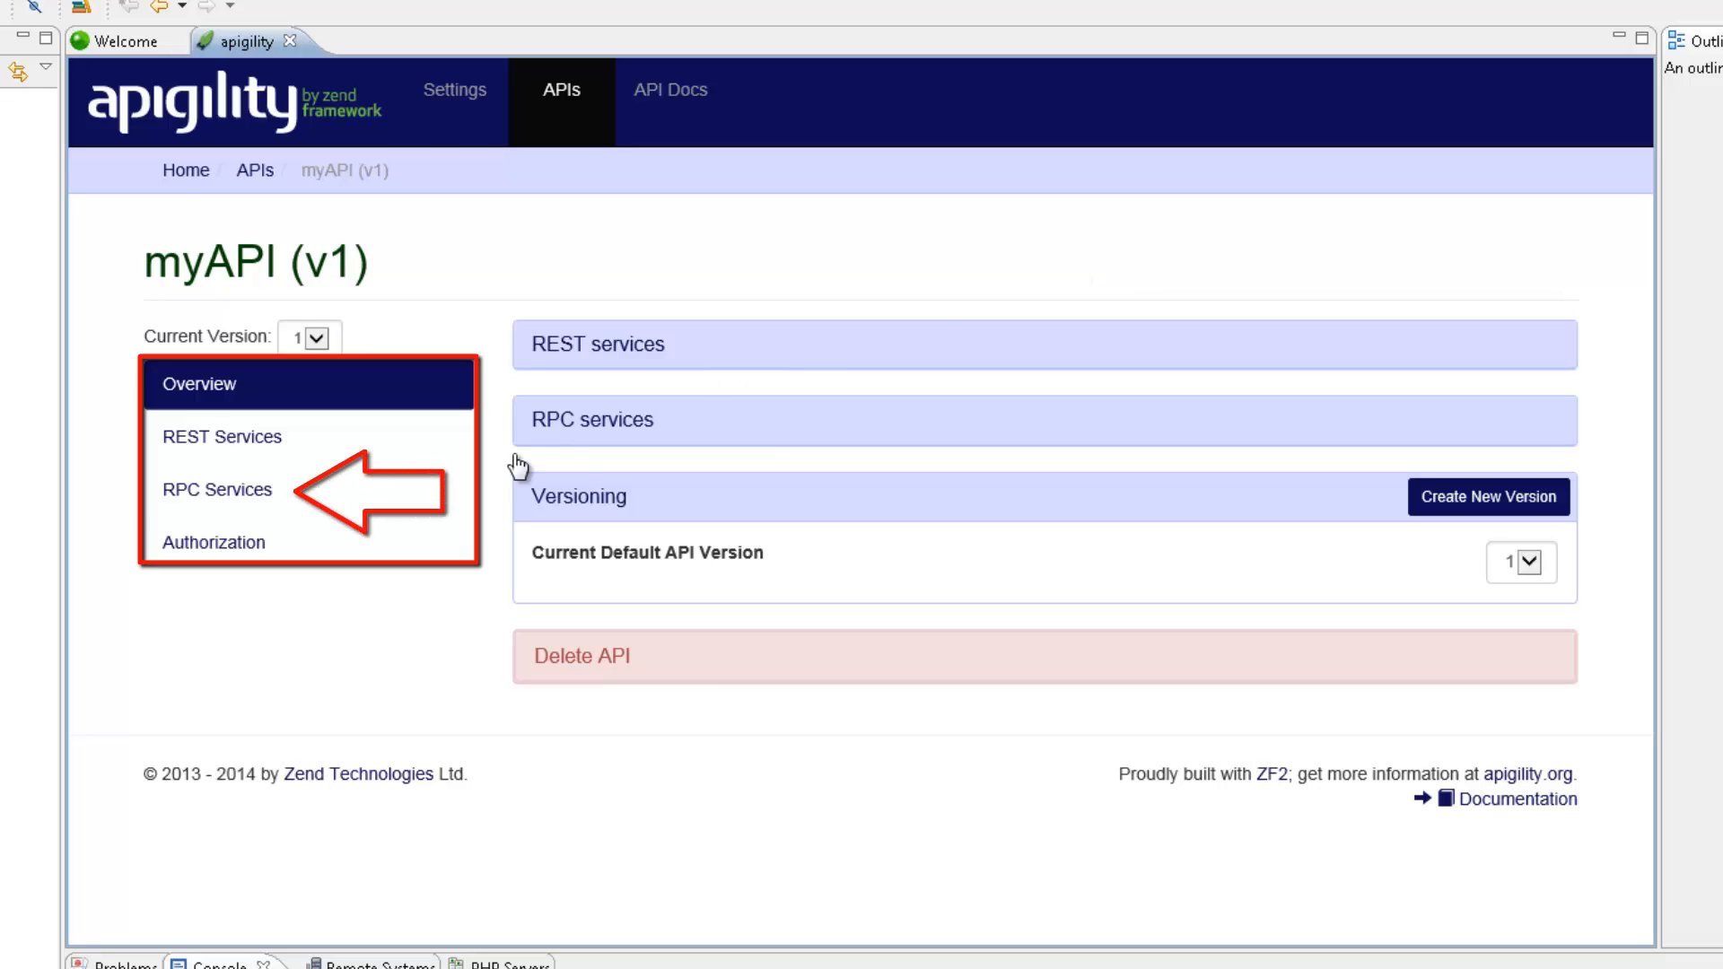
# - Create an RPC service 'ping' with route '/ping' under myAPI
pyautogui.click(217, 489)
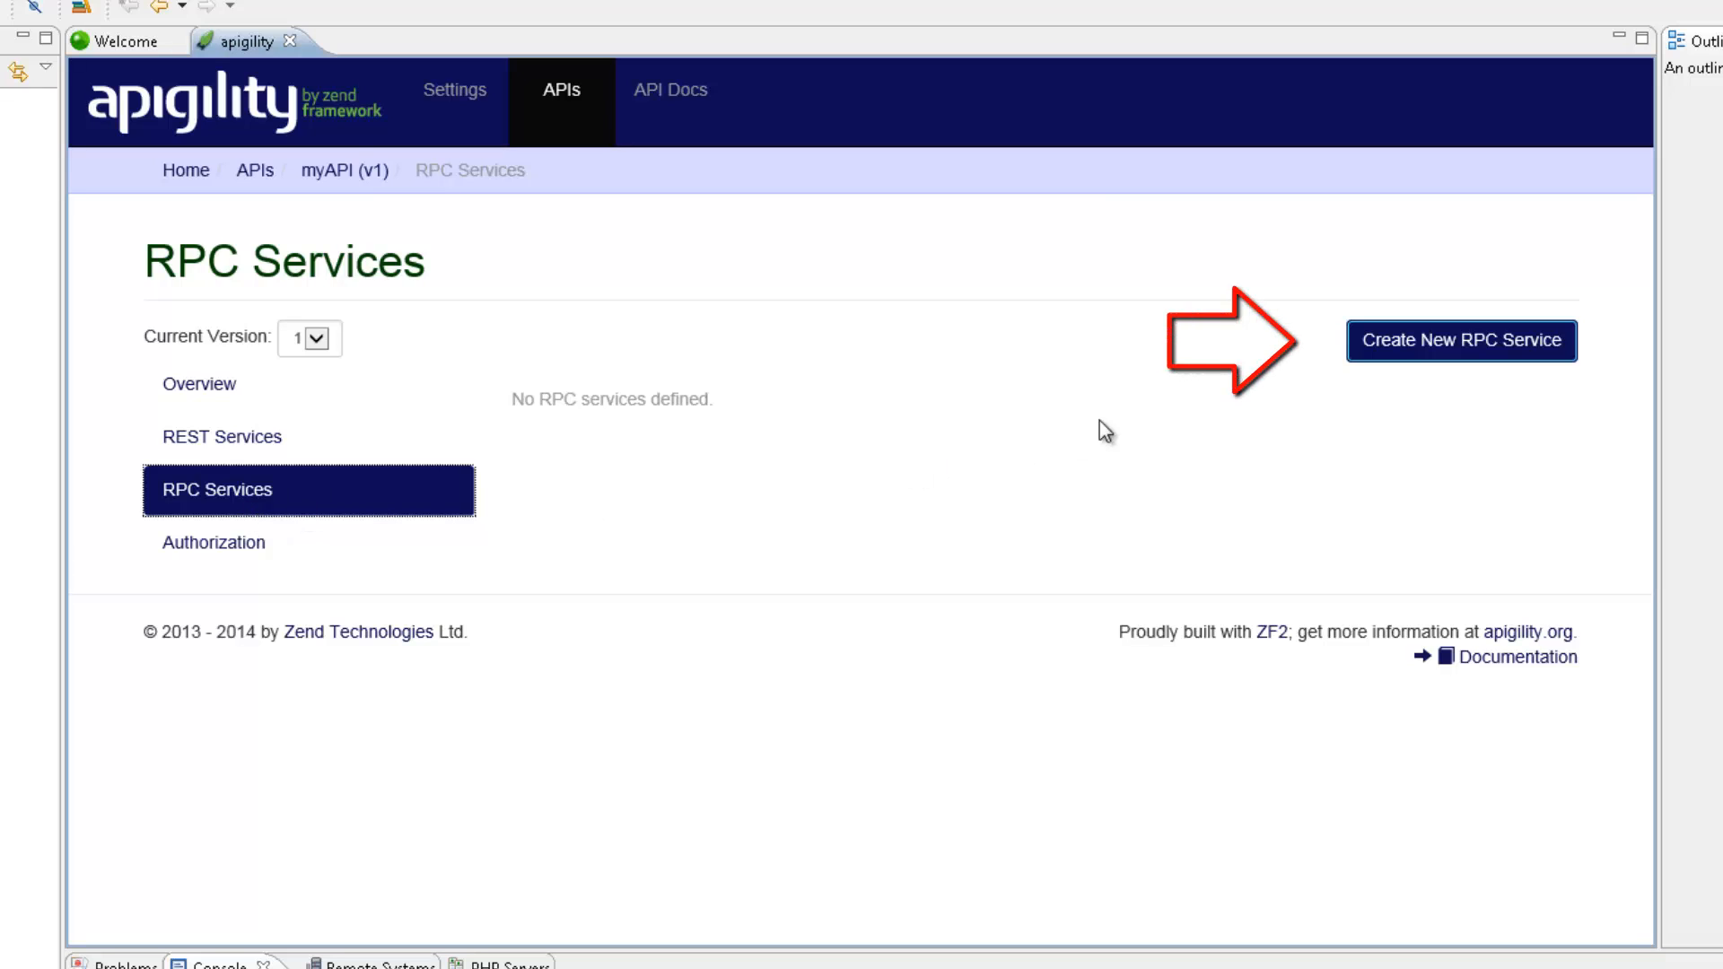
pyautogui.click(1461, 341)
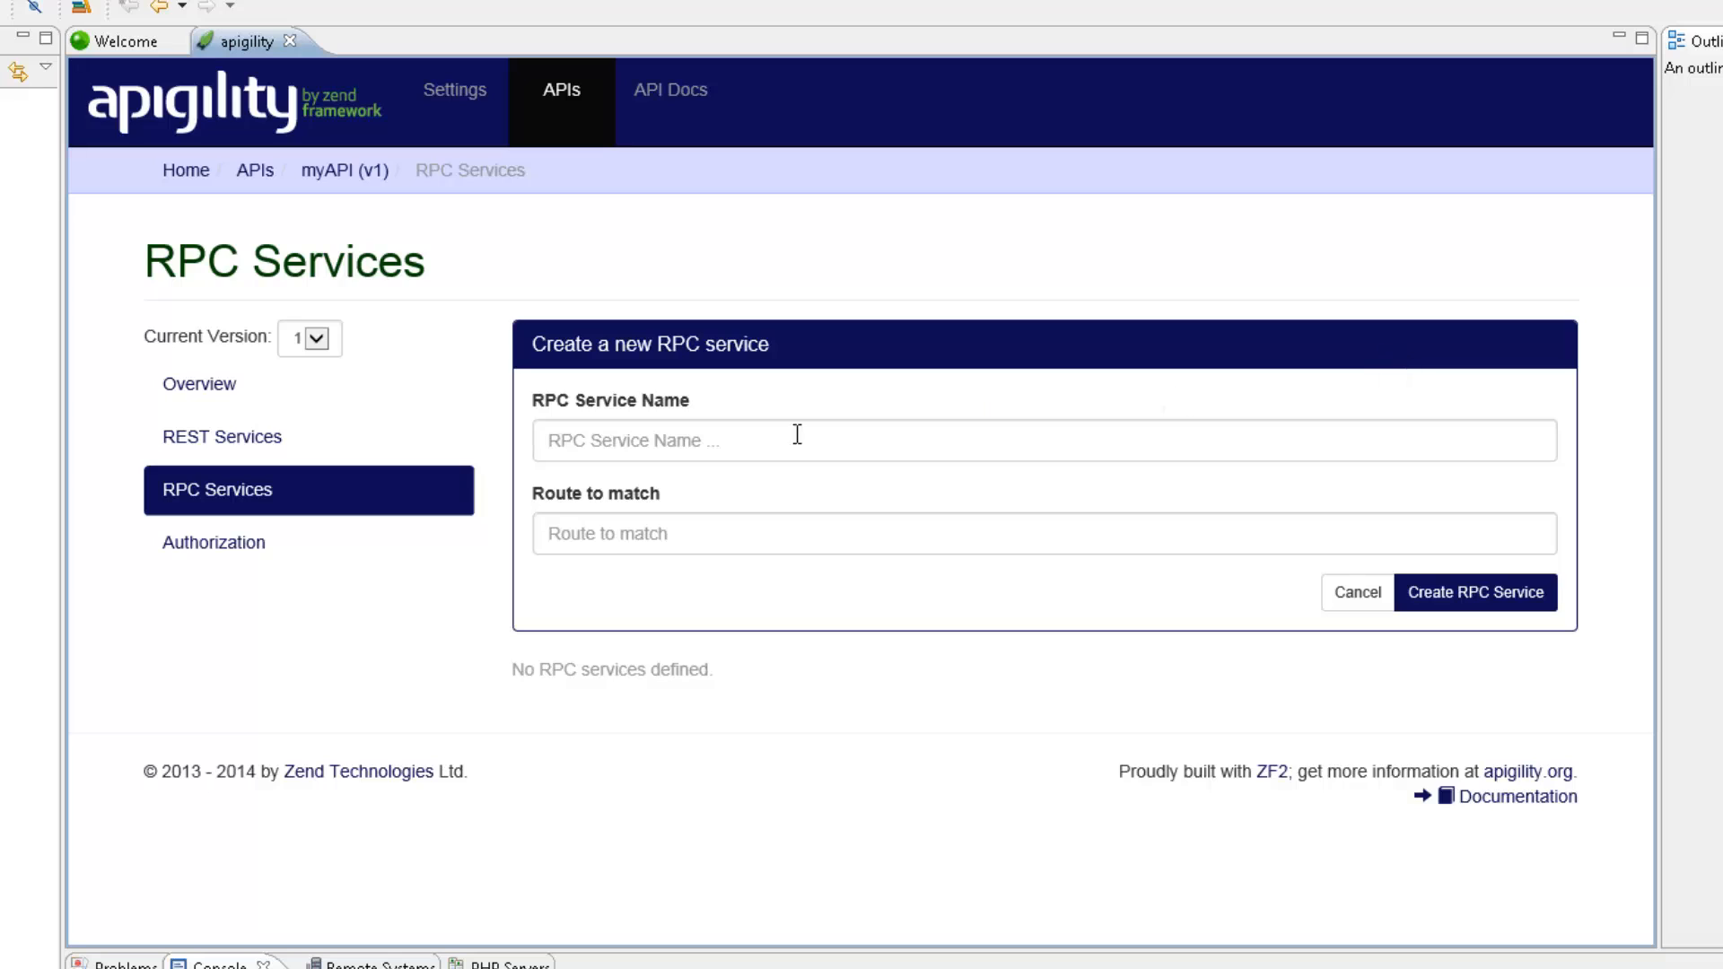
pyautogui.write('p')
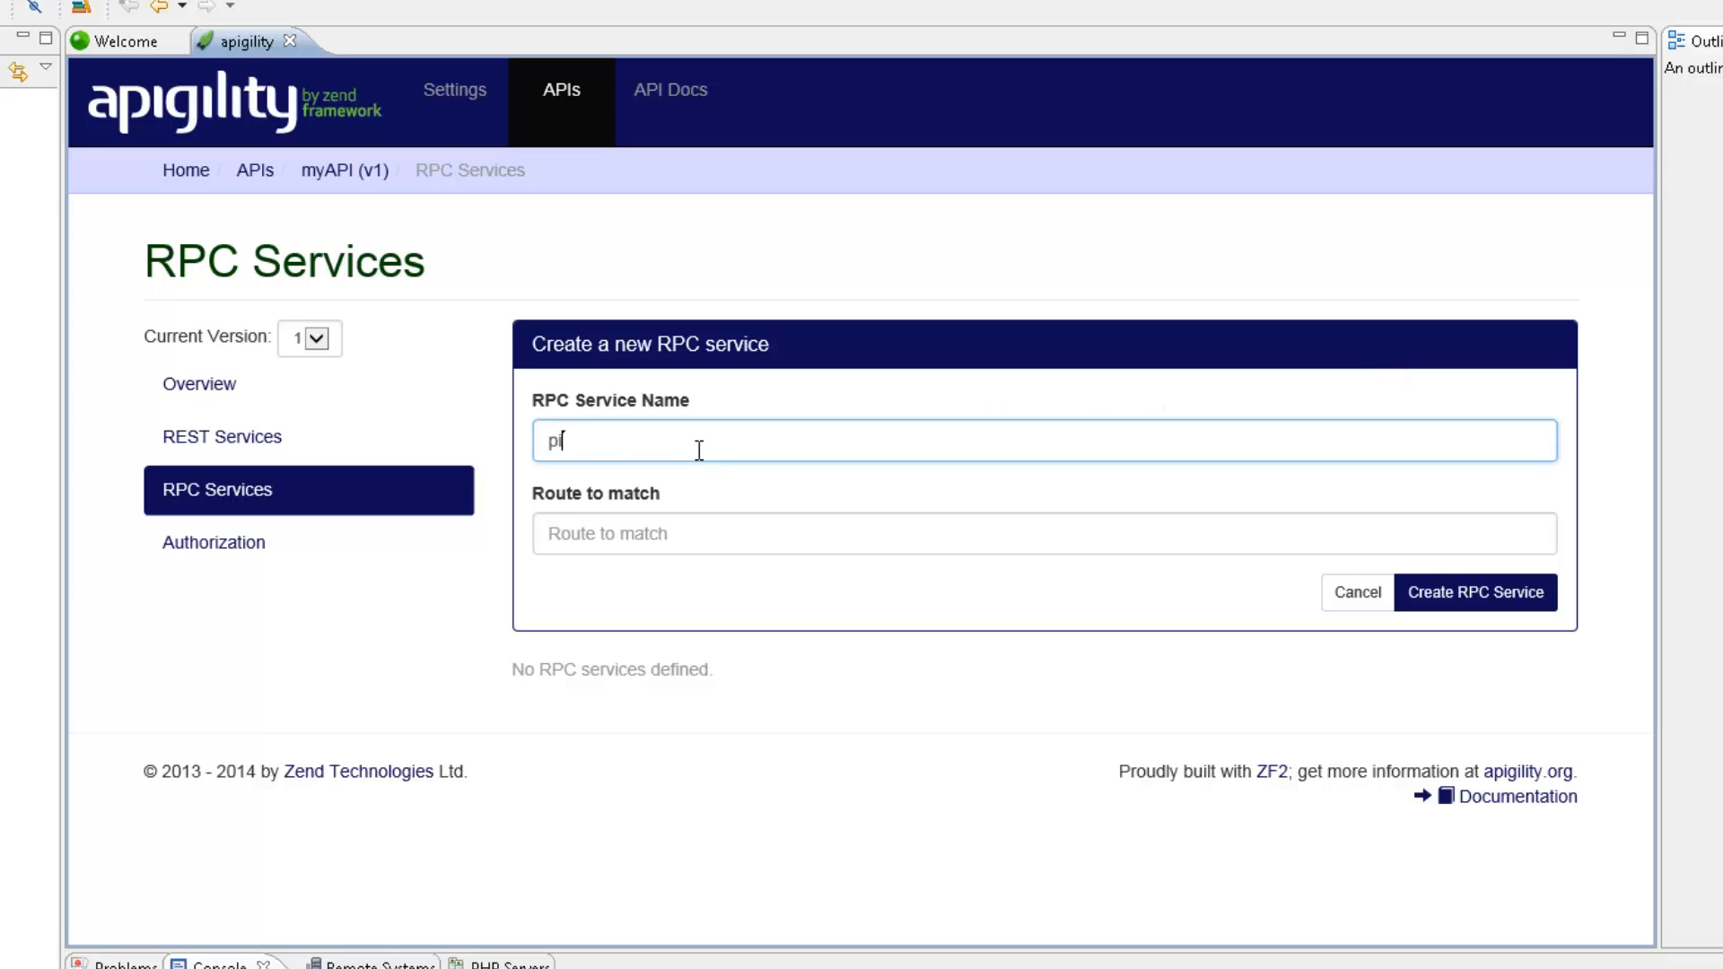
pyautogui.write('ing')
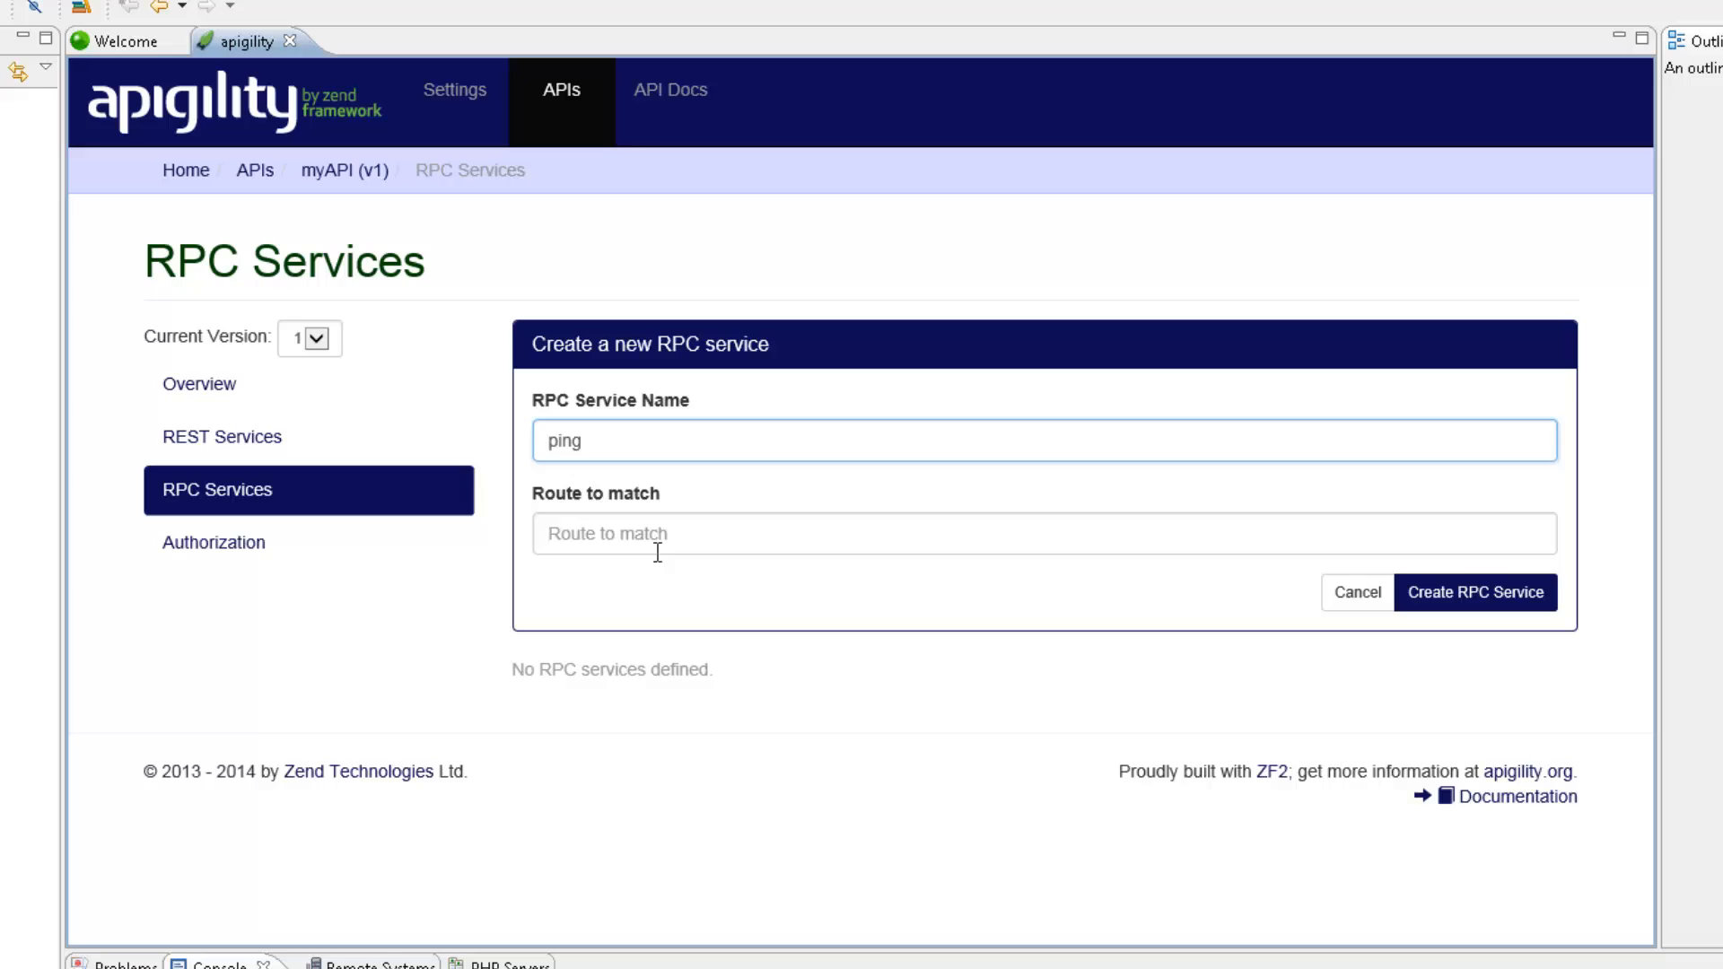
pyautogui.write('/p')
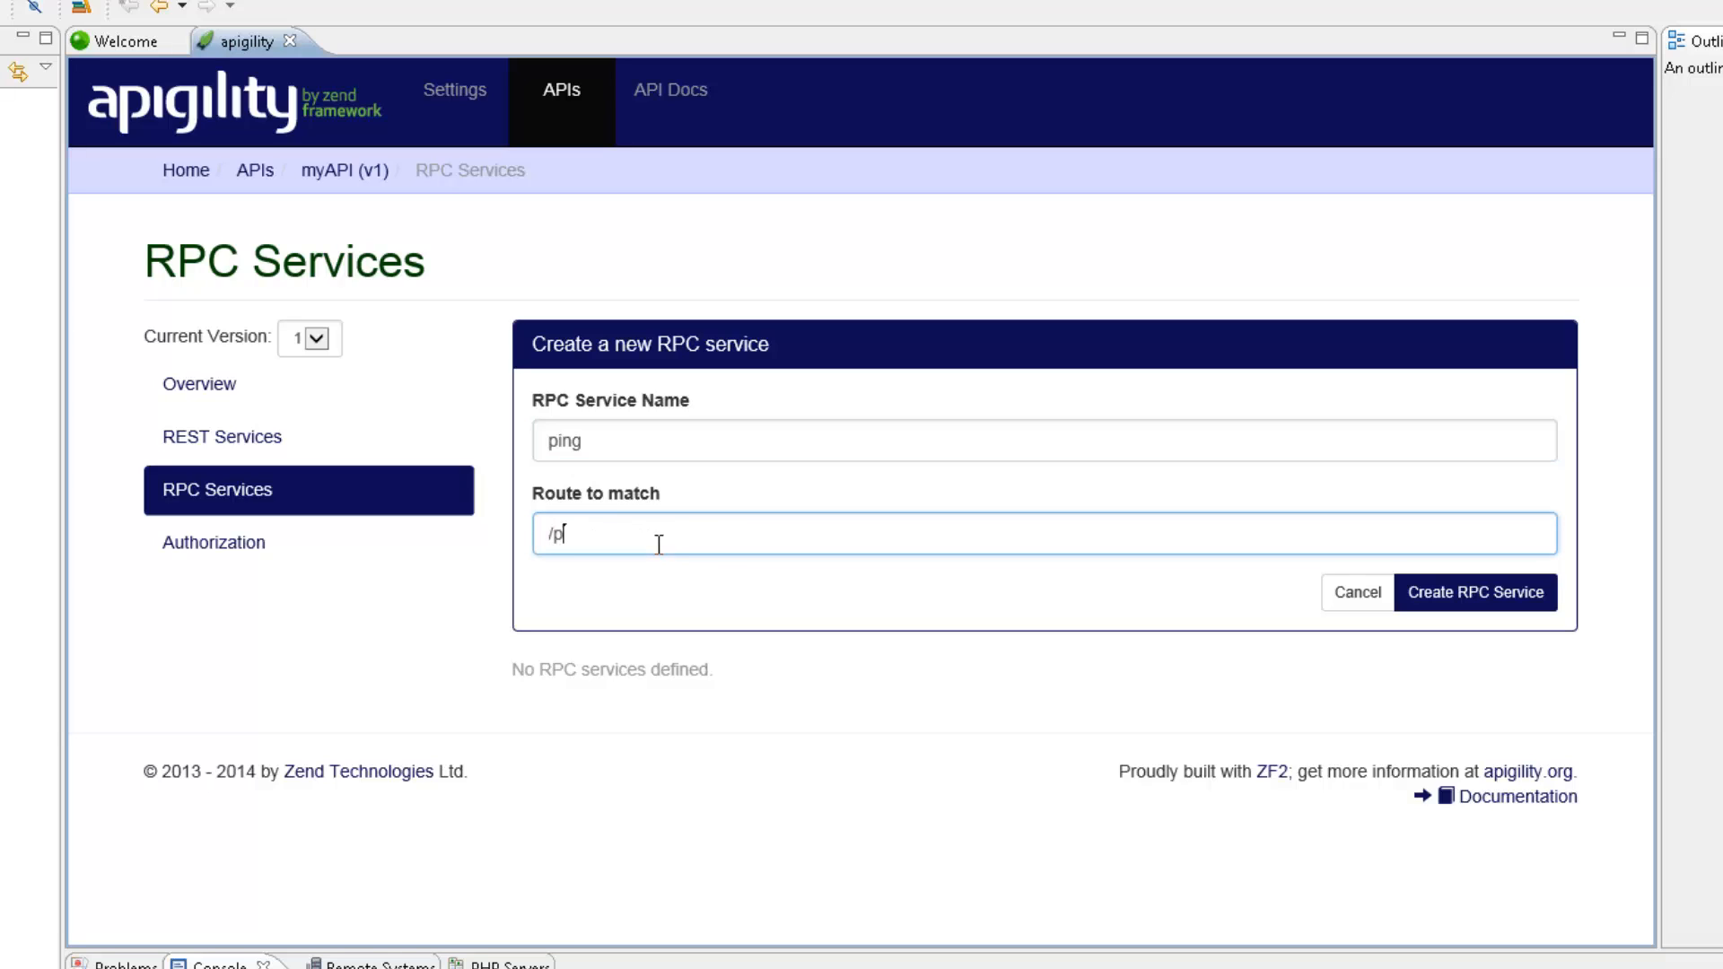
pyautogui.write('ing')
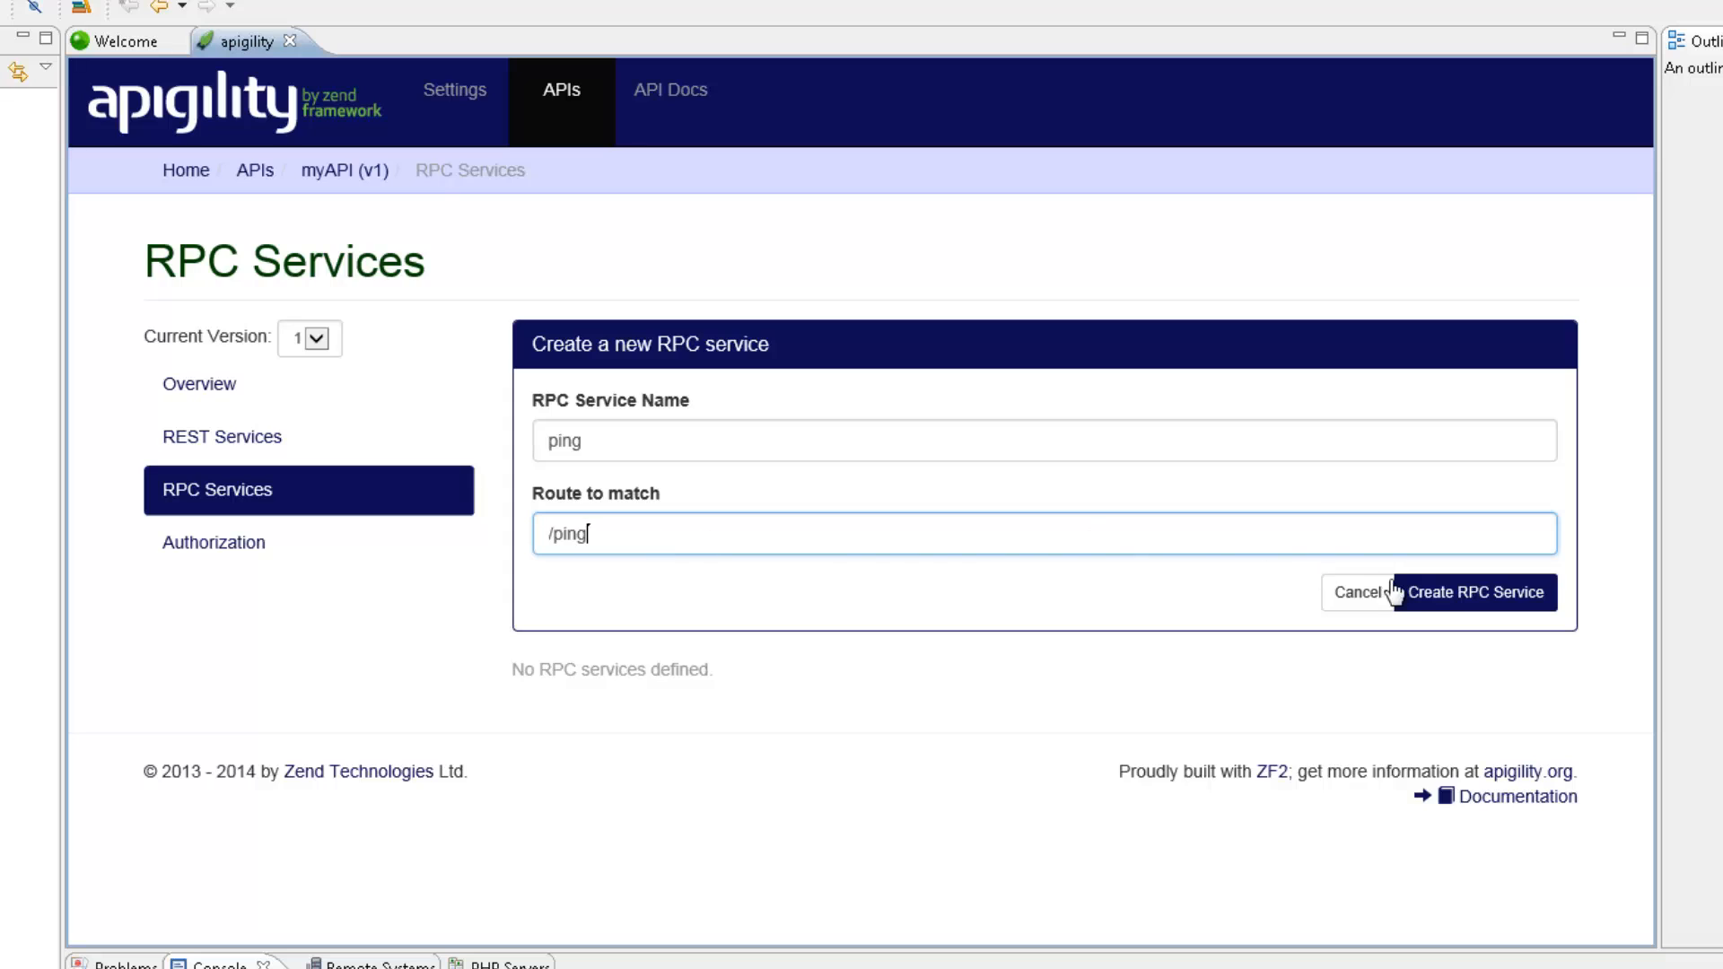
pyautogui.click(1472, 592)
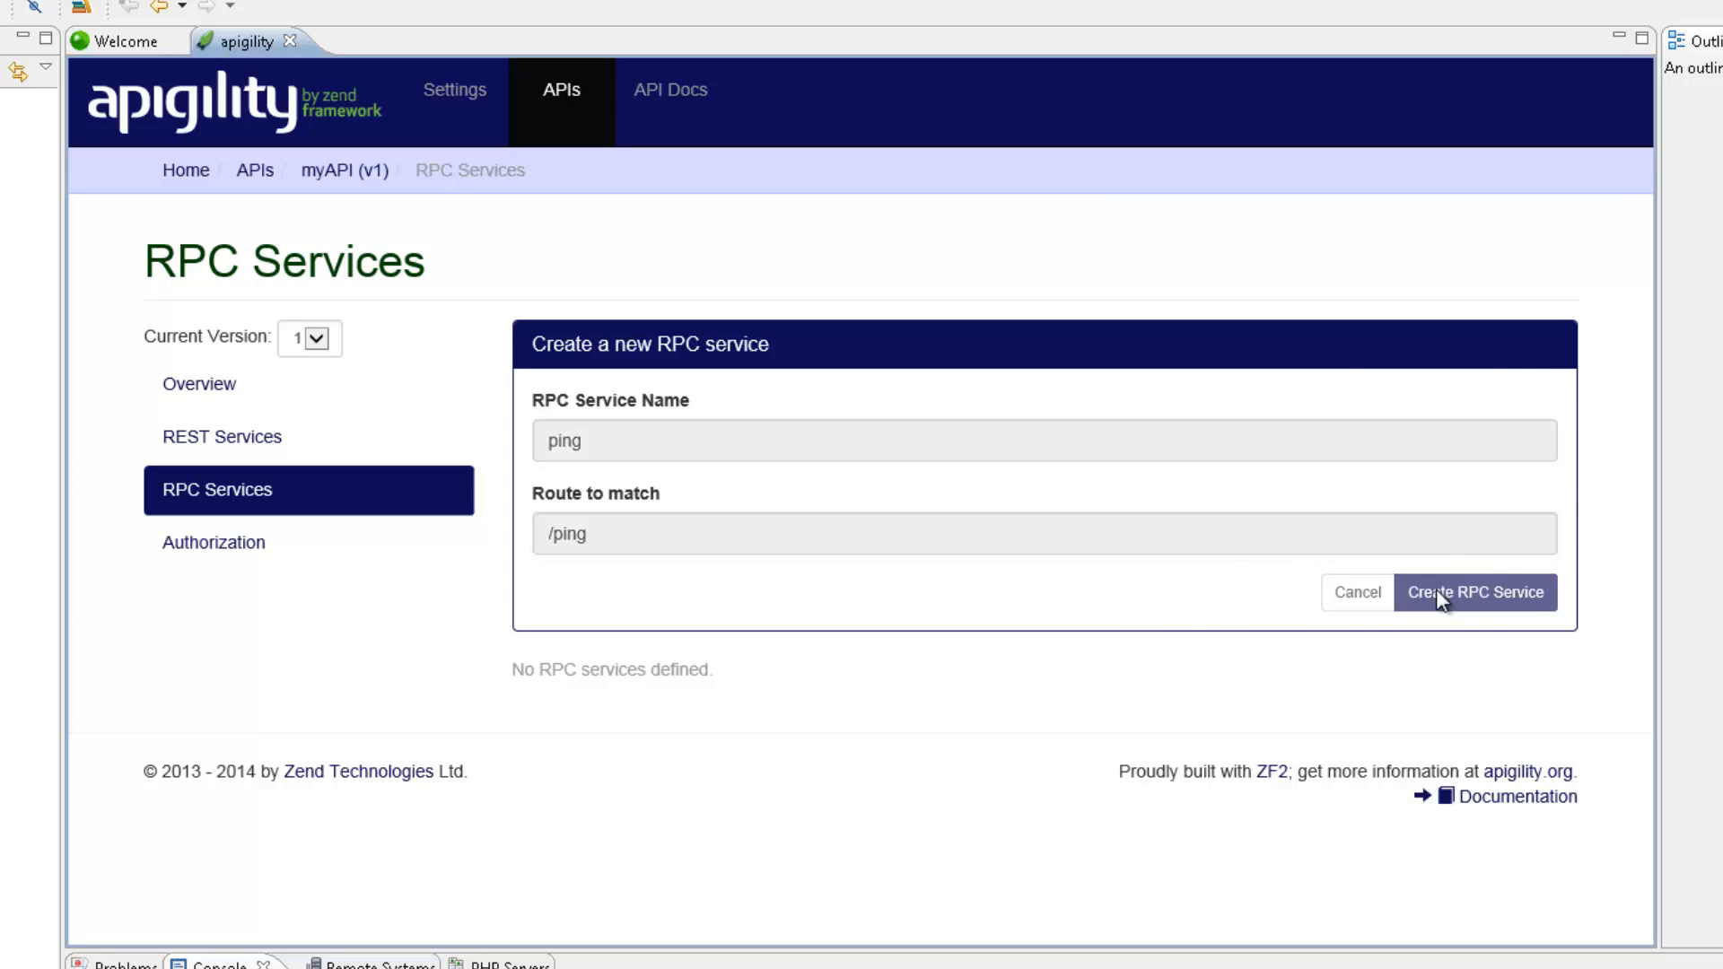
pyautogui.click(1475, 593)
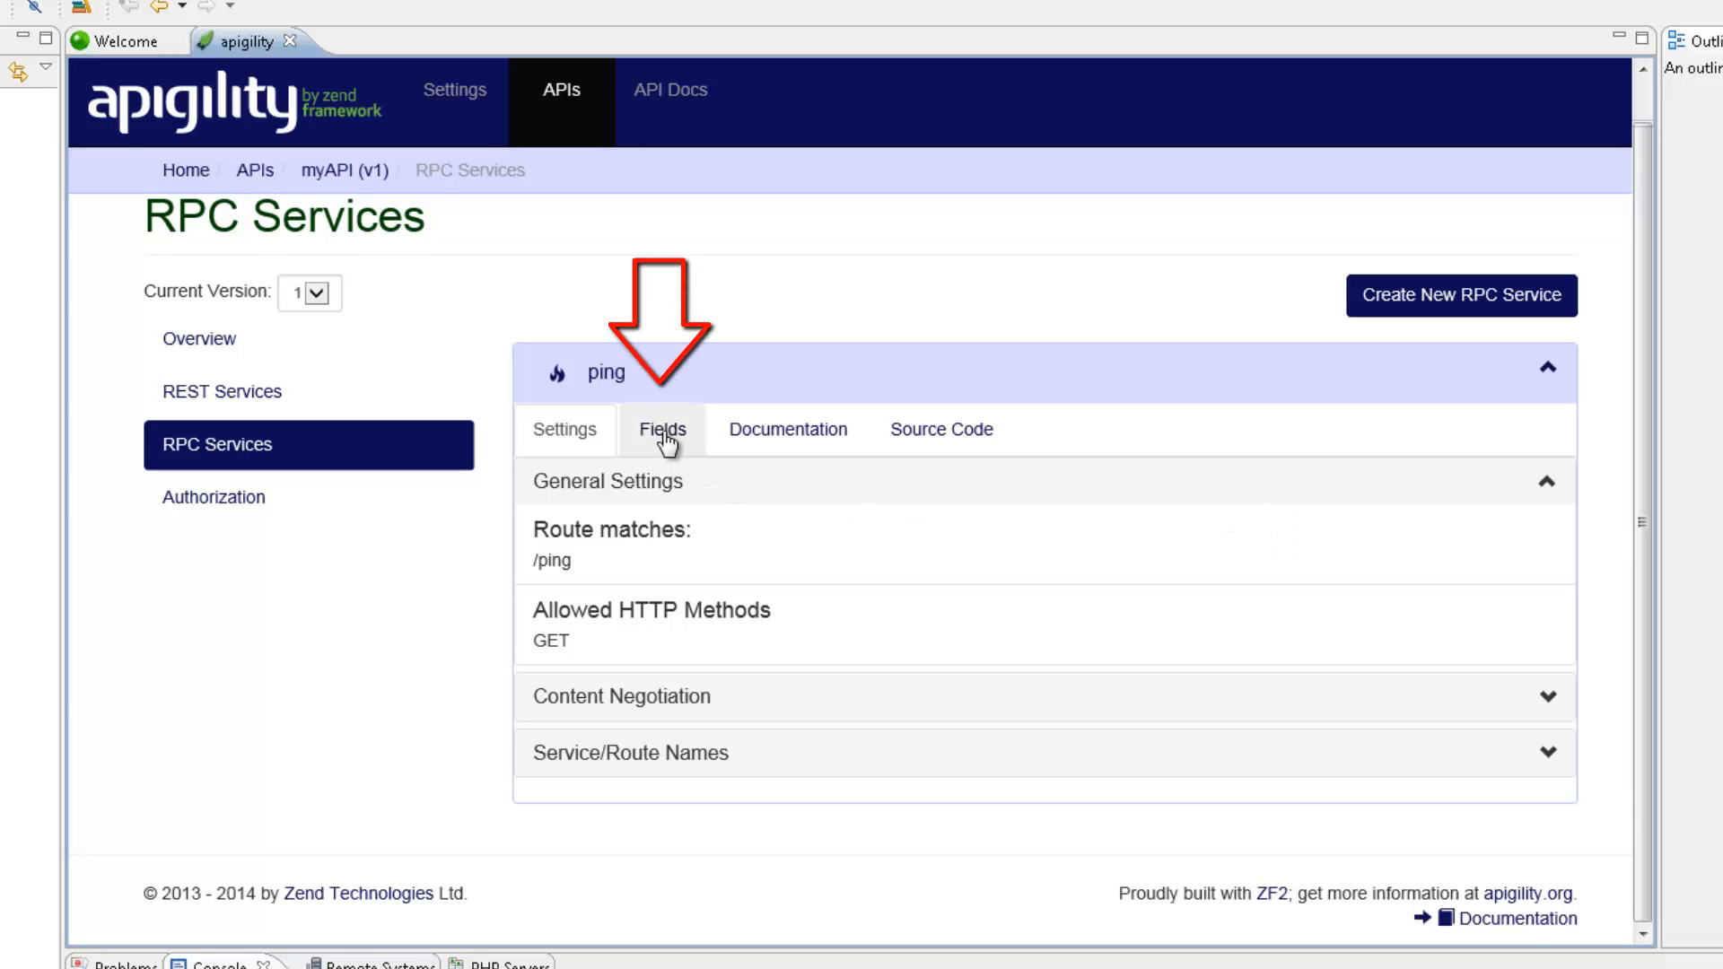
# - Add a new field named 'ack' to the ping service
pyautogui.click(662, 429)
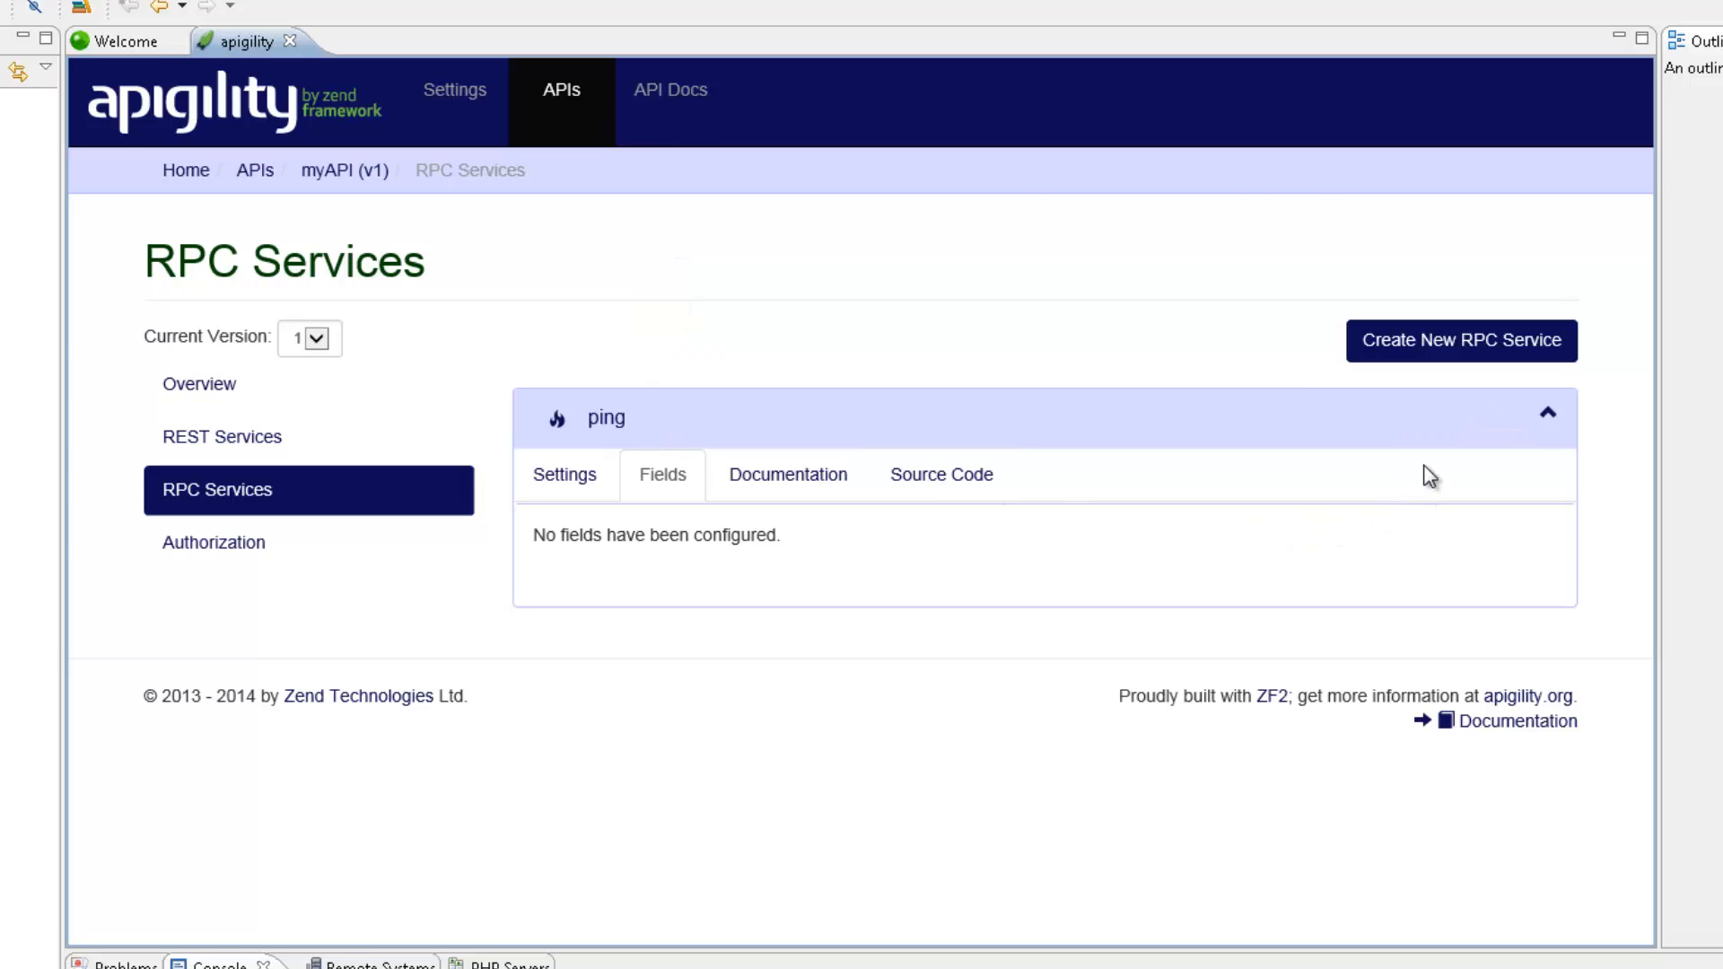
pyautogui.moveTo(1463, 414)
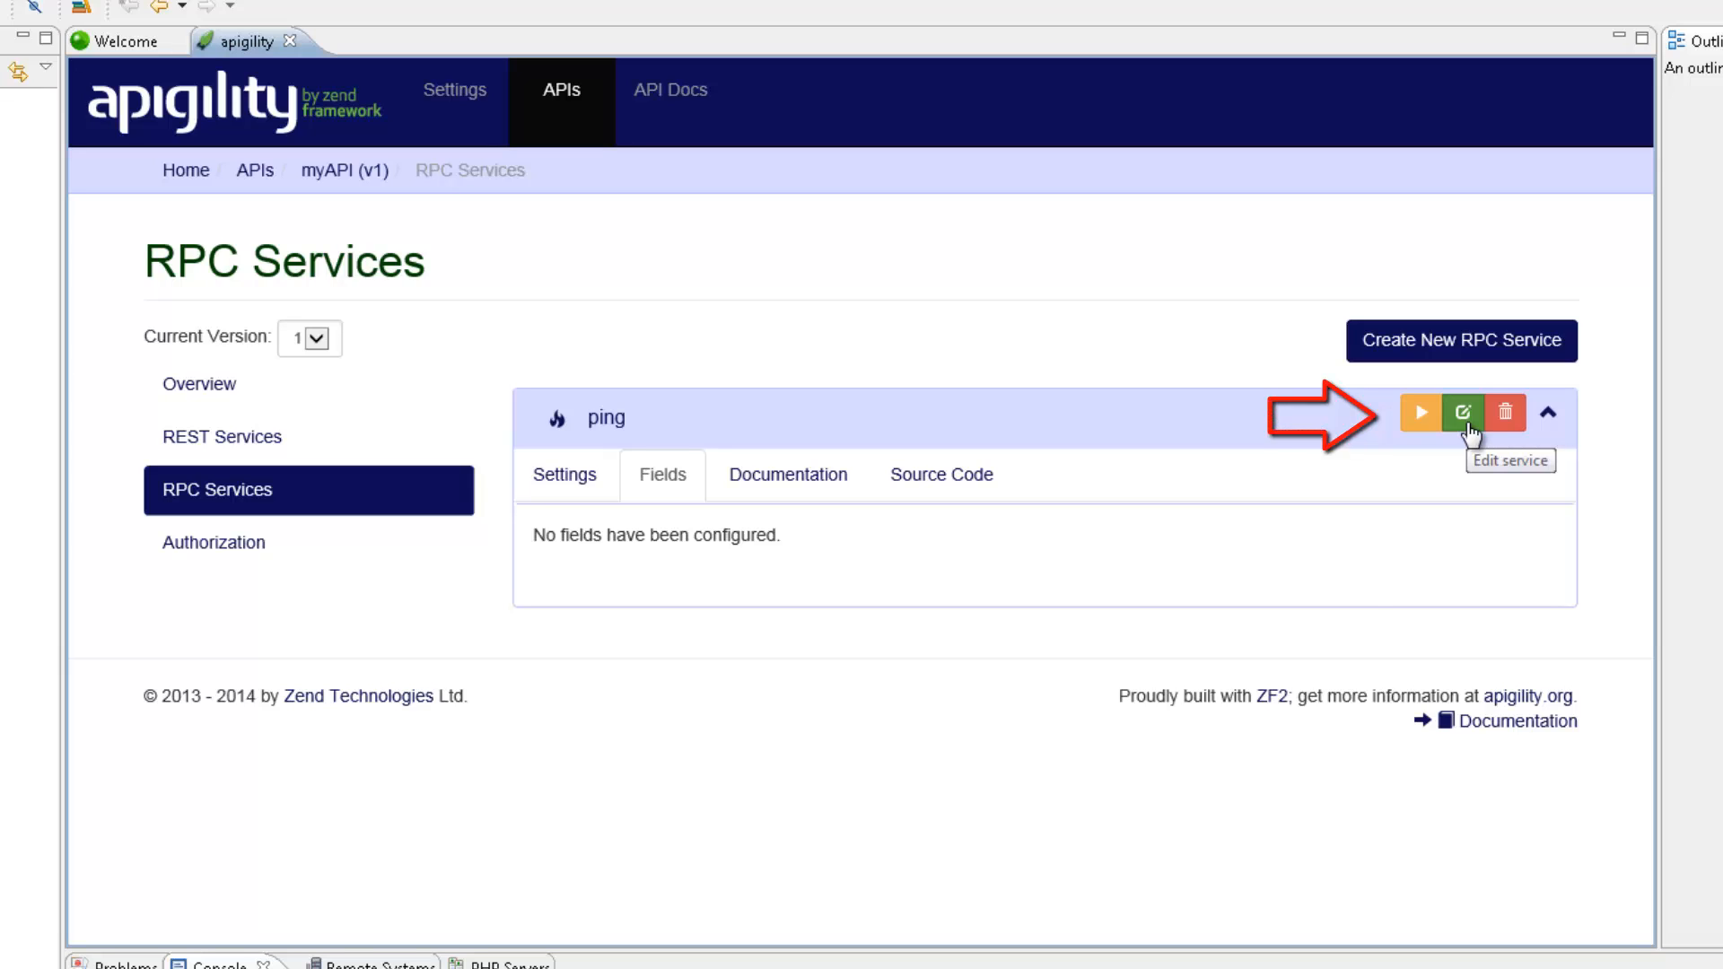
pyautogui.click(1465, 413)
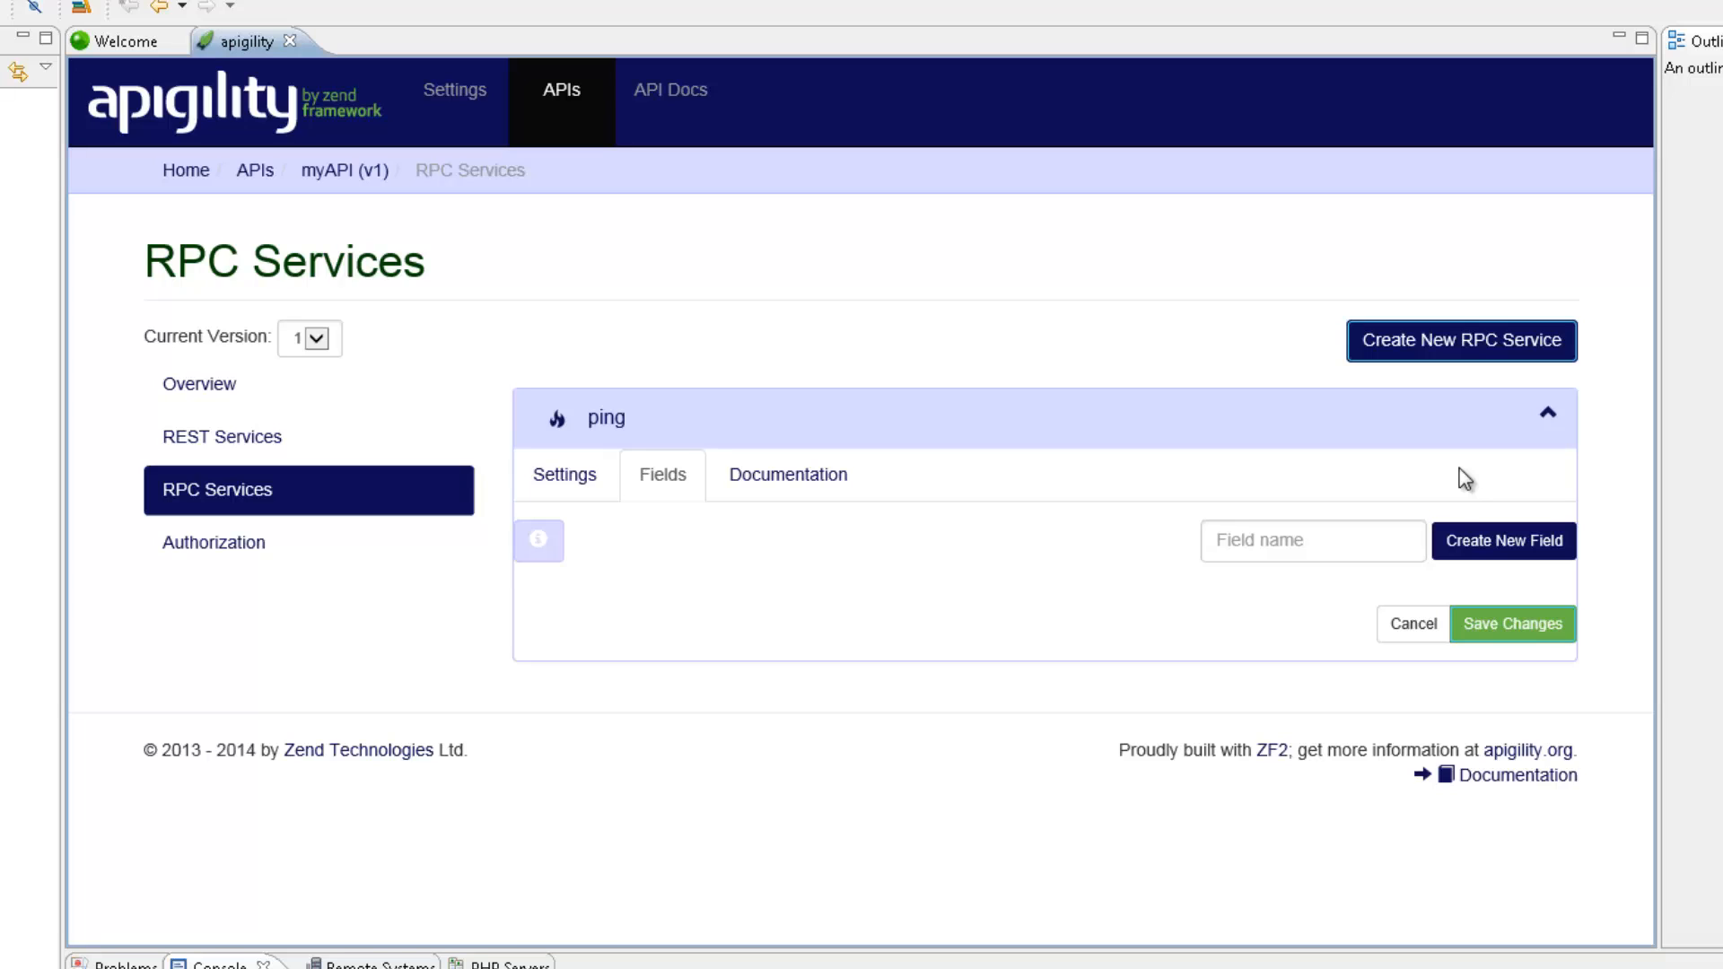
pyautogui.click(1284, 542)
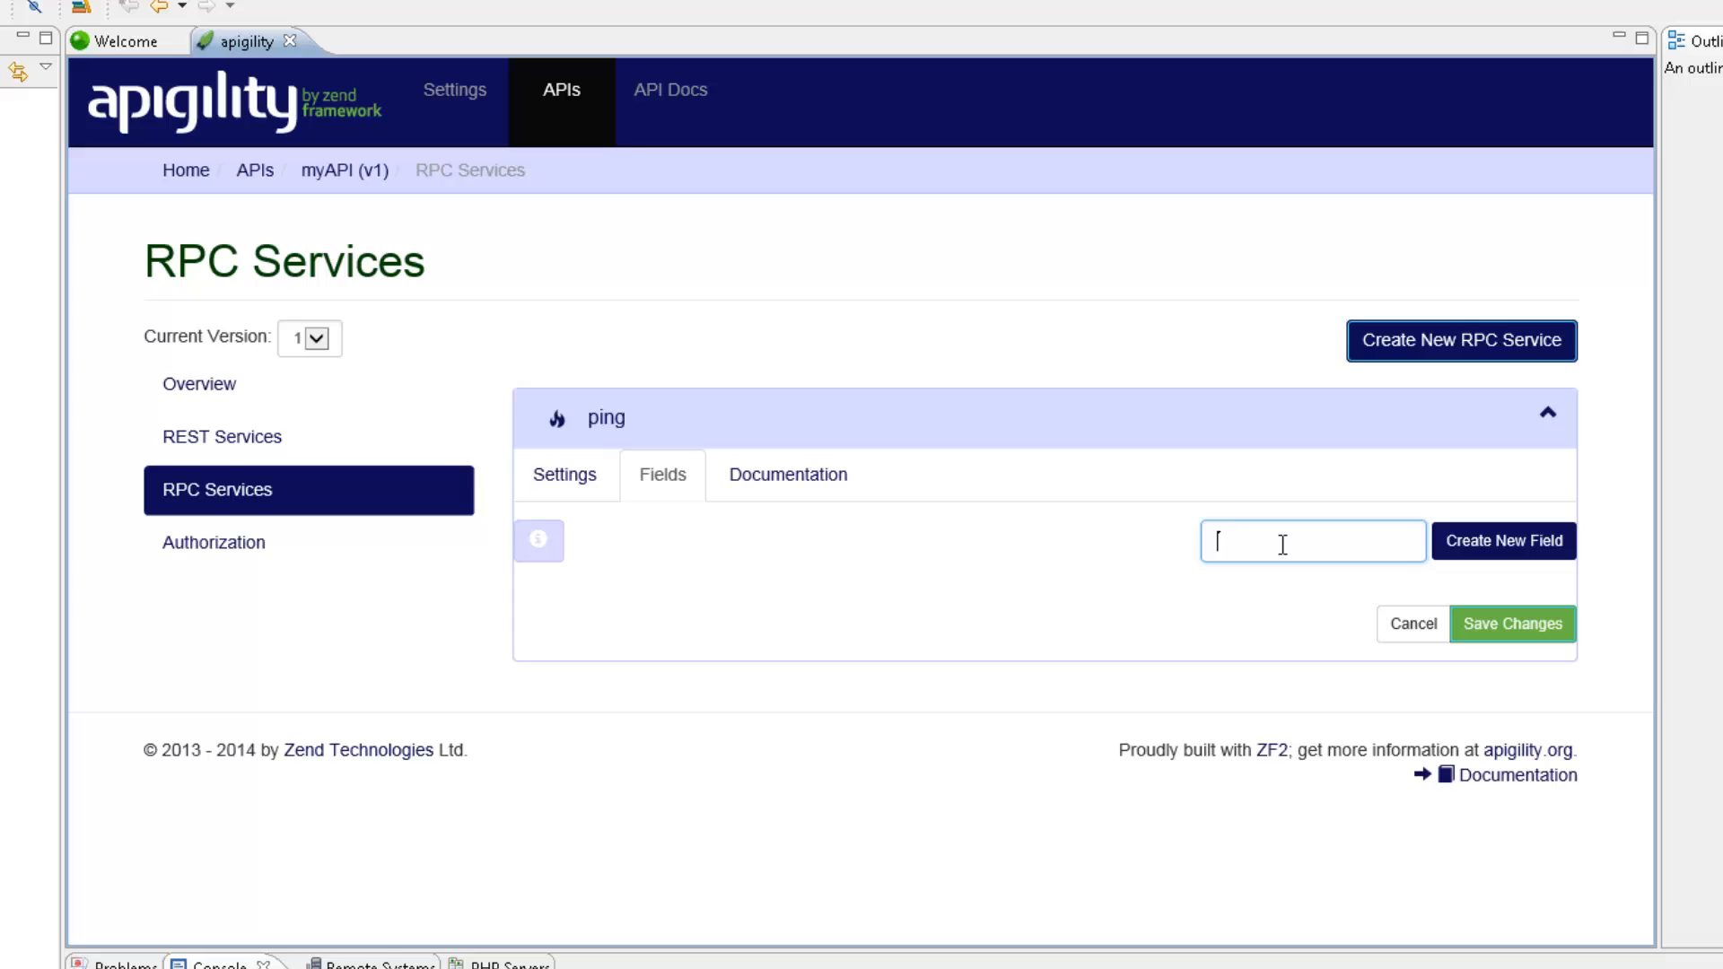
pyautogui.write('ack')
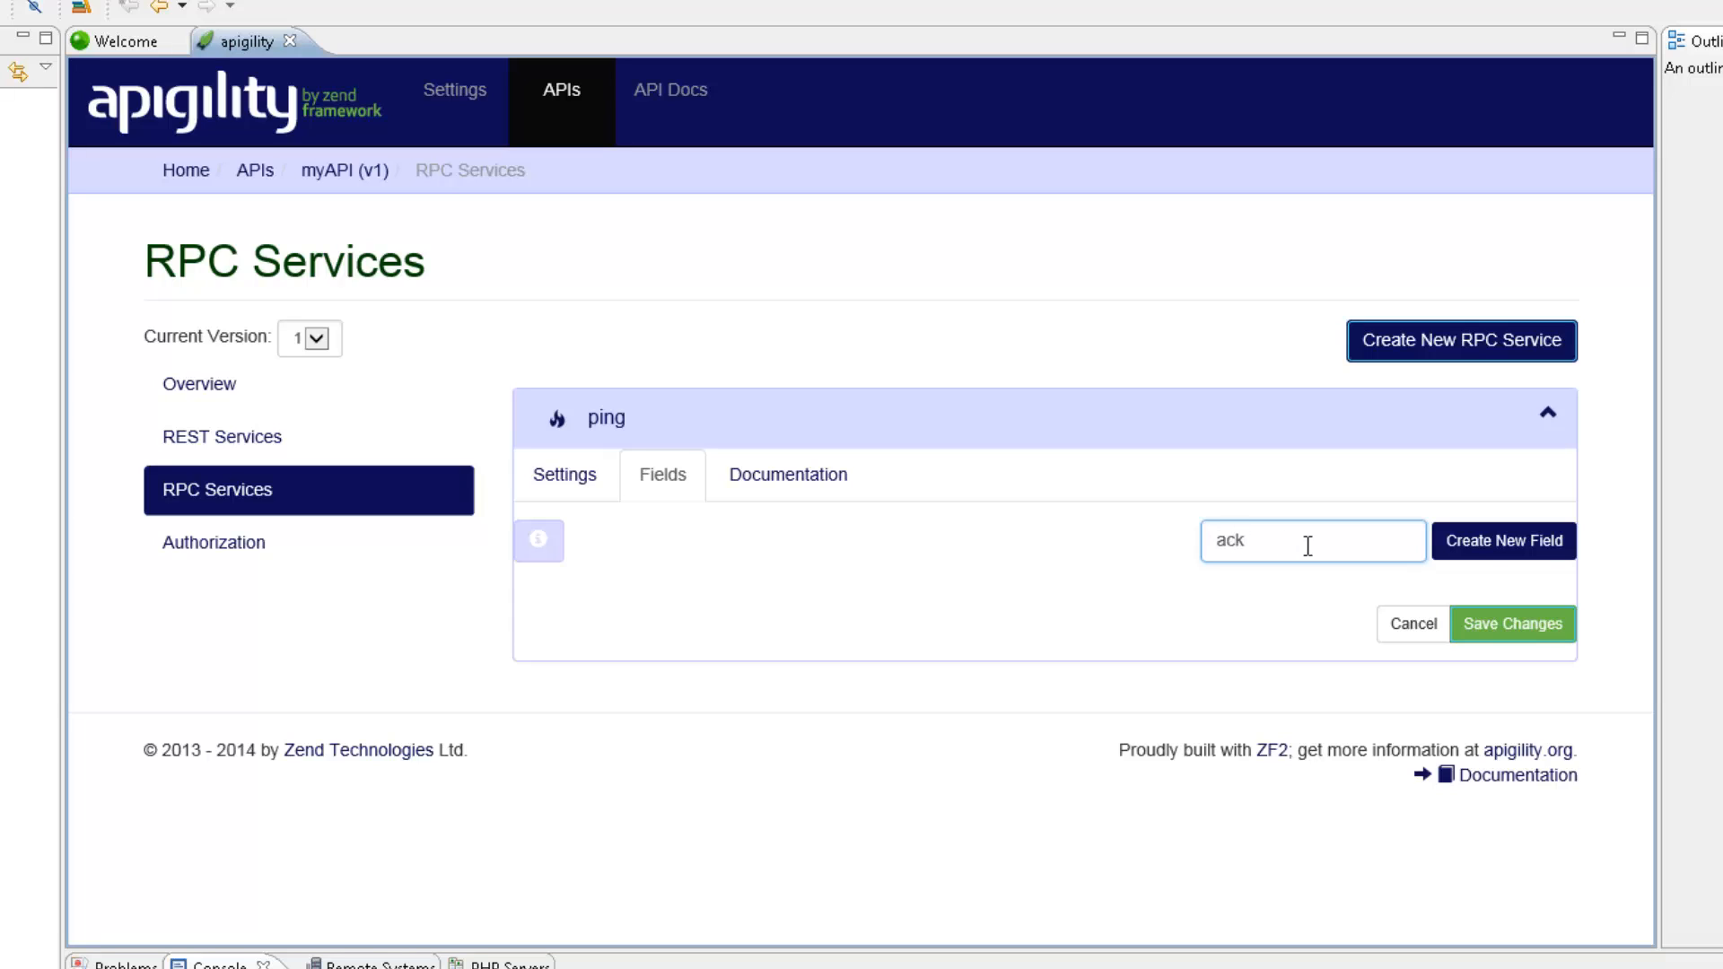
pyautogui.click(1505, 567)
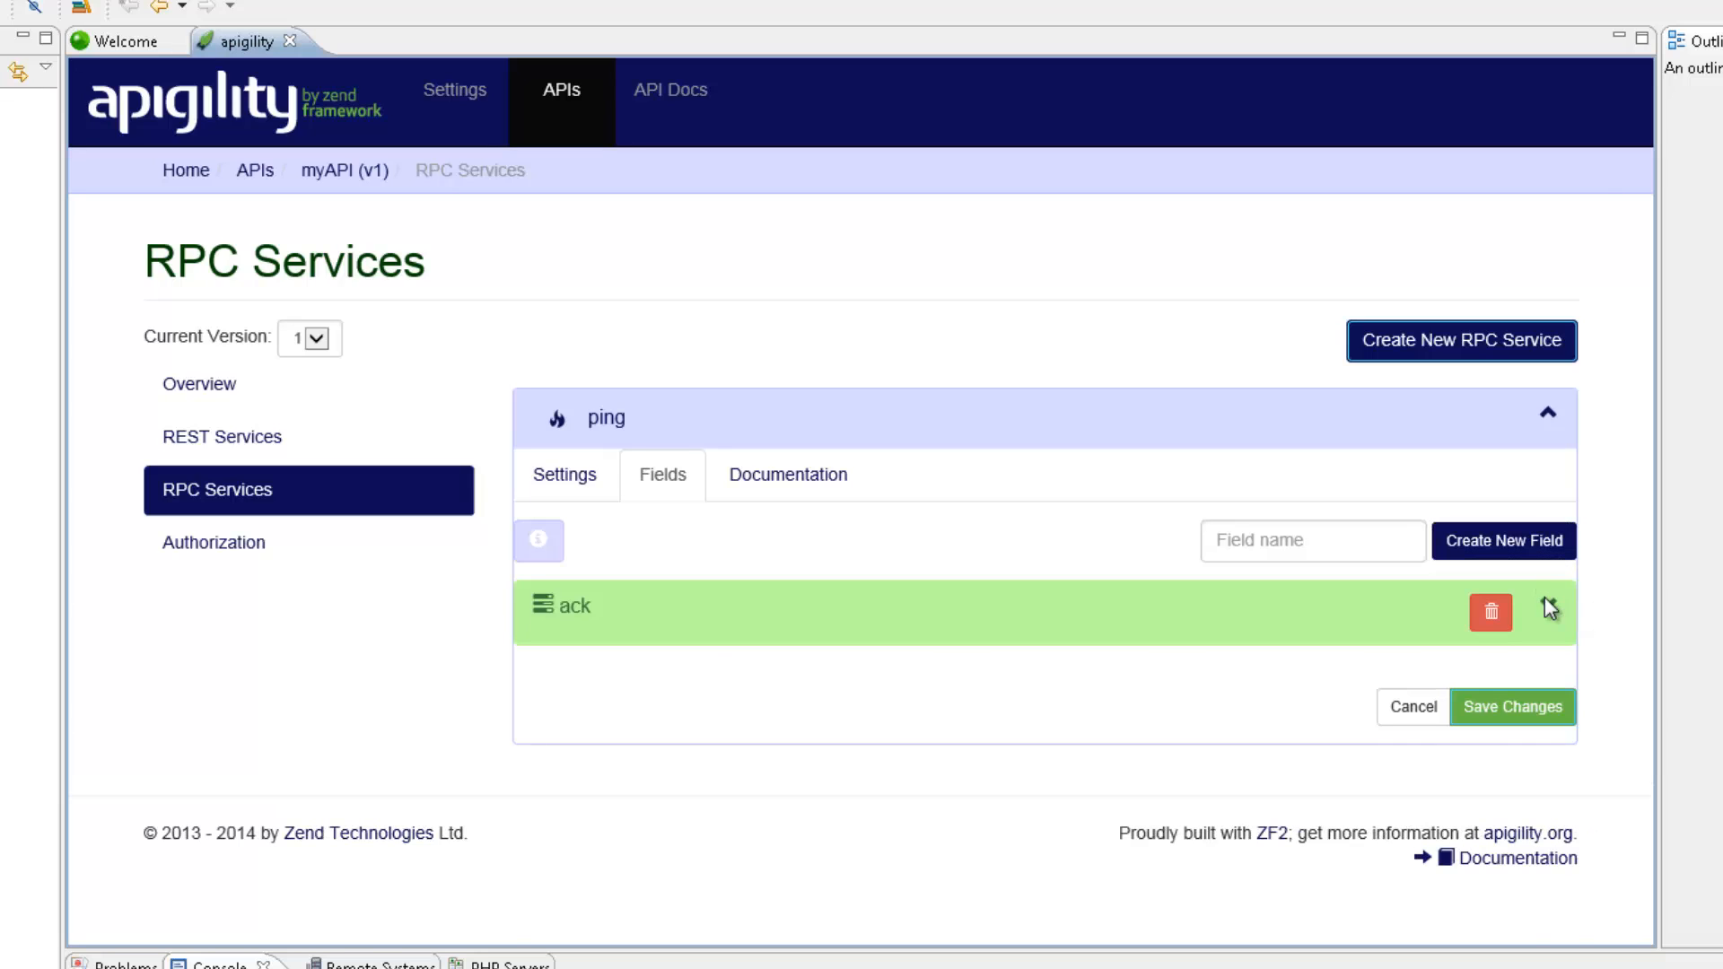
# - Describe the ack field as acknowledging the request with a timestamp, and save
pyautogui.click(1547, 610)
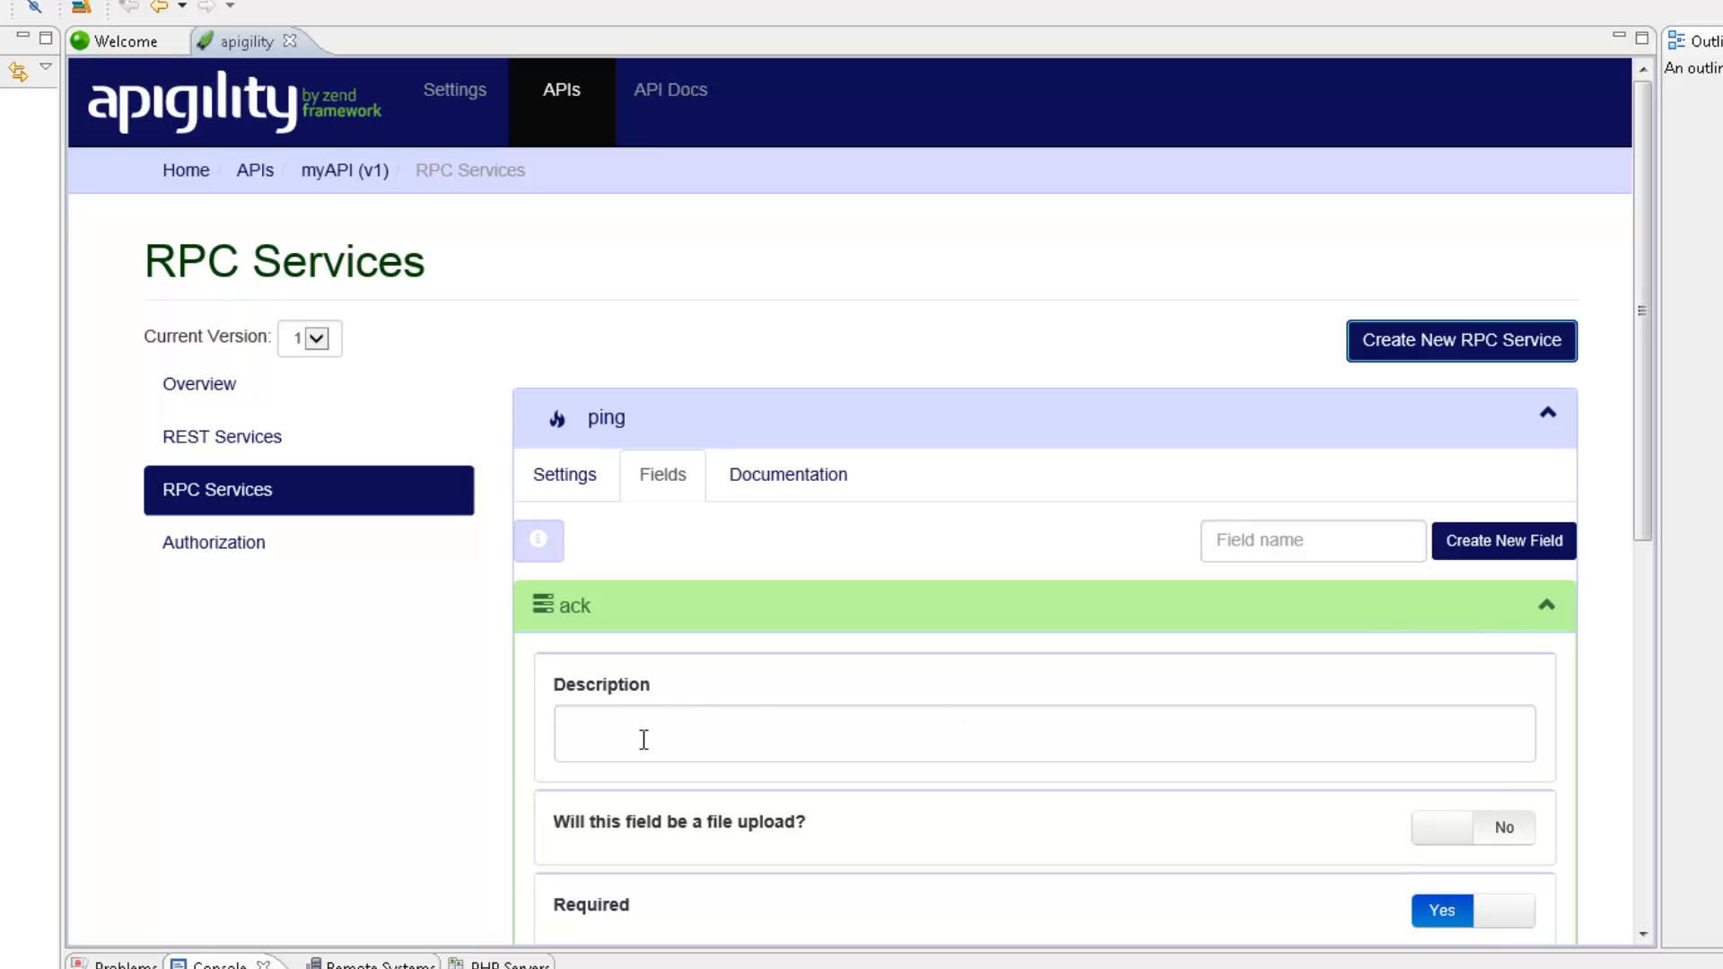
pyautogui.write('Acknowledge the r')
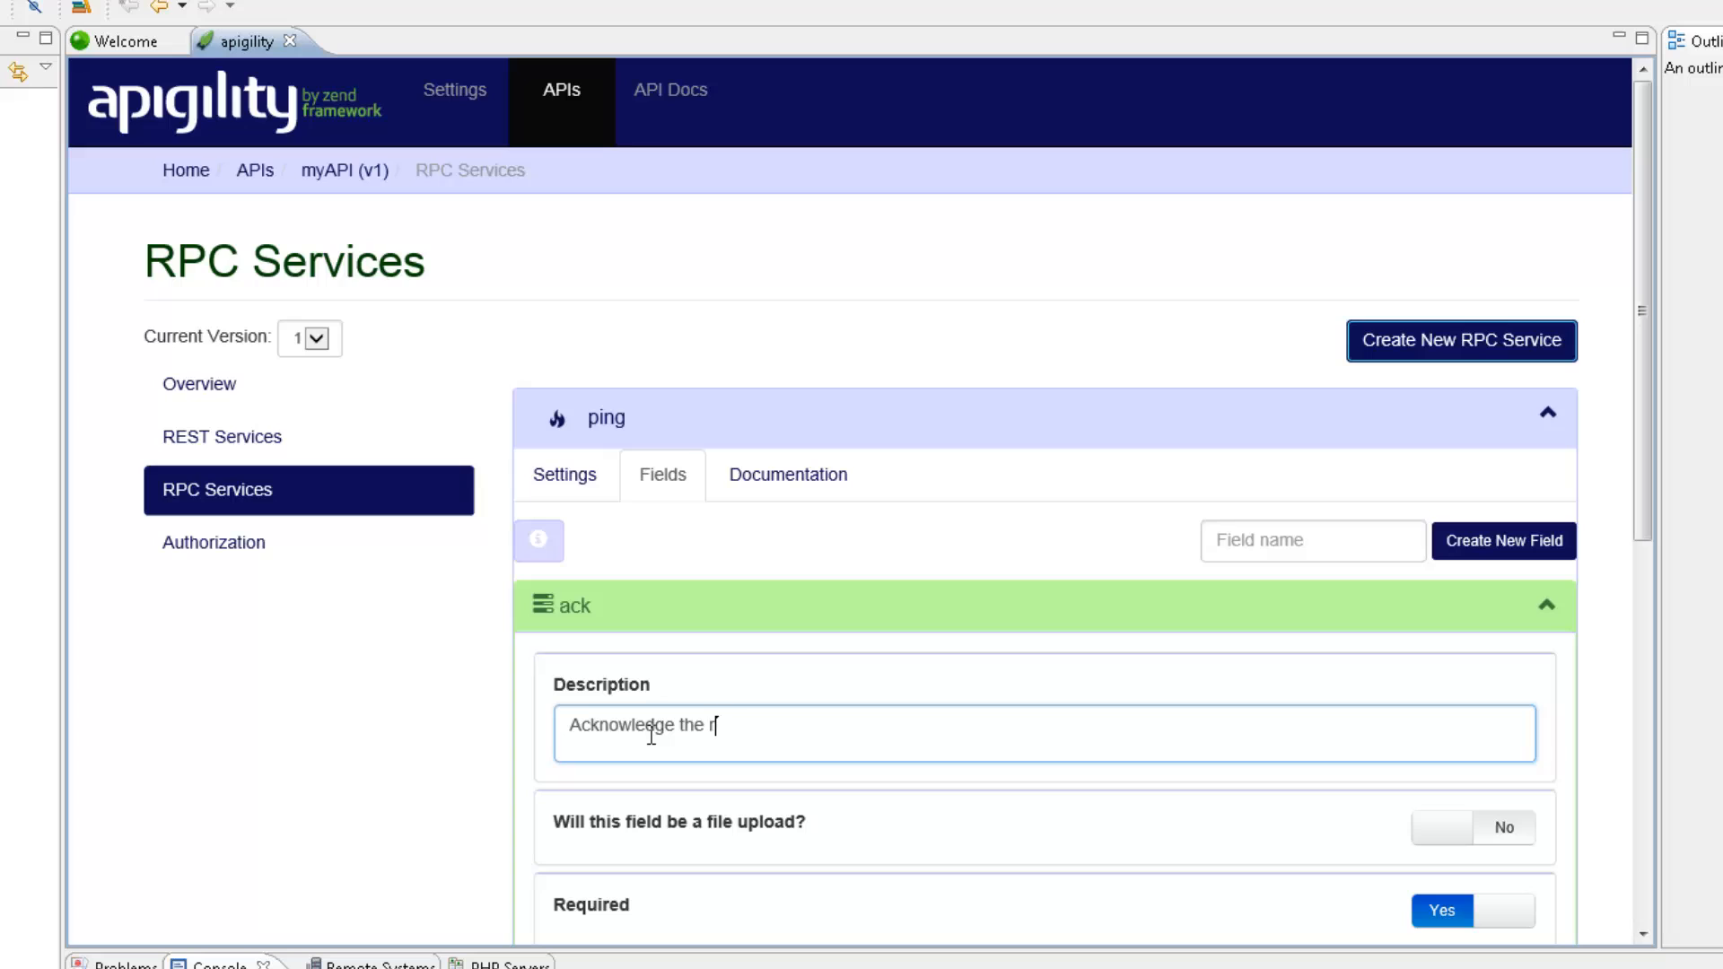
pyautogui.write('equest with a')
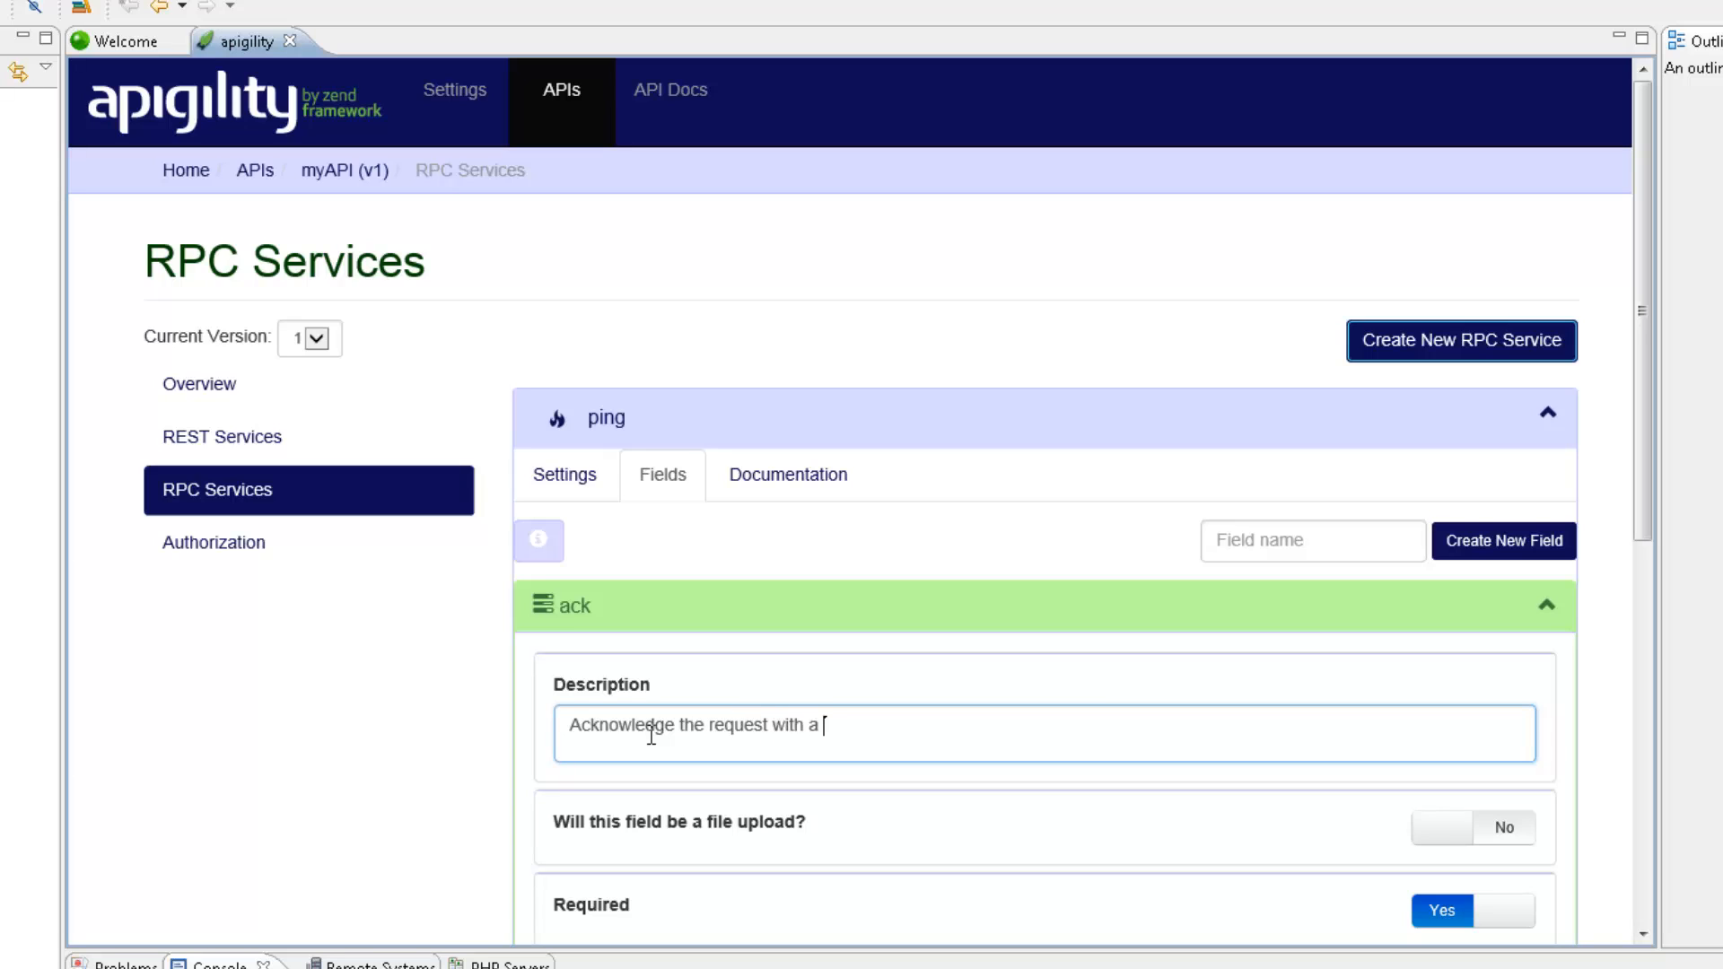
pyautogui.write('timestamp')
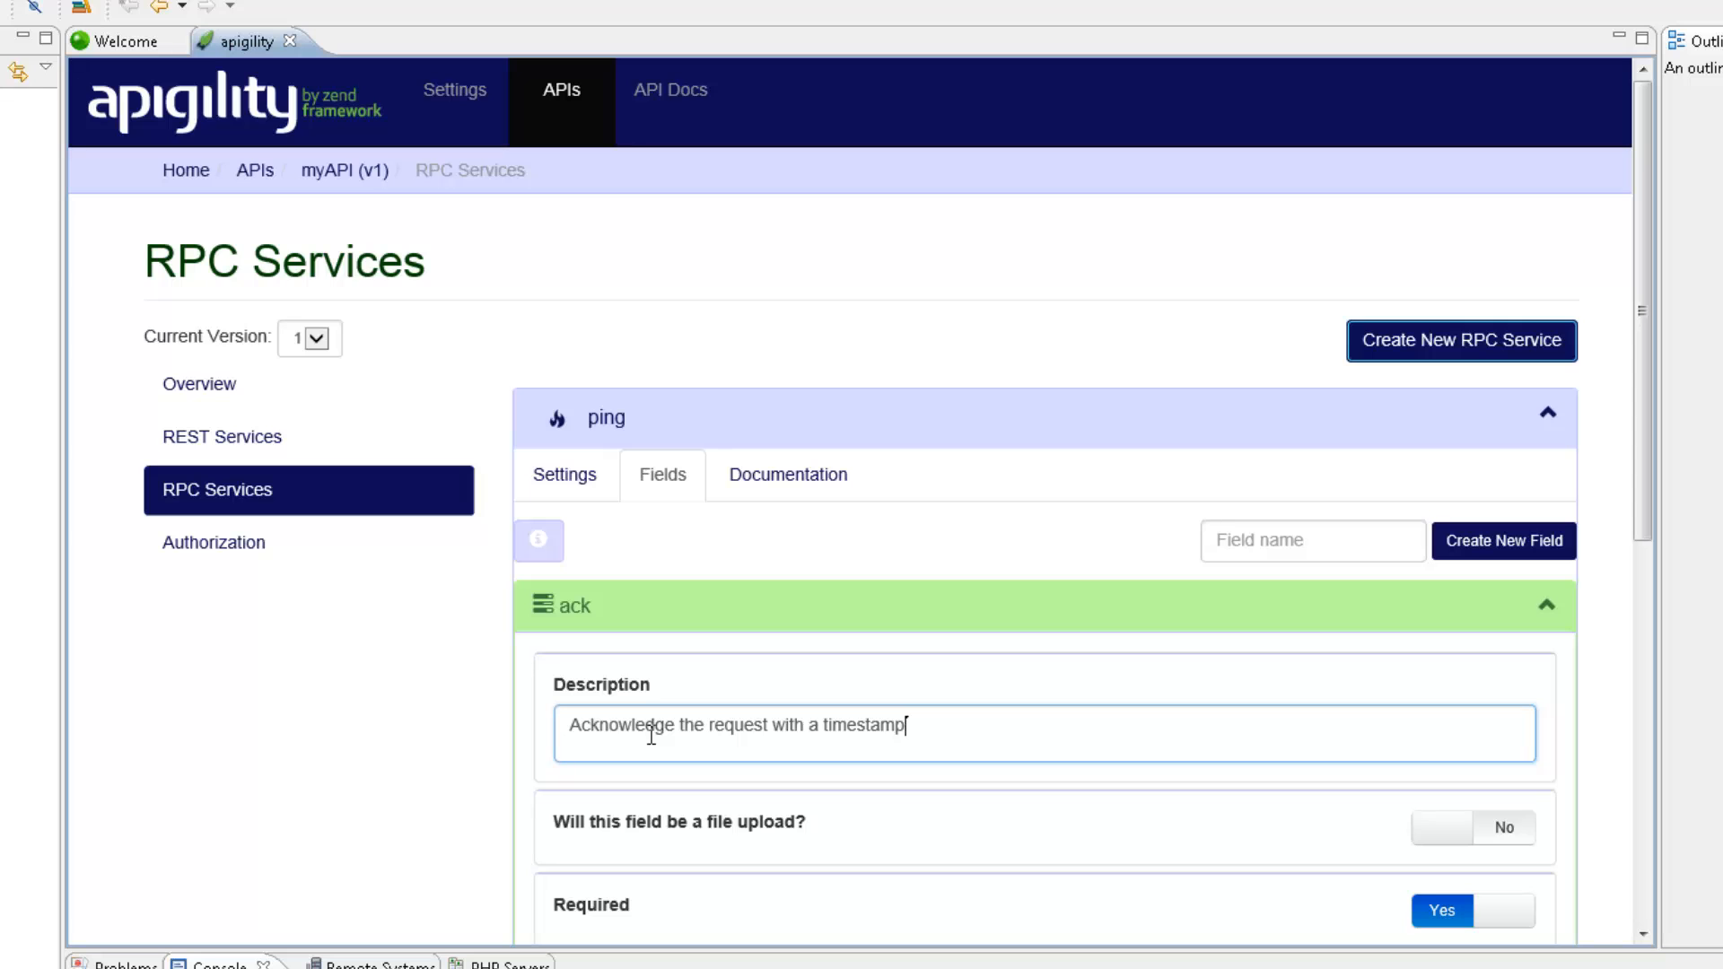
pyautogui.scroll(-3)
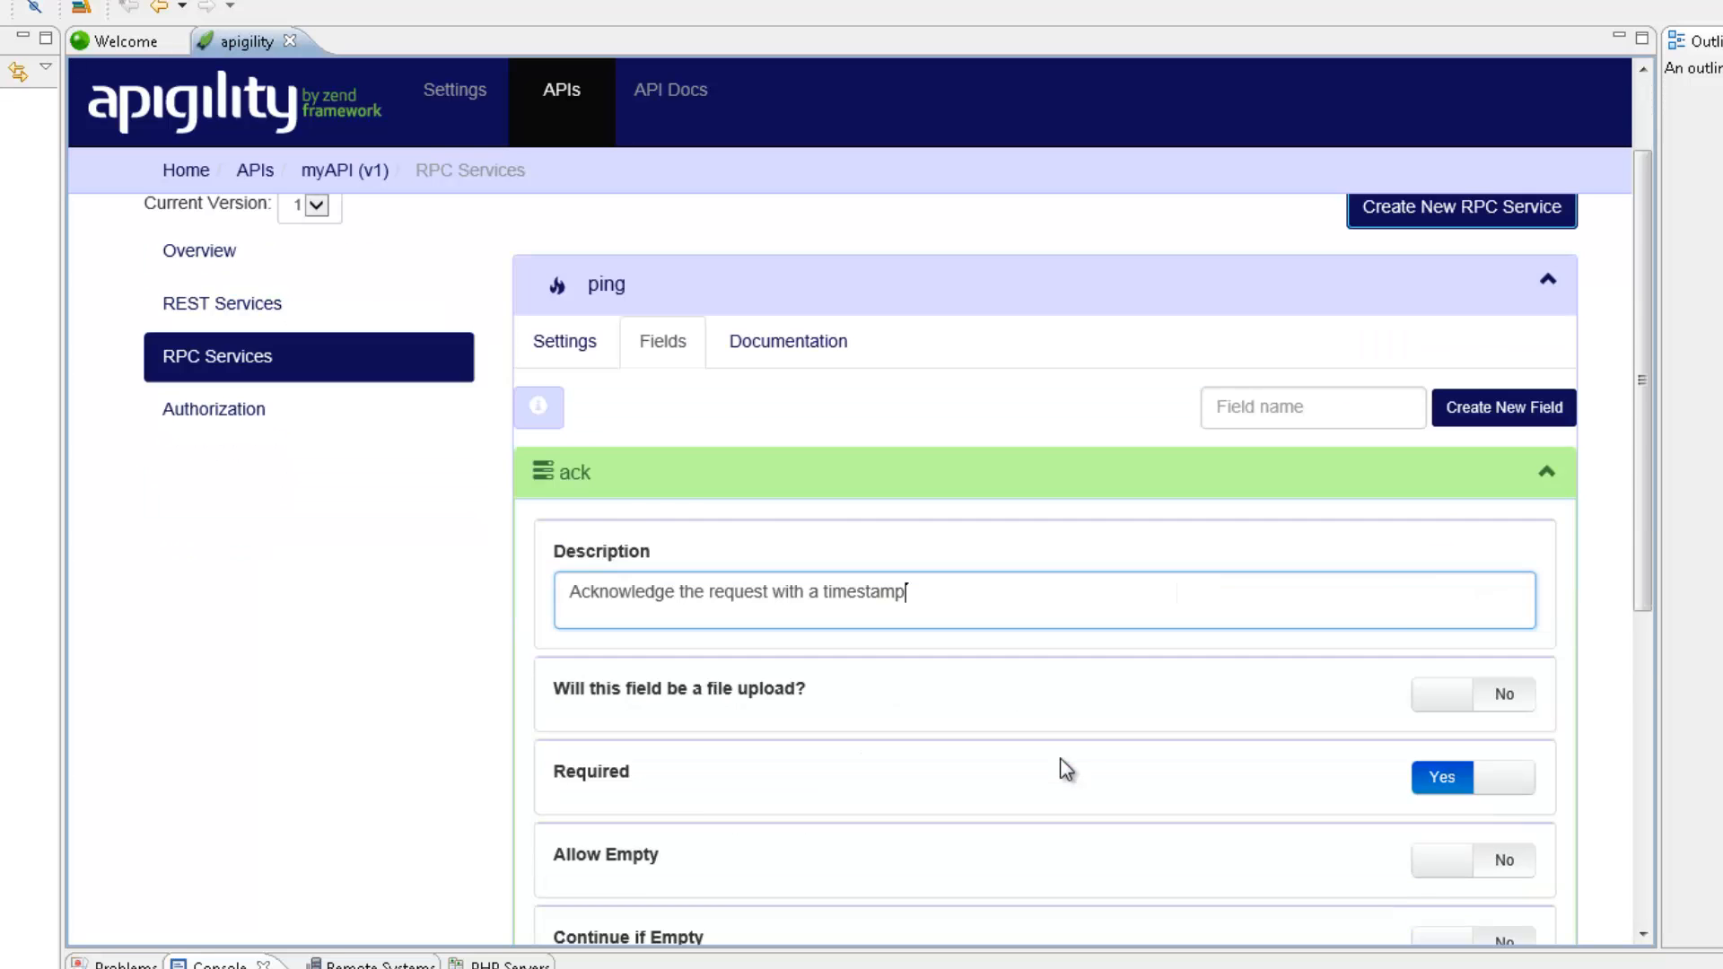
pyautogui.scroll(-3)
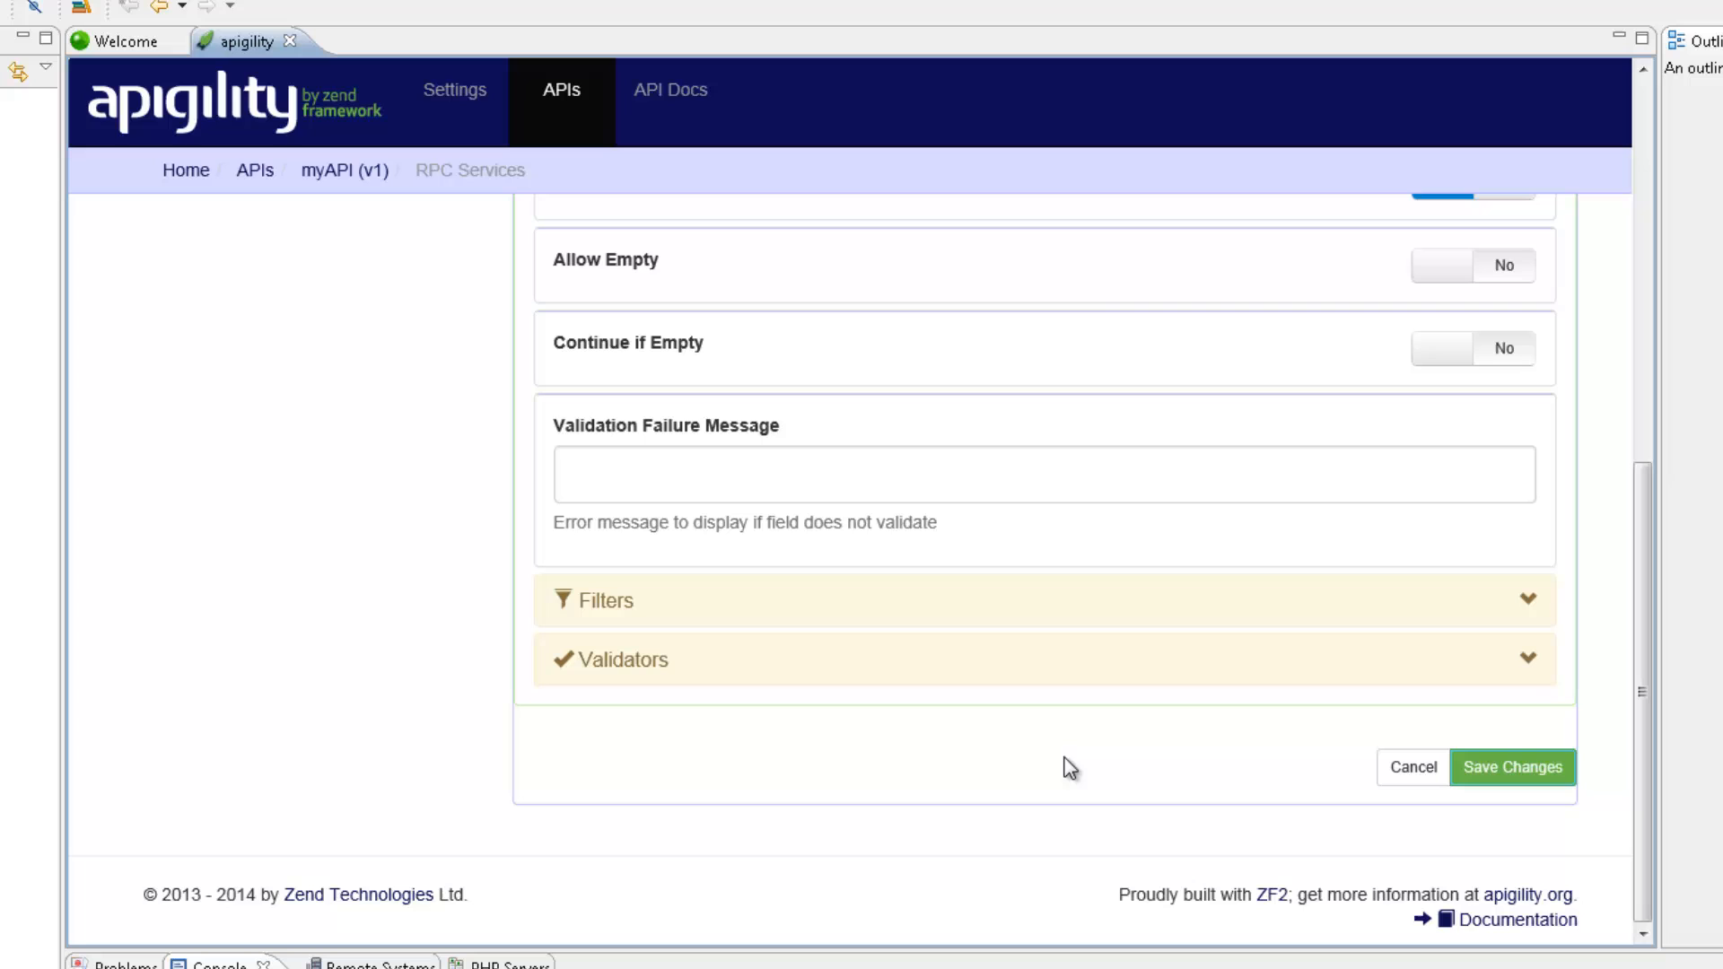
pyautogui.click(1514, 767)
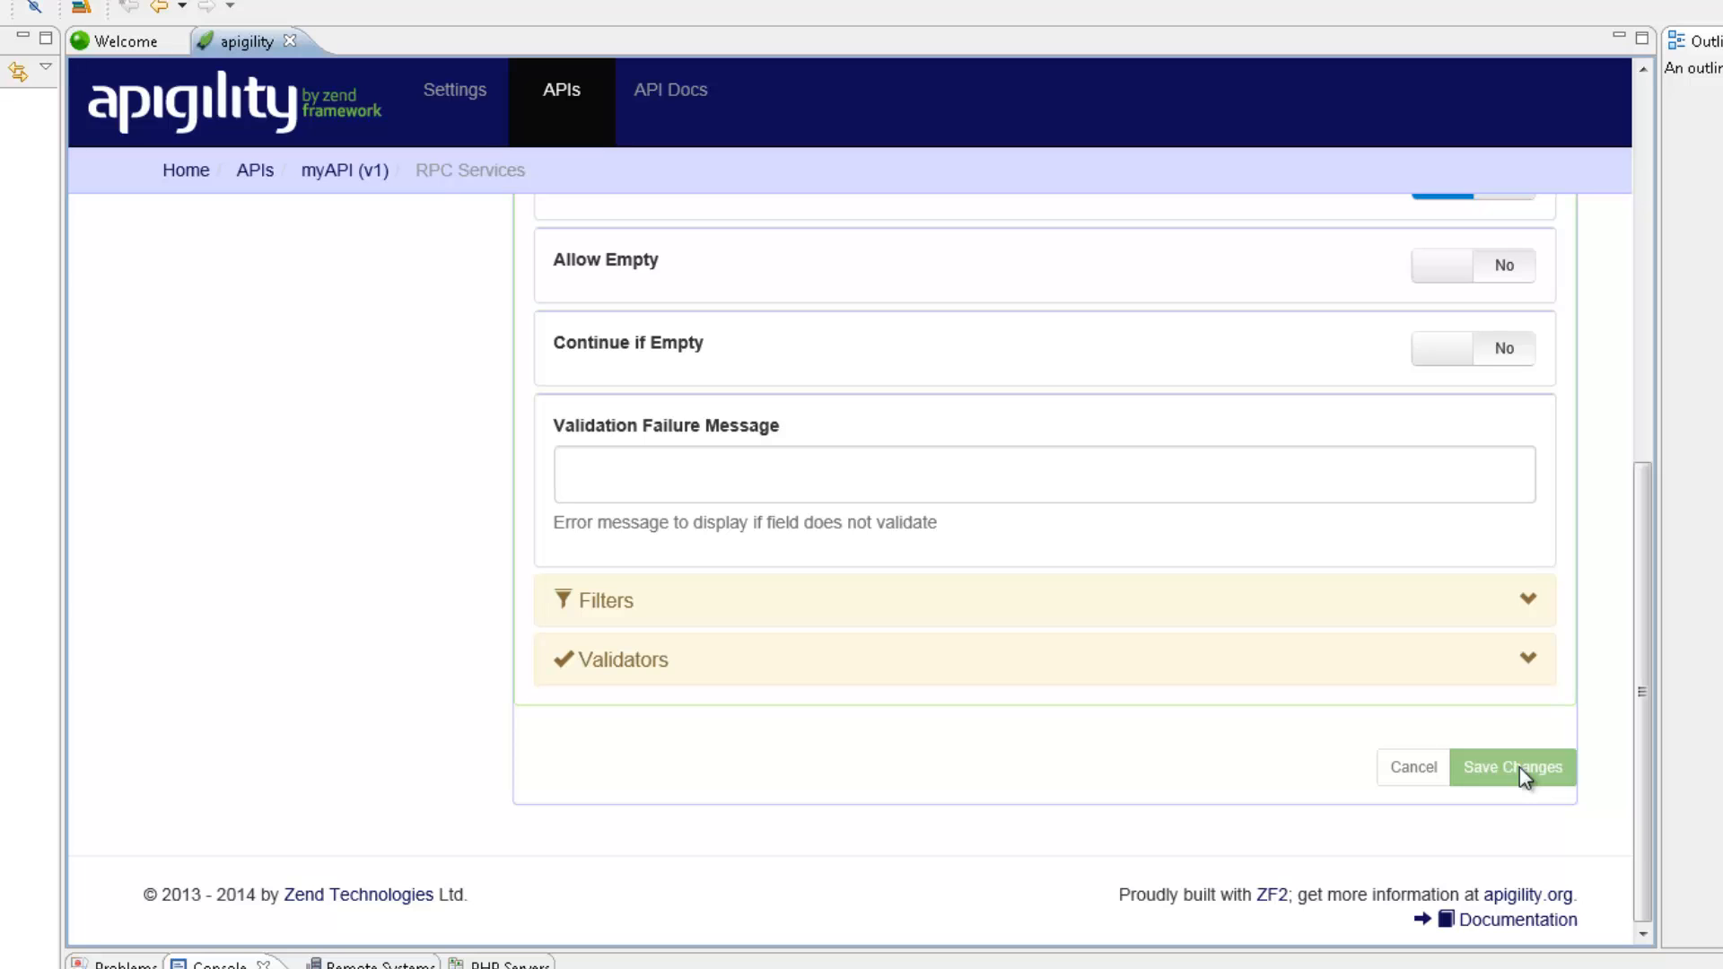
pyautogui.click(1514, 768)
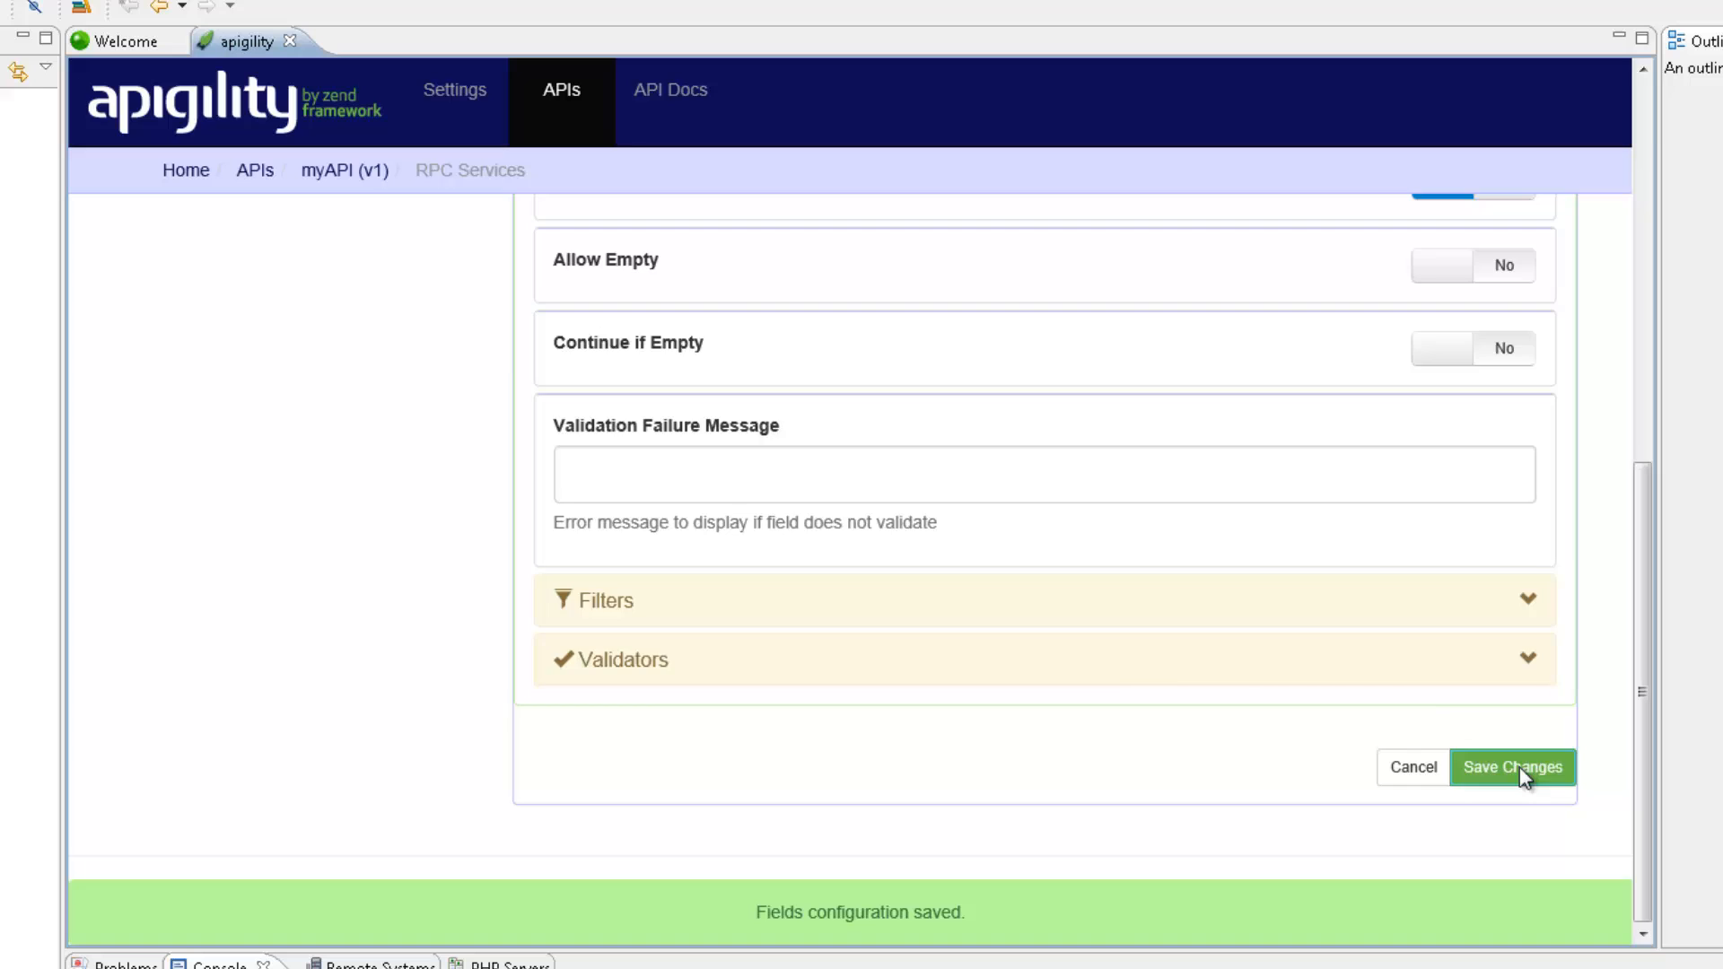
pyautogui.click(1514, 767)
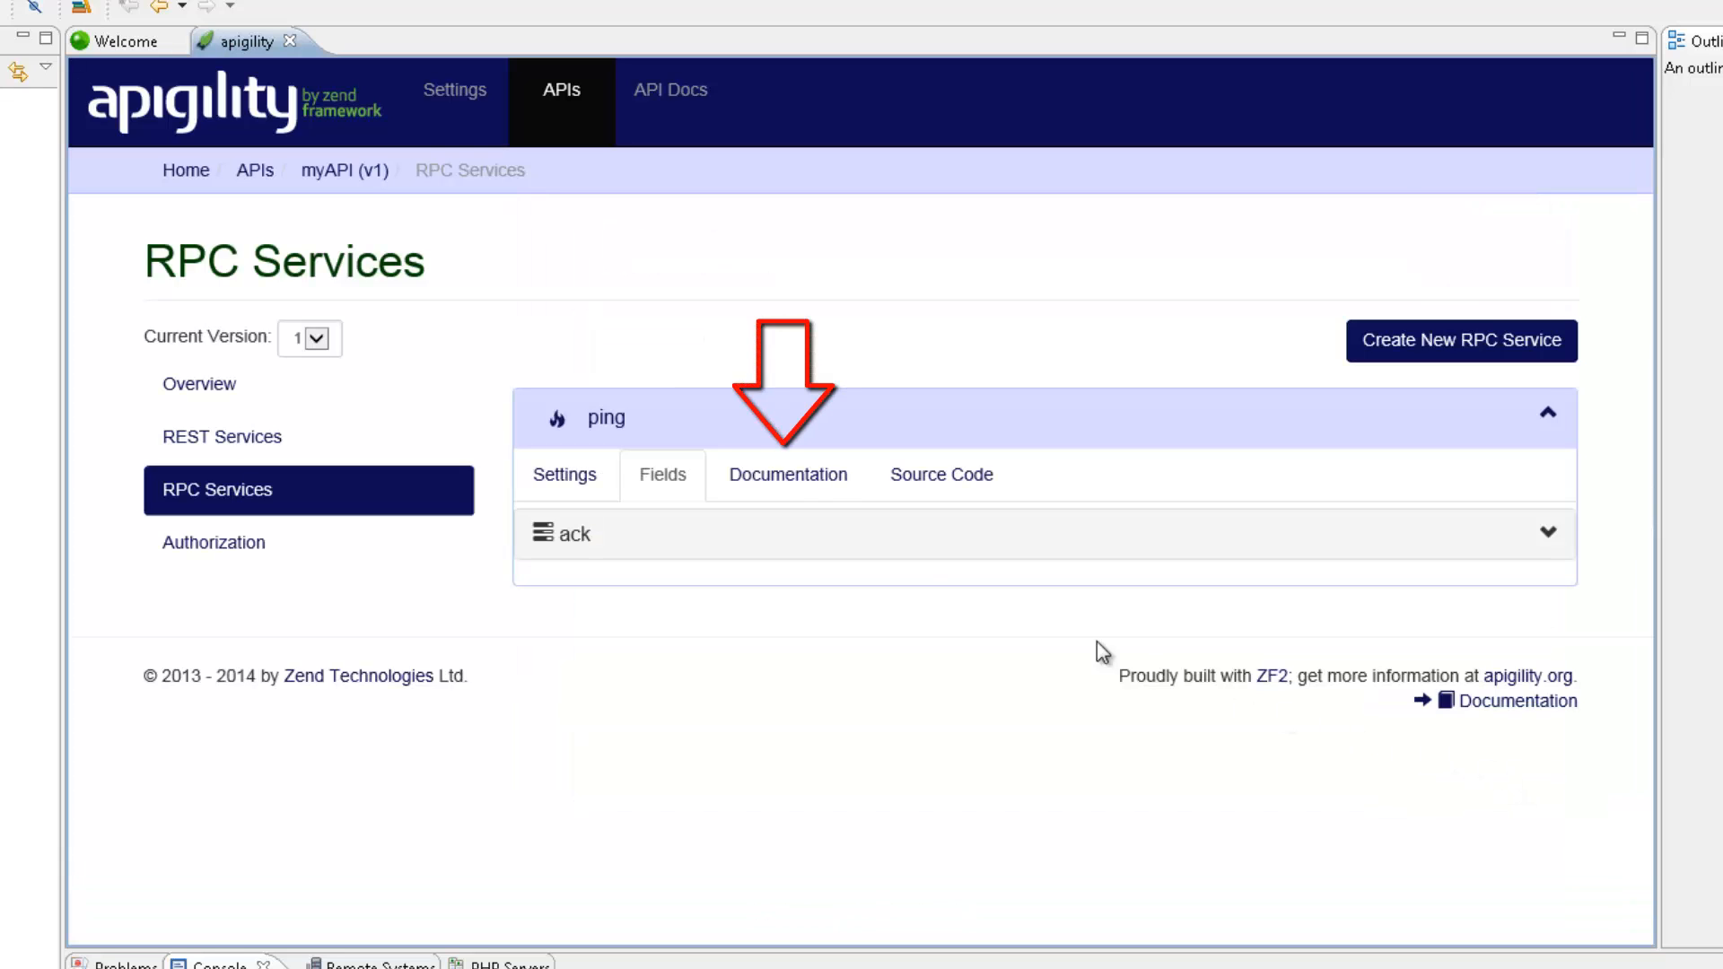
# - Enter the ping documentation descriptions, 'Ping the API for availability'
pyautogui.click(788, 475)
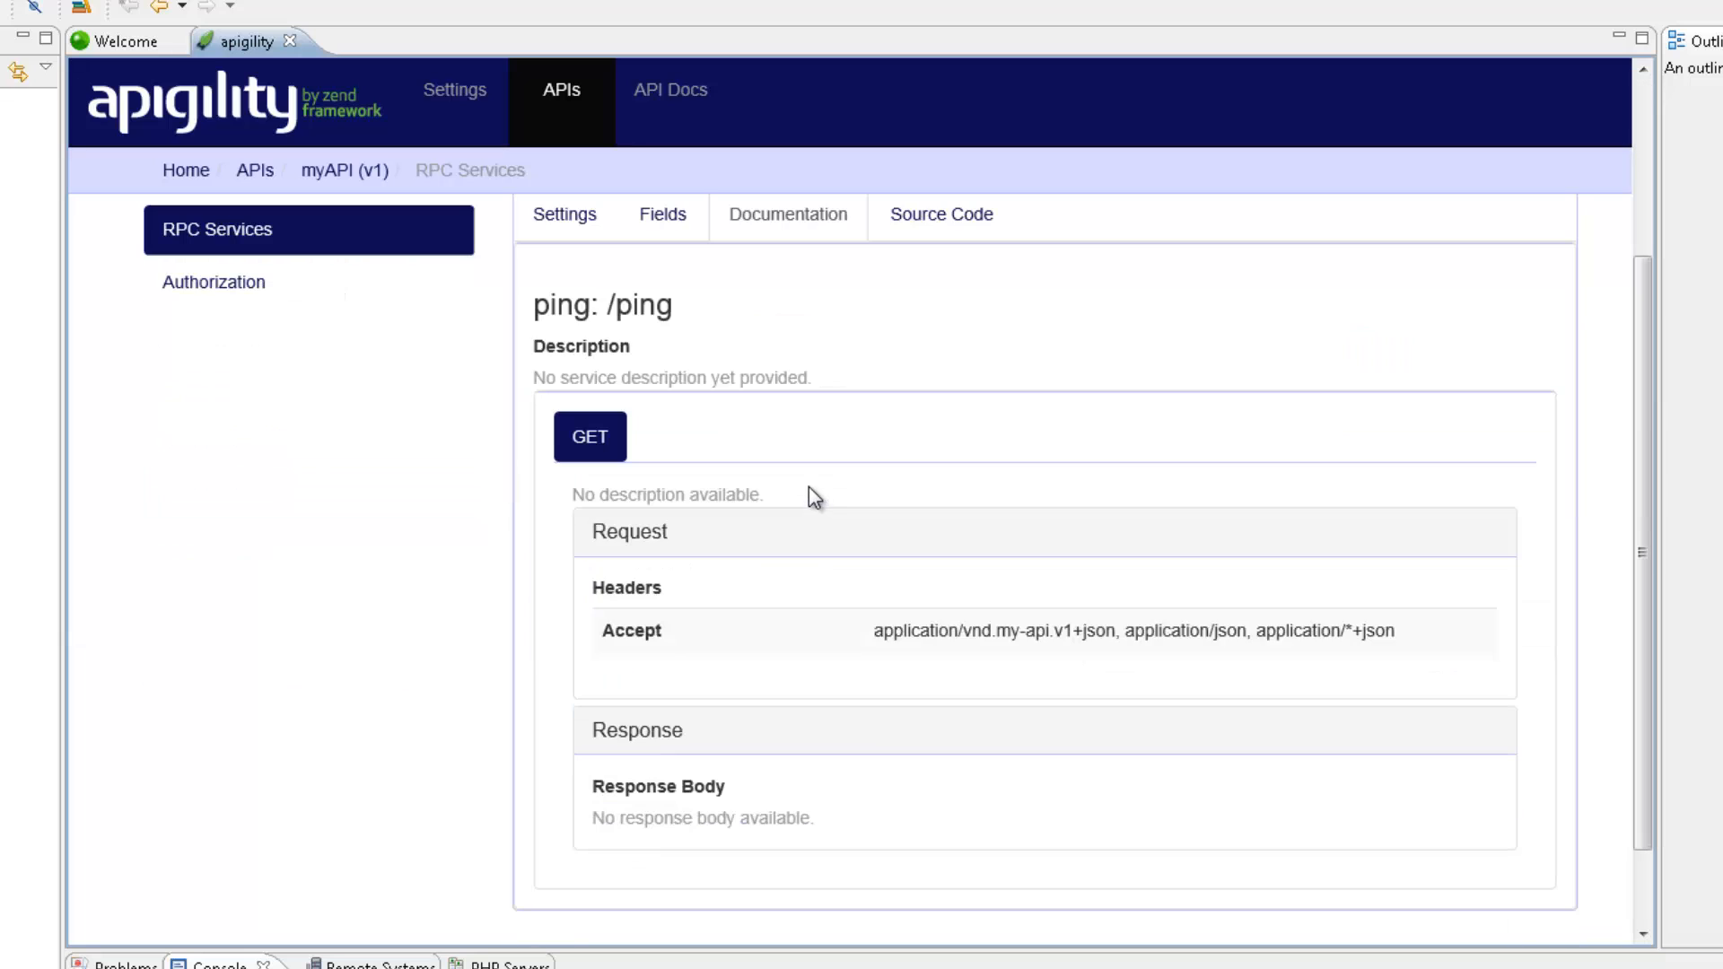
pyautogui.moveTo(1479, 247)
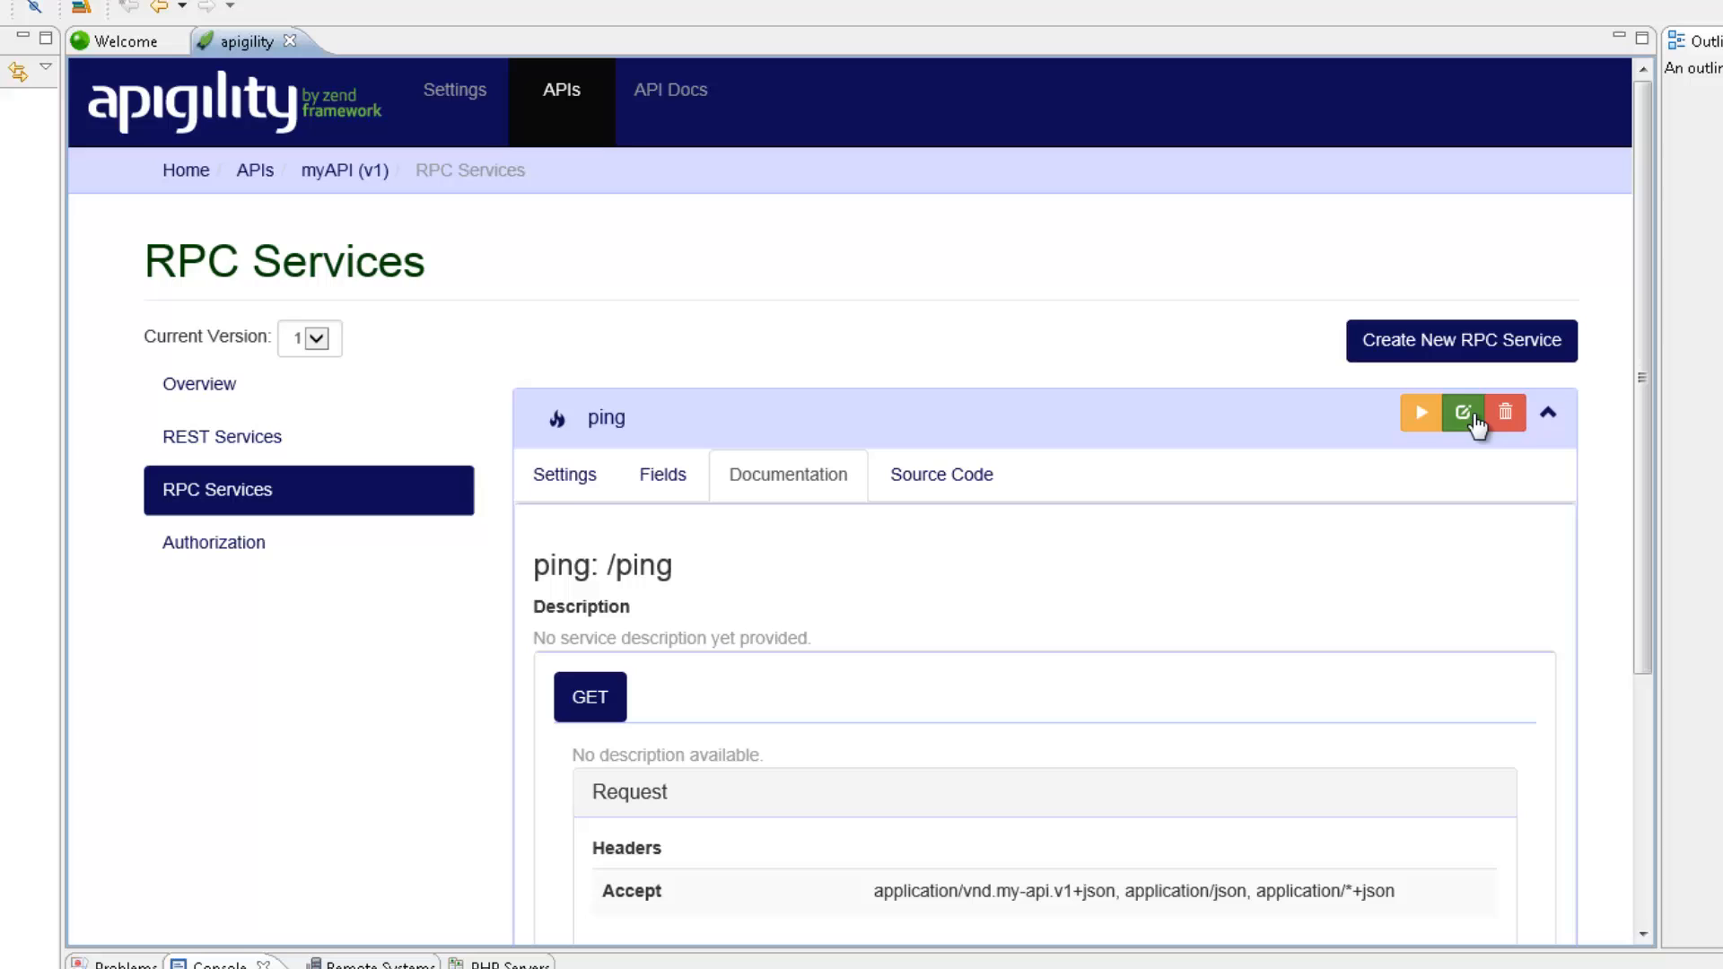
pyautogui.click(1463, 412)
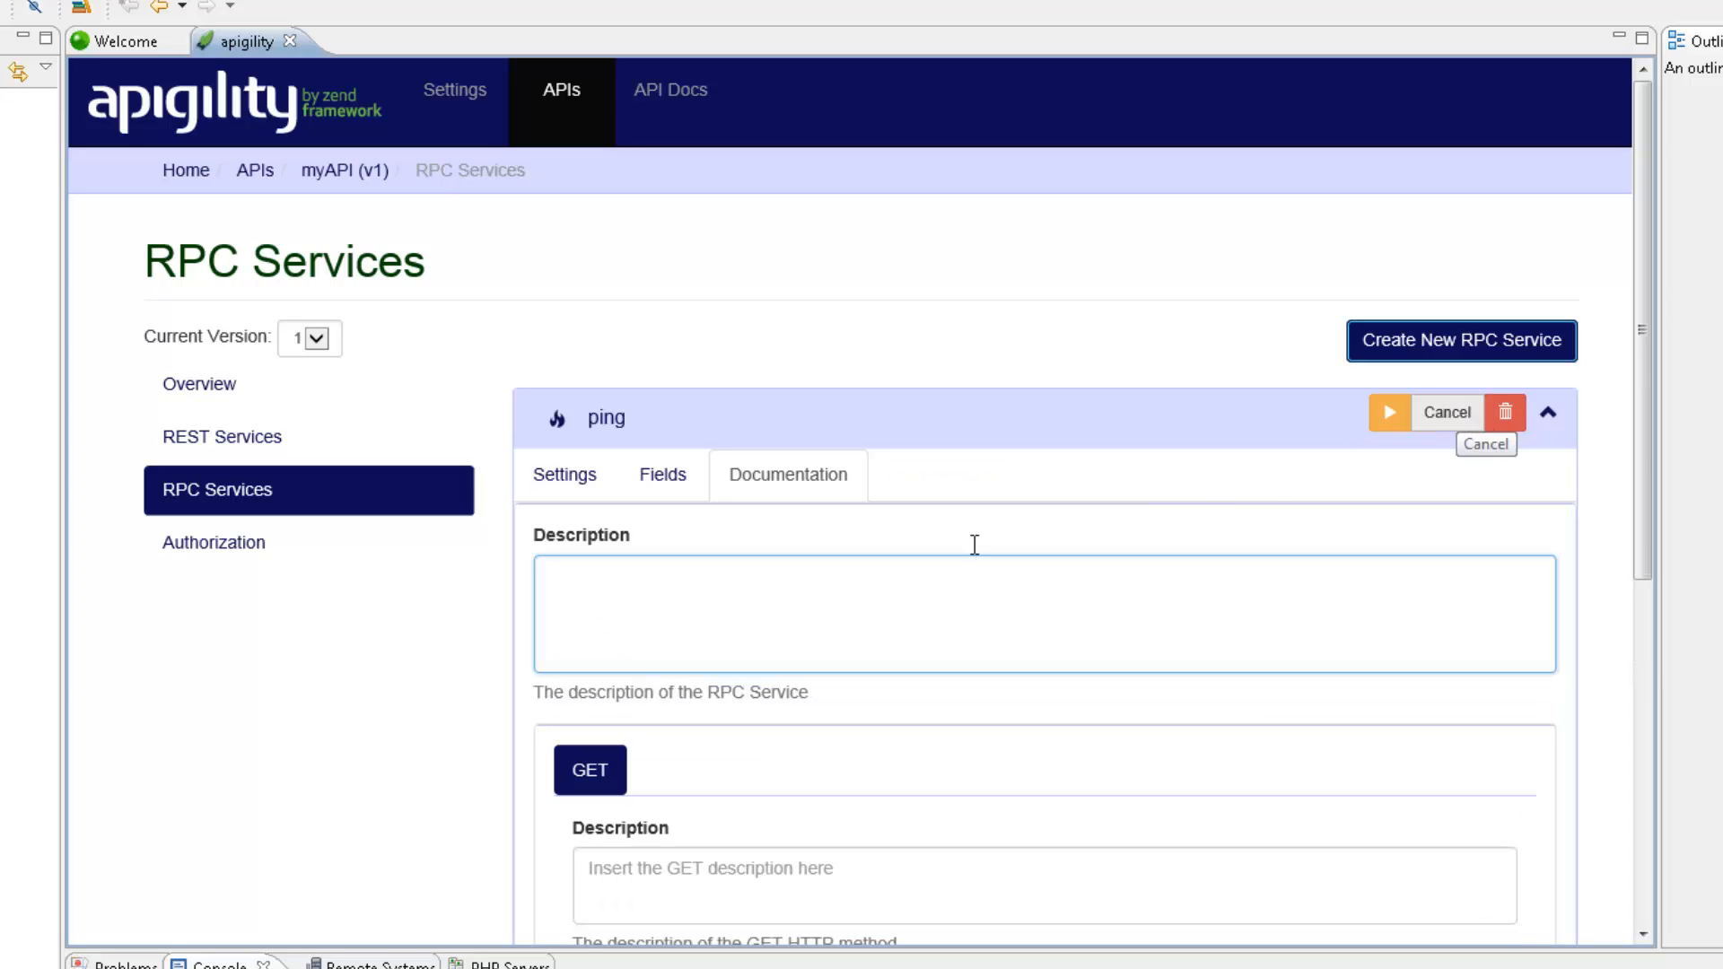
pyautogui.write('Ping the API for avail')
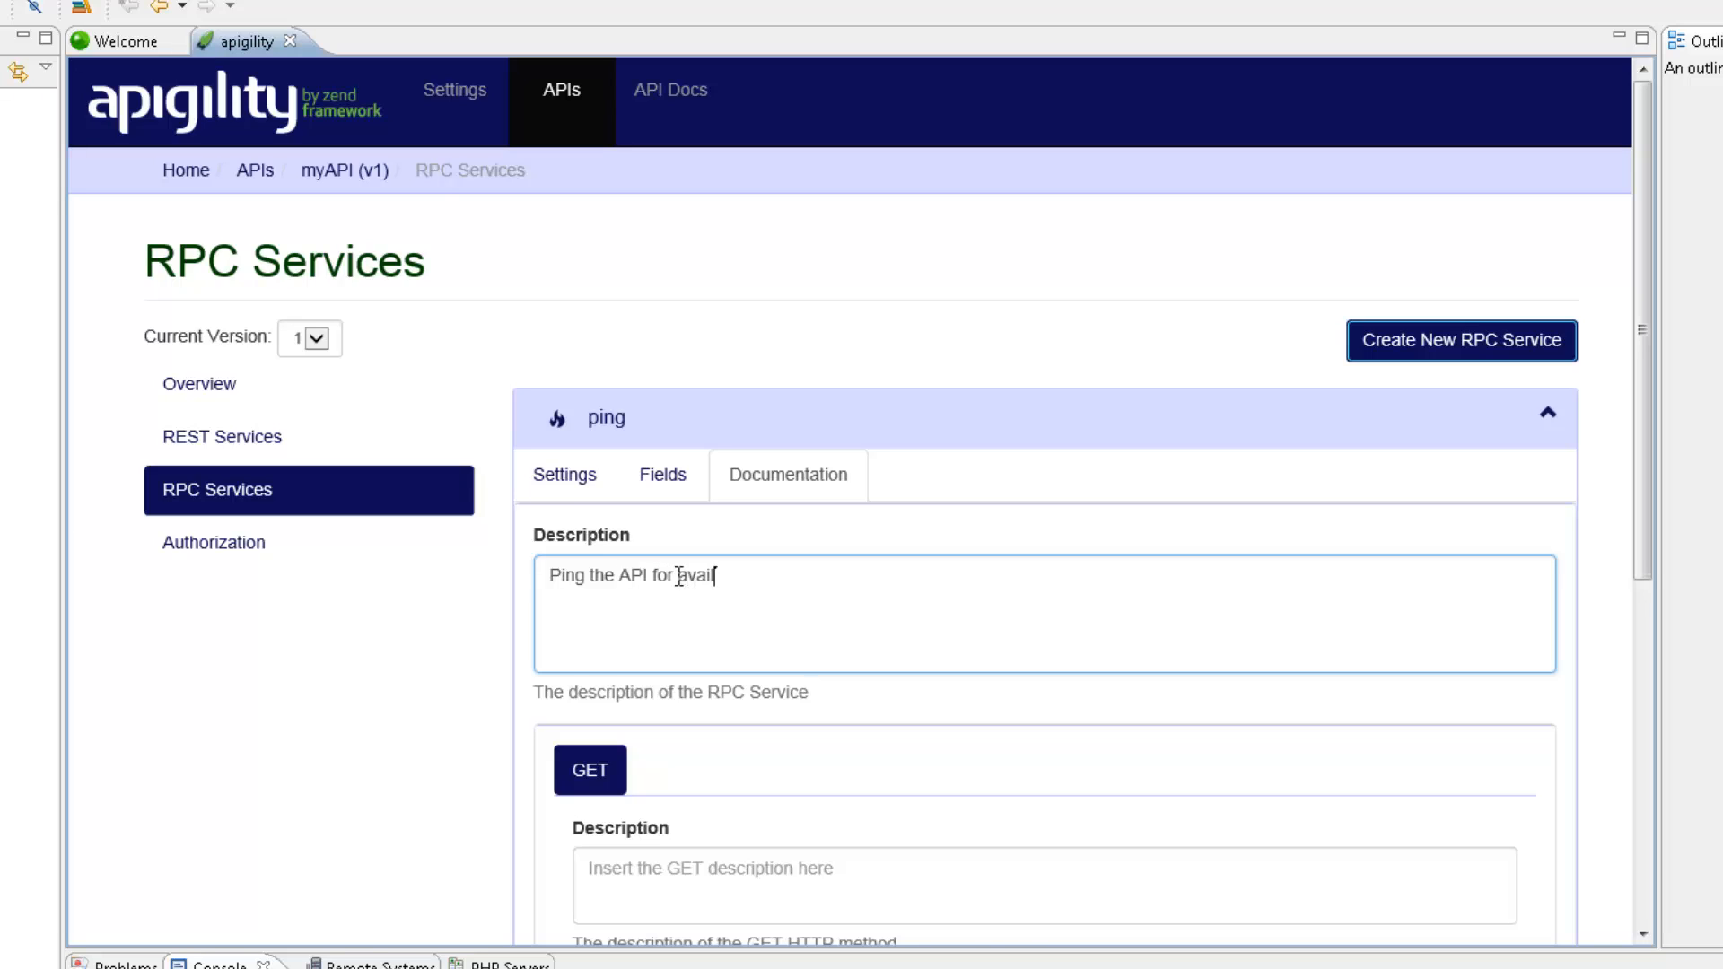
pyautogui.write('ibility')
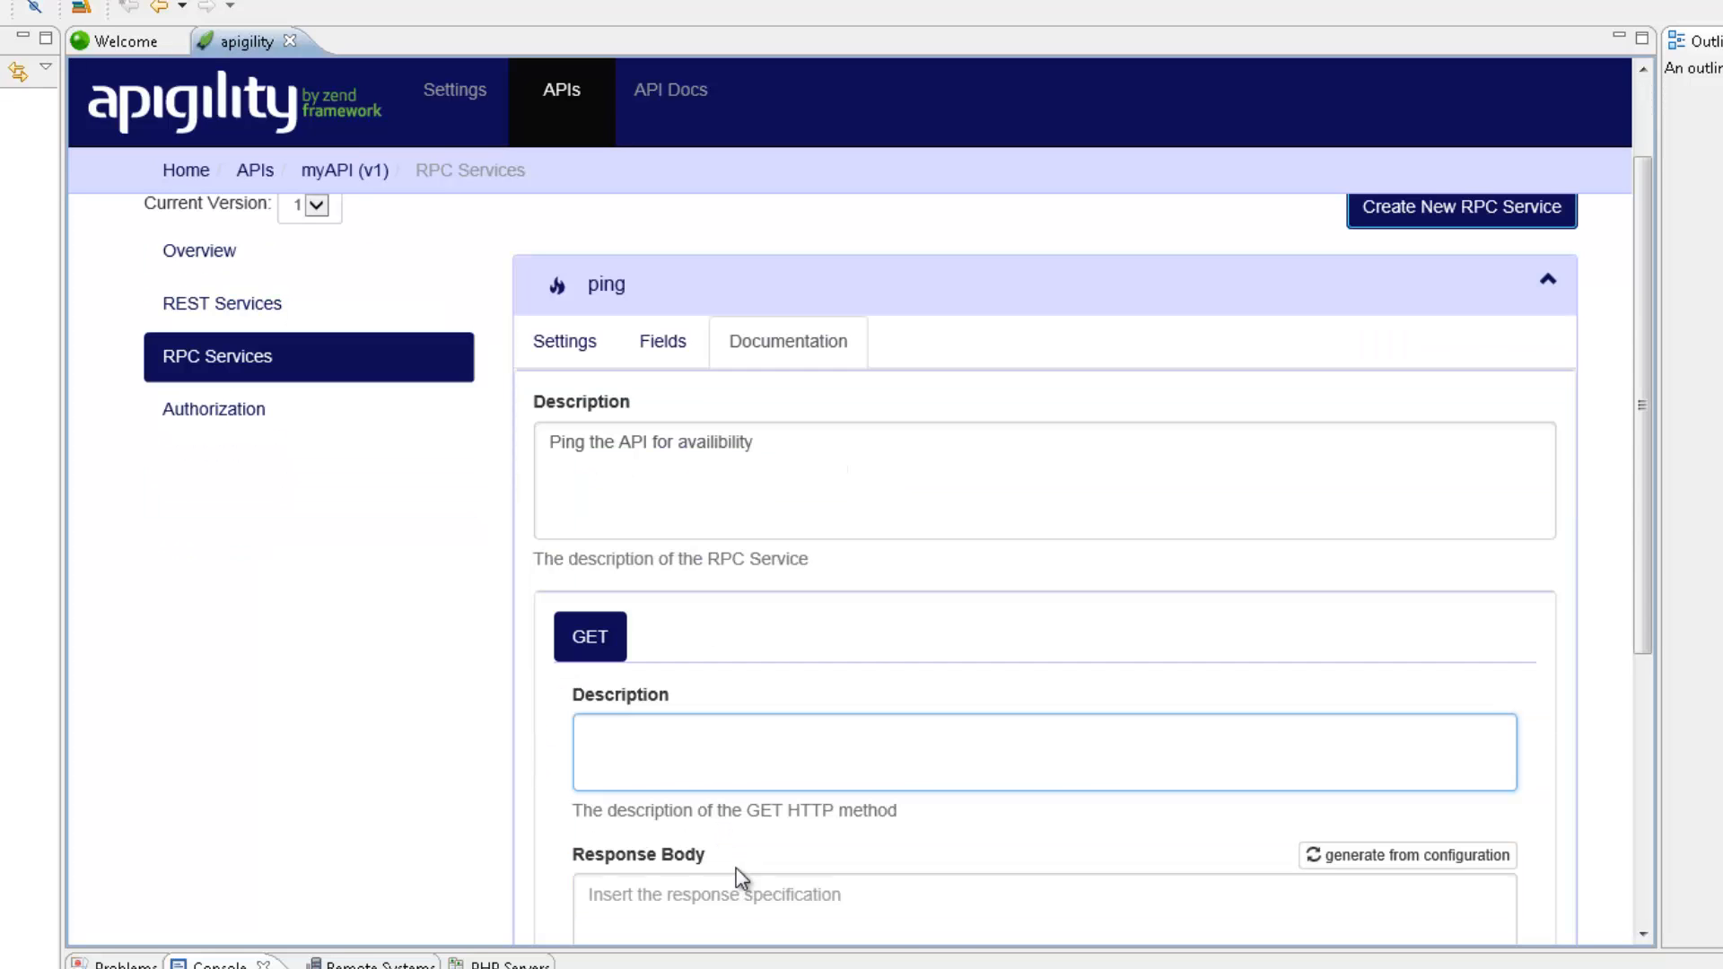
pyautogui.write('Ping the API')
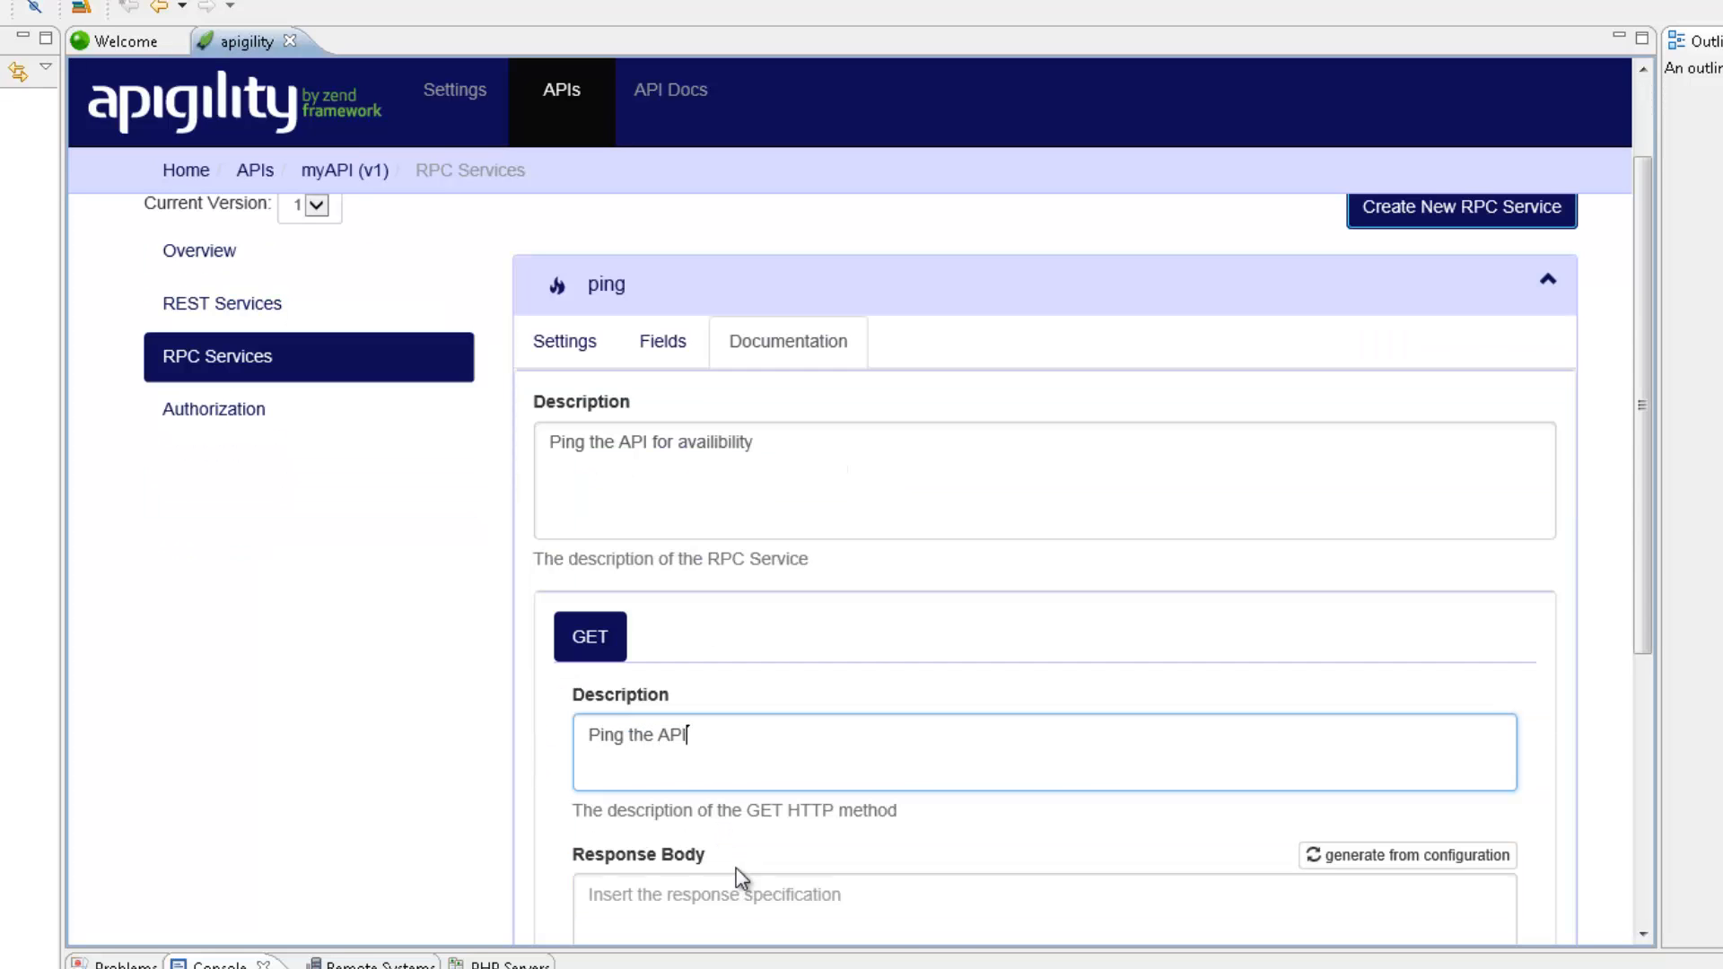
pyautogui.write('for availi')
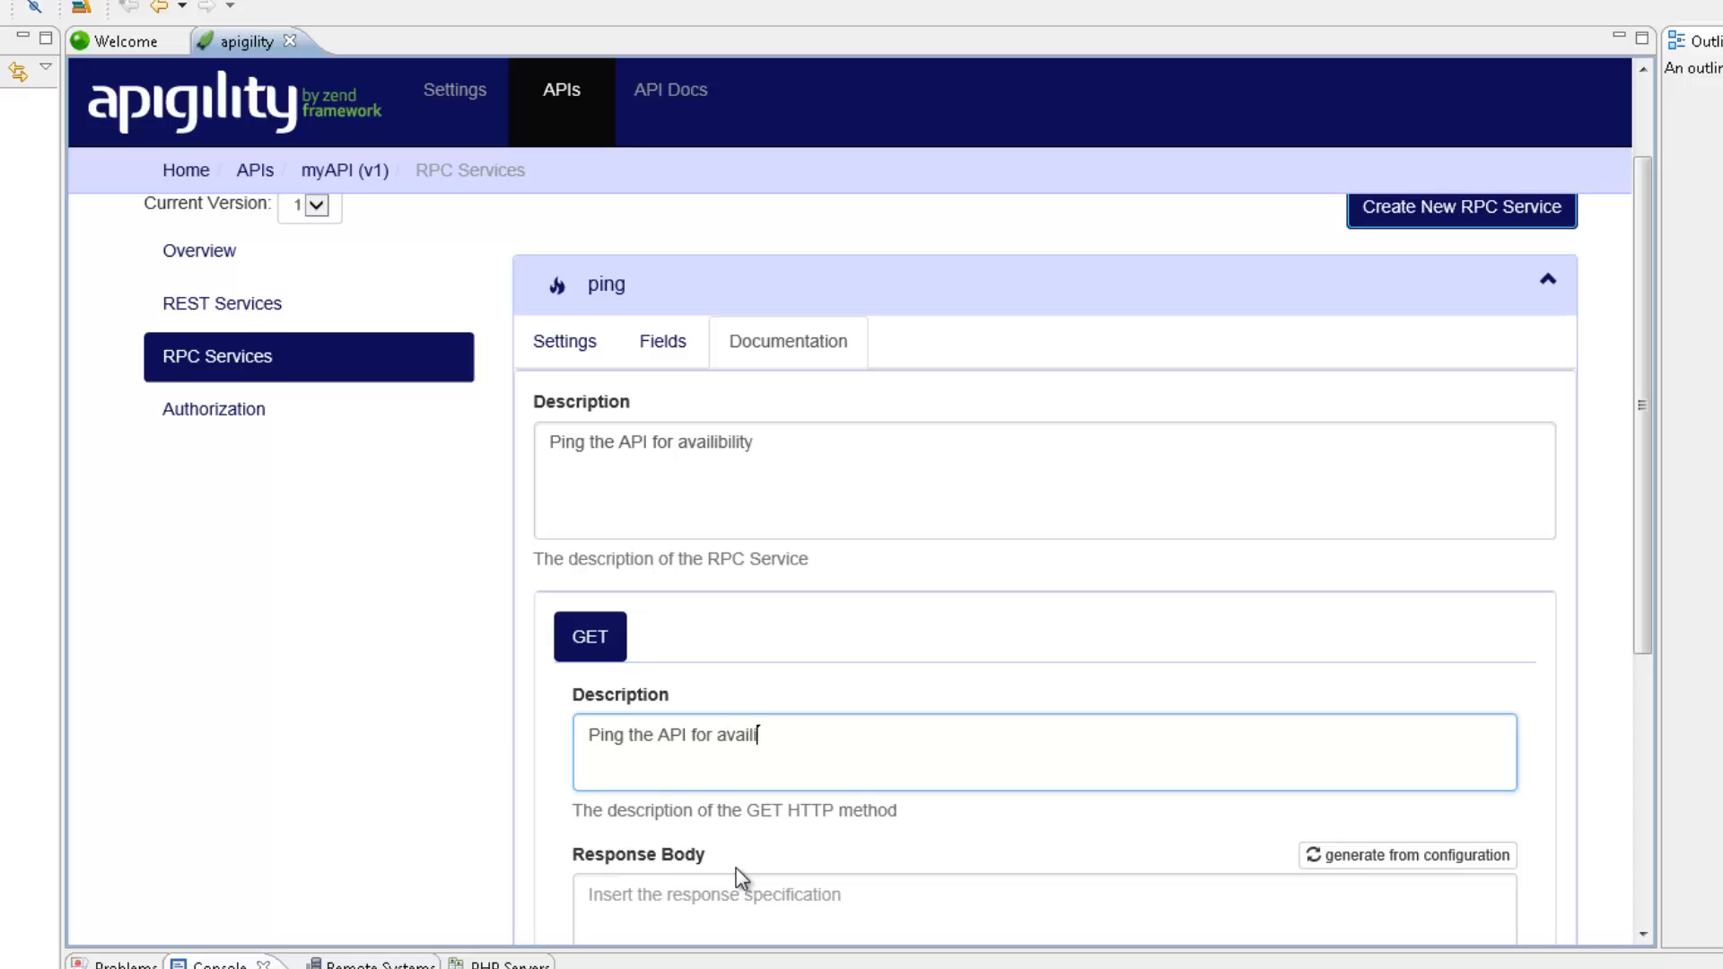
pyautogui.write('ibility and rece')
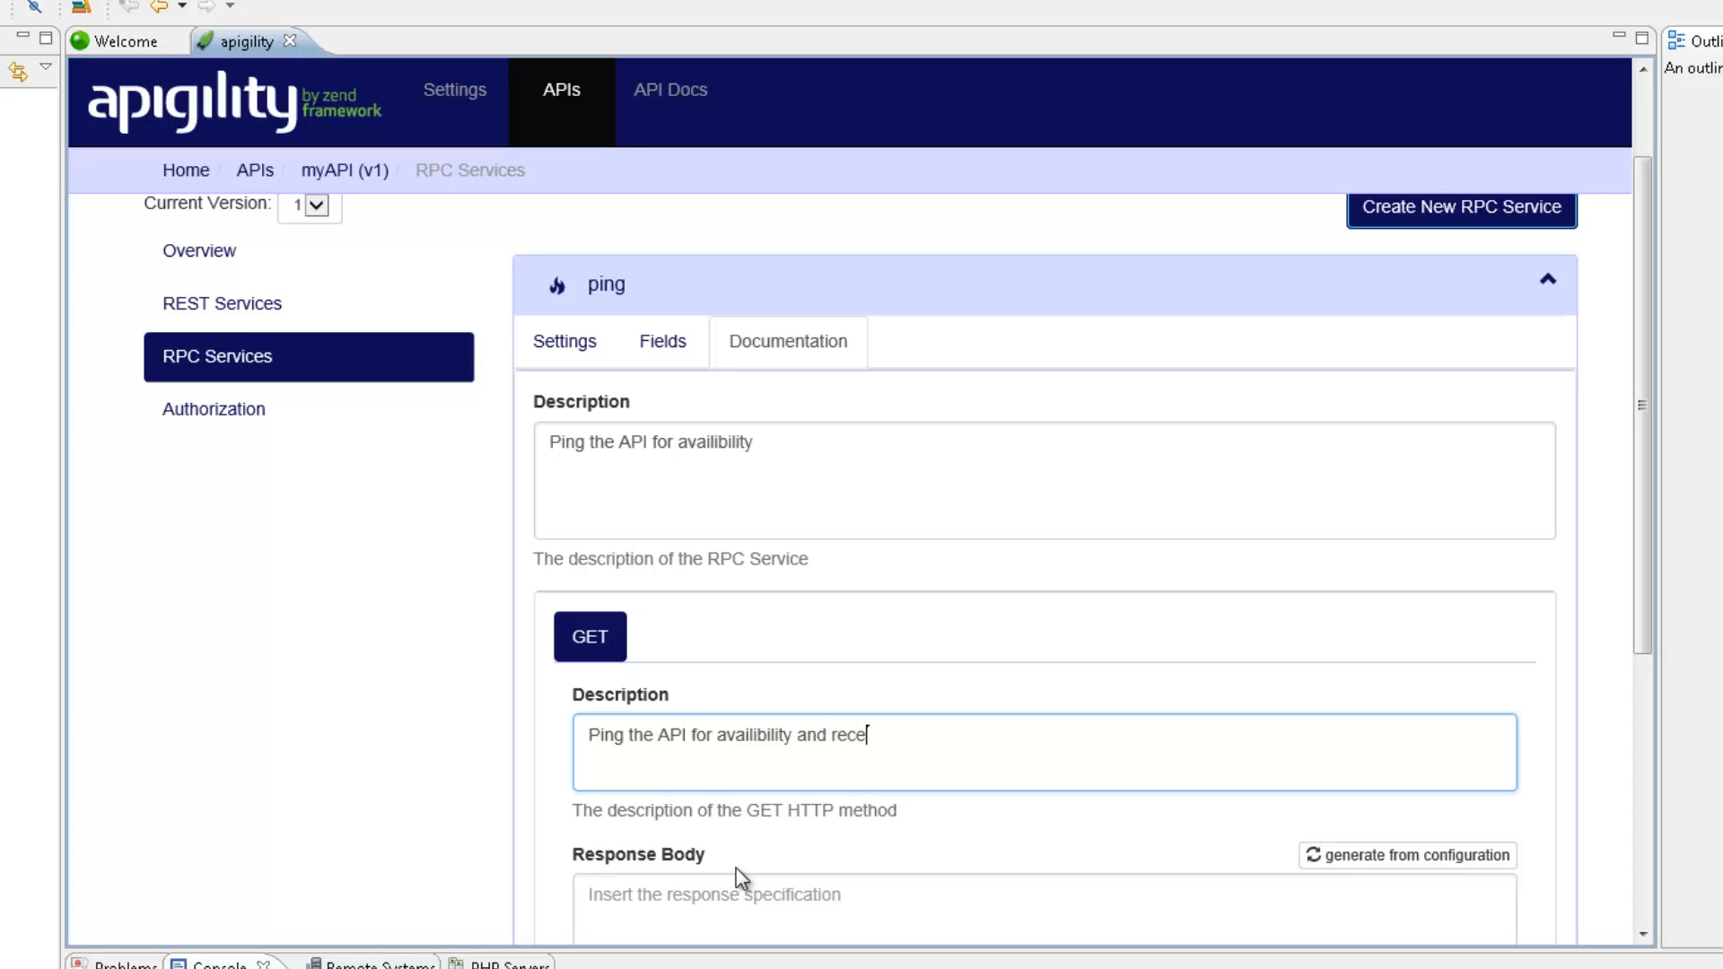
# - Describe GET as giving a timestamp acknowledgement, generate the response body, and save
pyautogui.write('ive a timestamp f')
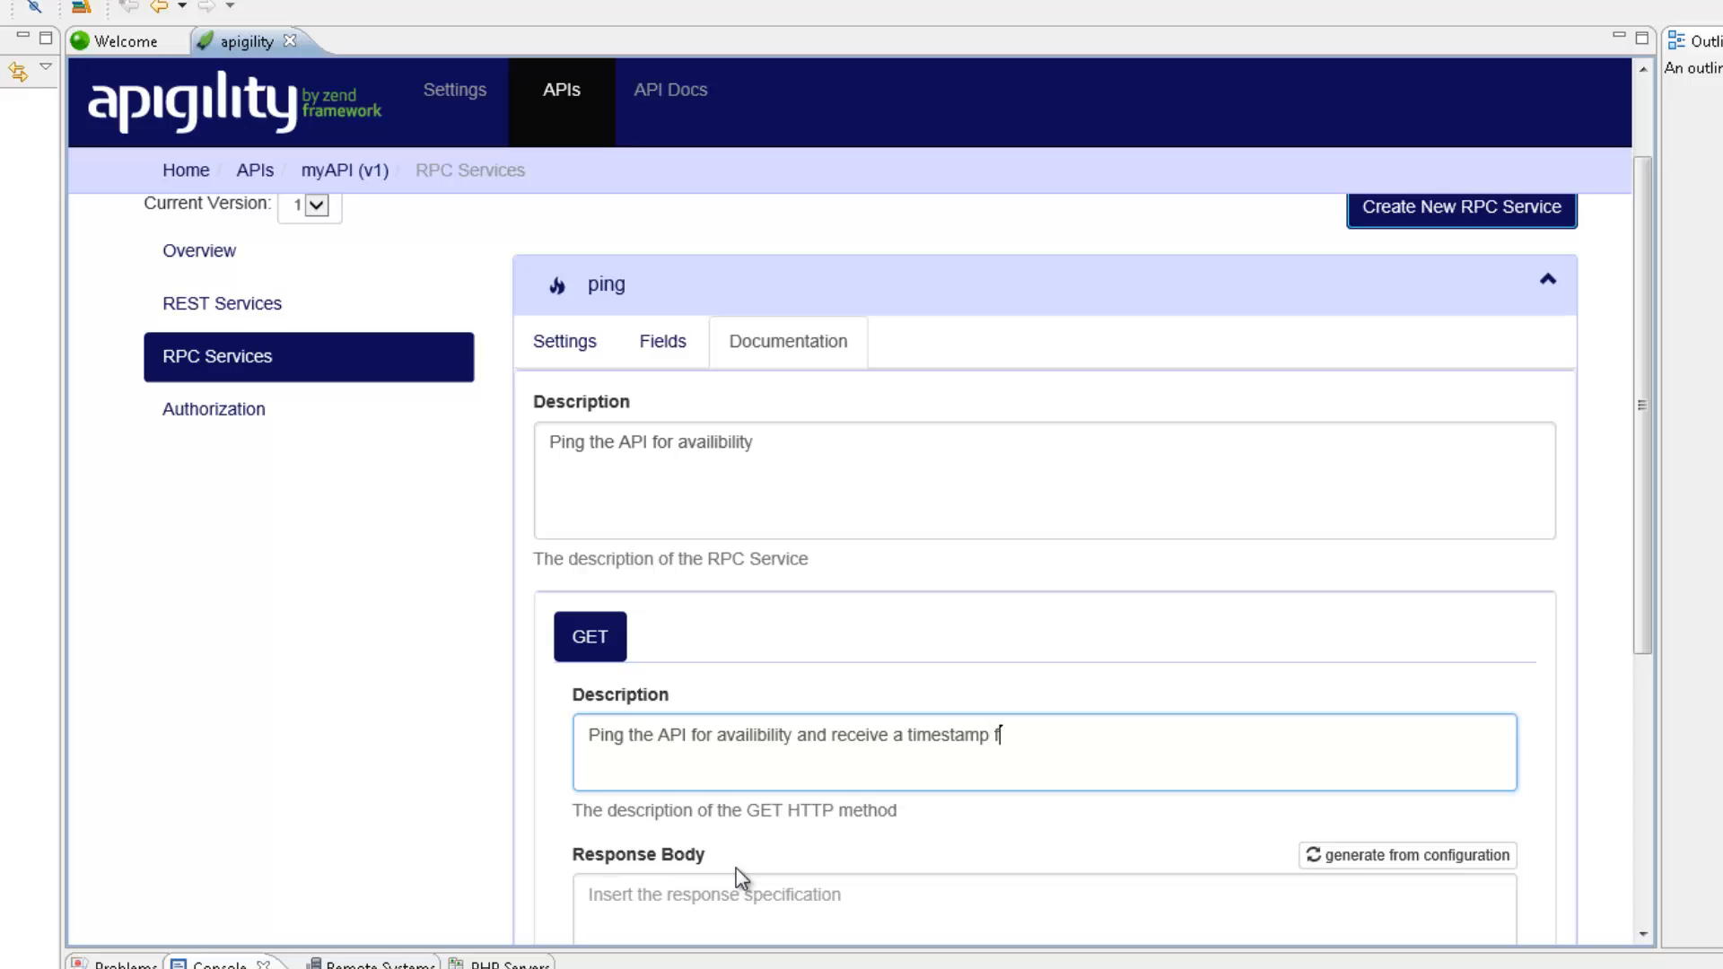
pyautogui.write('or acknow')
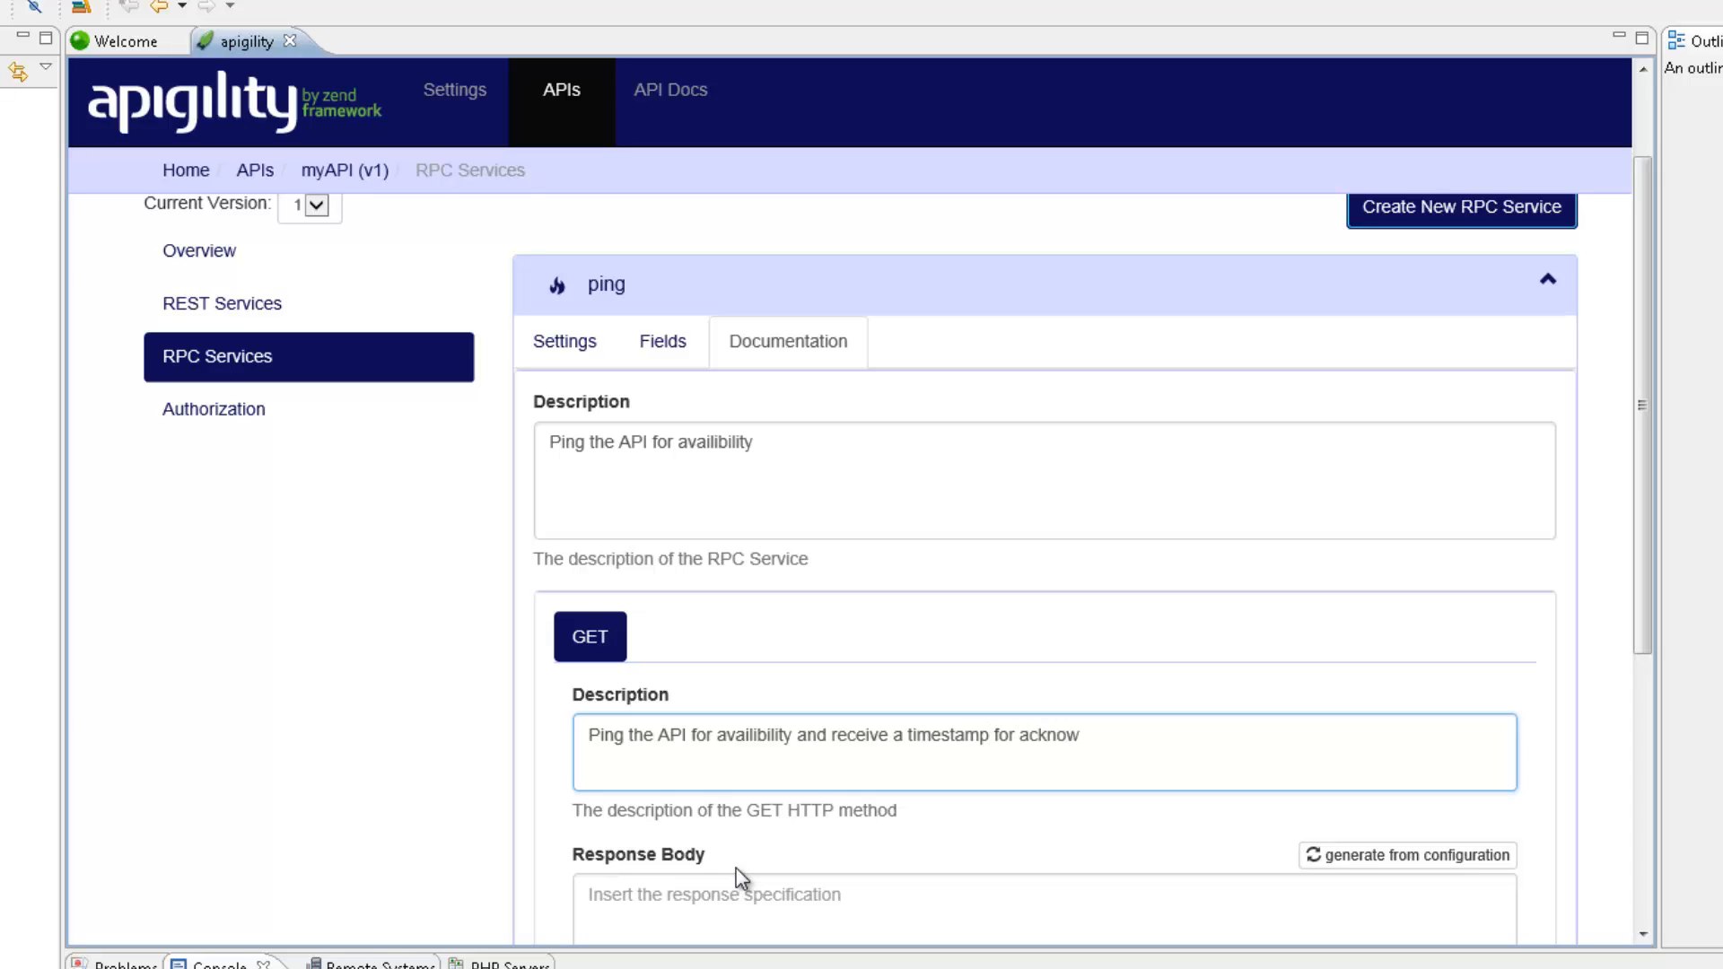
pyautogui.write('ledgement')
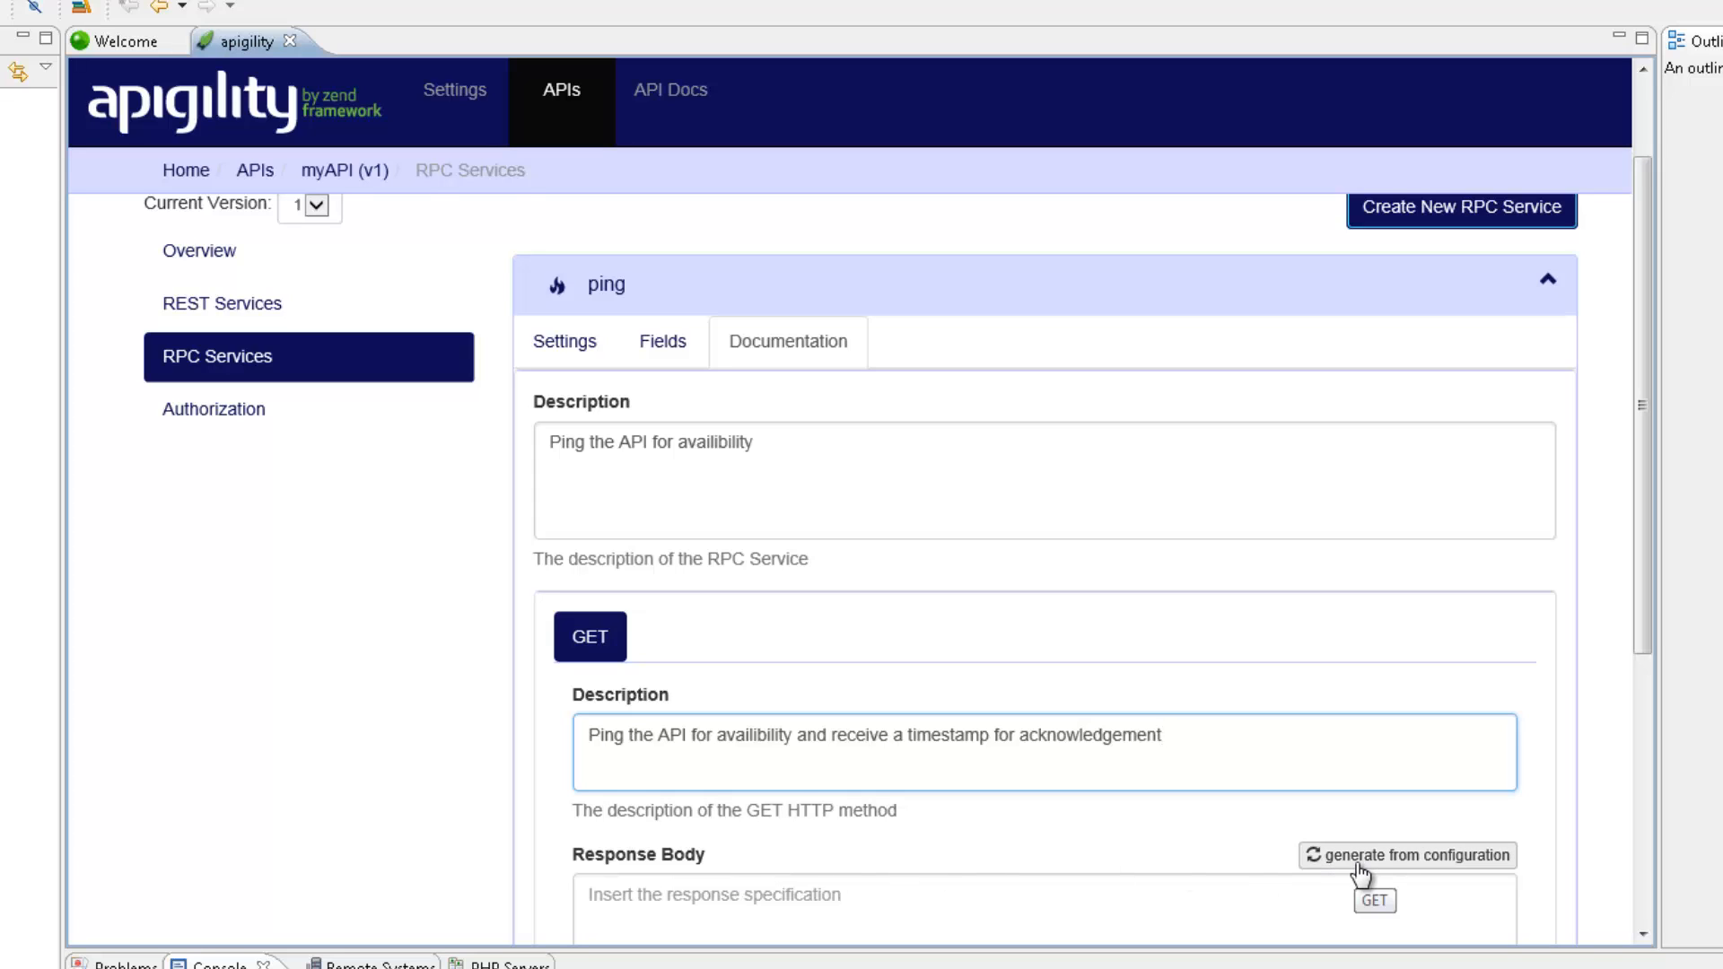
pyautogui.click(1409, 855)
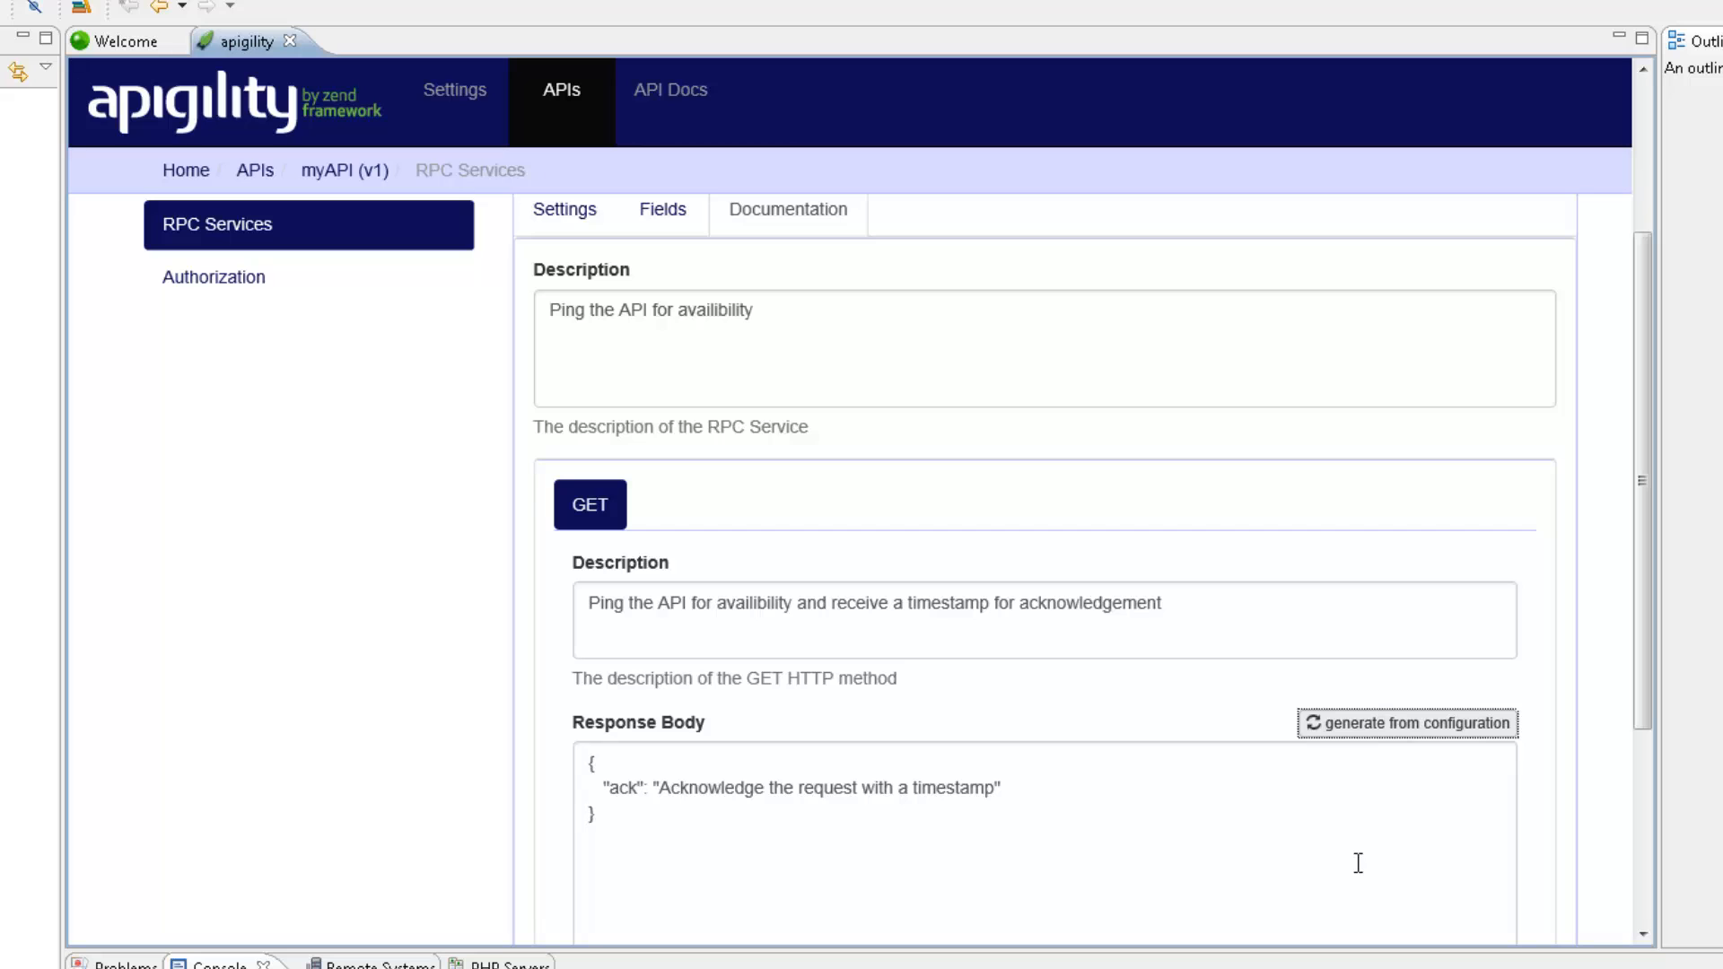
pyautogui.scroll(-3)
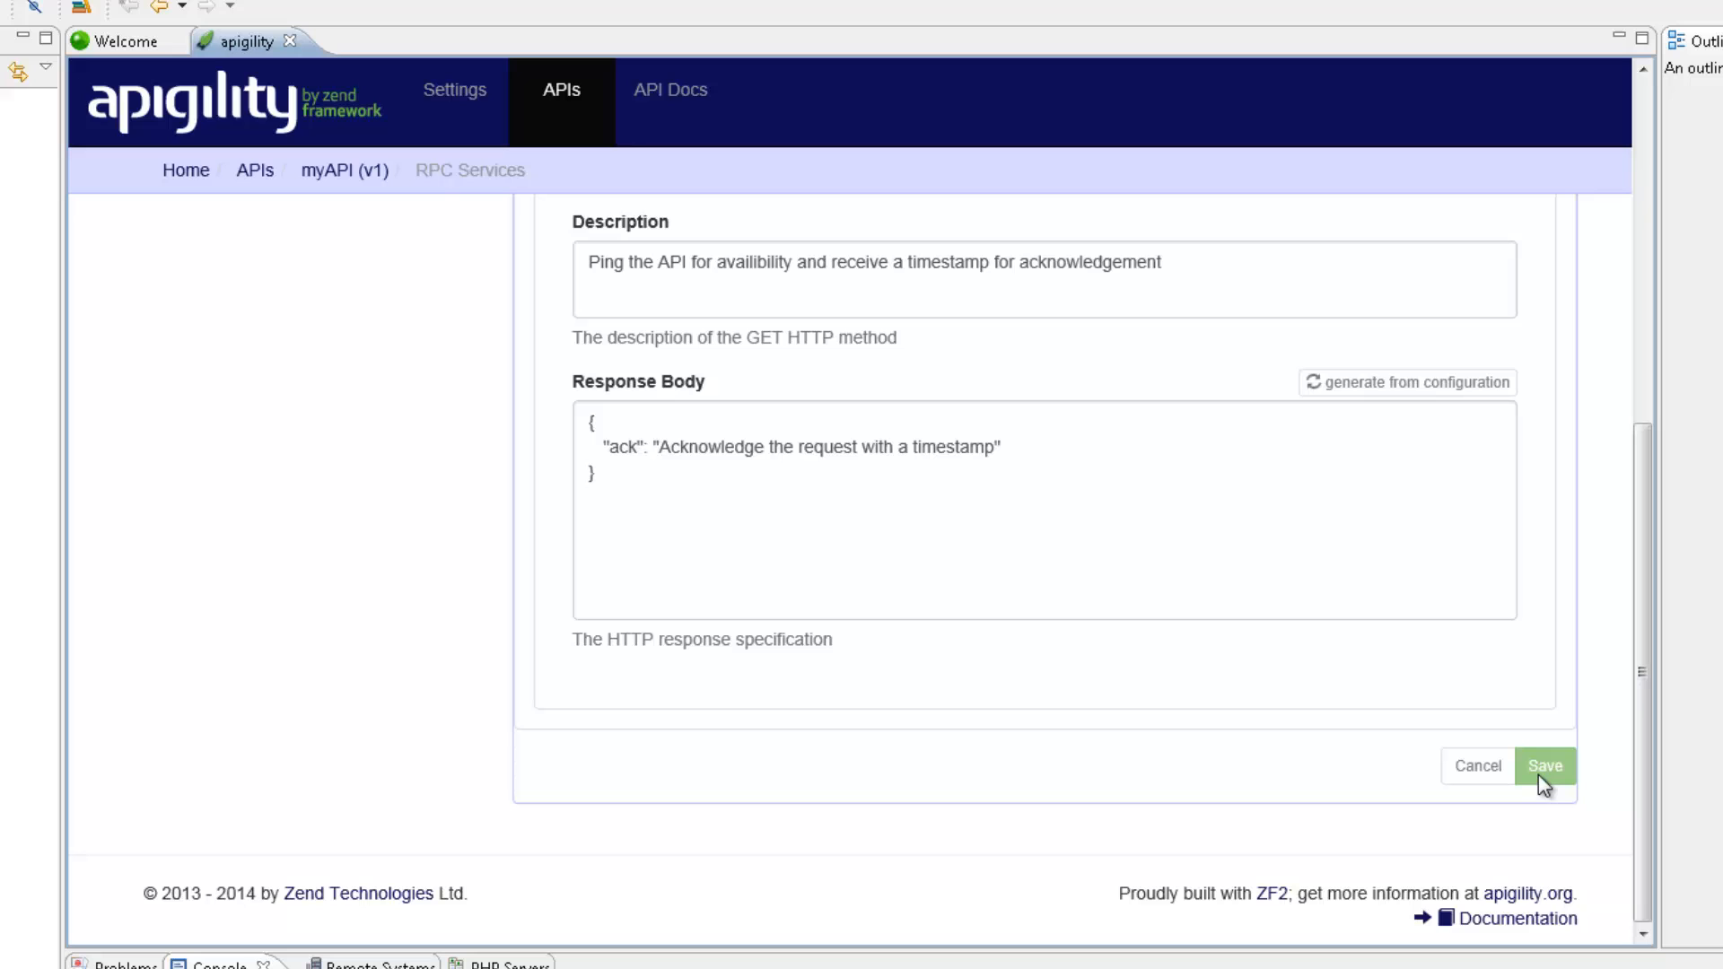
pyautogui.click(1548, 766)
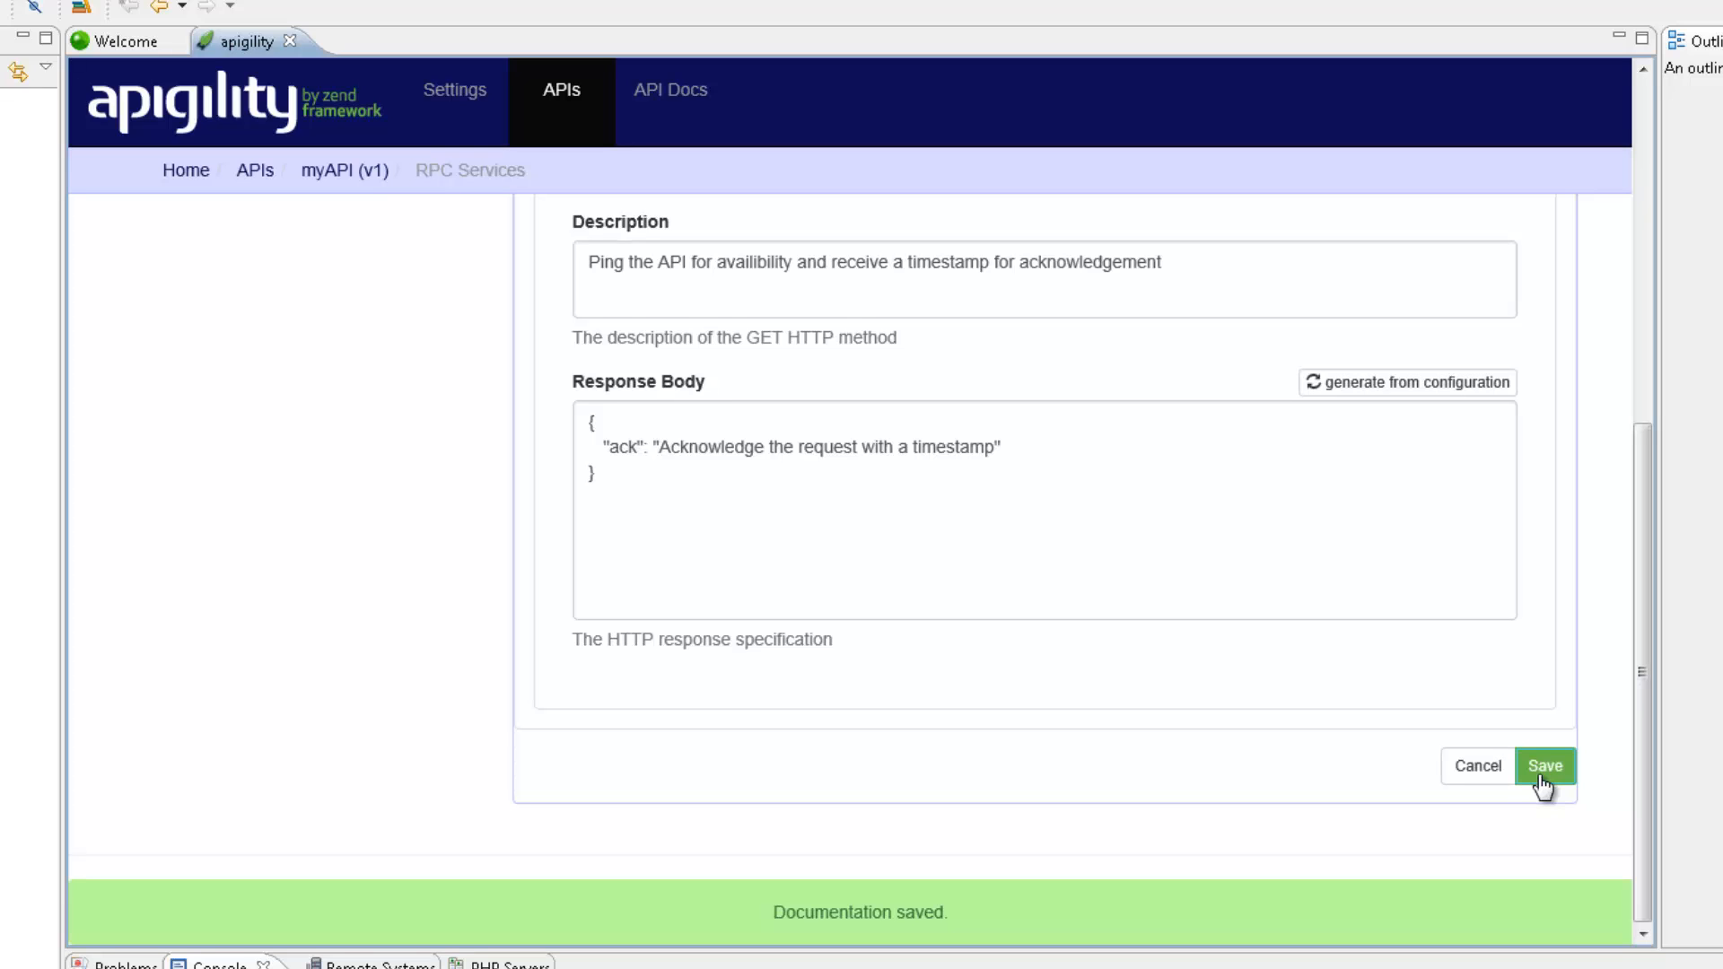
# - Open PingController.php from the ping service's Source Code tab
pyautogui.click(1553, 766)
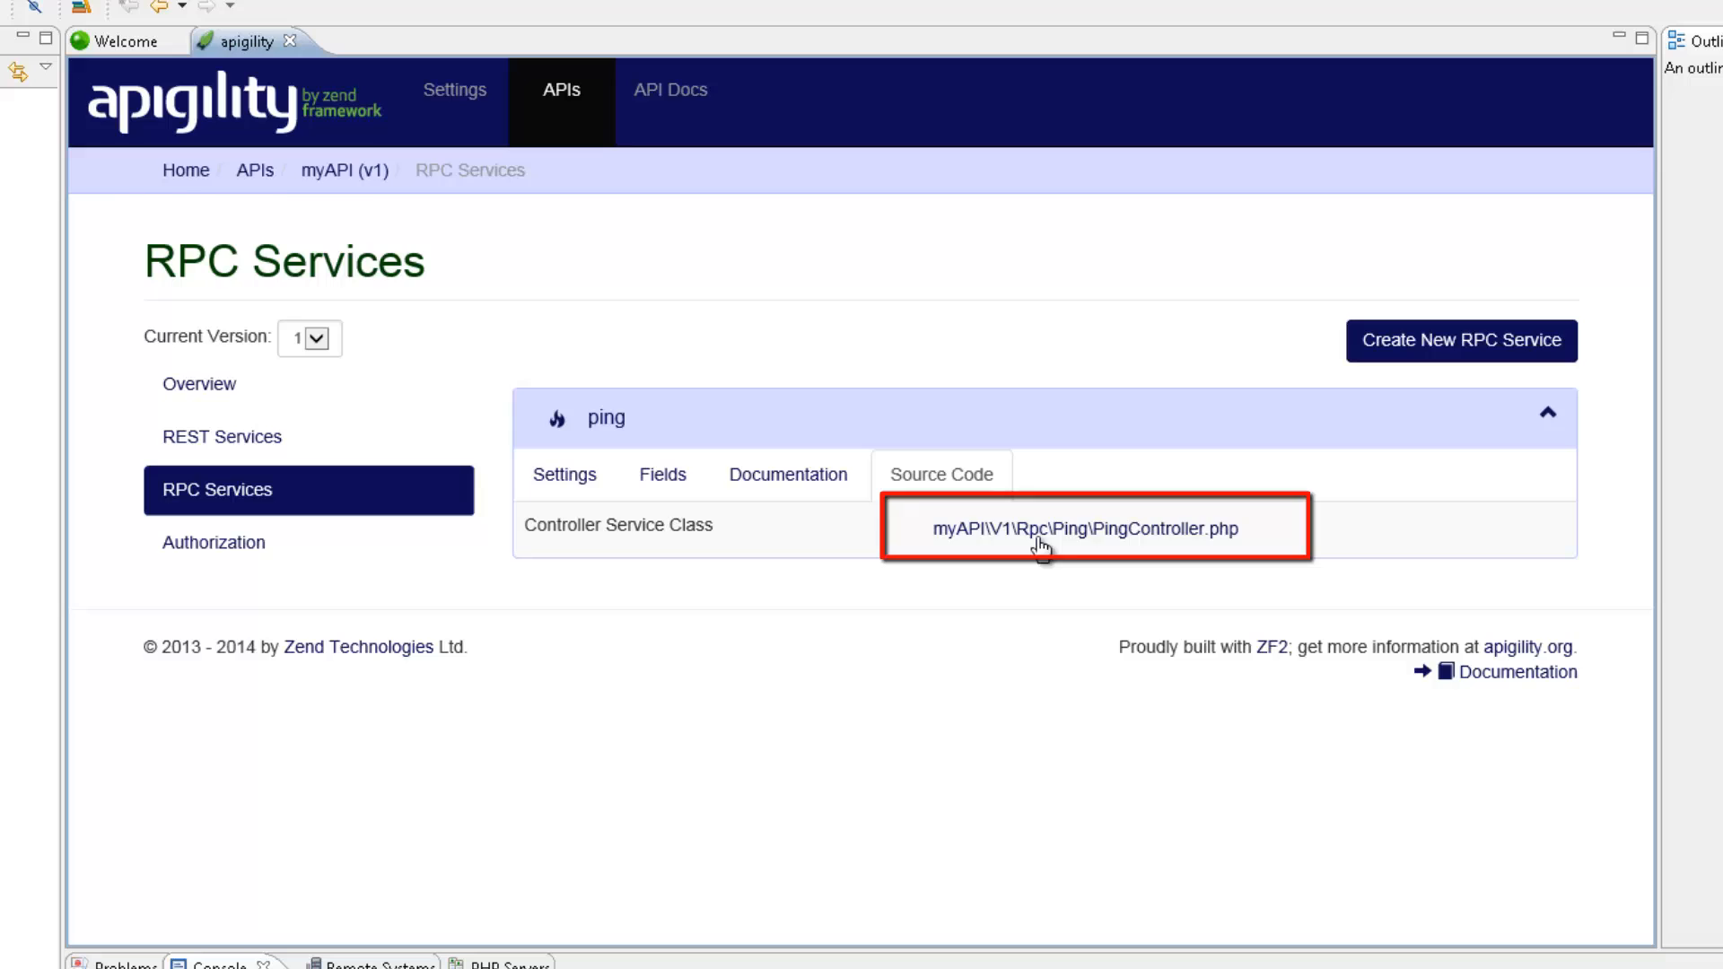
pyautogui.click(1089, 530)
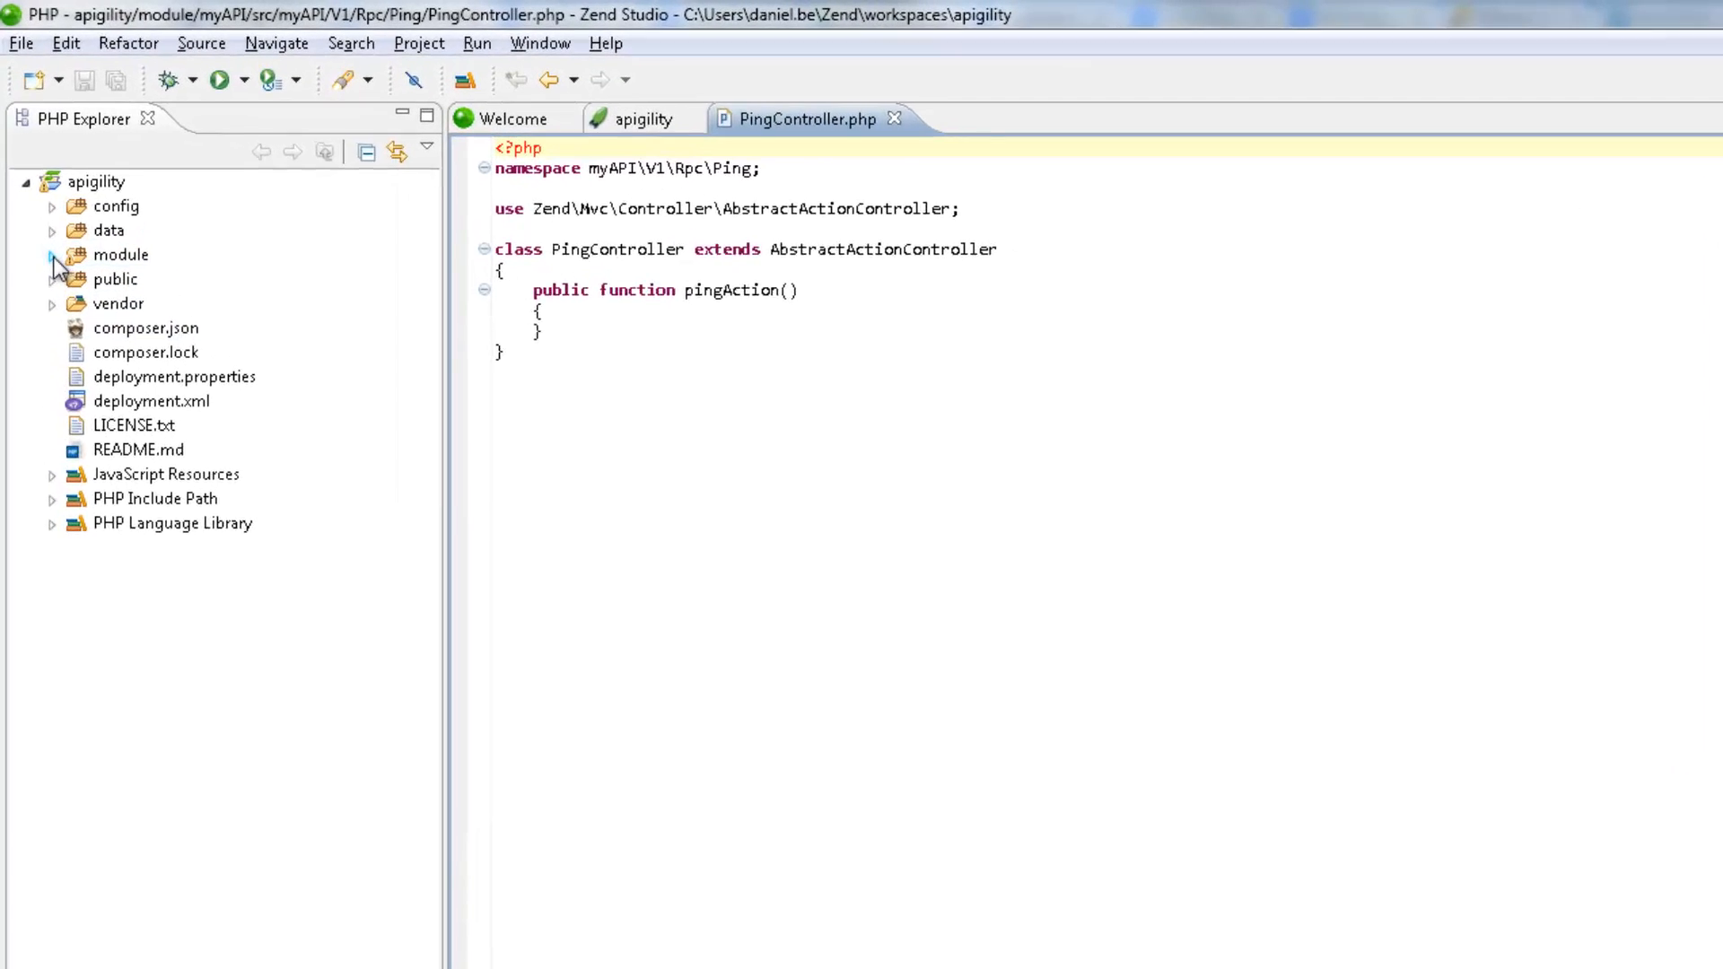
# - Expand module > myAPI > src > V1 > Rpc > Ping to show PingController.php
pyautogui.click(54, 255)
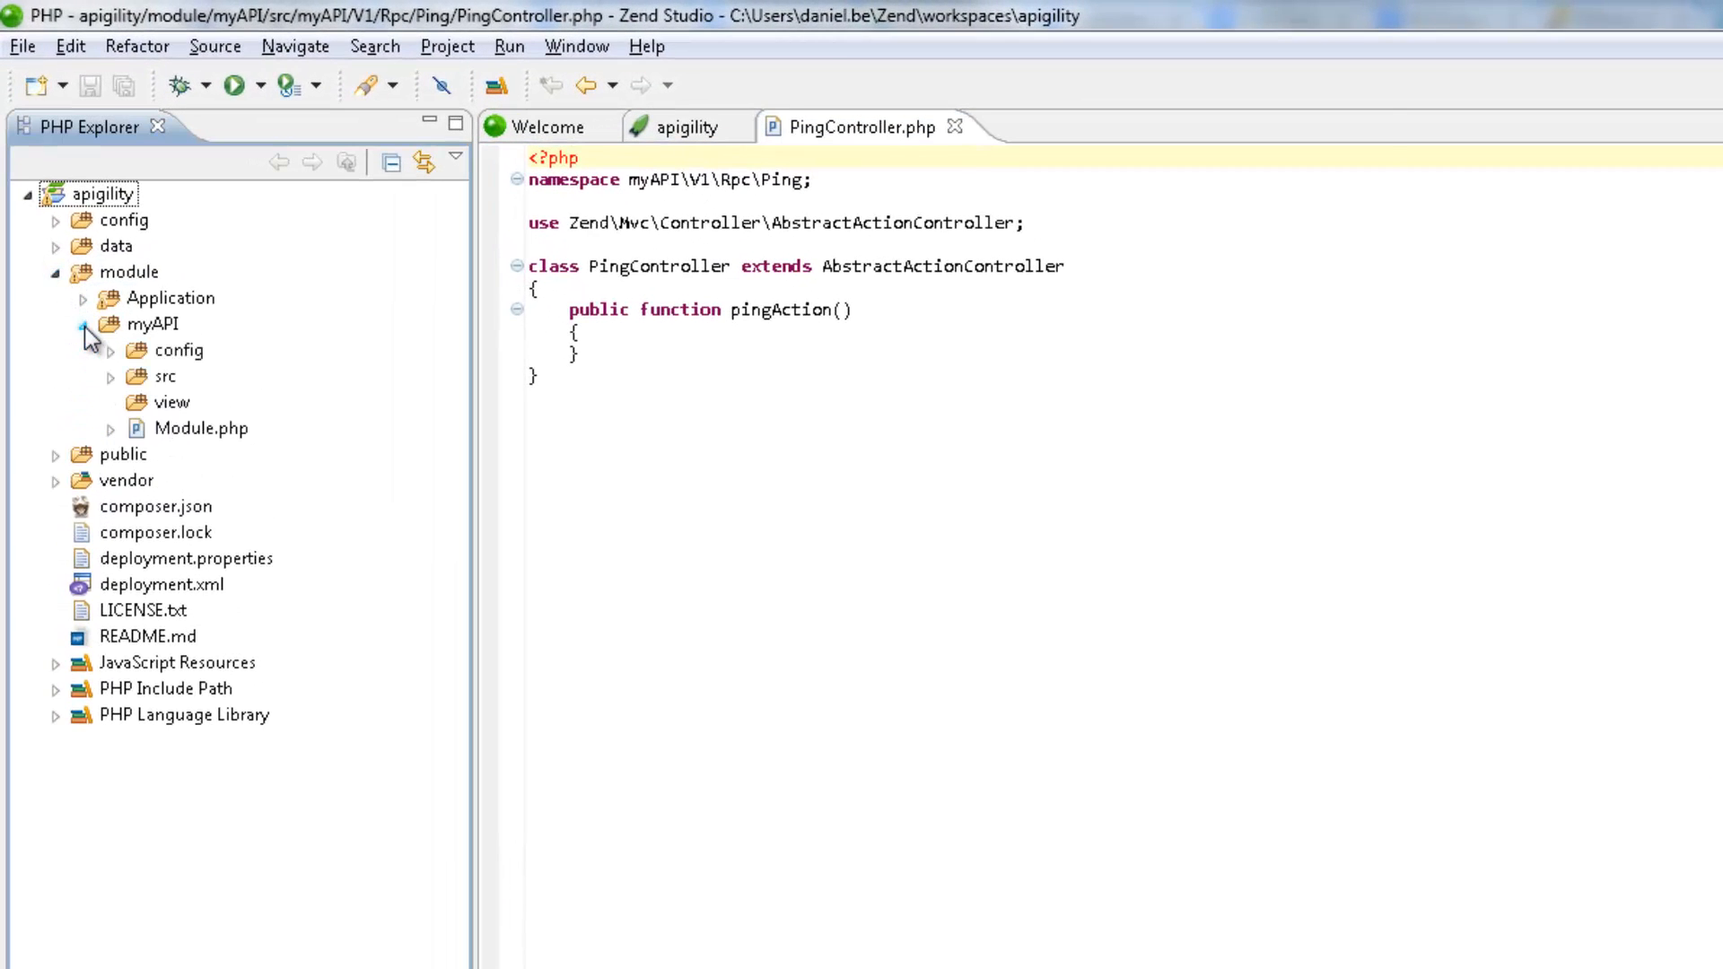
pyautogui.click(109, 377)
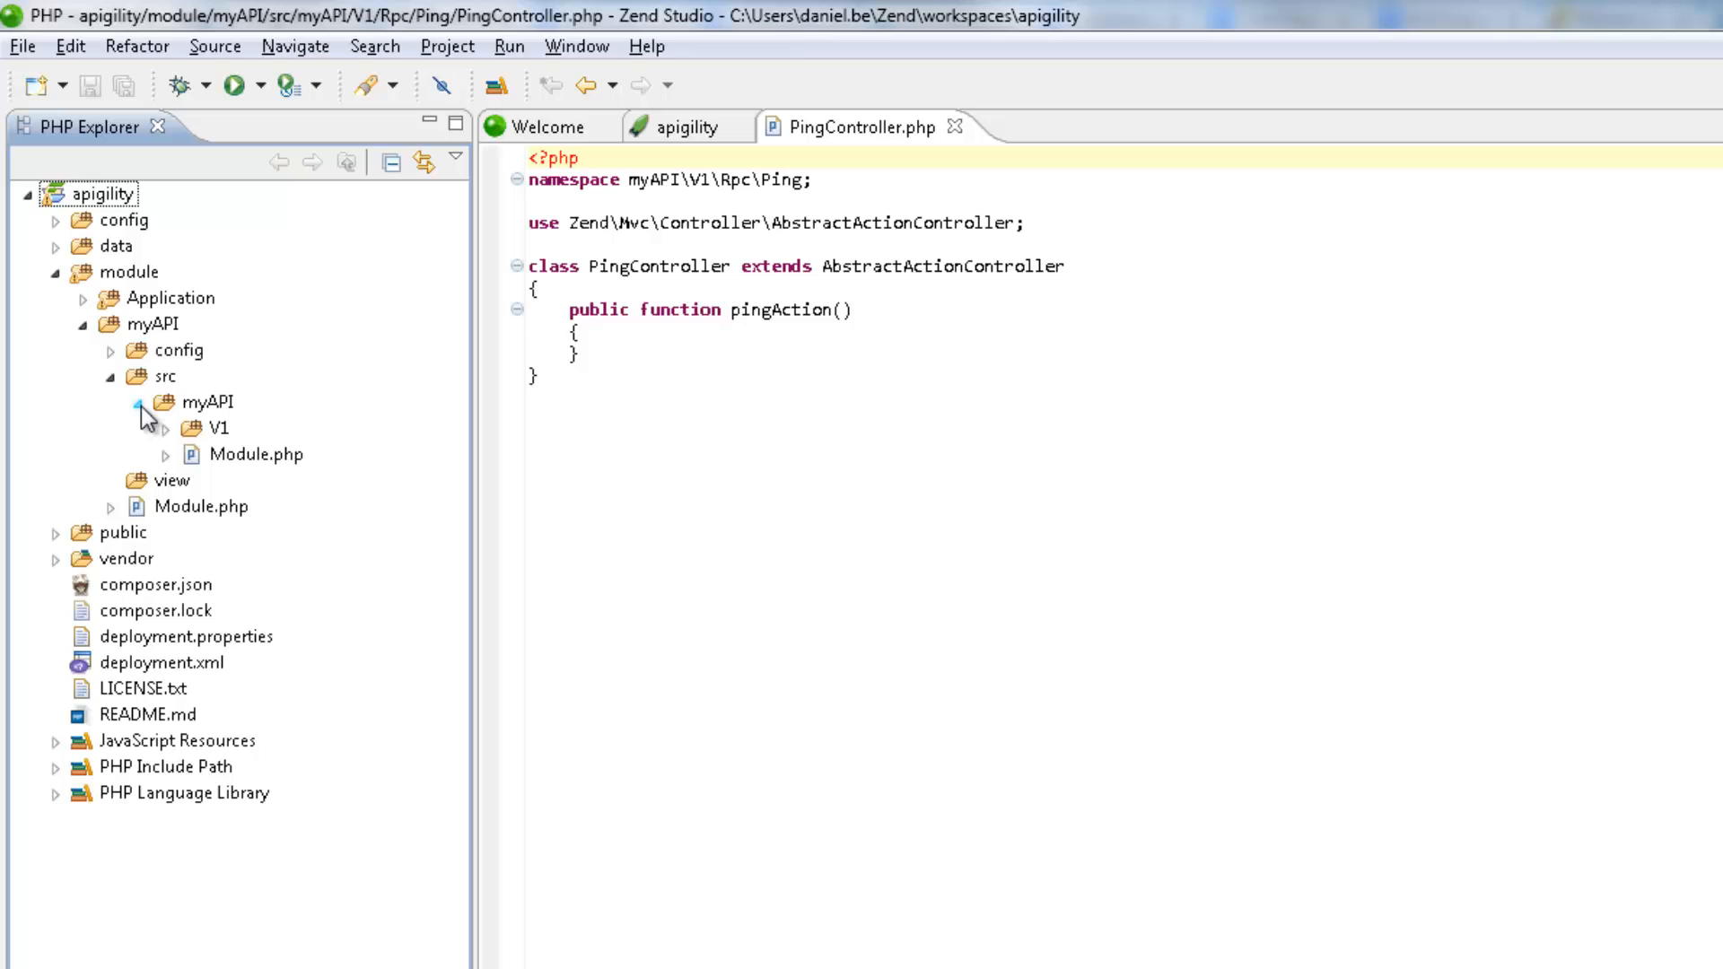
pyautogui.click(166, 428)
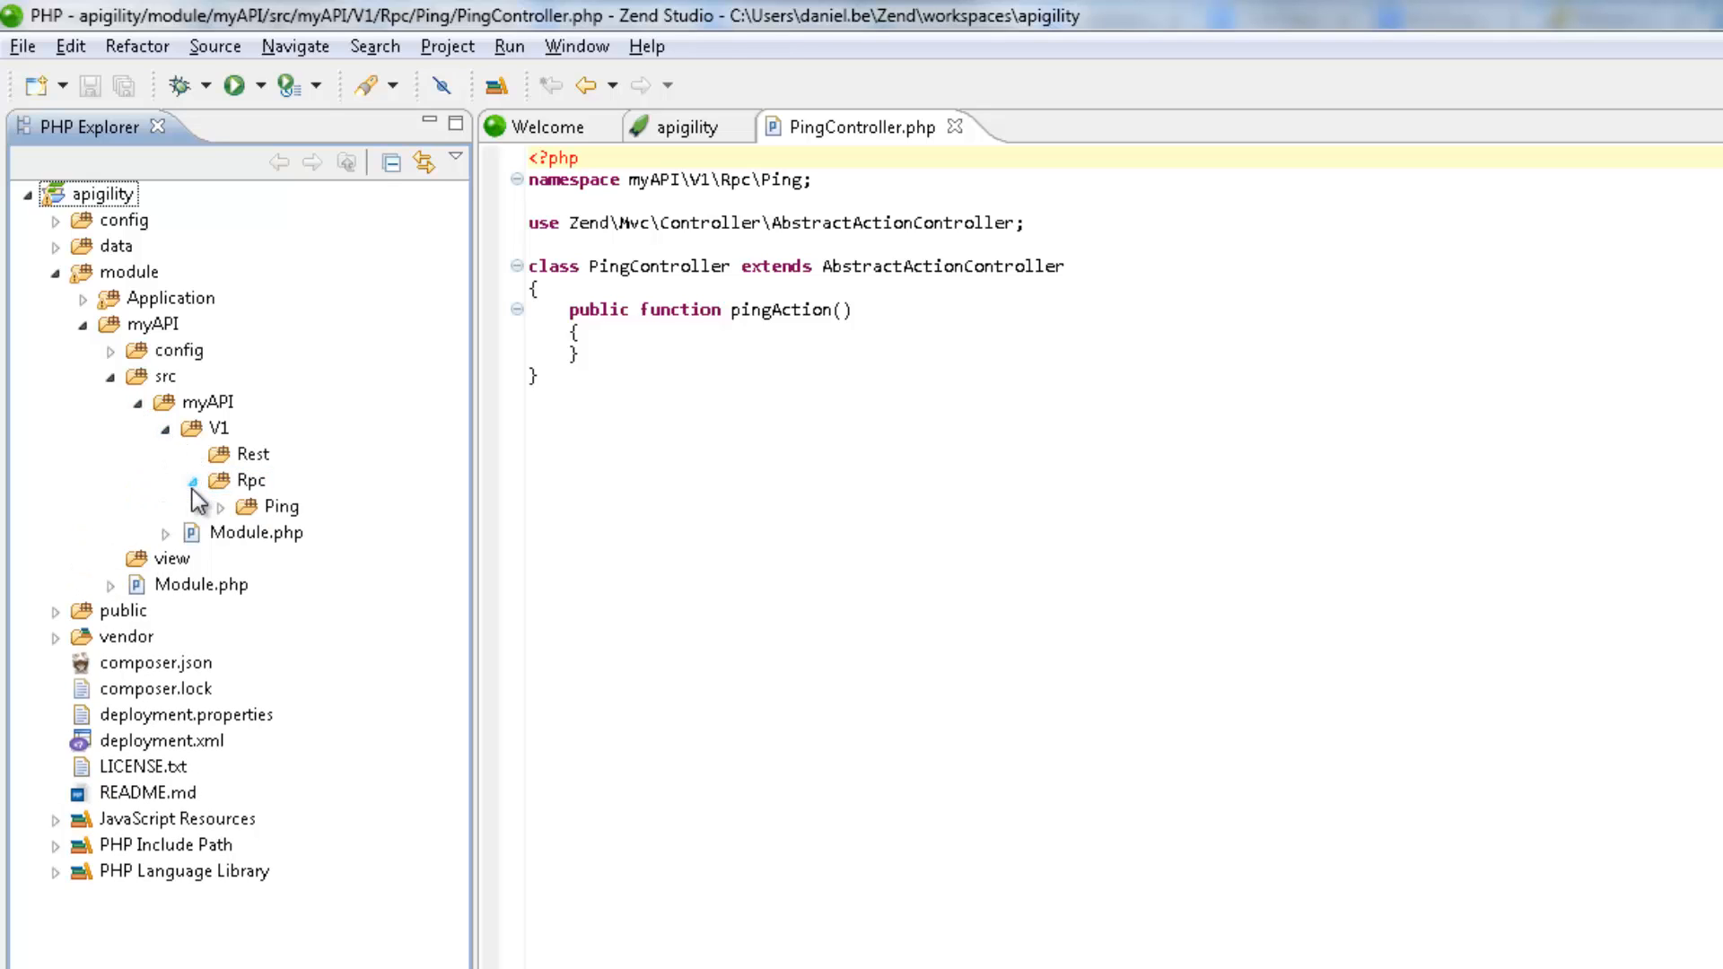
pyautogui.click(222, 506)
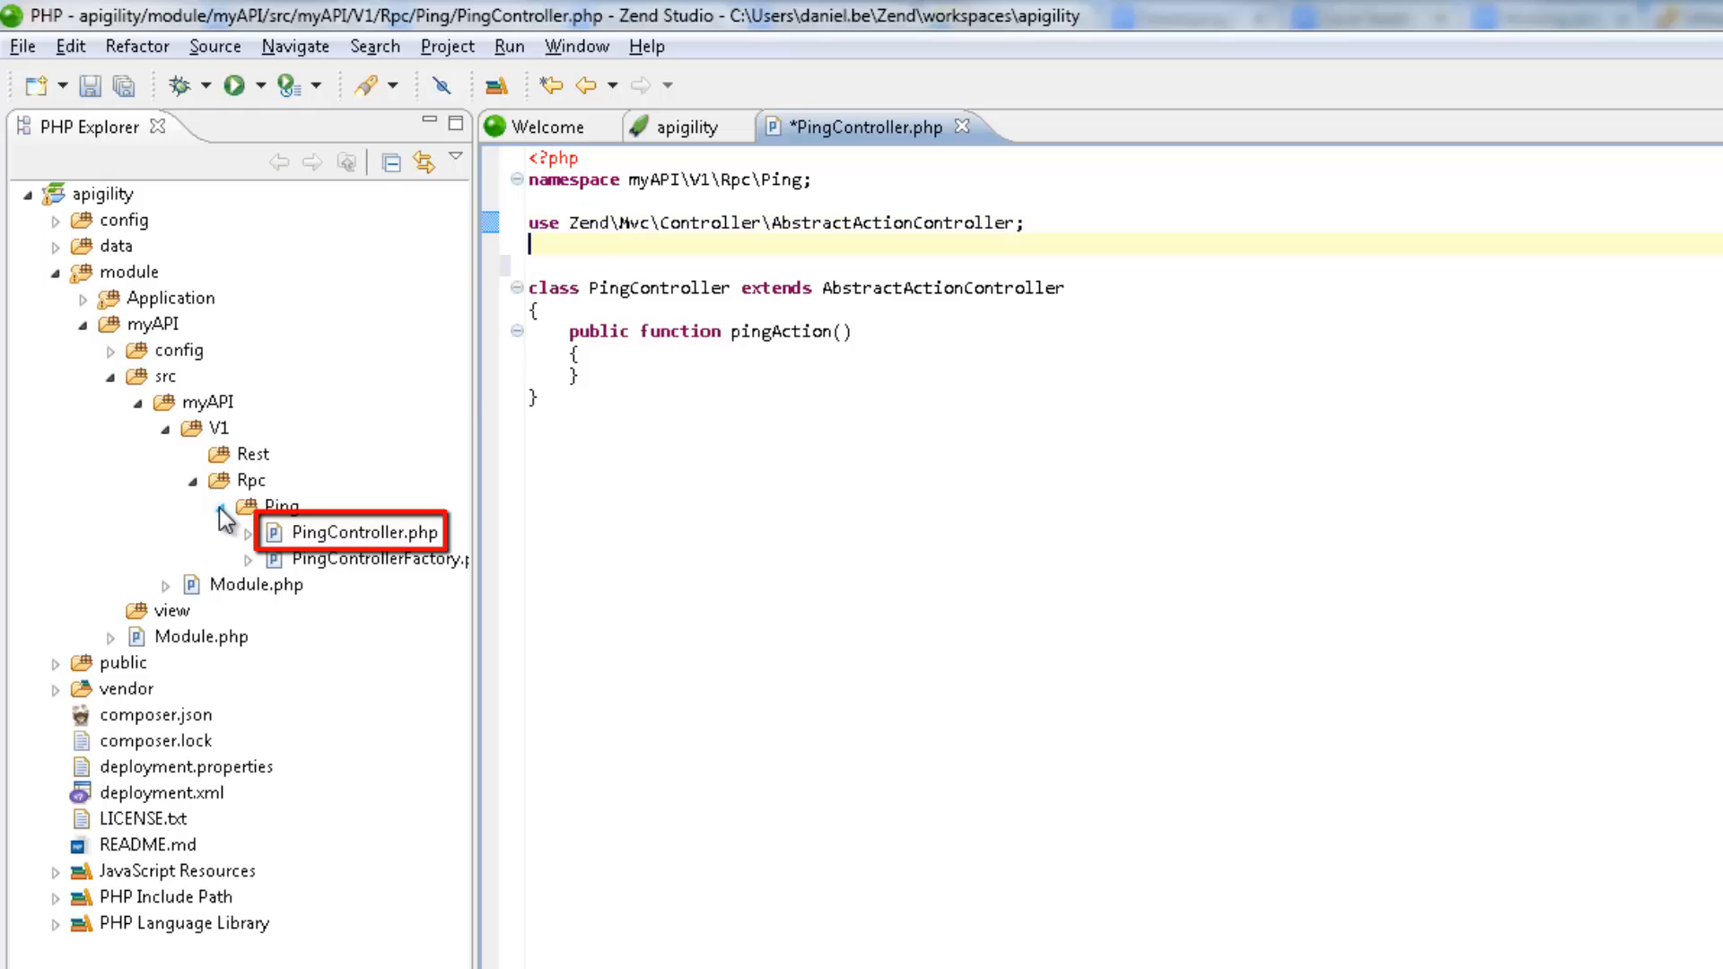
# - Import ZF\ContentNegotiation\ViewModel, return a ViewModel with 'ack' => time(), and show line numbers
pyautogui.write('use ZF\\')
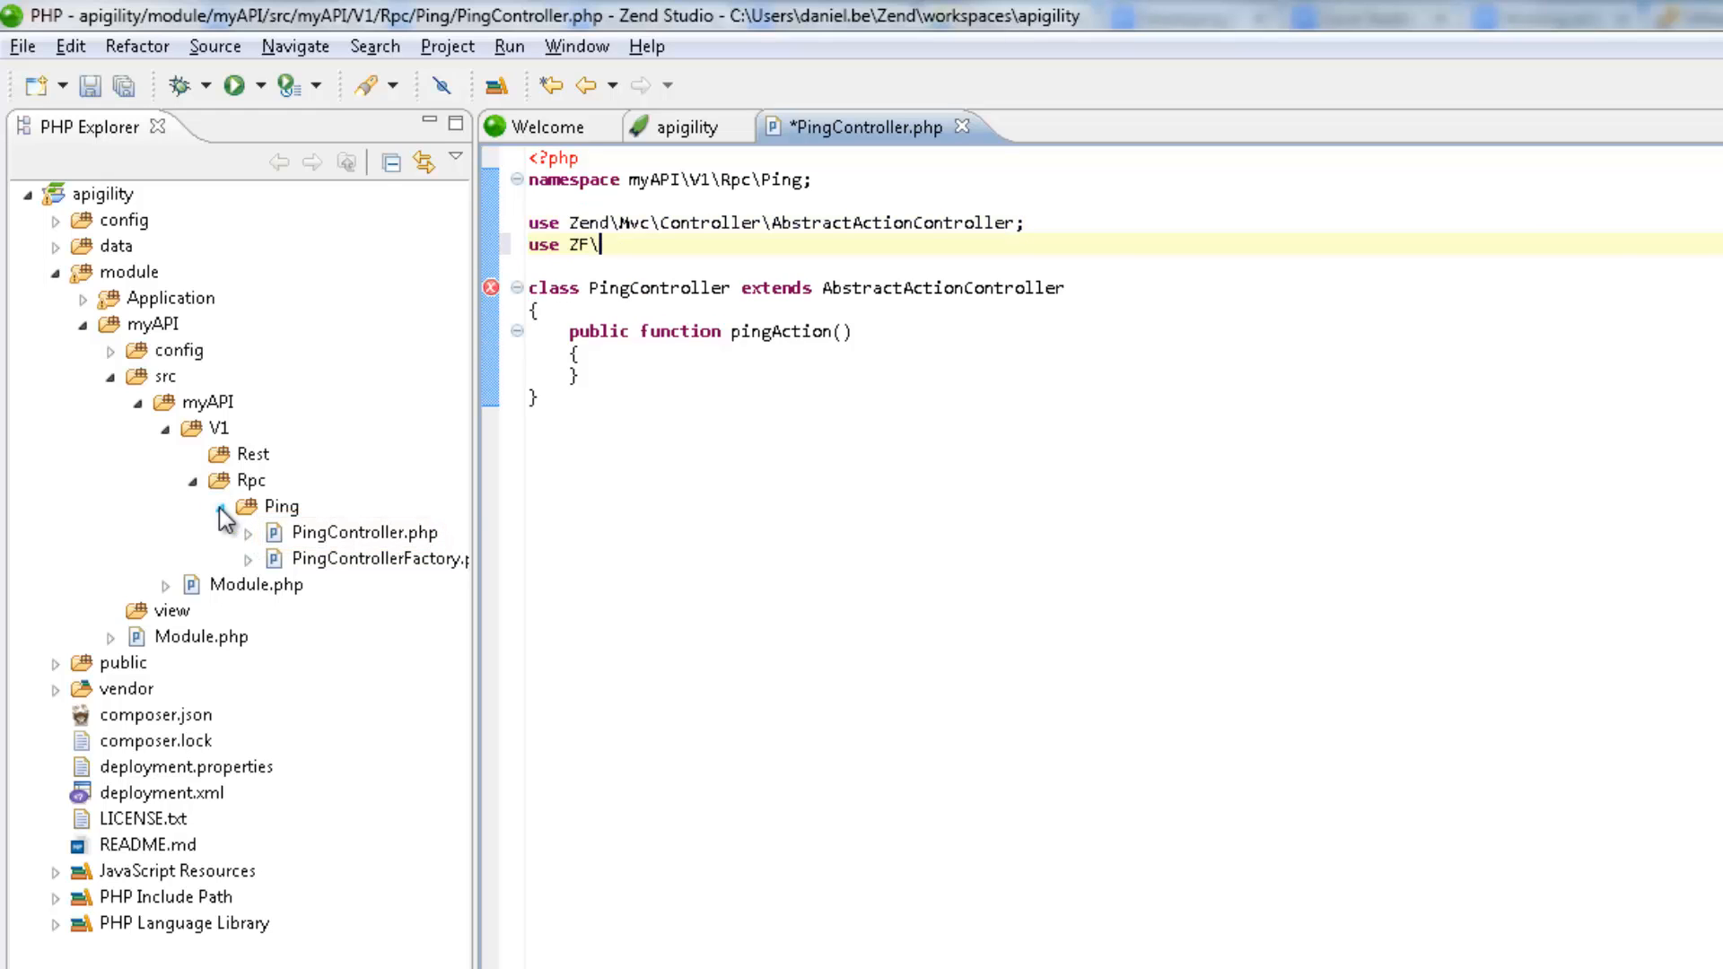
pyautogui.write('Co')
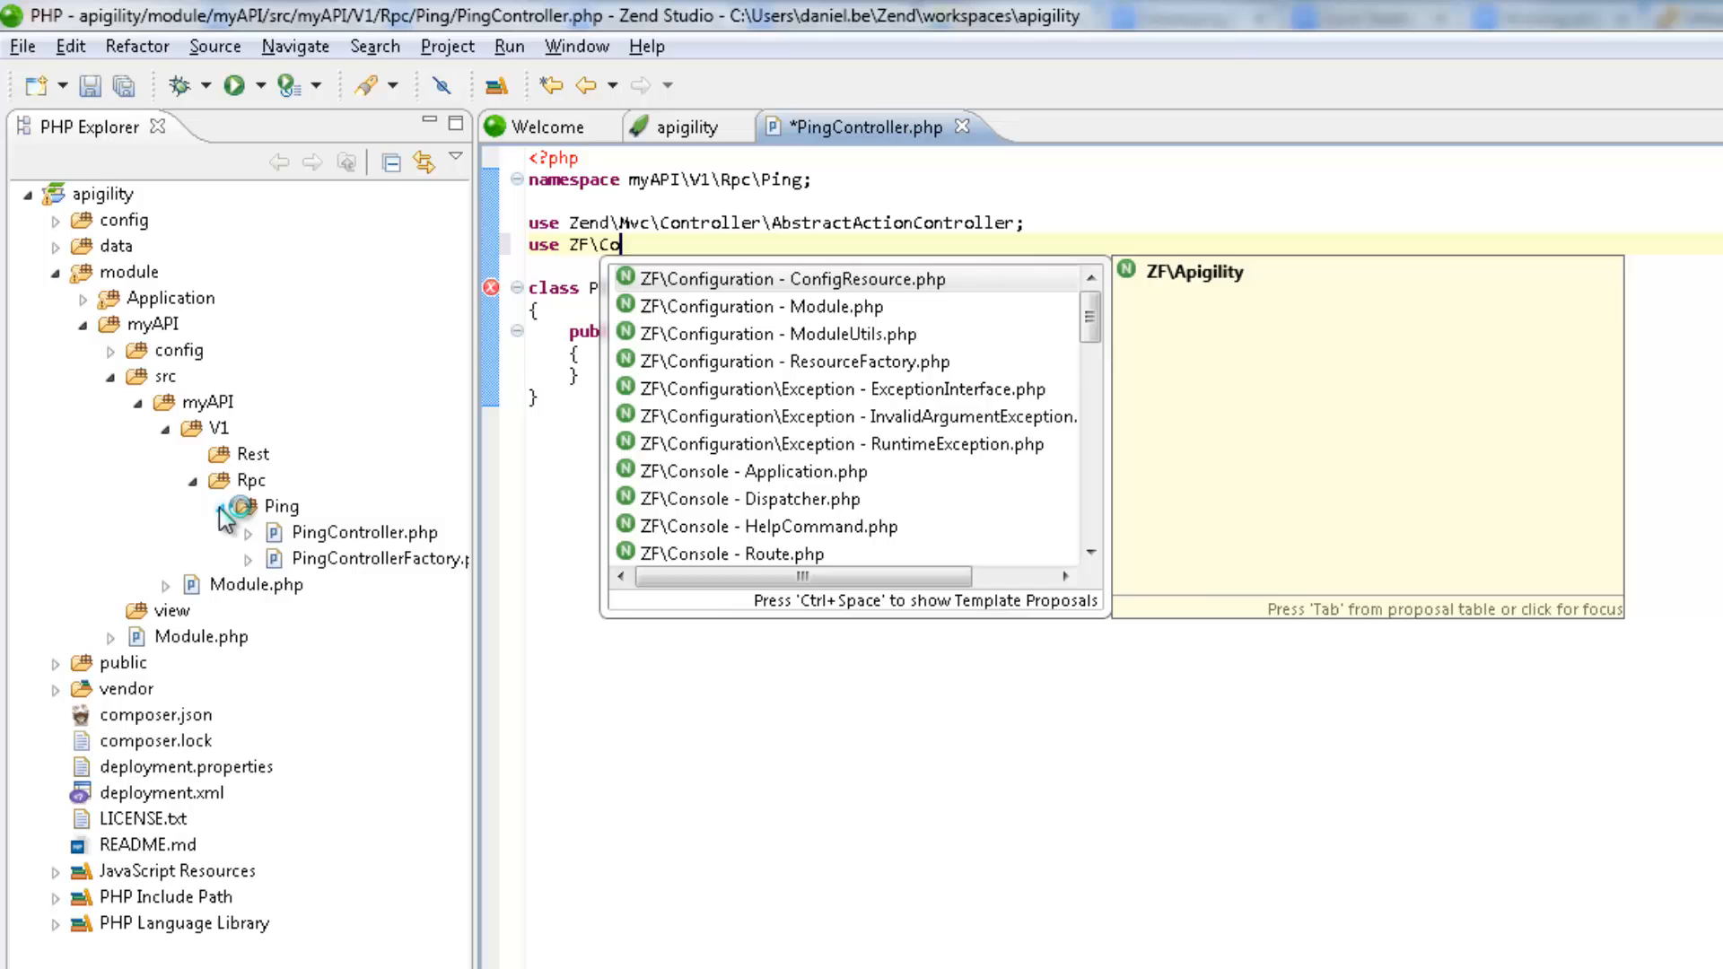
pyautogui.write('ntentNegotiation\\ViewModel')
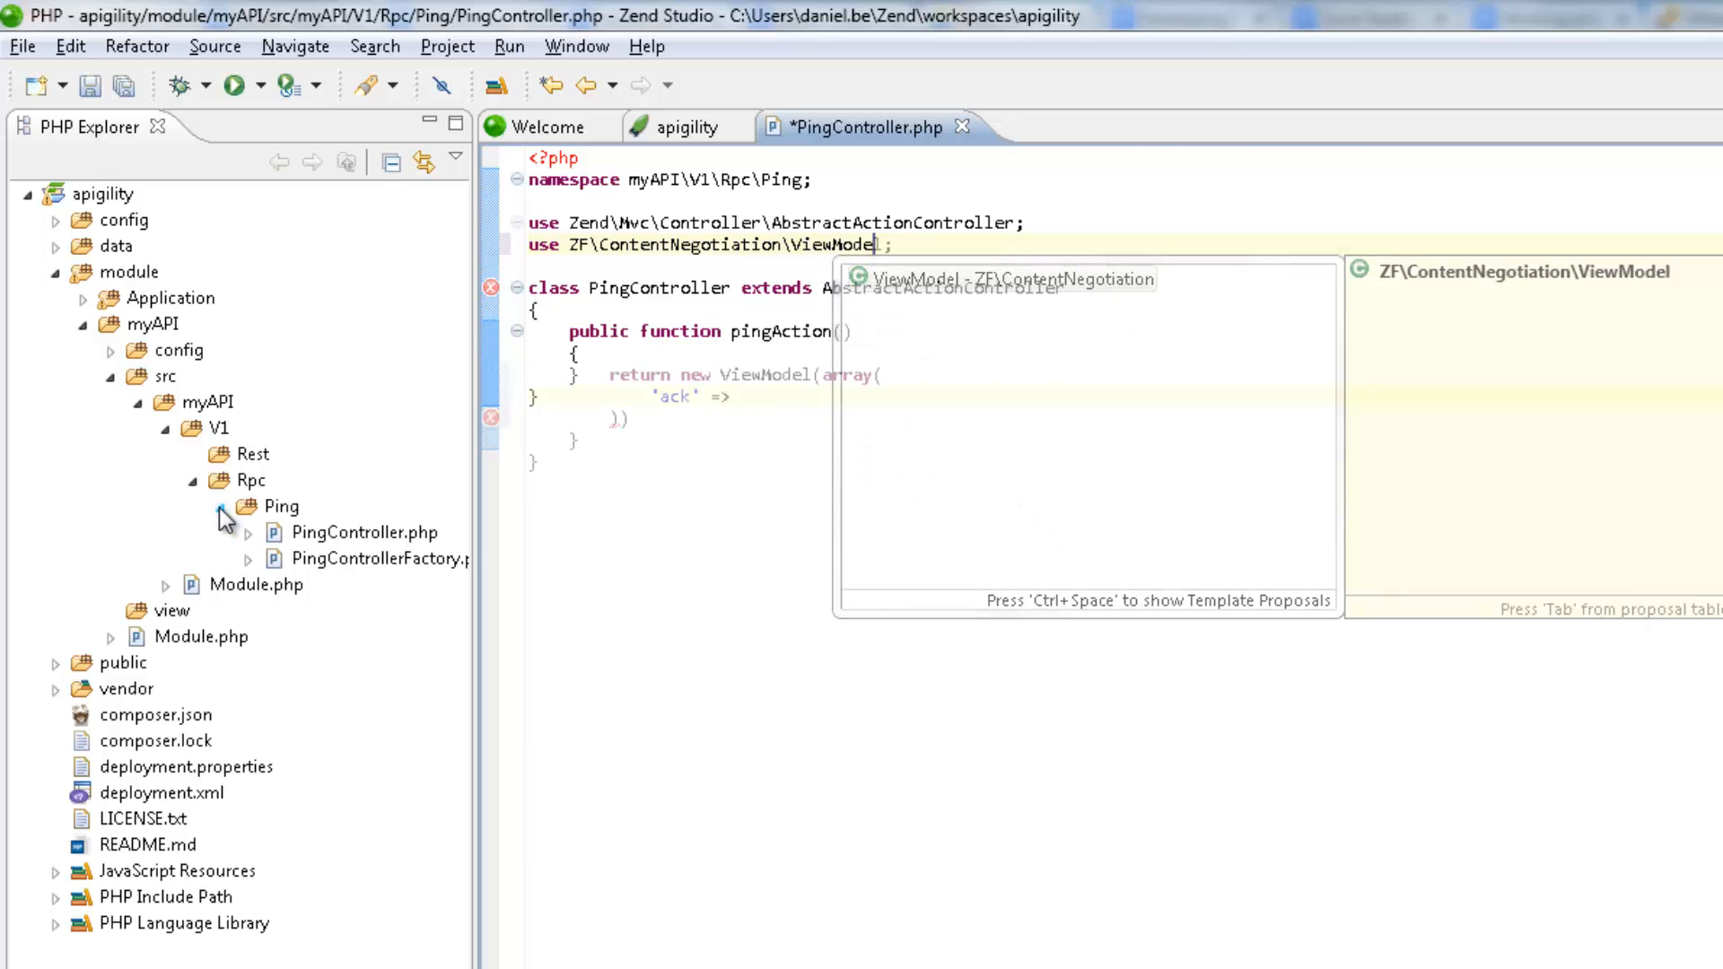
pyautogui.write('time(),')
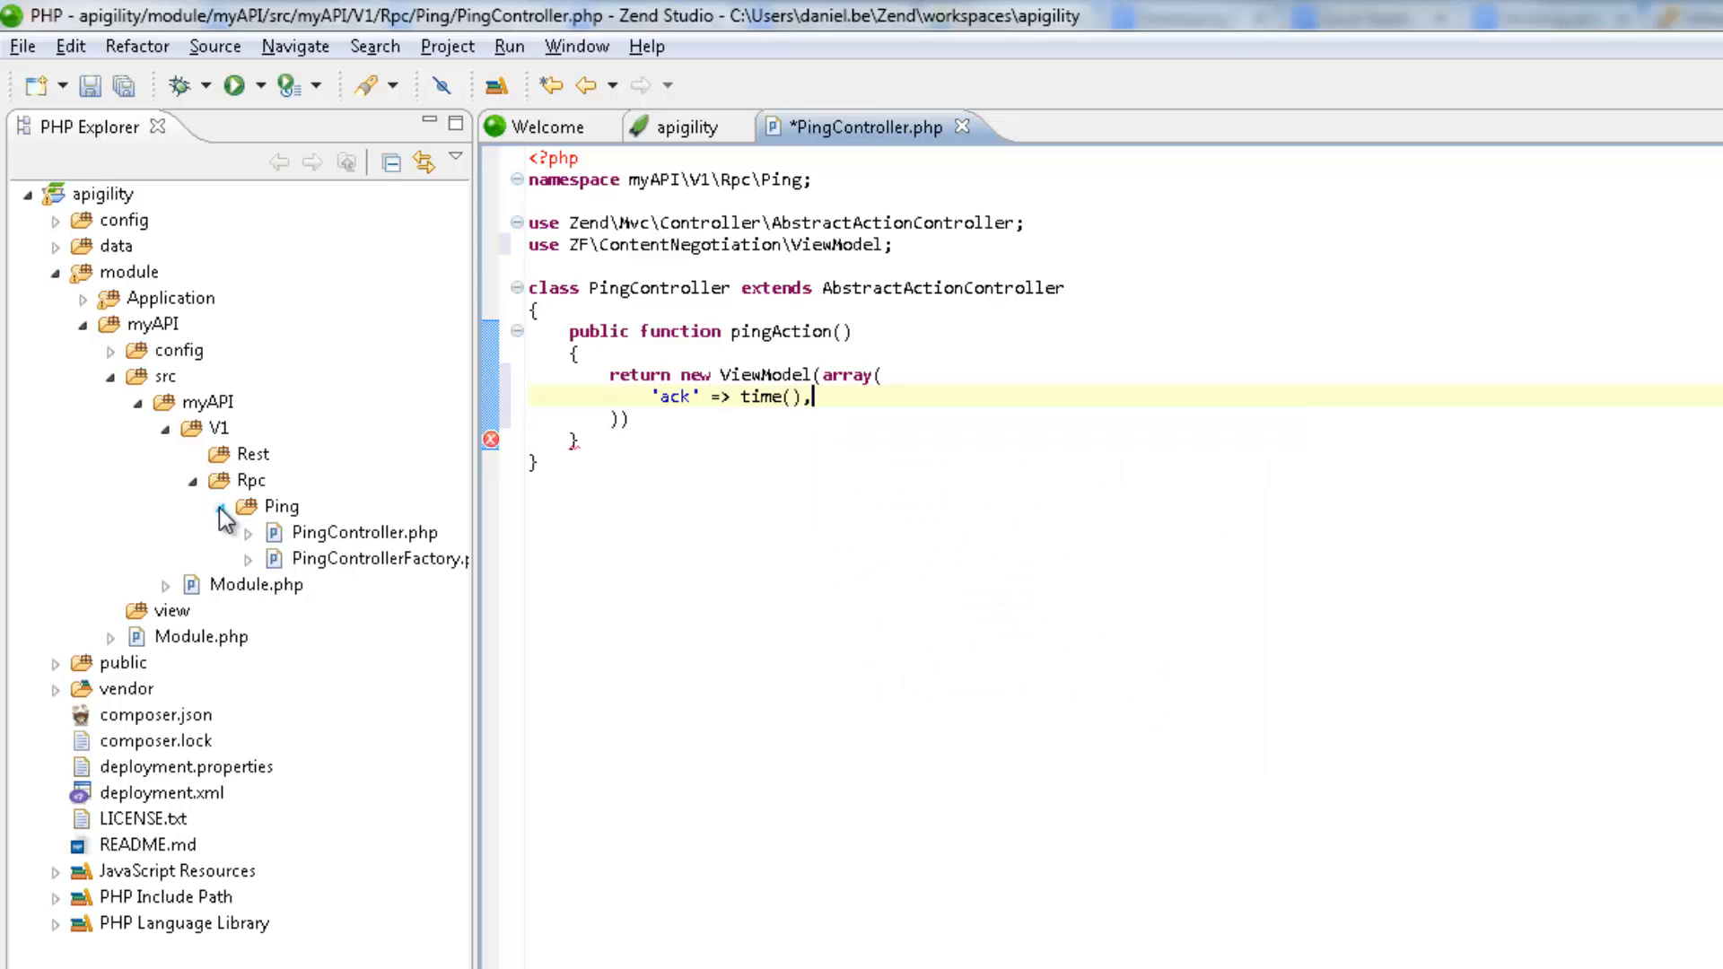
pyautogui.write(';')
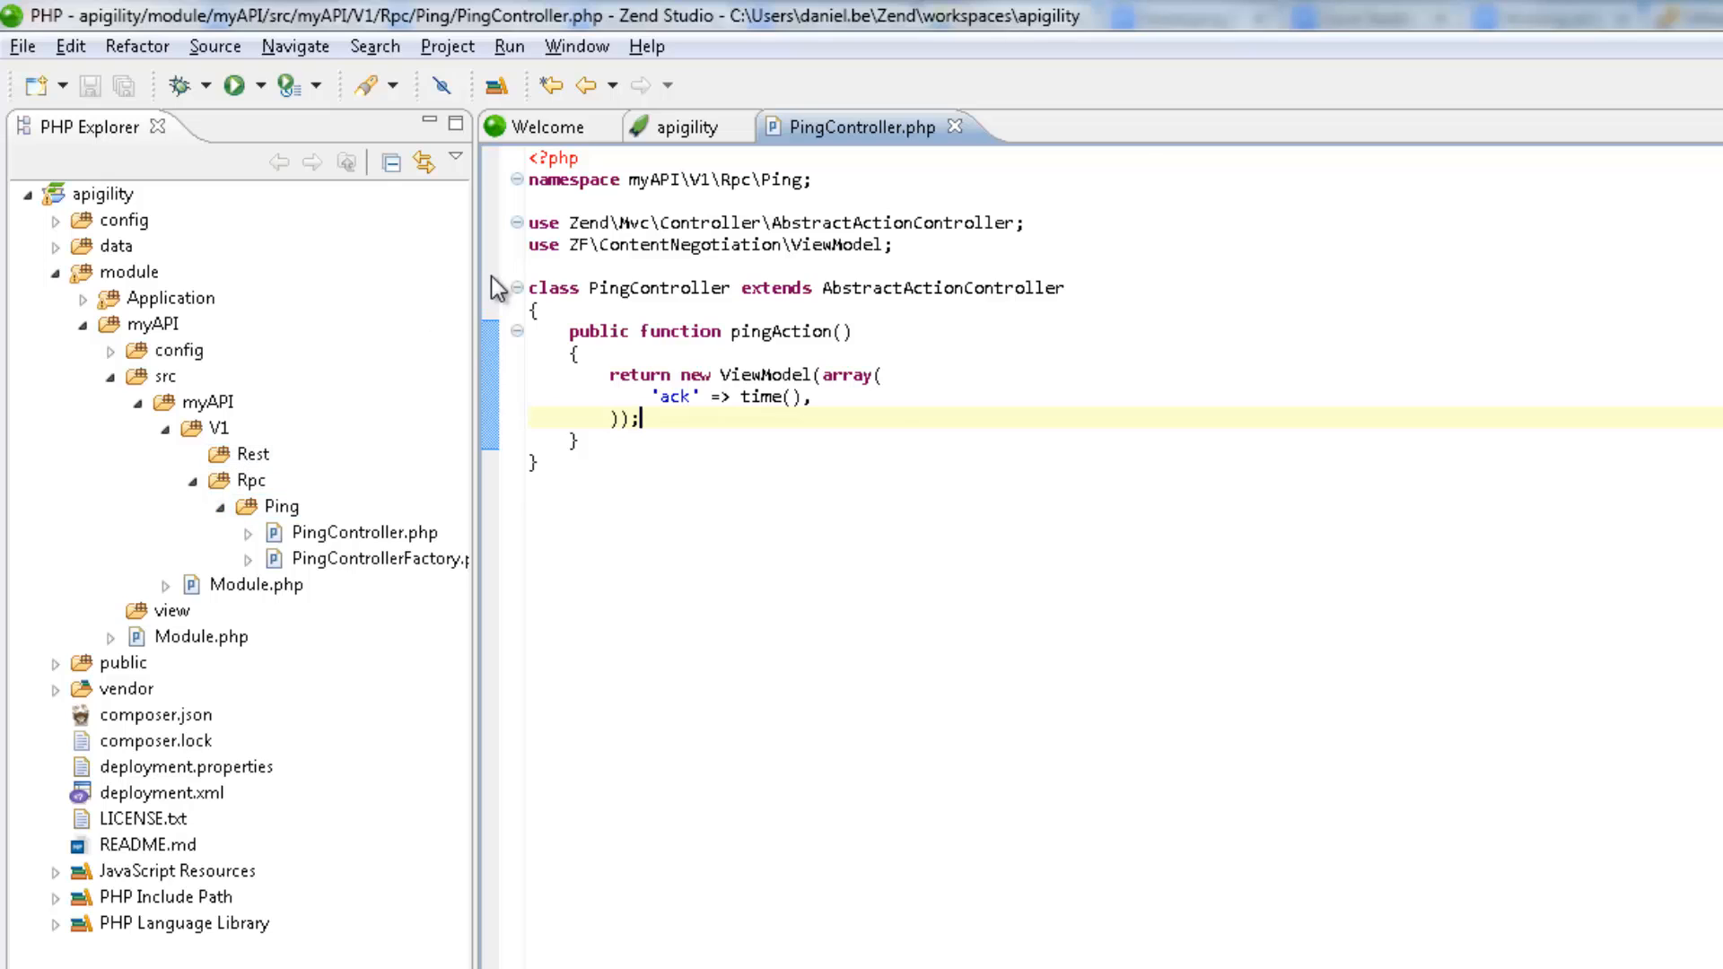
pyautogui.rightClick(501, 293)
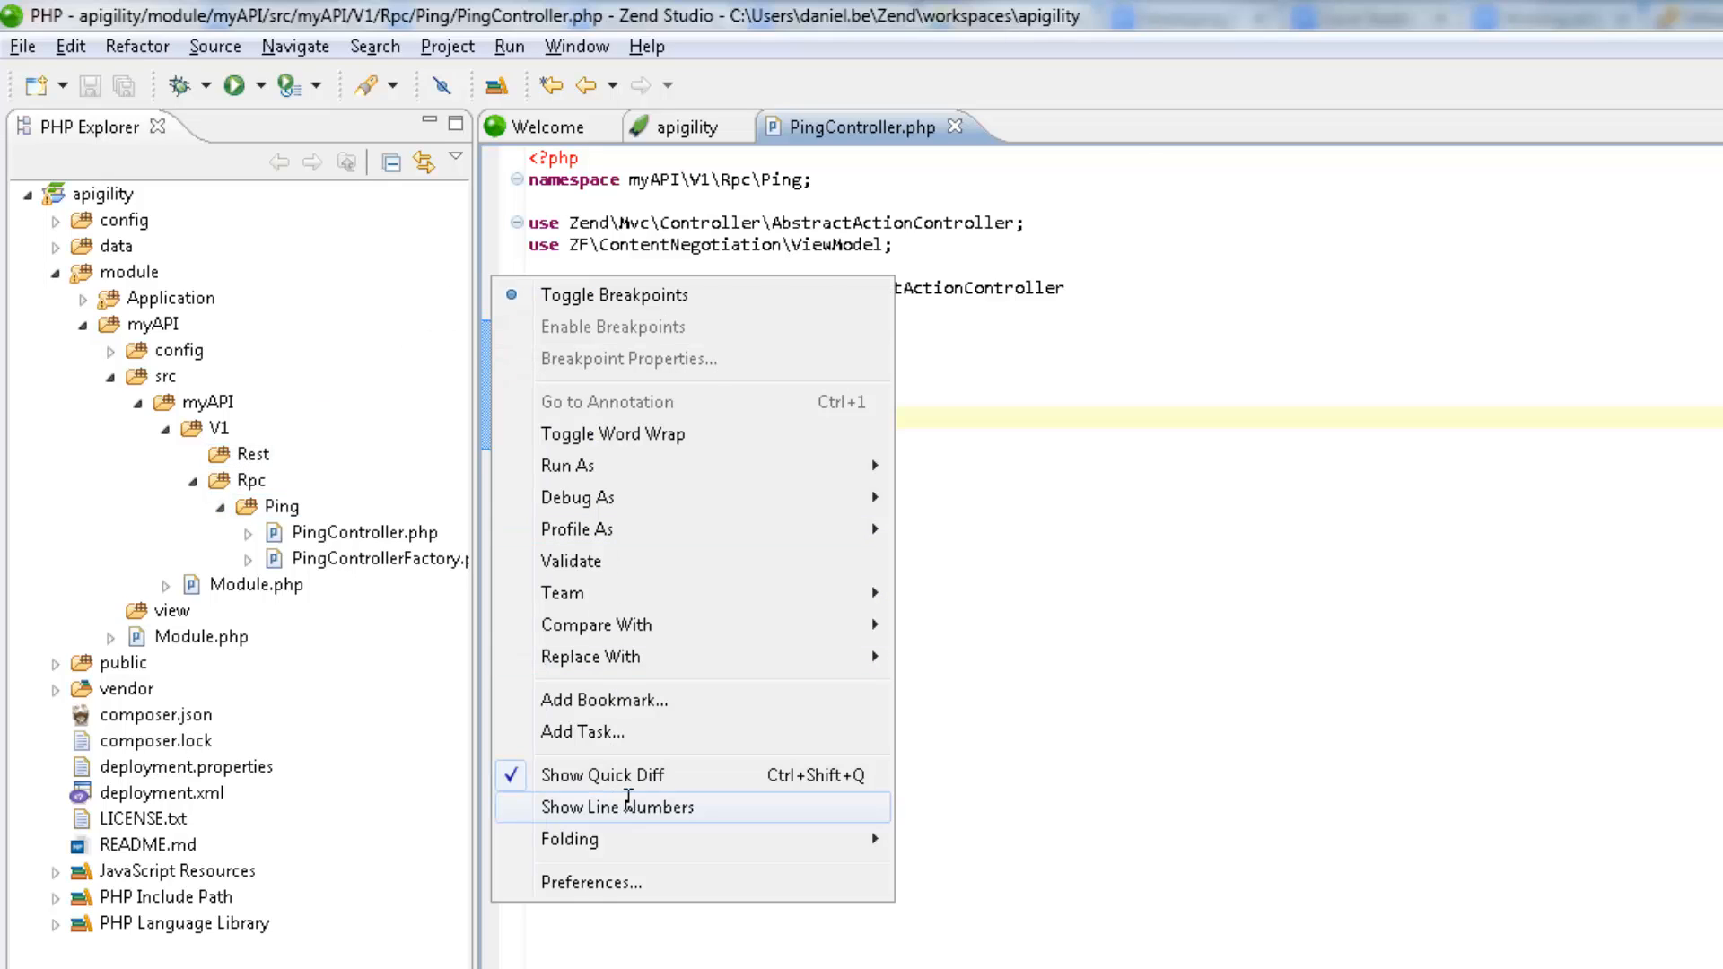
pyautogui.click(616, 807)
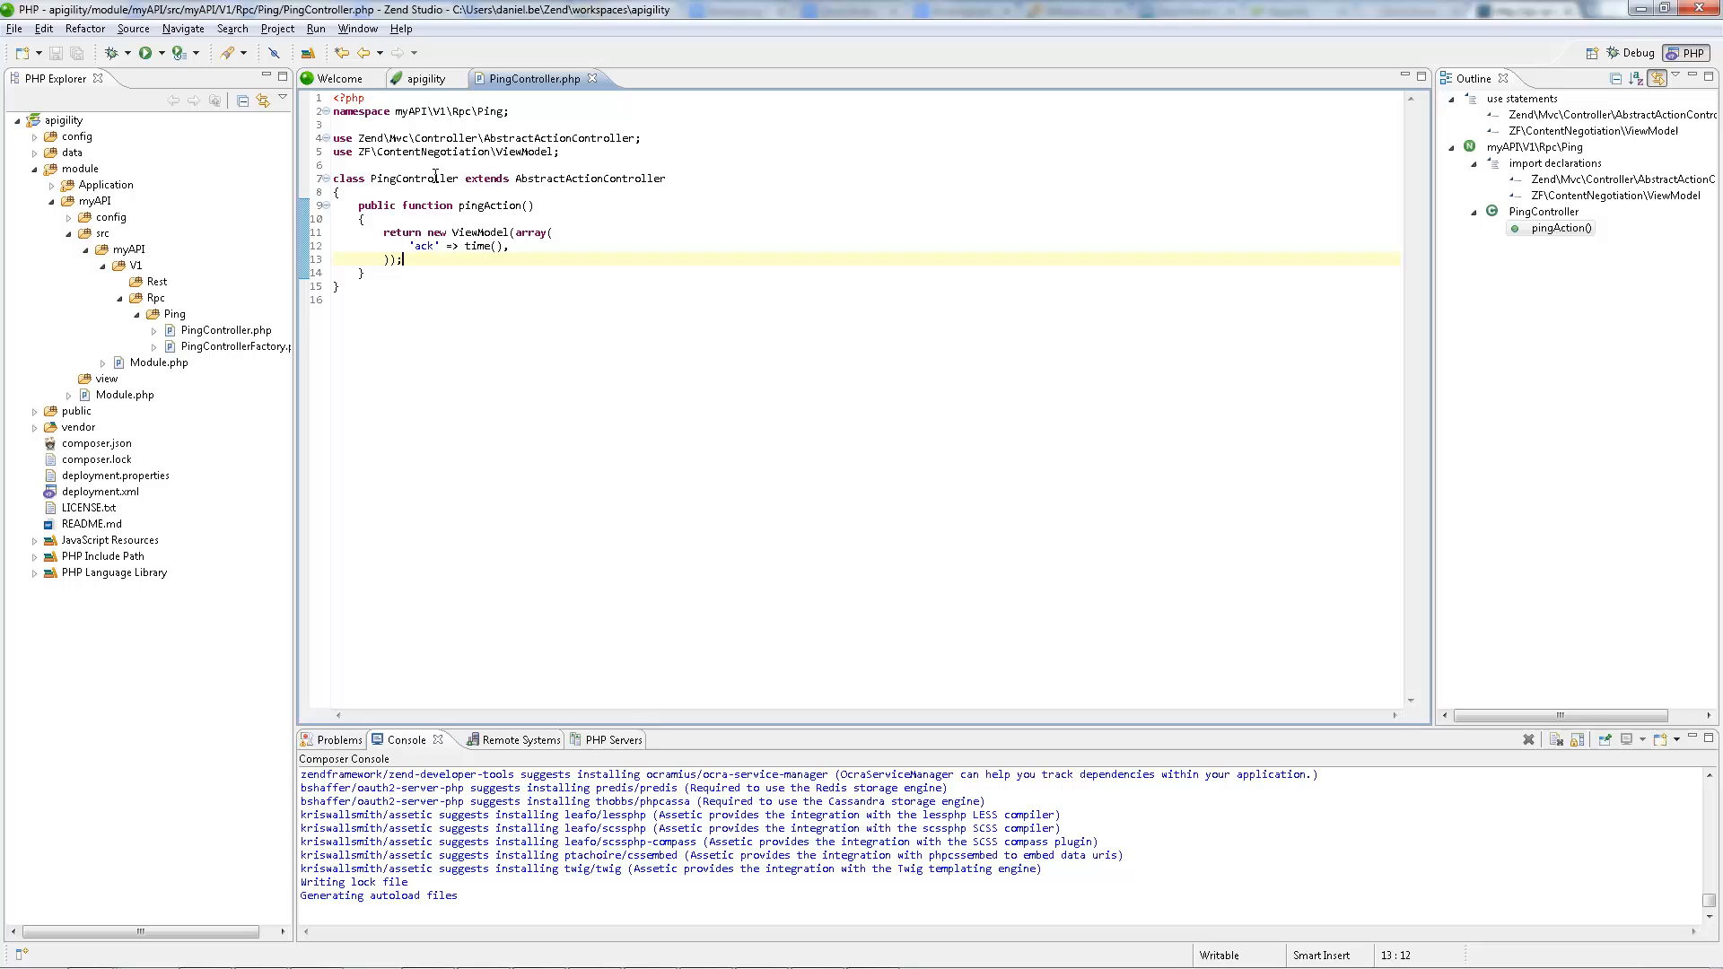
# - Switch back to the apigility editor tab showing the ping RPC service
pyautogui.click(427, 79)
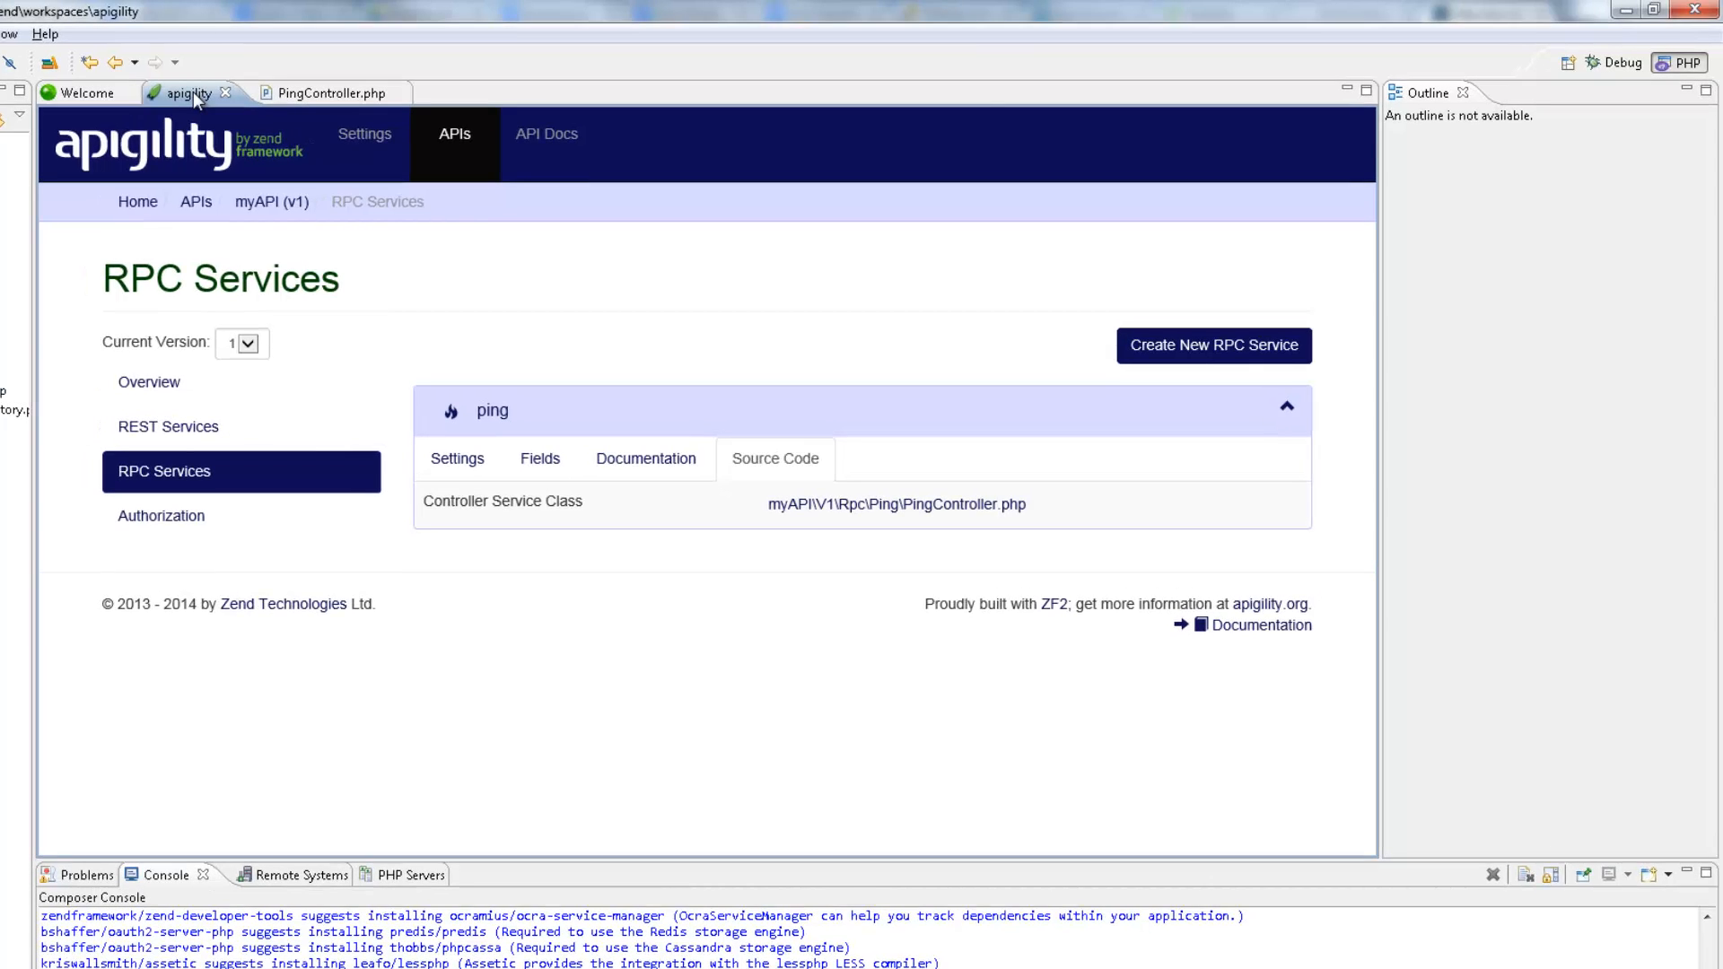
pyautogui.moveTo(922, 424)
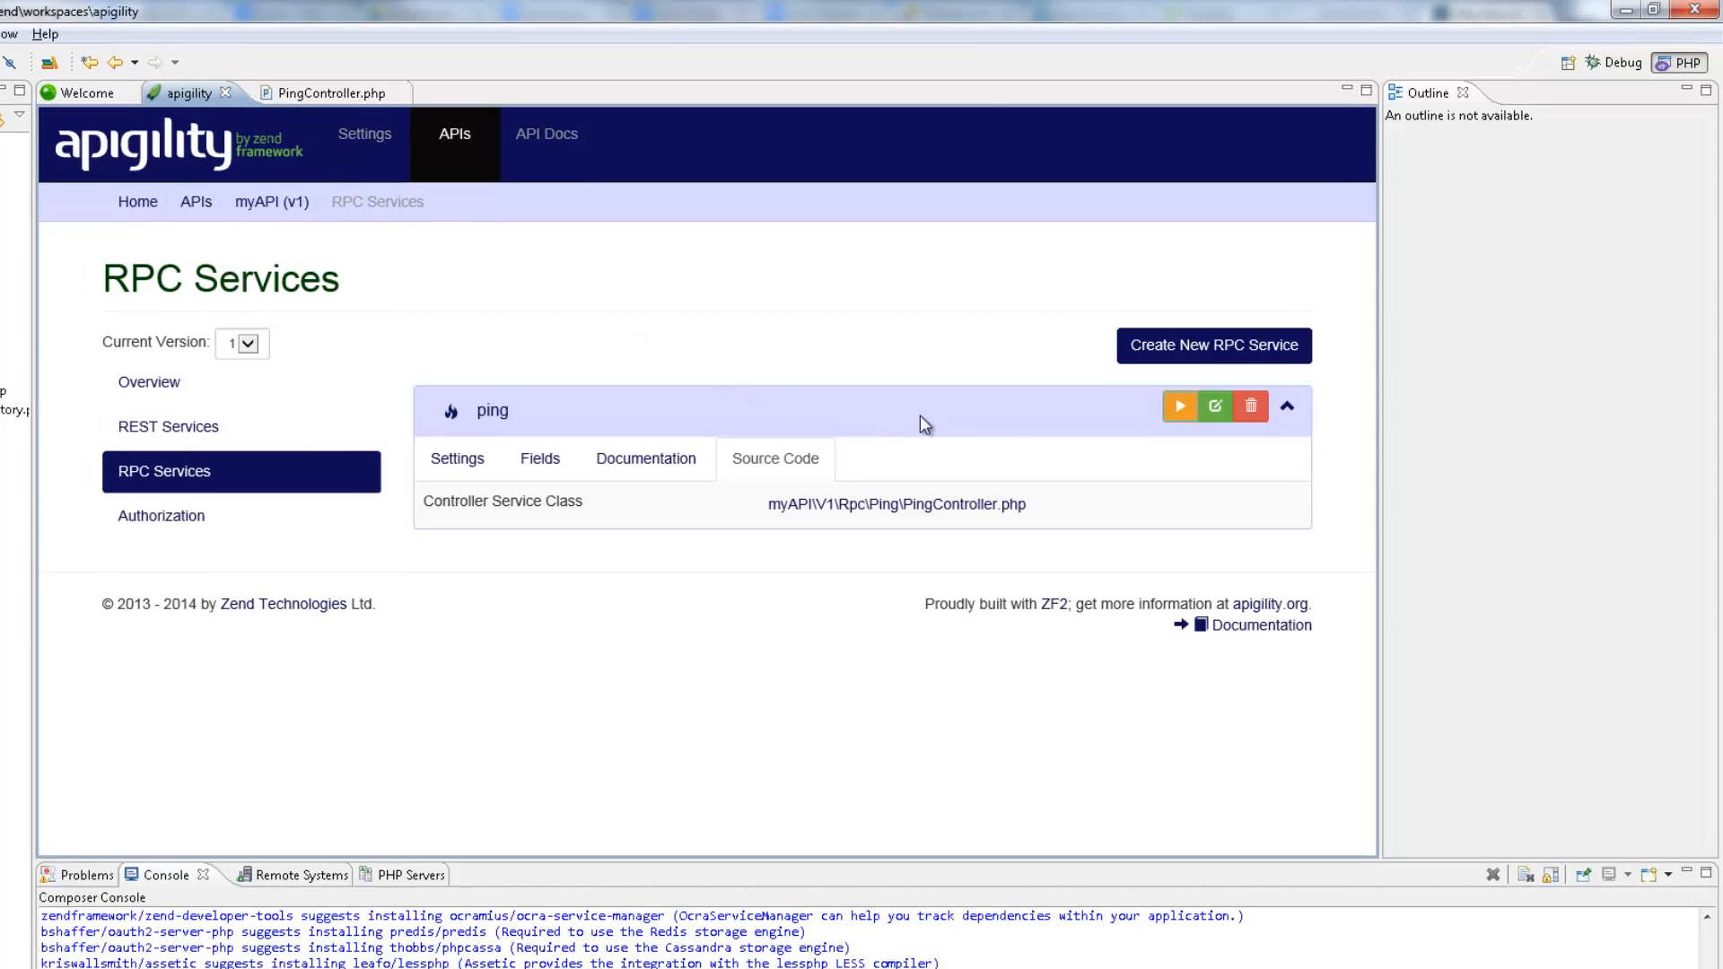
pyautogui.moveTo(1139, 431)
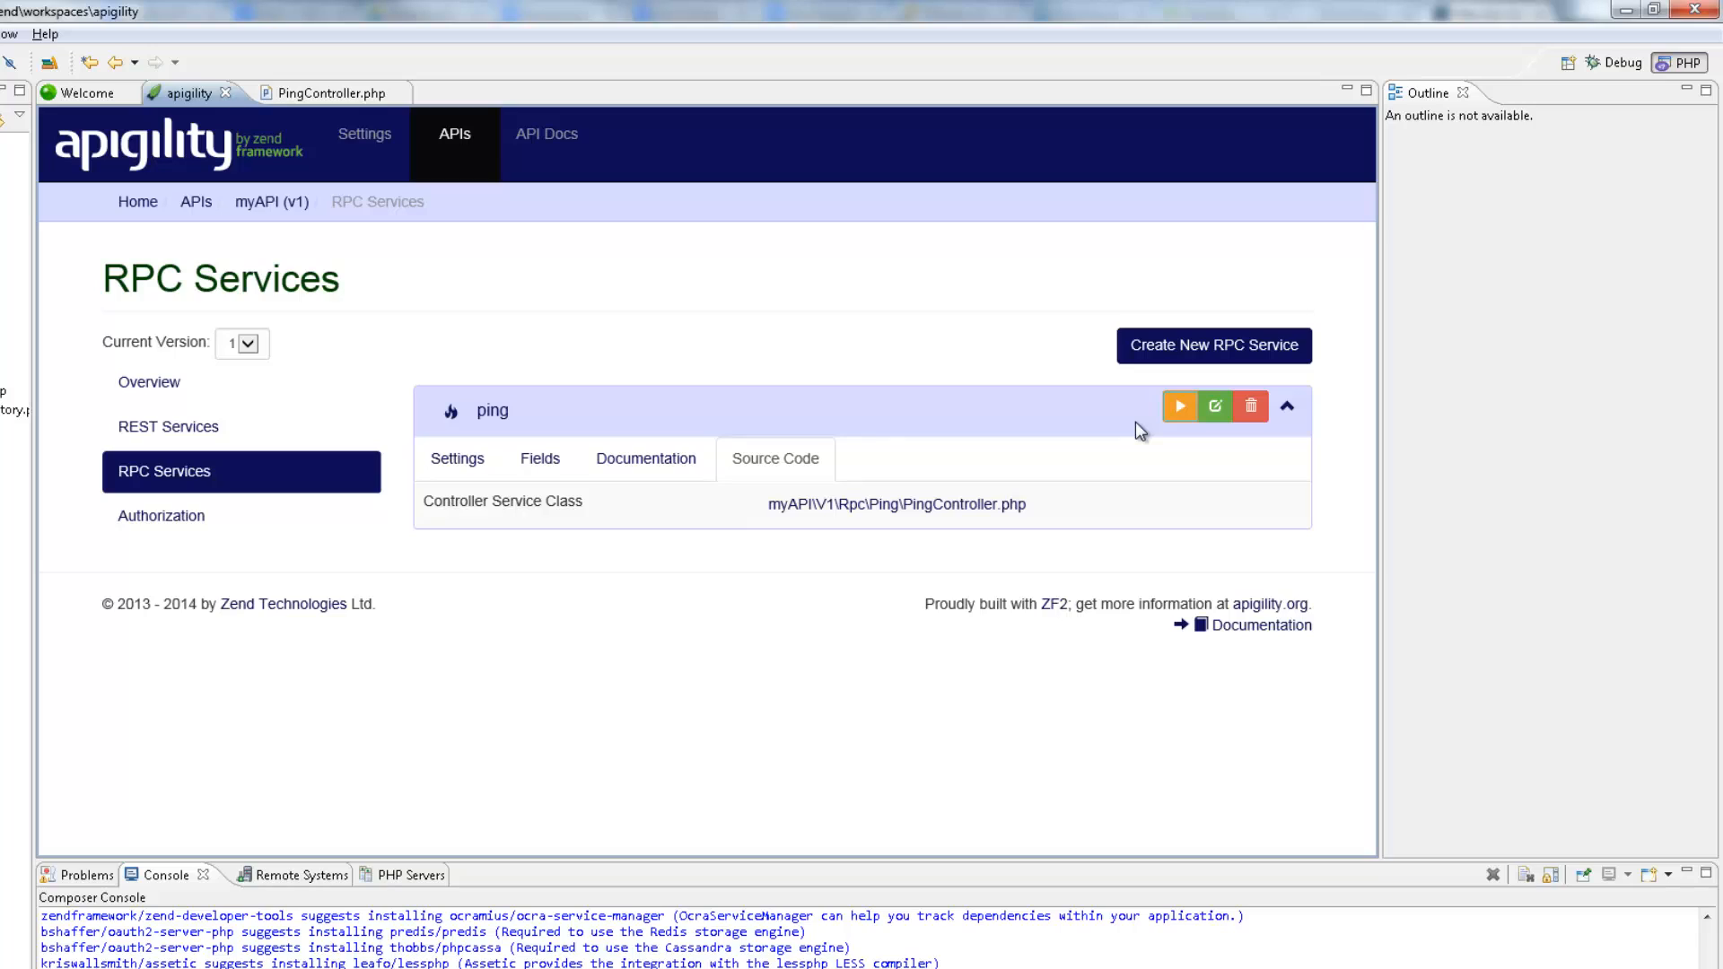
pyautogui.moveTo(1179, 407)
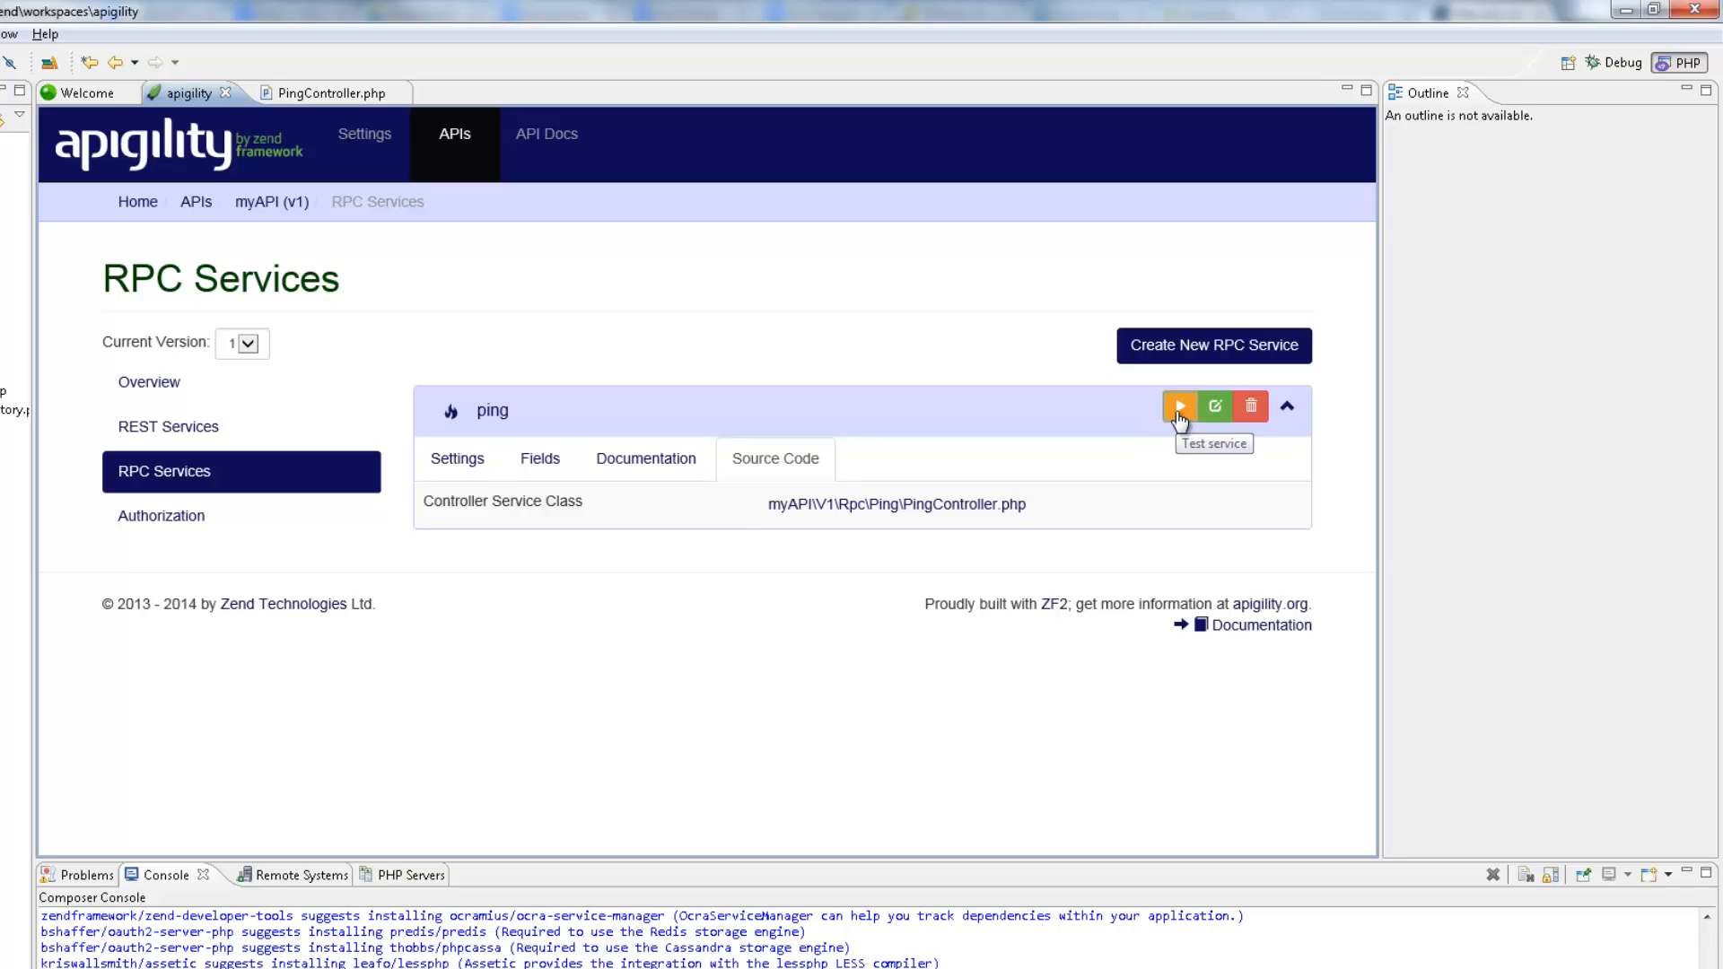
# - Send a test request to localhost:35510/ping and get 200 OK with an ack timestamp
pyautogui.click(1179, 406)
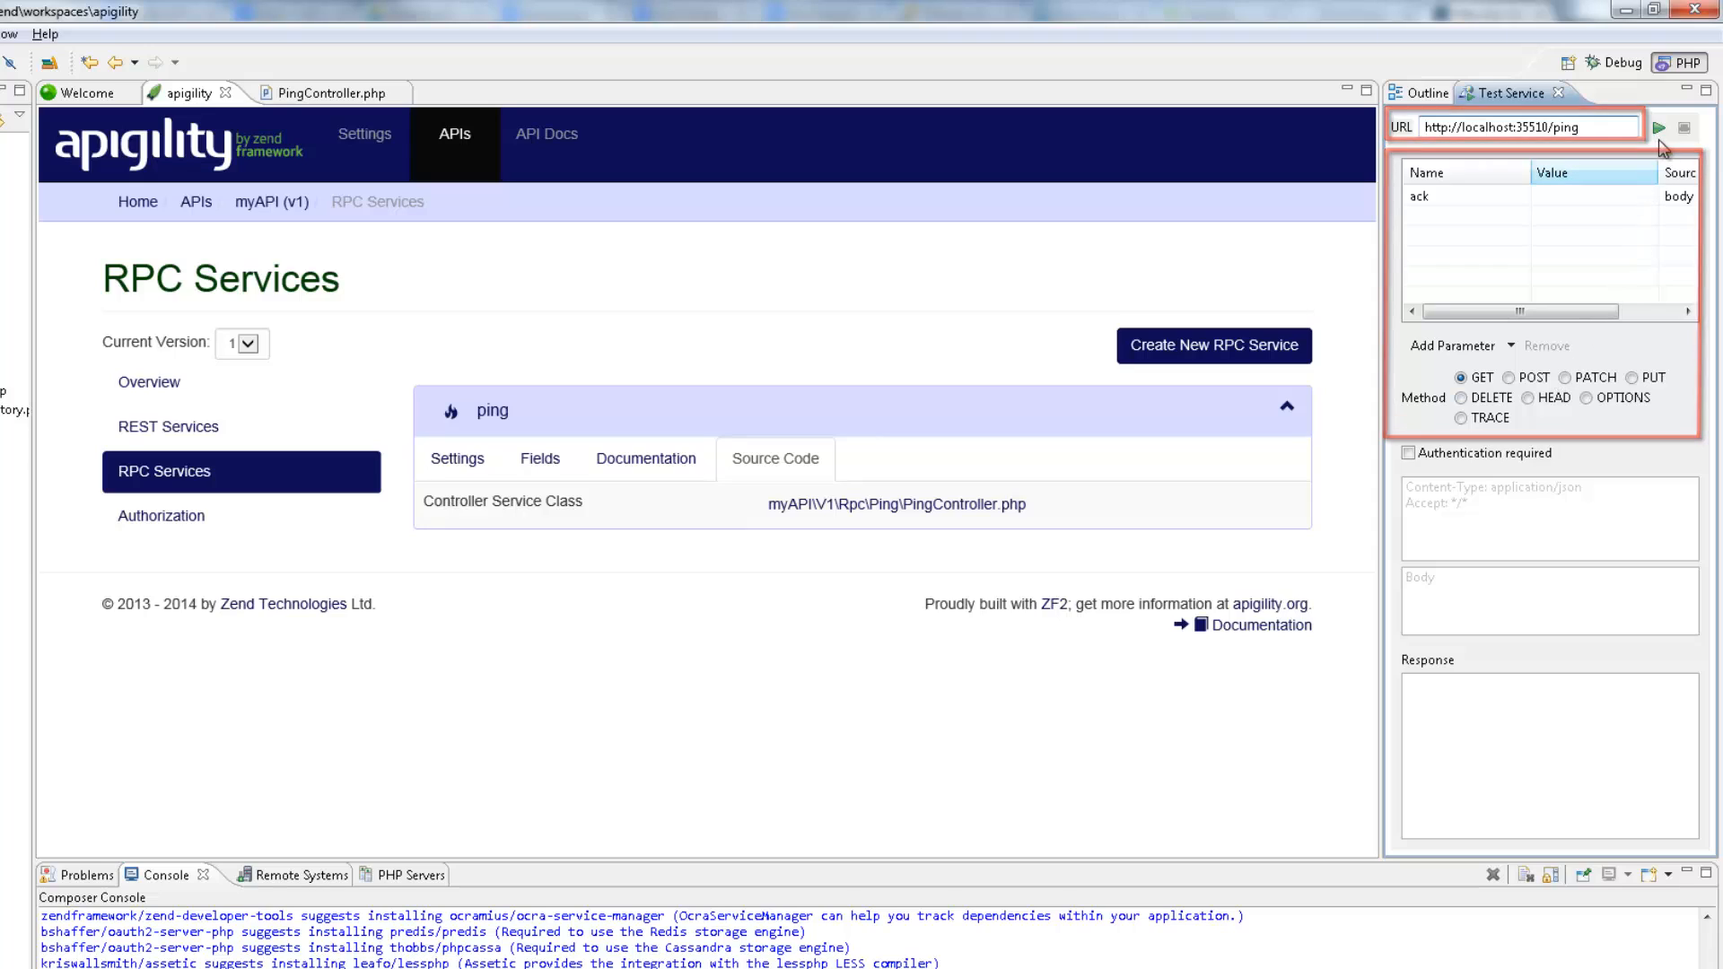
pyautogui.moveTo(1666, 126)
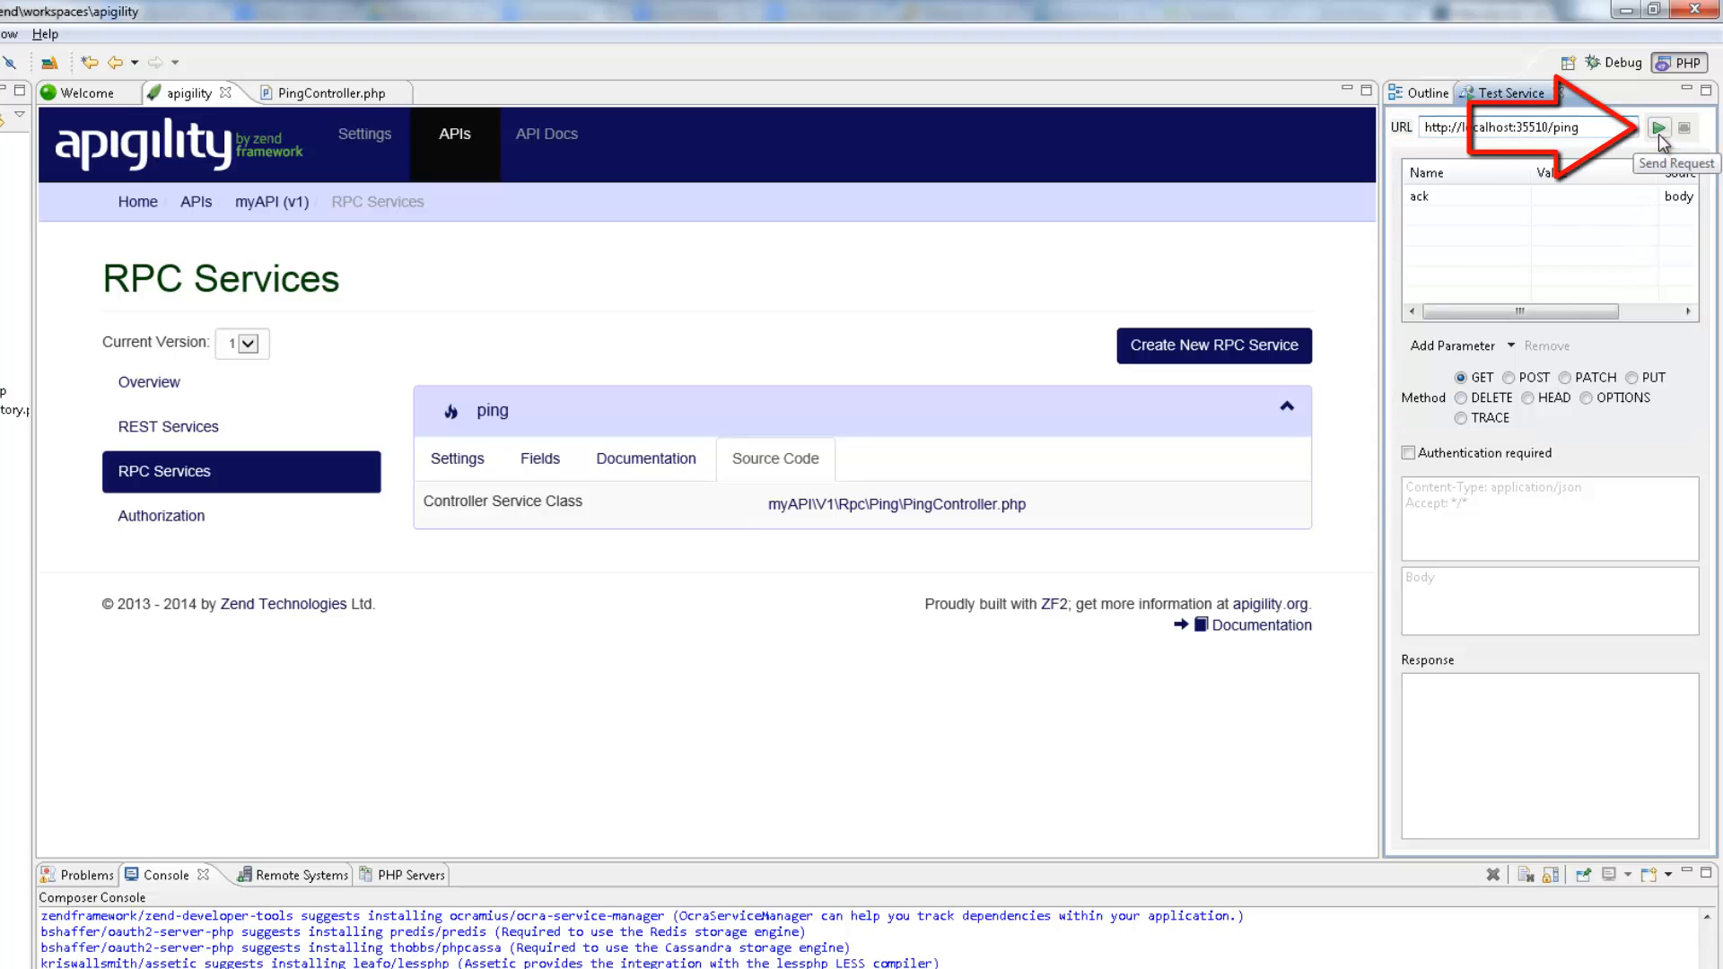
pyautogui.click(1659, 129)
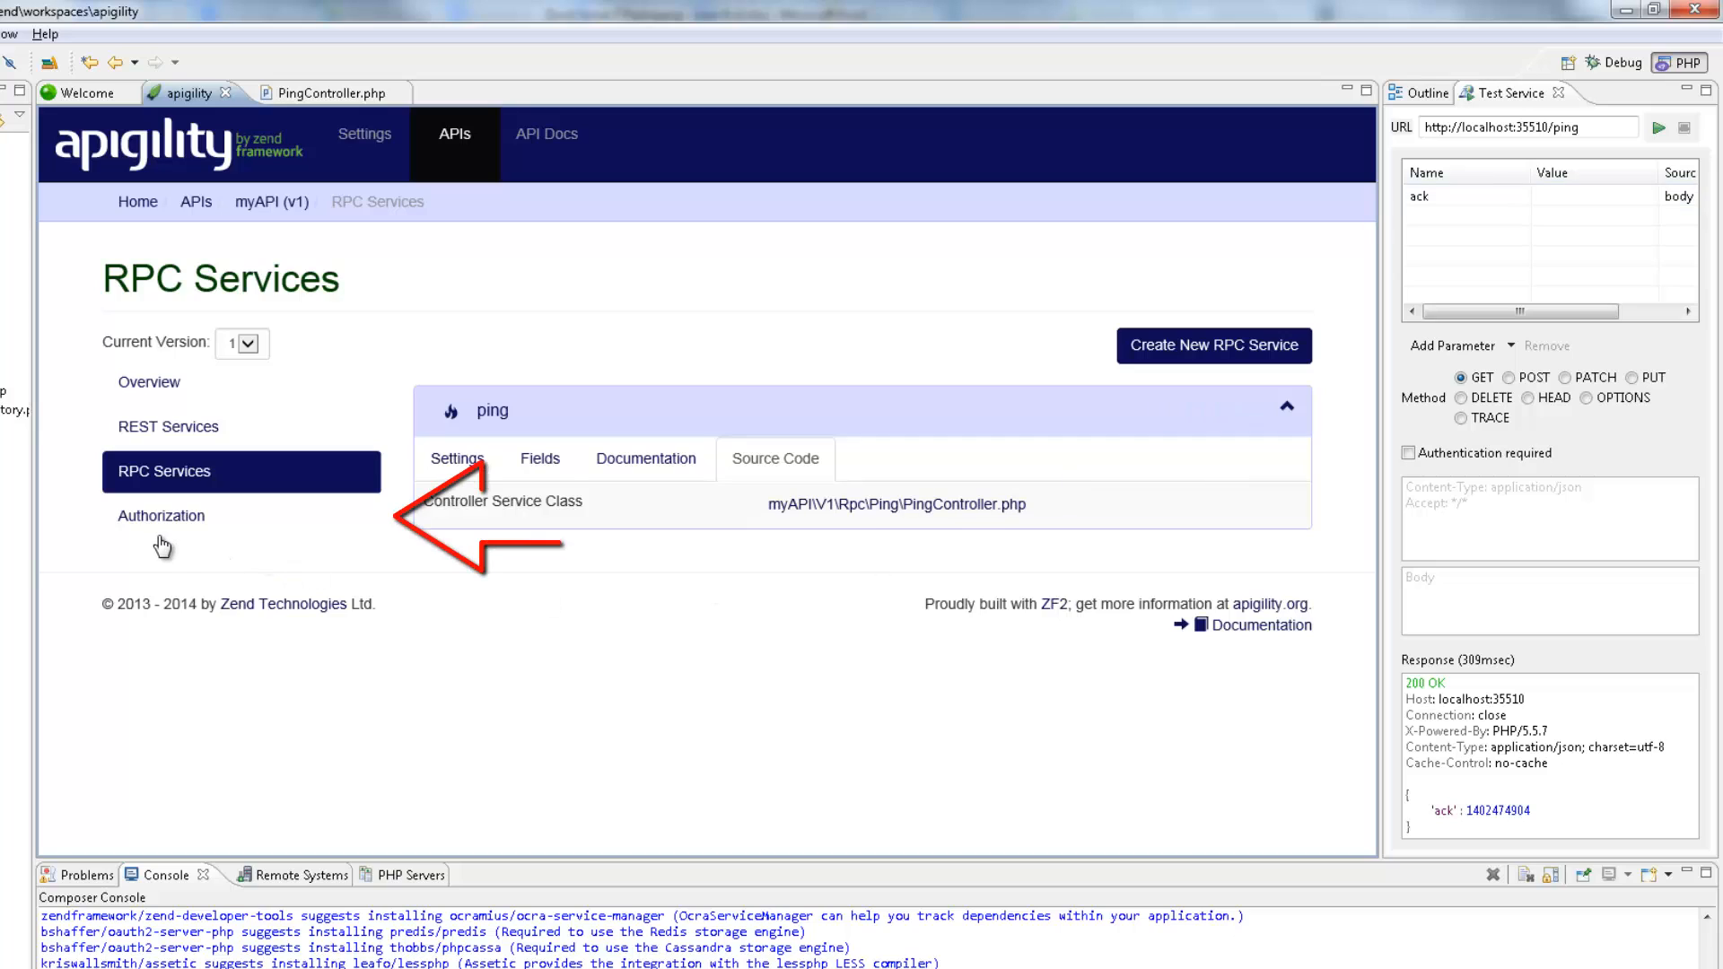
# - Require authentication for Ping's GET, save, and resend the test to get 403 Forbidden
pyautogui.click(161, 516)
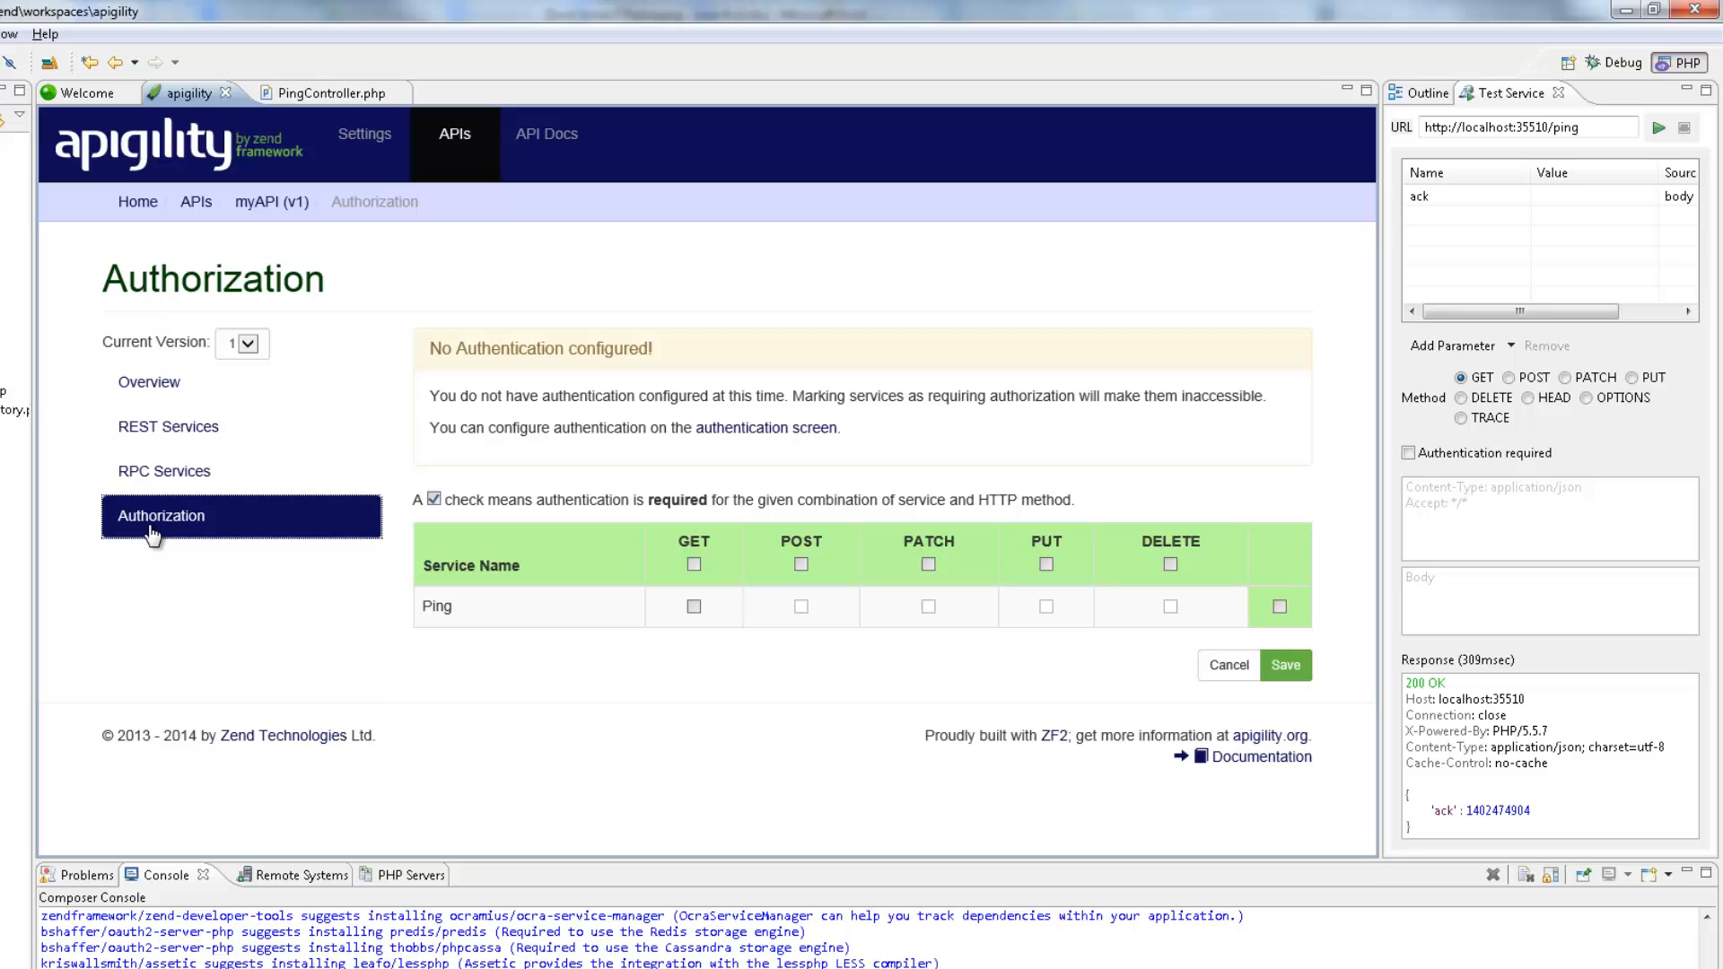
pyautogui.moveTo(508, 622)
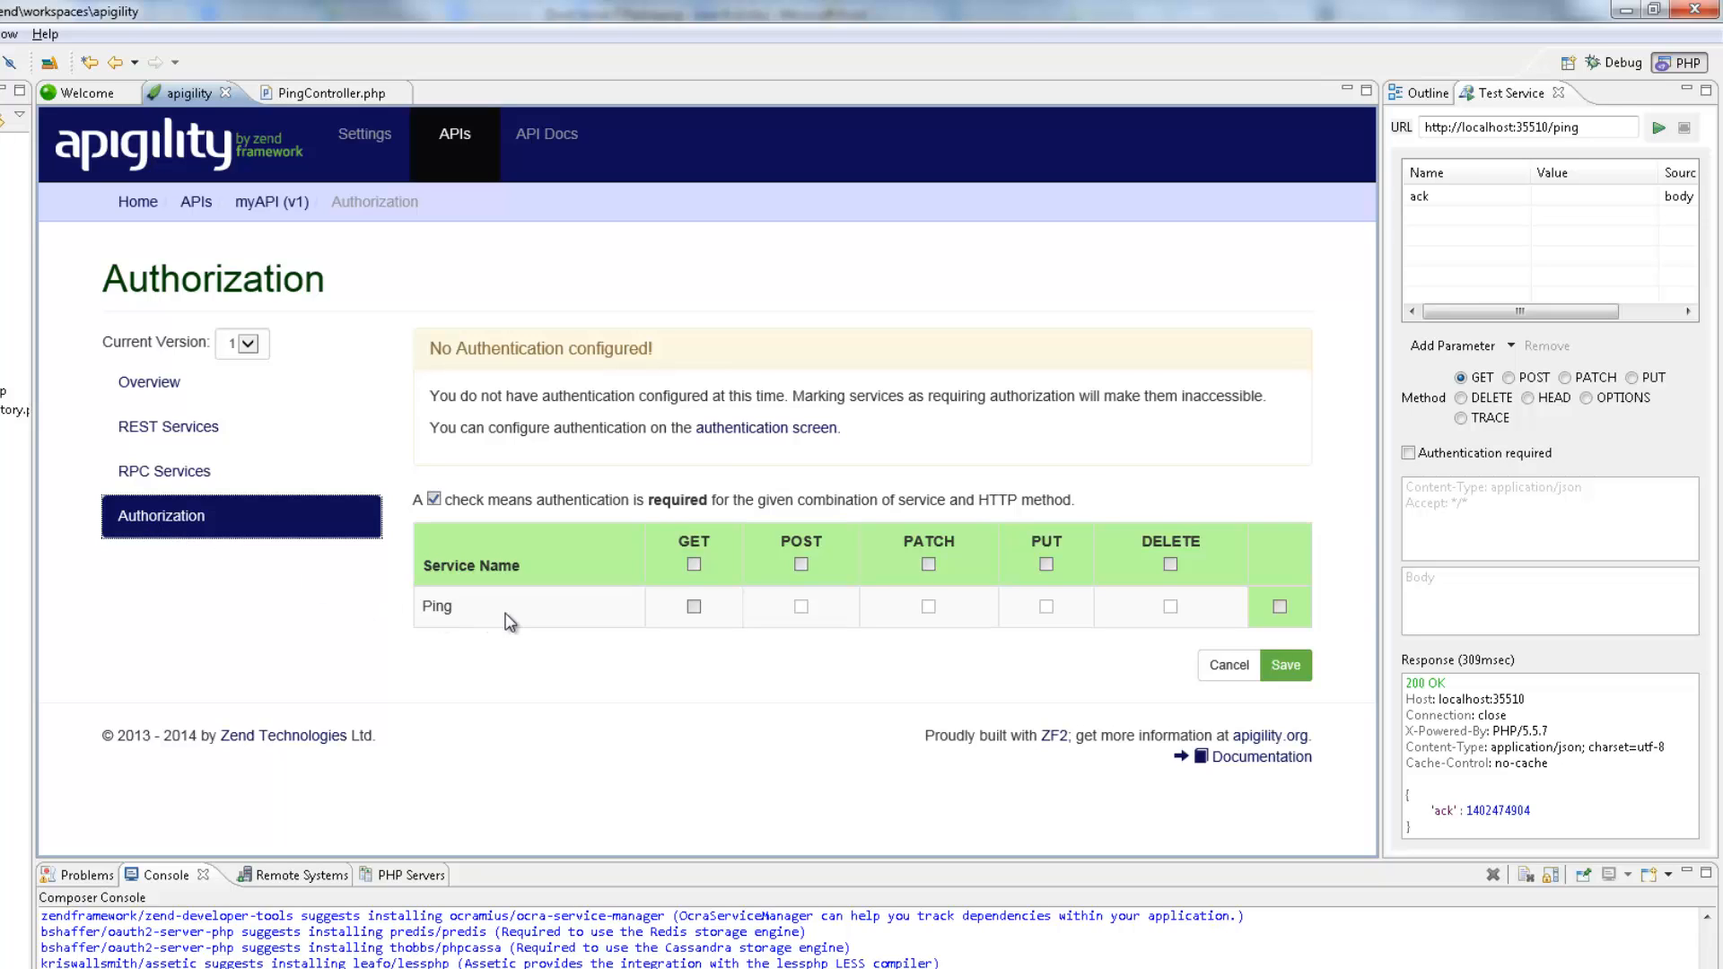
pyautogui.click(694, 606)
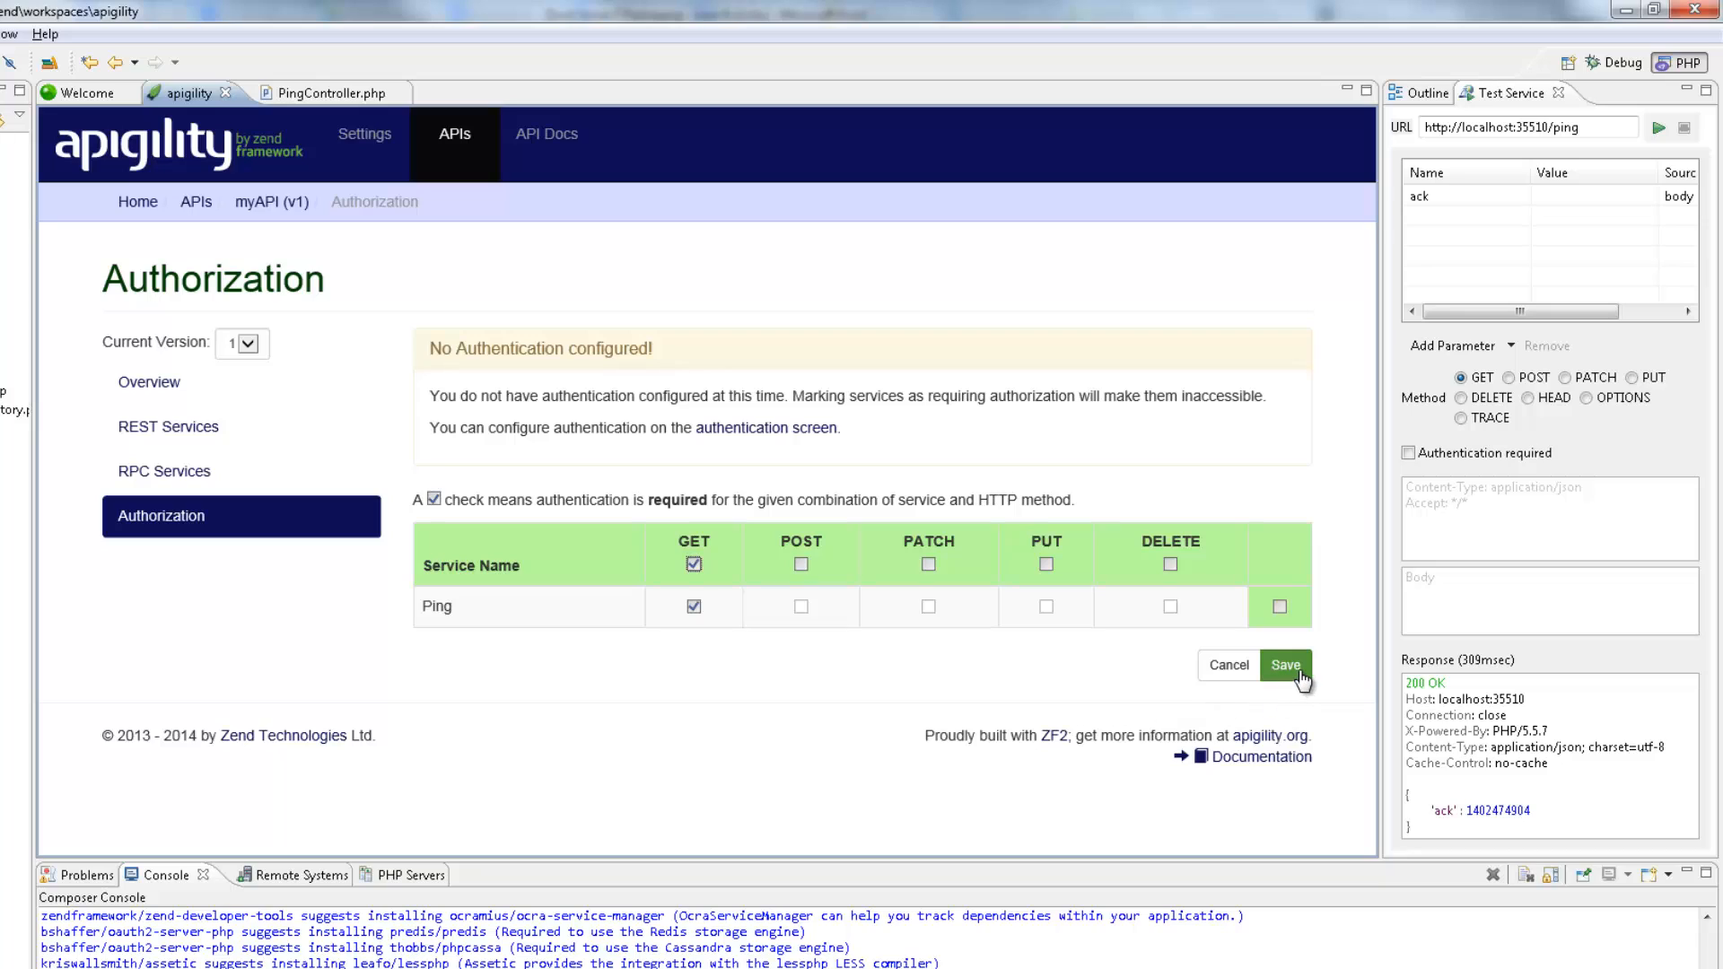
pyautogui.click(1286, 666)
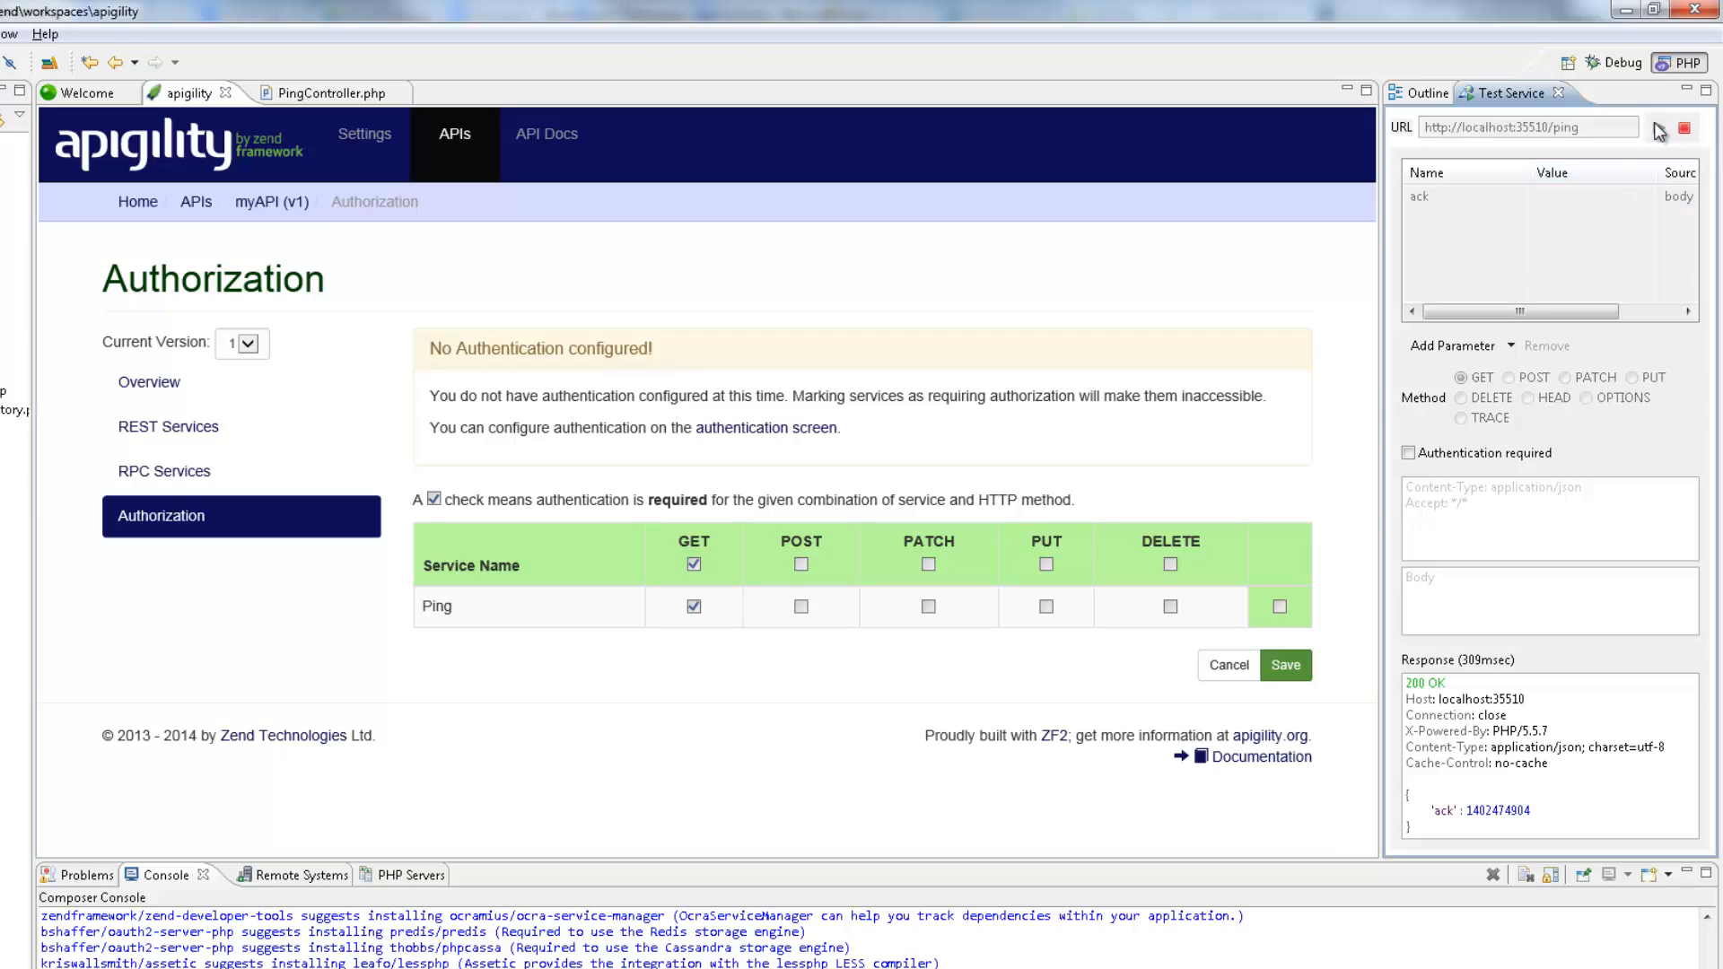
pyautogui.click(1675, 127)
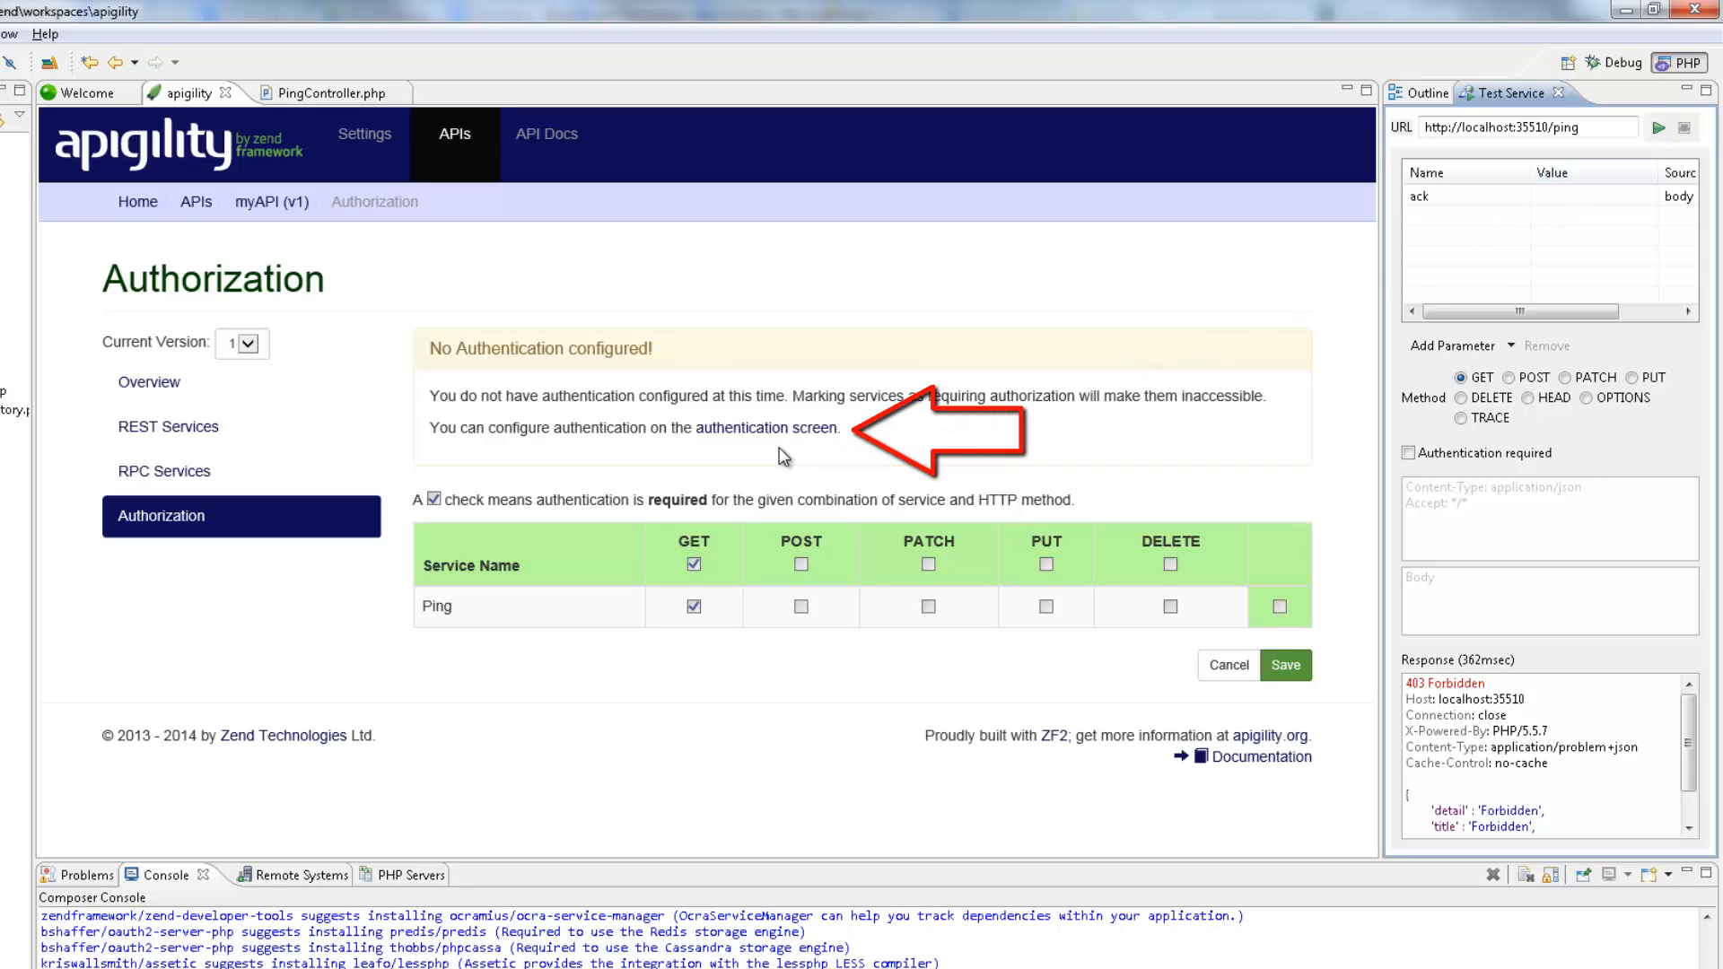
pyautogui.moveTo(777, 438)
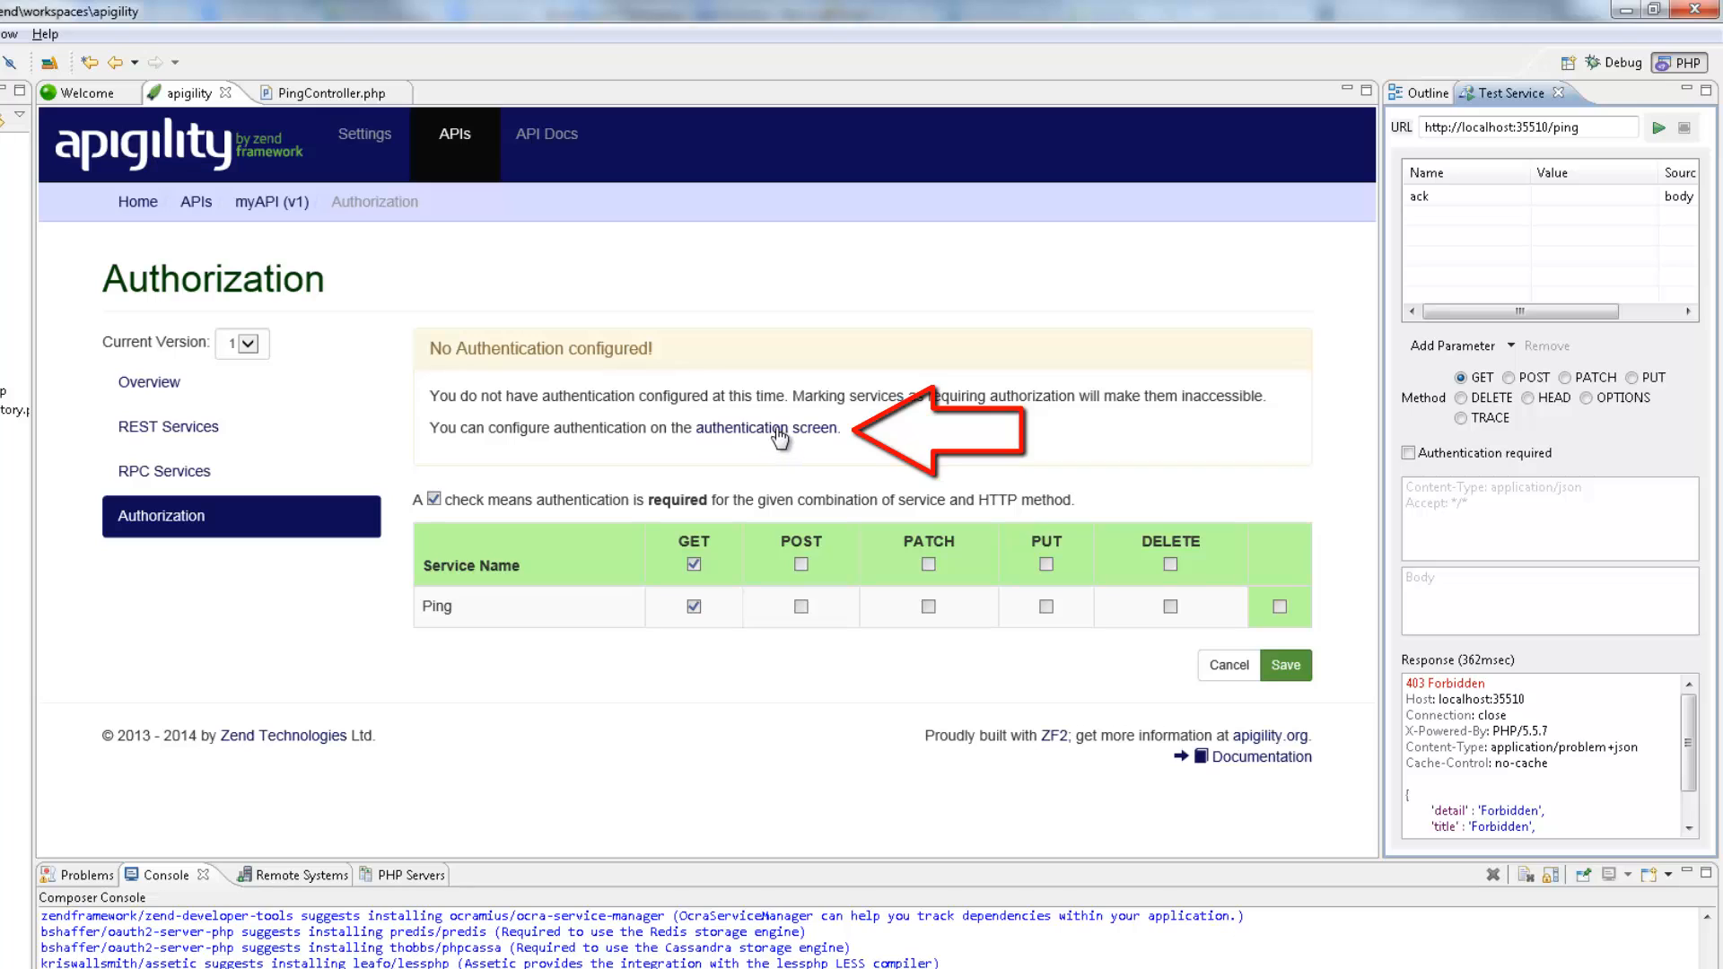
# - Save HTTP Basic authentication with realm 'api' and htpasswd file 'data/htpasswd'
pyautogui.click(764, 428)
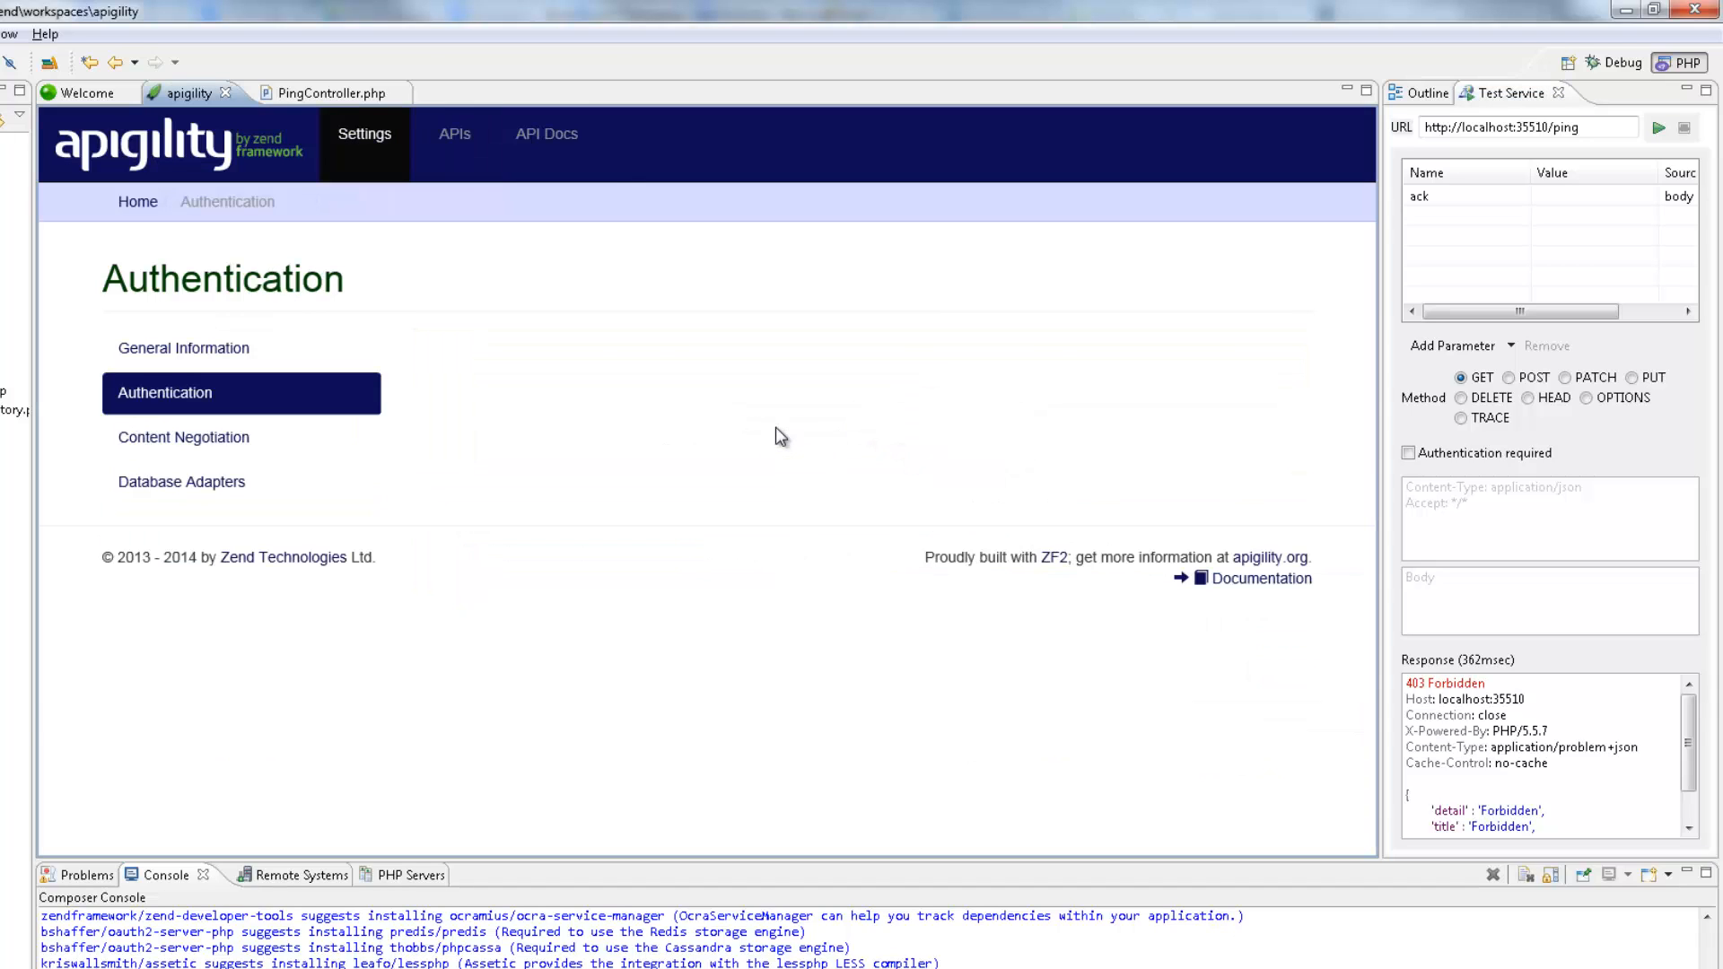
pyautogui.click(165, 393)
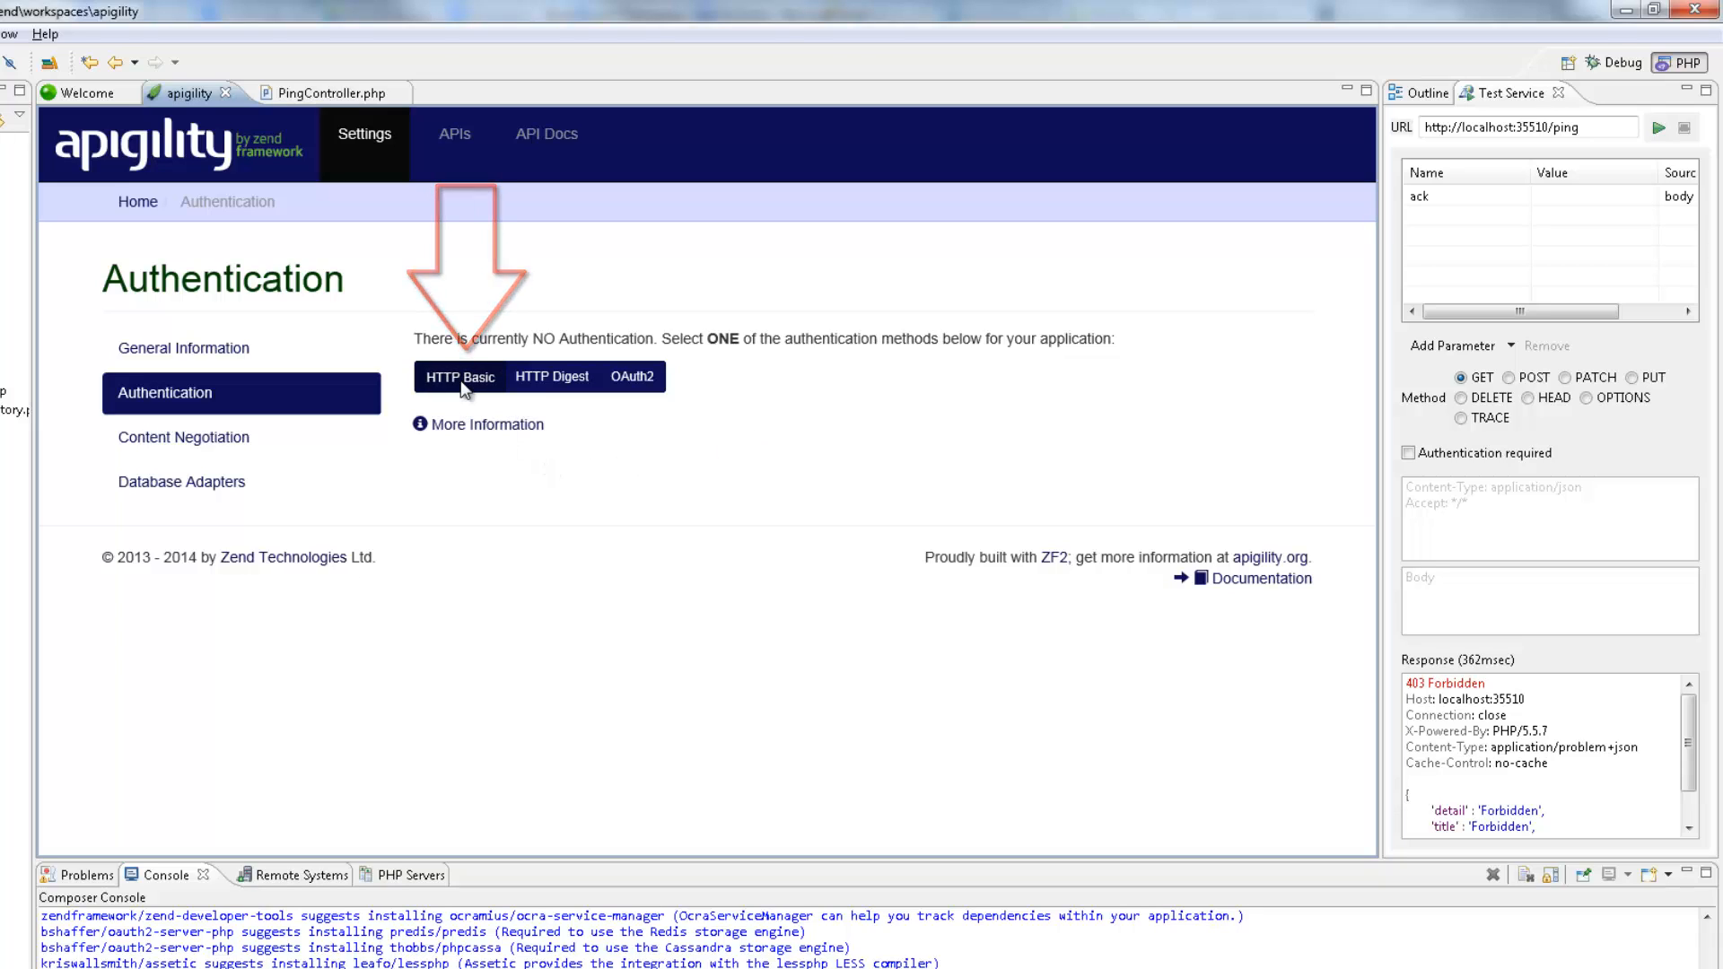
pyautogui.click(461, 377)
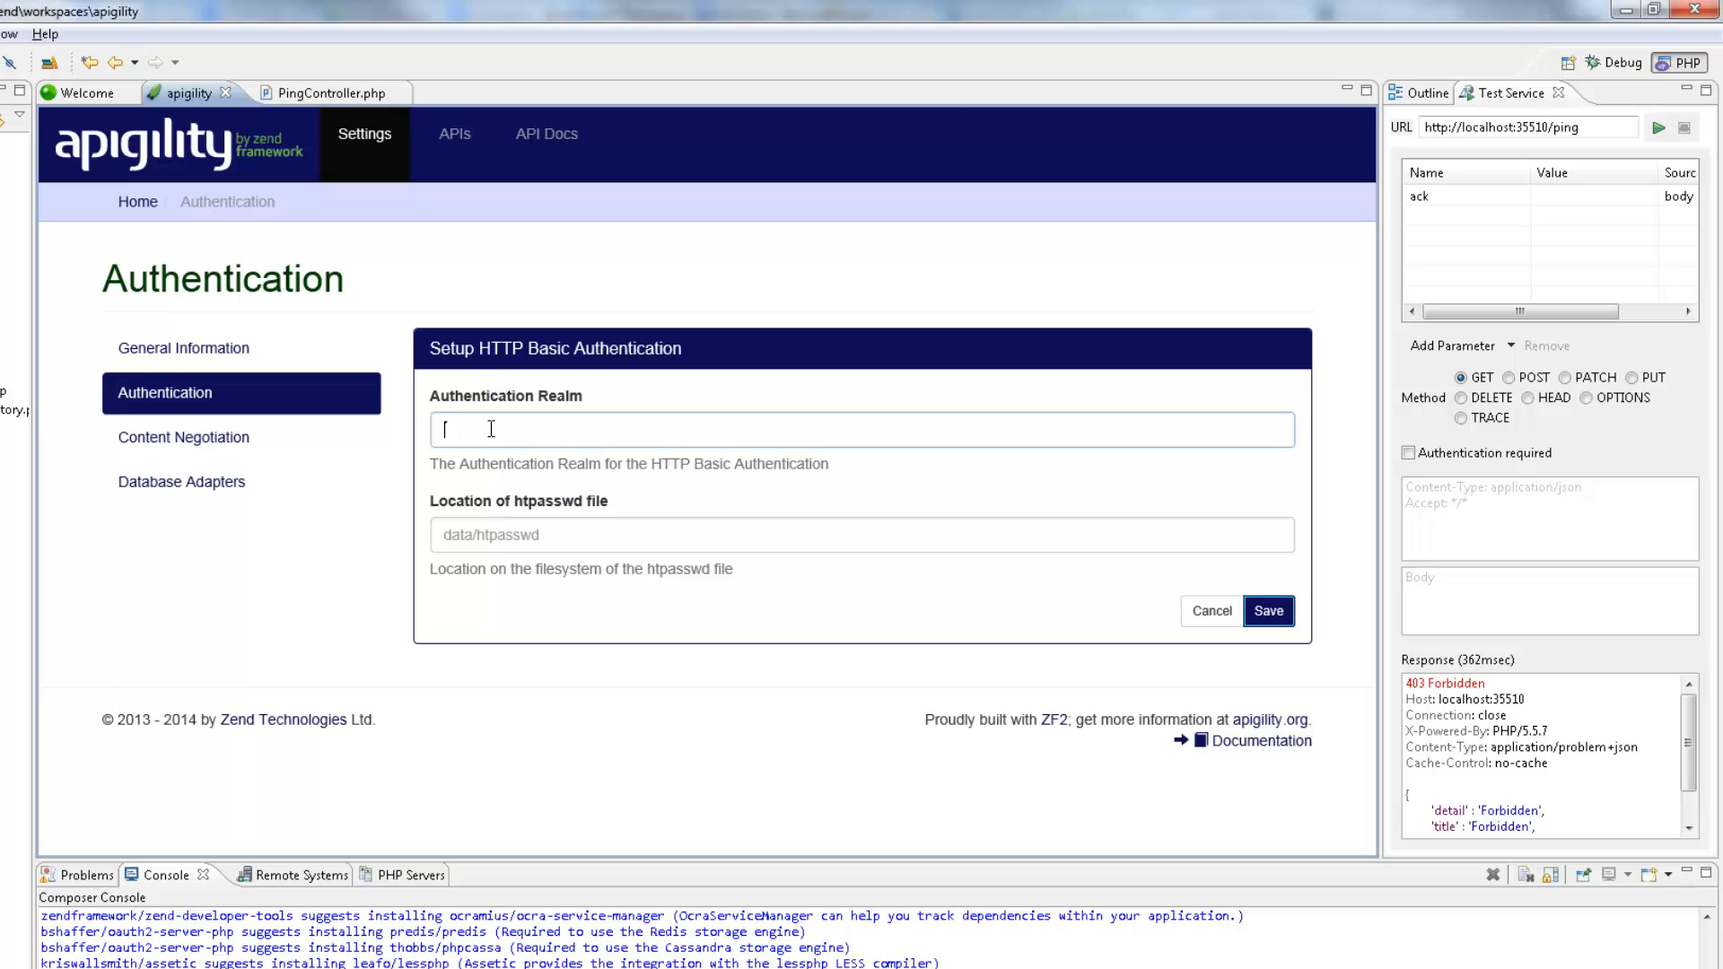
pyautogui.write('api')
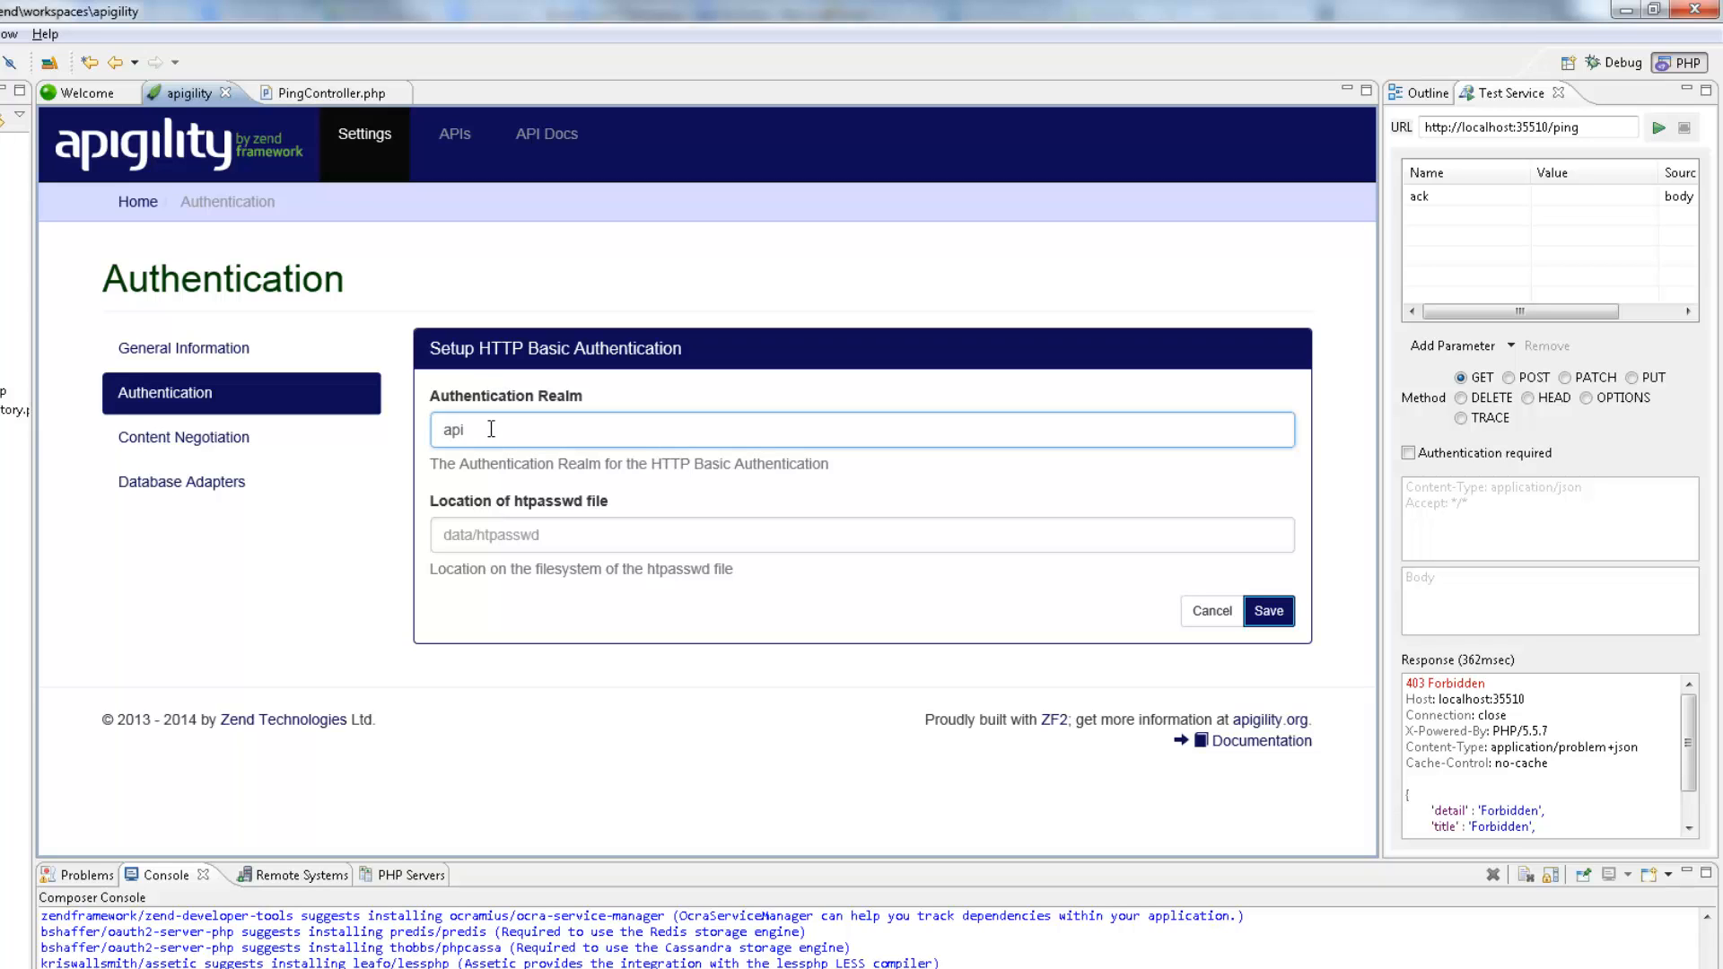
pyautogui.click(860, 535)
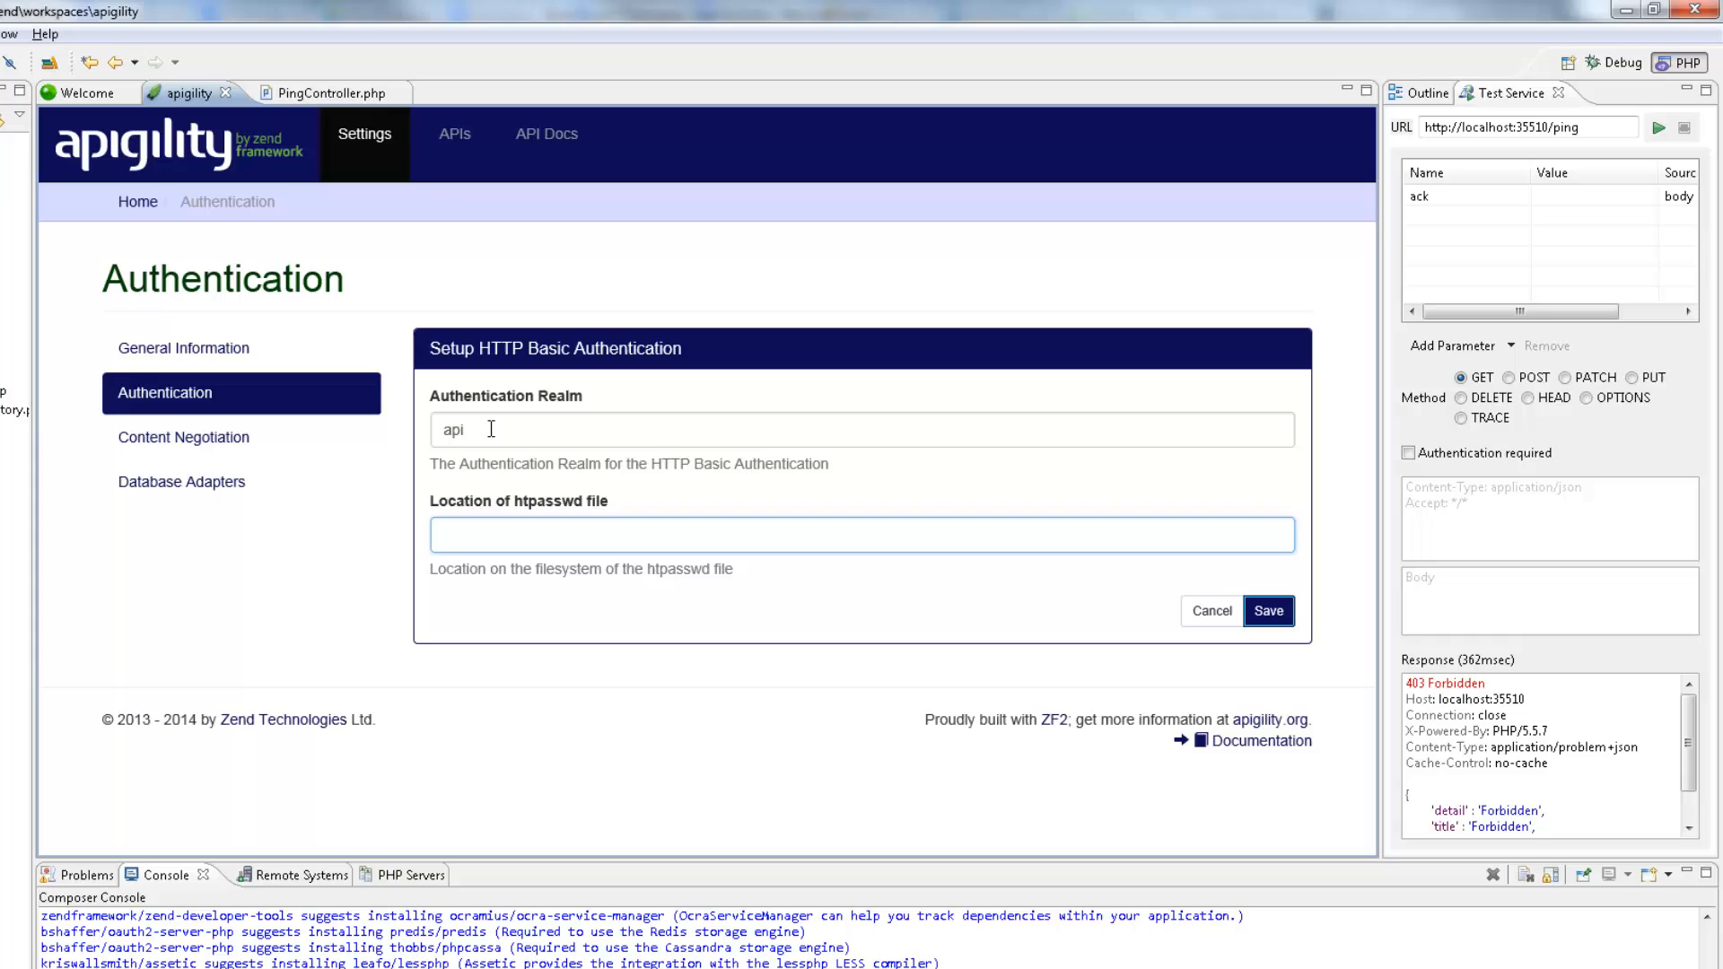
pyautogui.write('data/')
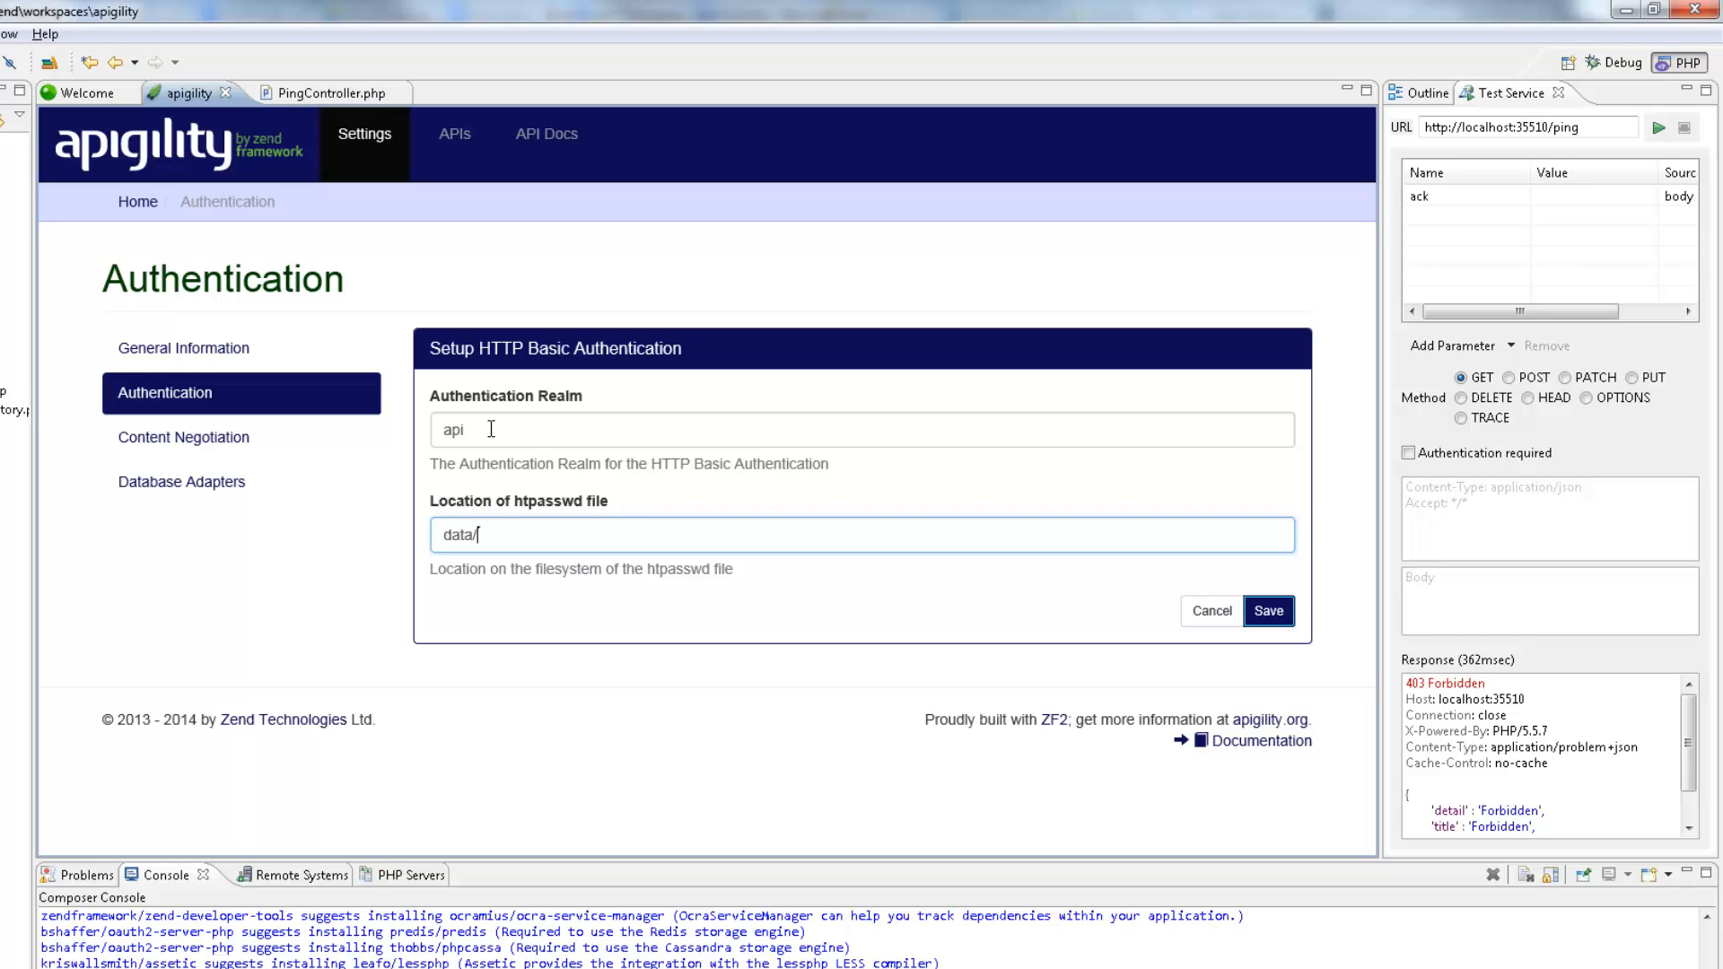
pyautogui.write('htpass')
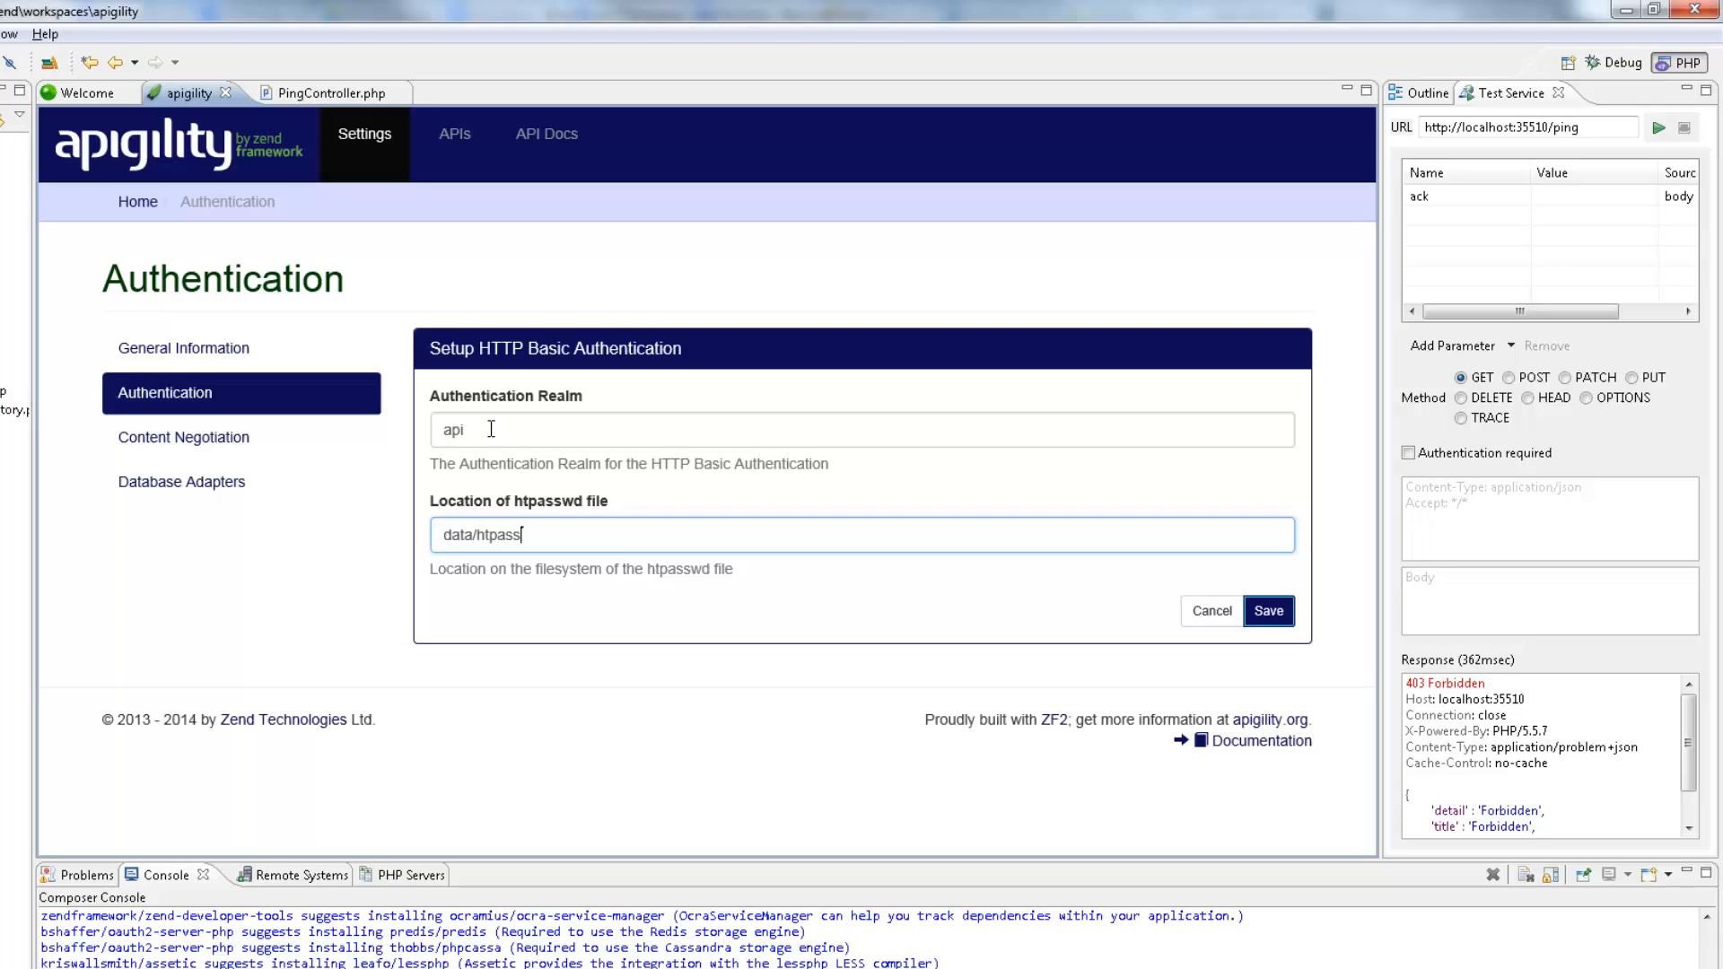
pyautogui.write('wd')
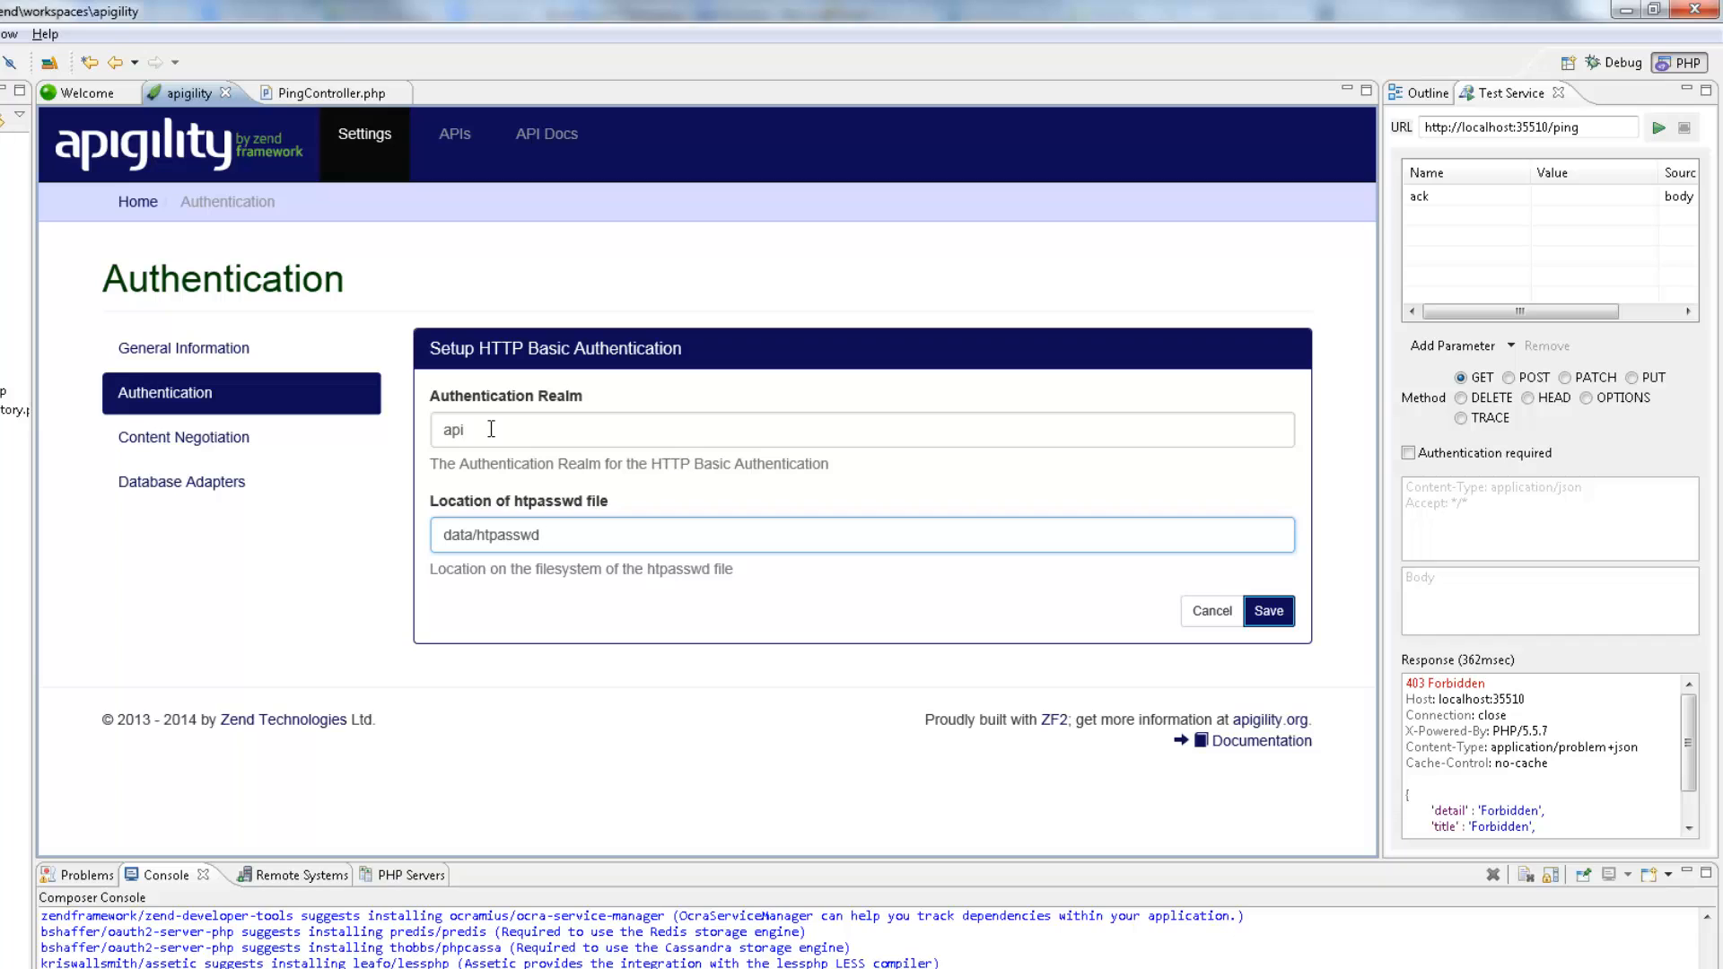
pyautogui.click(1269, 611)
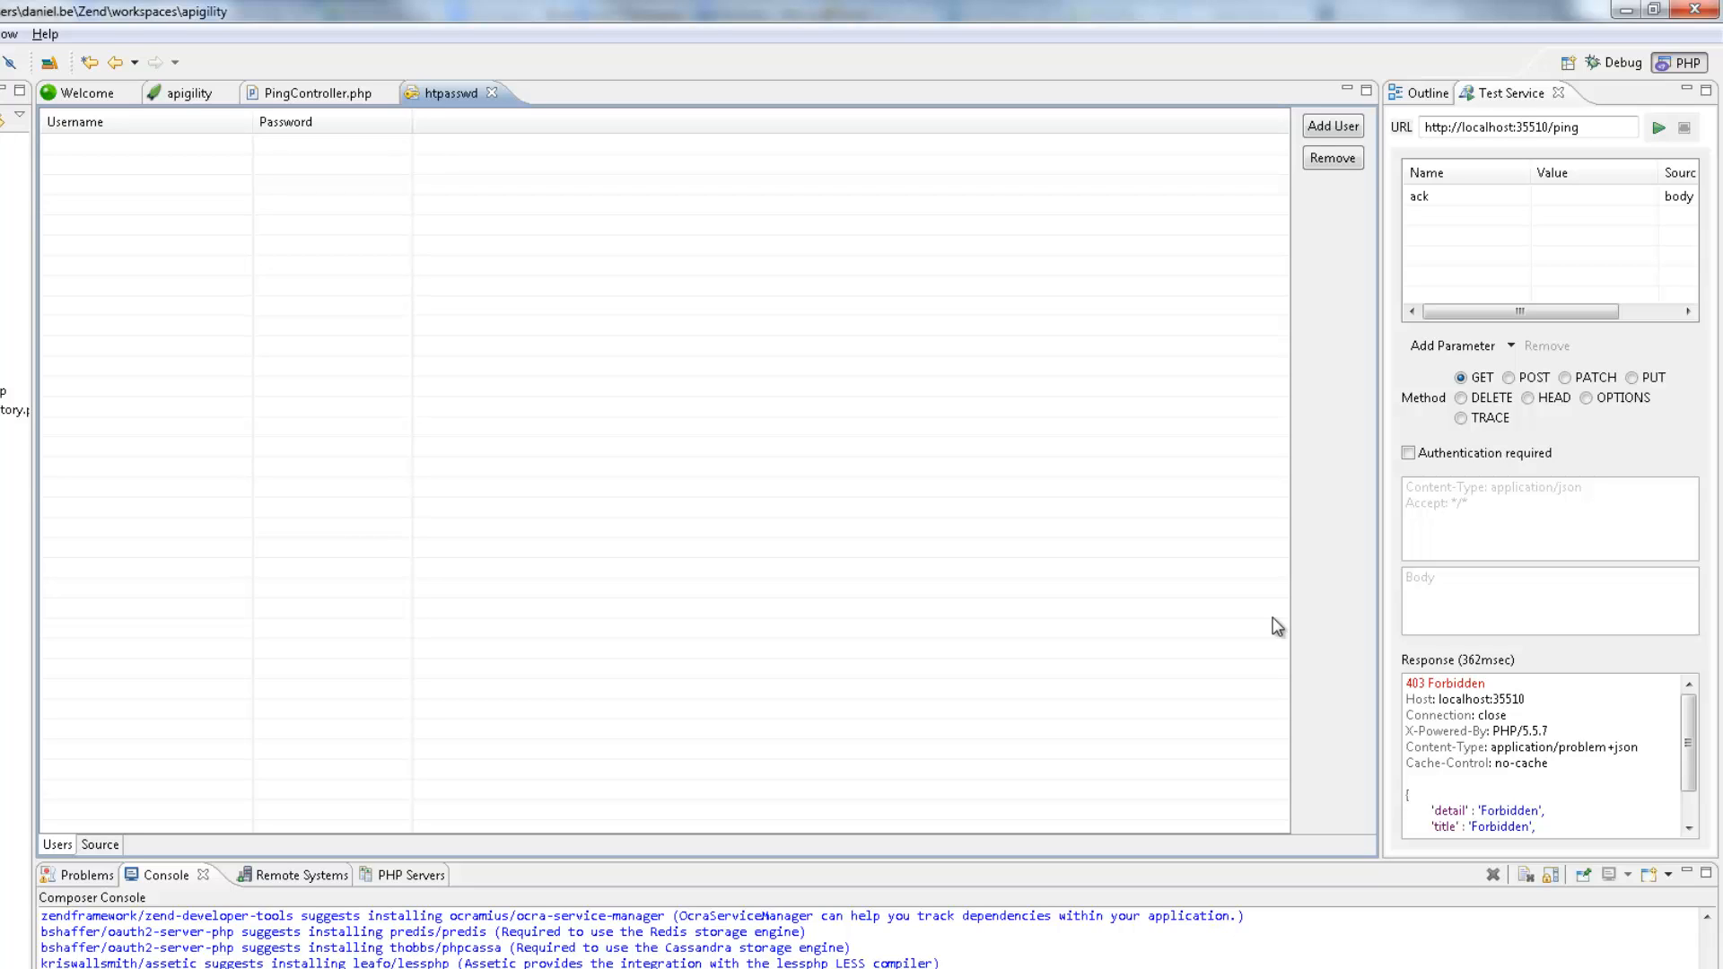
pyautogui.moveTo(1330, 162)
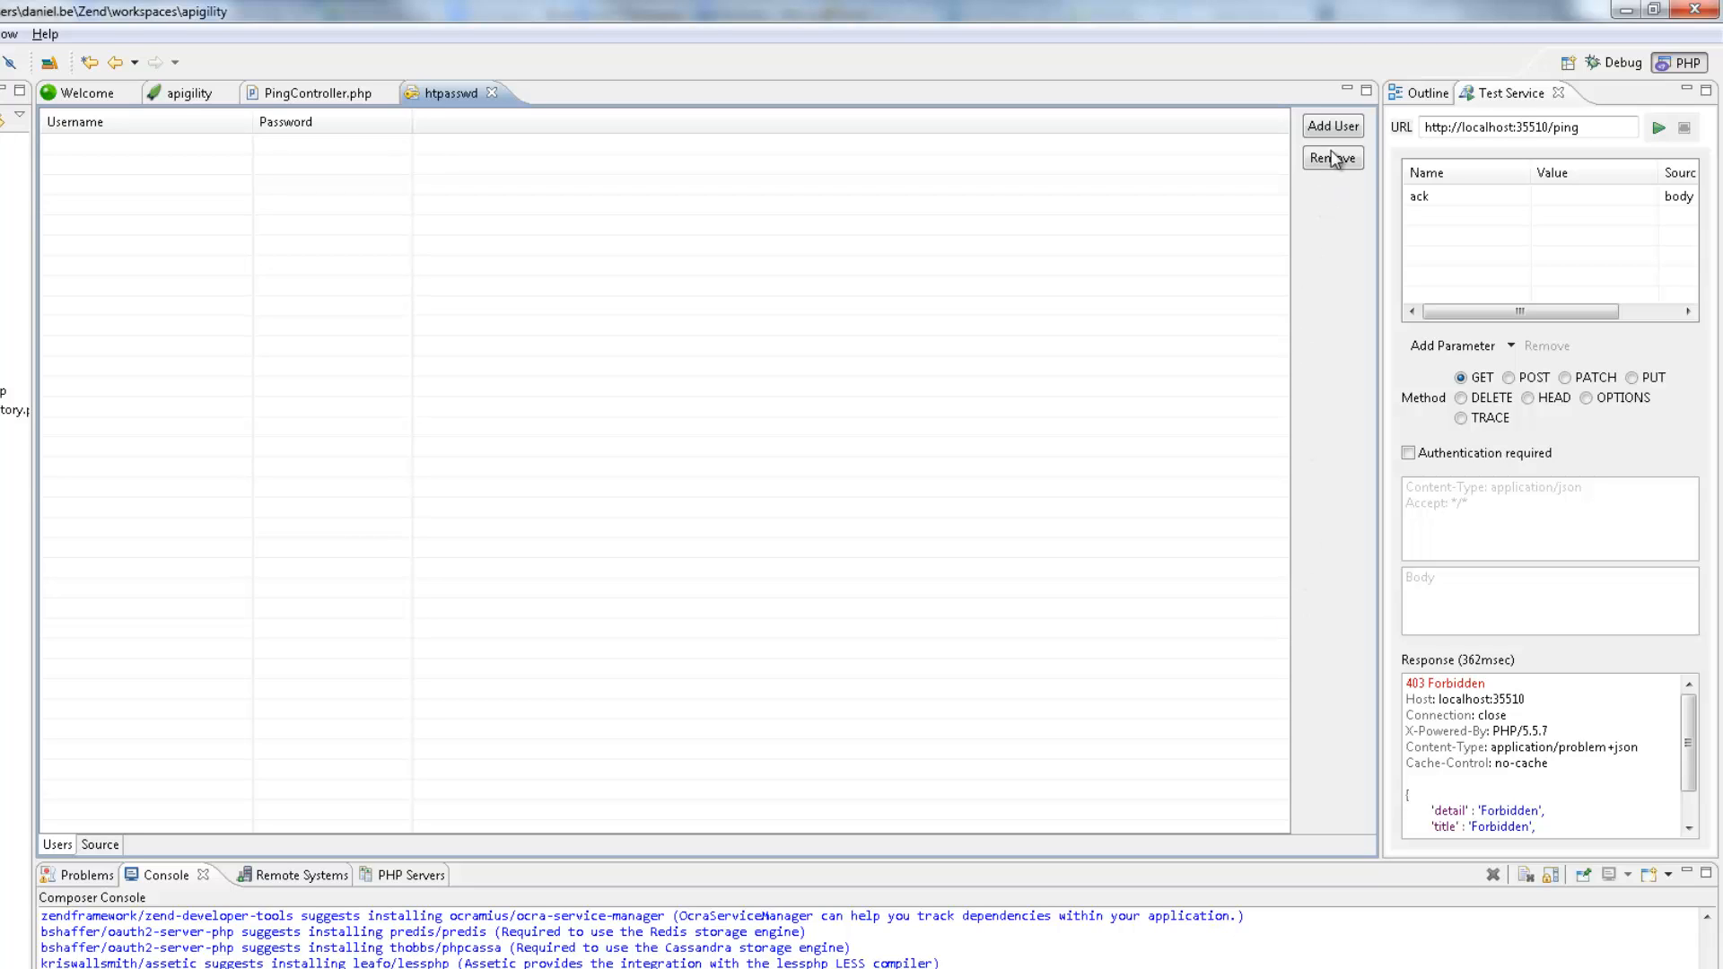
# - Add user daniel with a password to the htpasswd file
pyautogui.click(1333, 125)
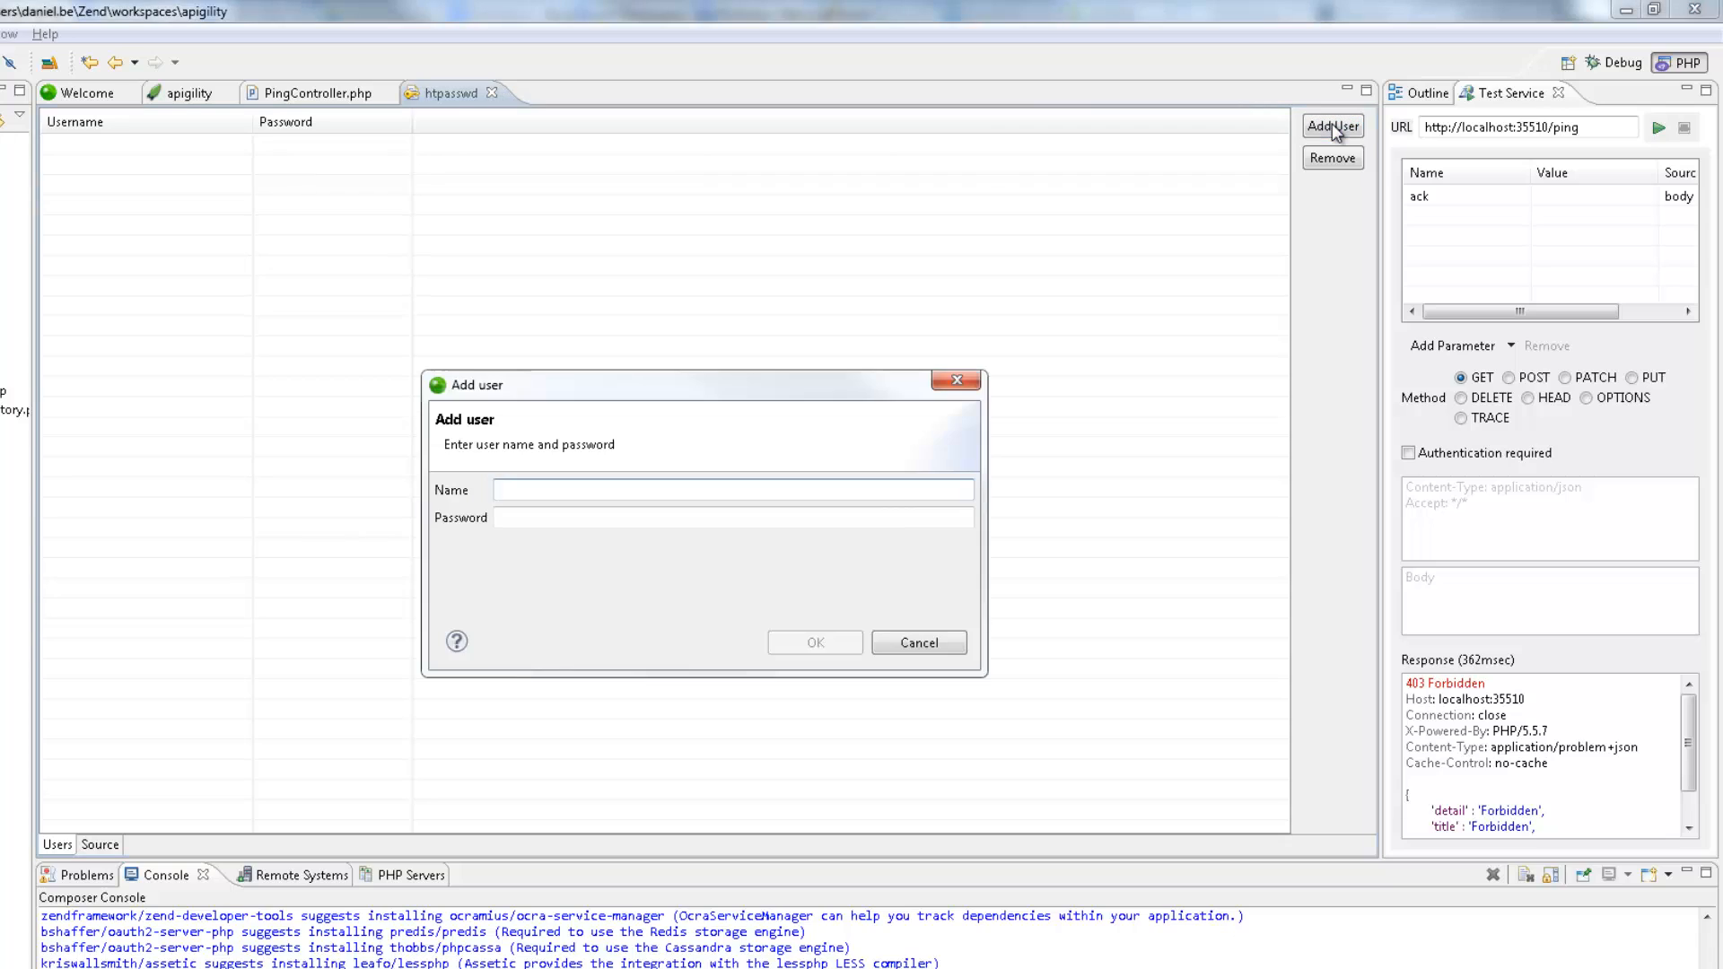
pyautogui.write('daniel')
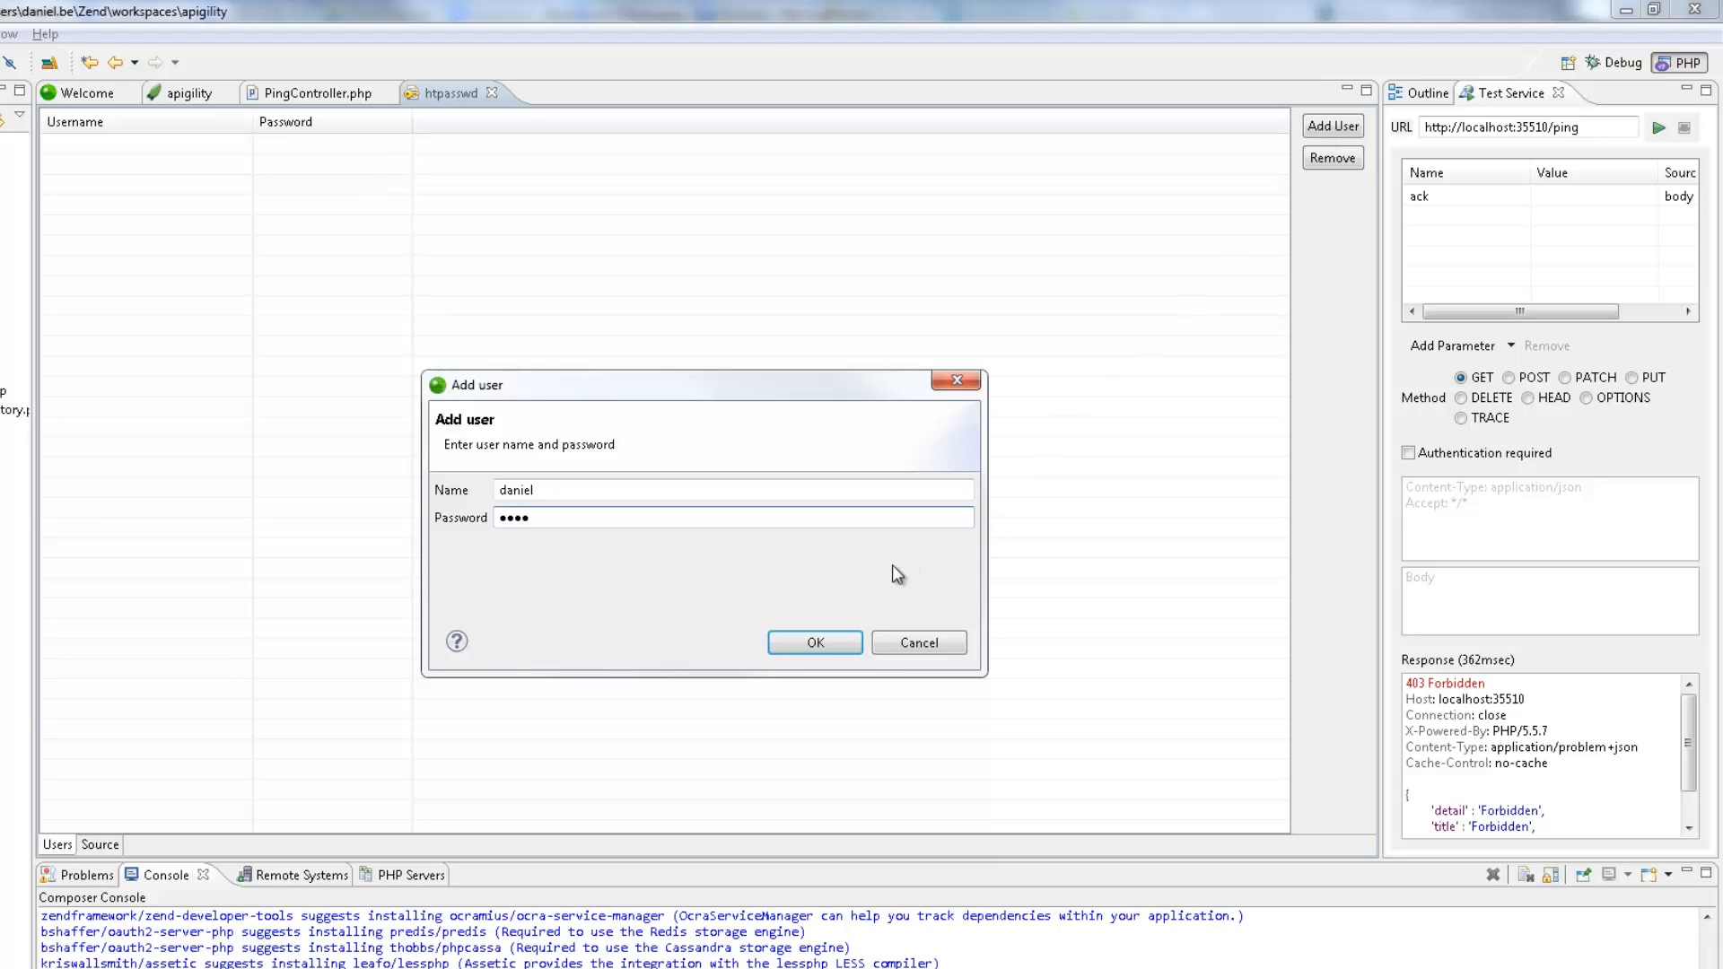
pyautogui.click(815, 642)
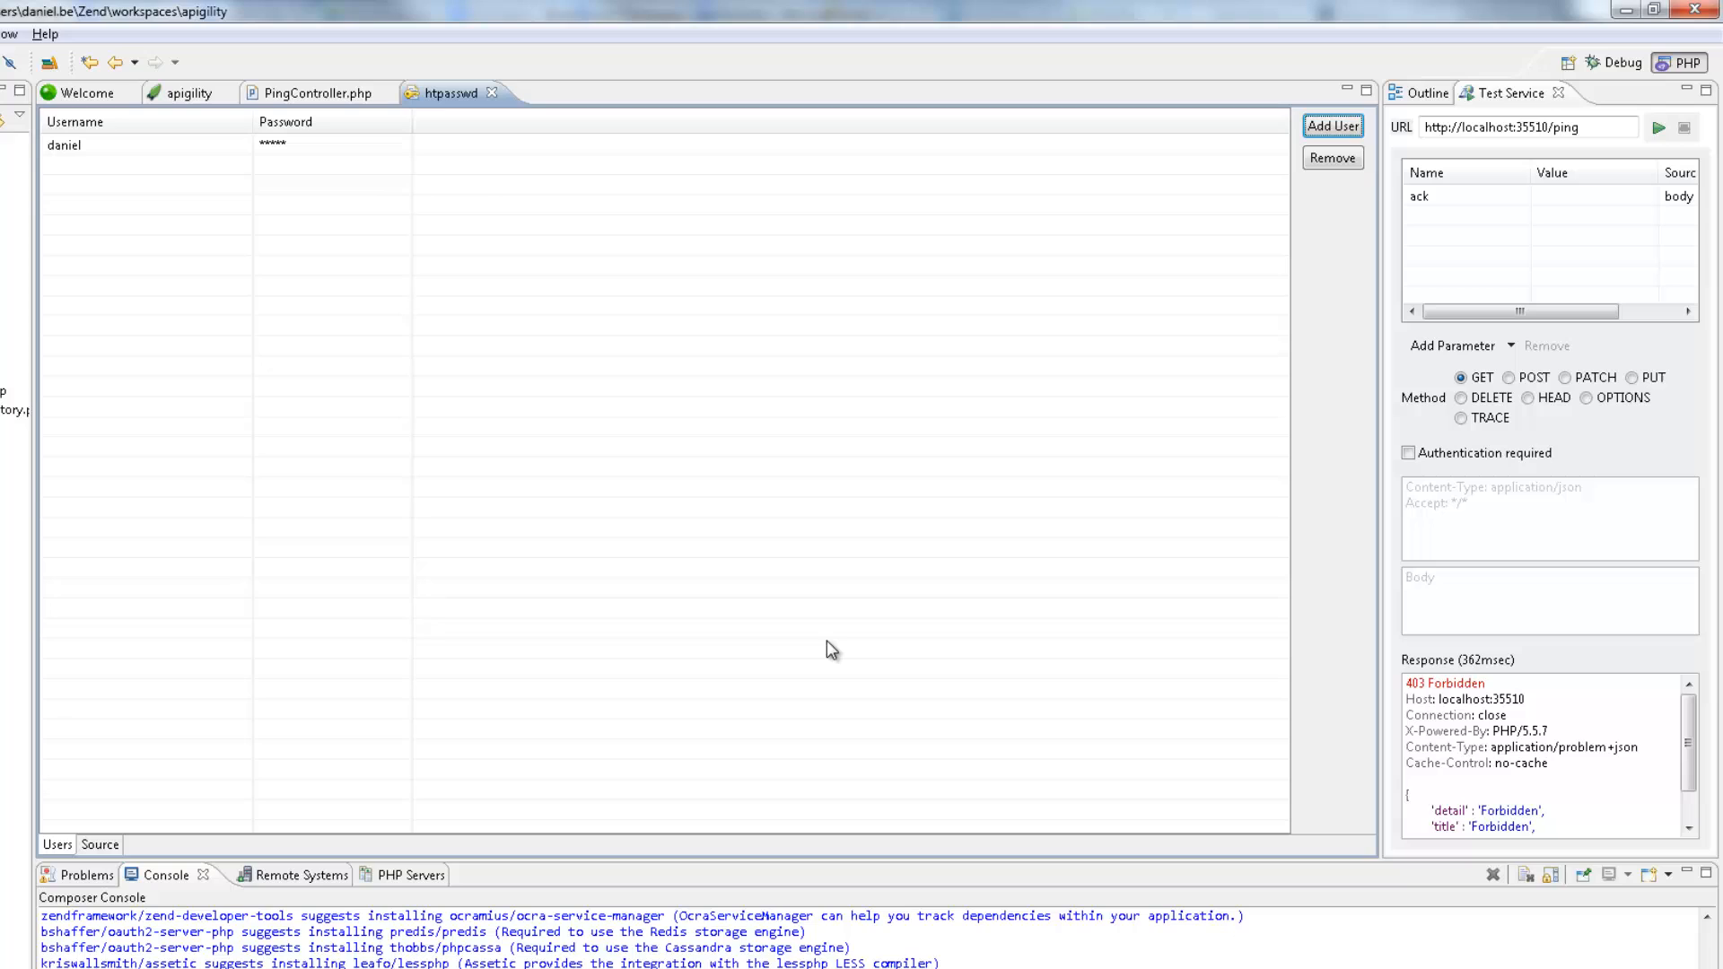
# - Resend the ping test with daniel's Basic credentials to get 200 OK with a timestamp
pyautogui.click(1406, 453)
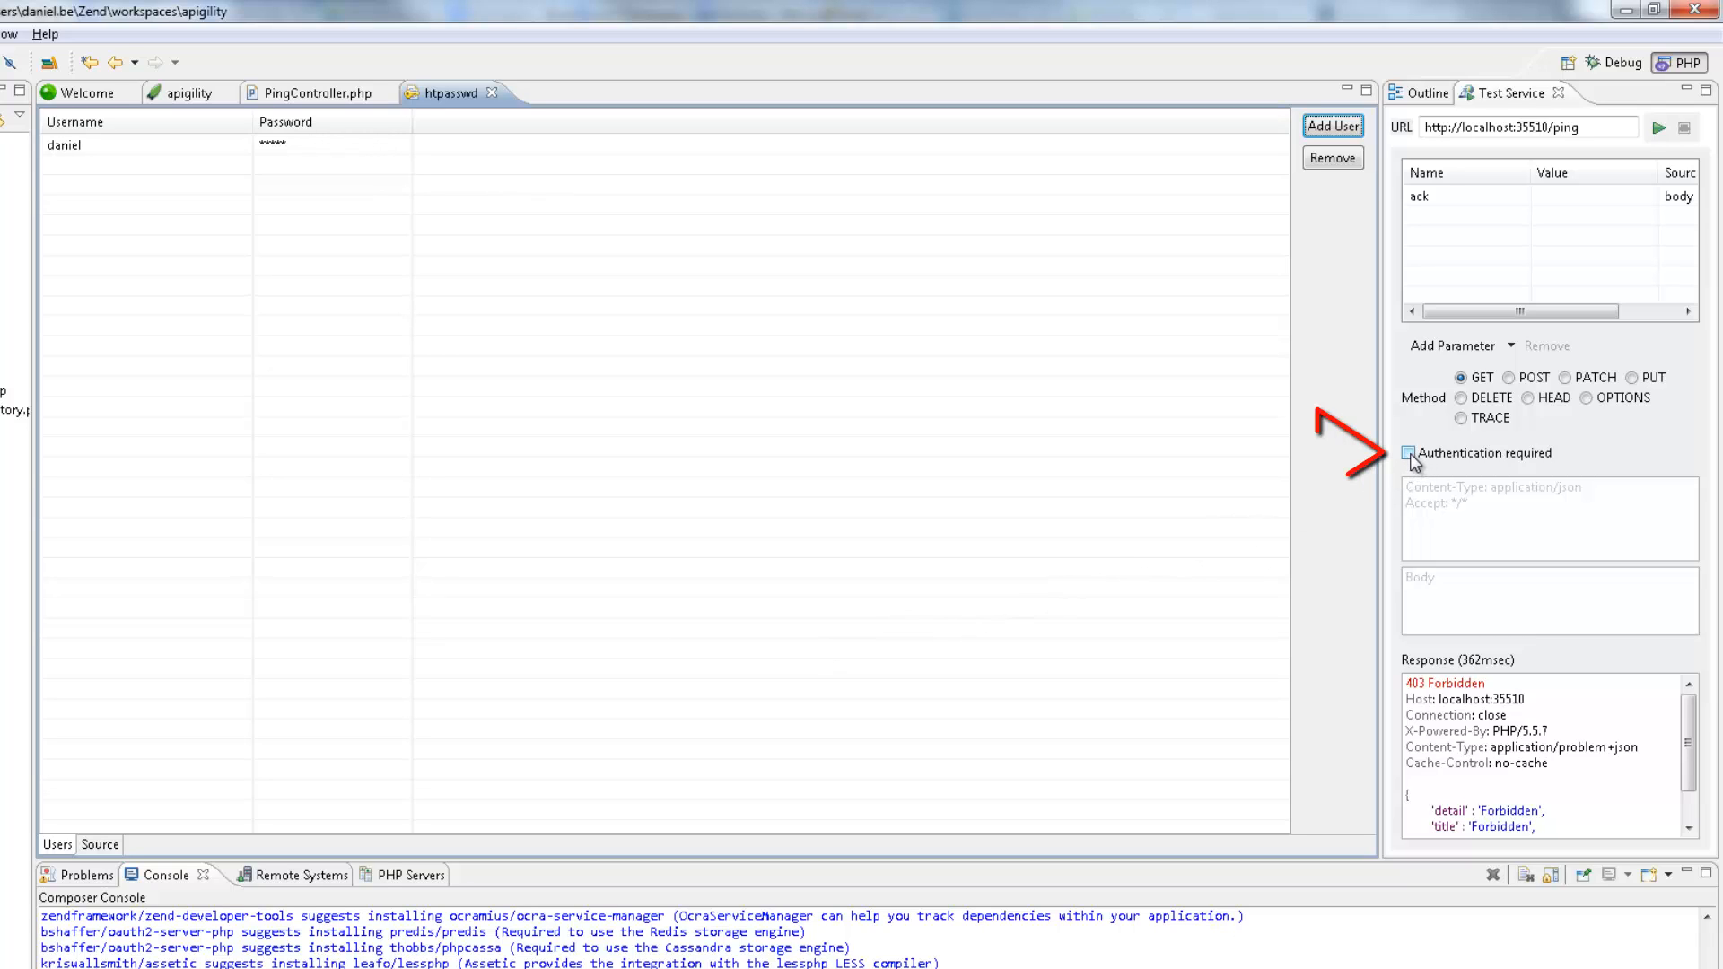
pyautogui.click(1410, 454)
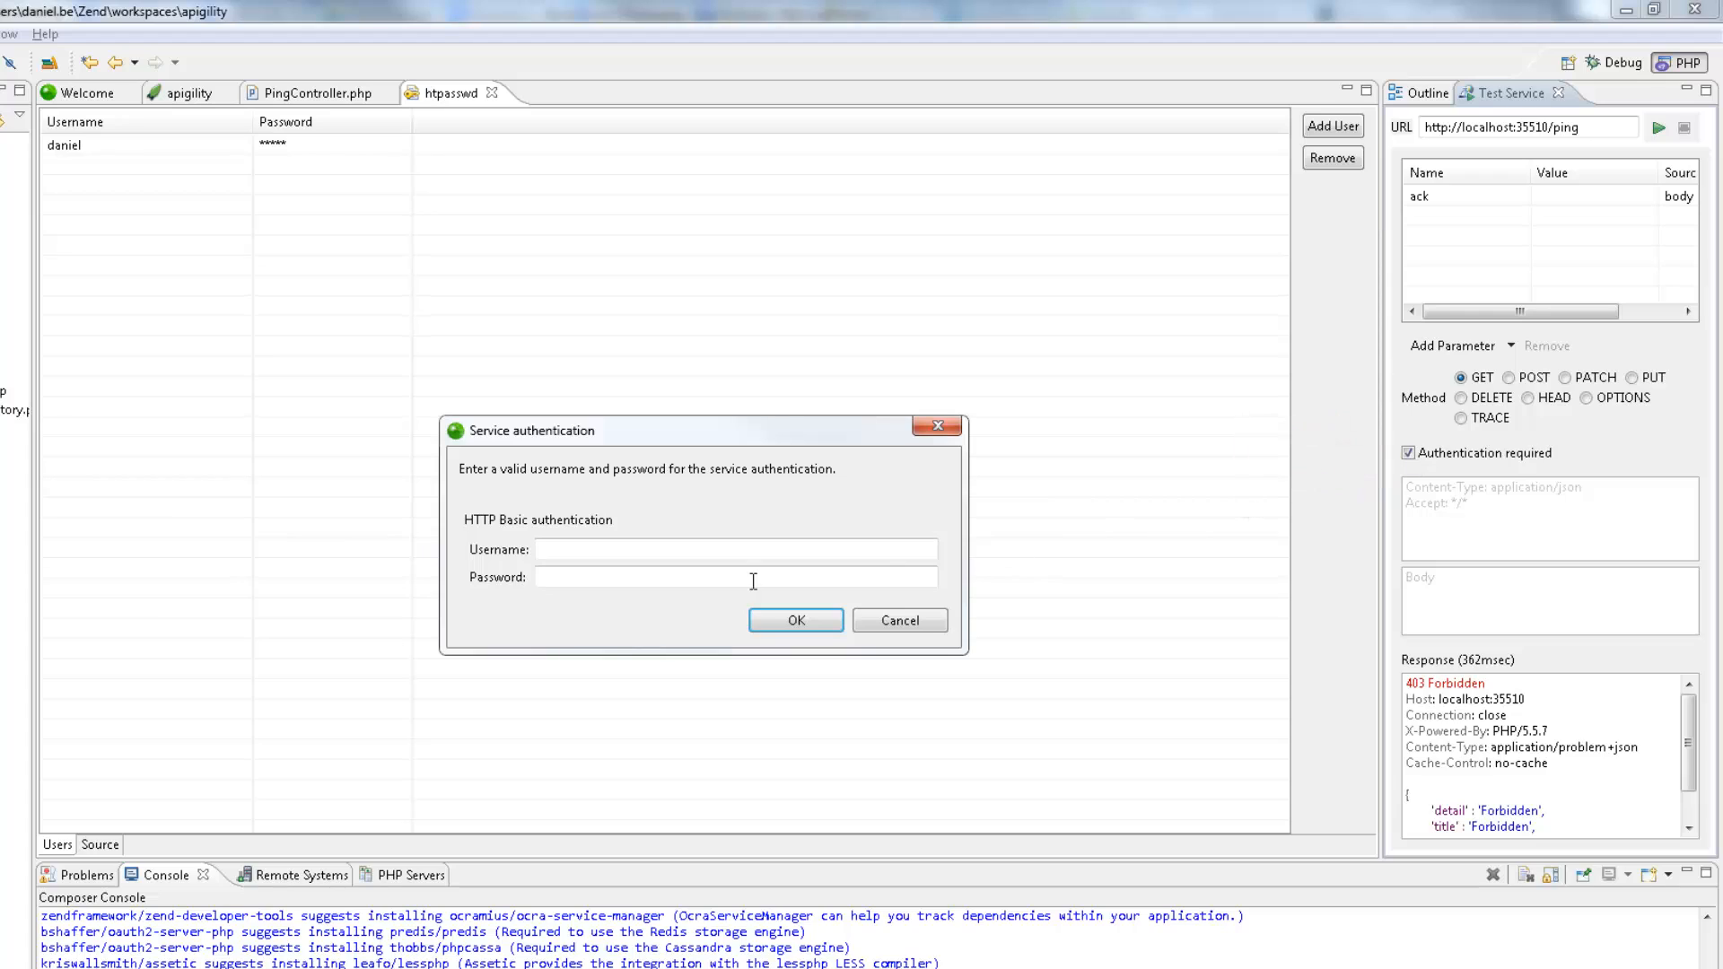
pyautogui.write('daniel')
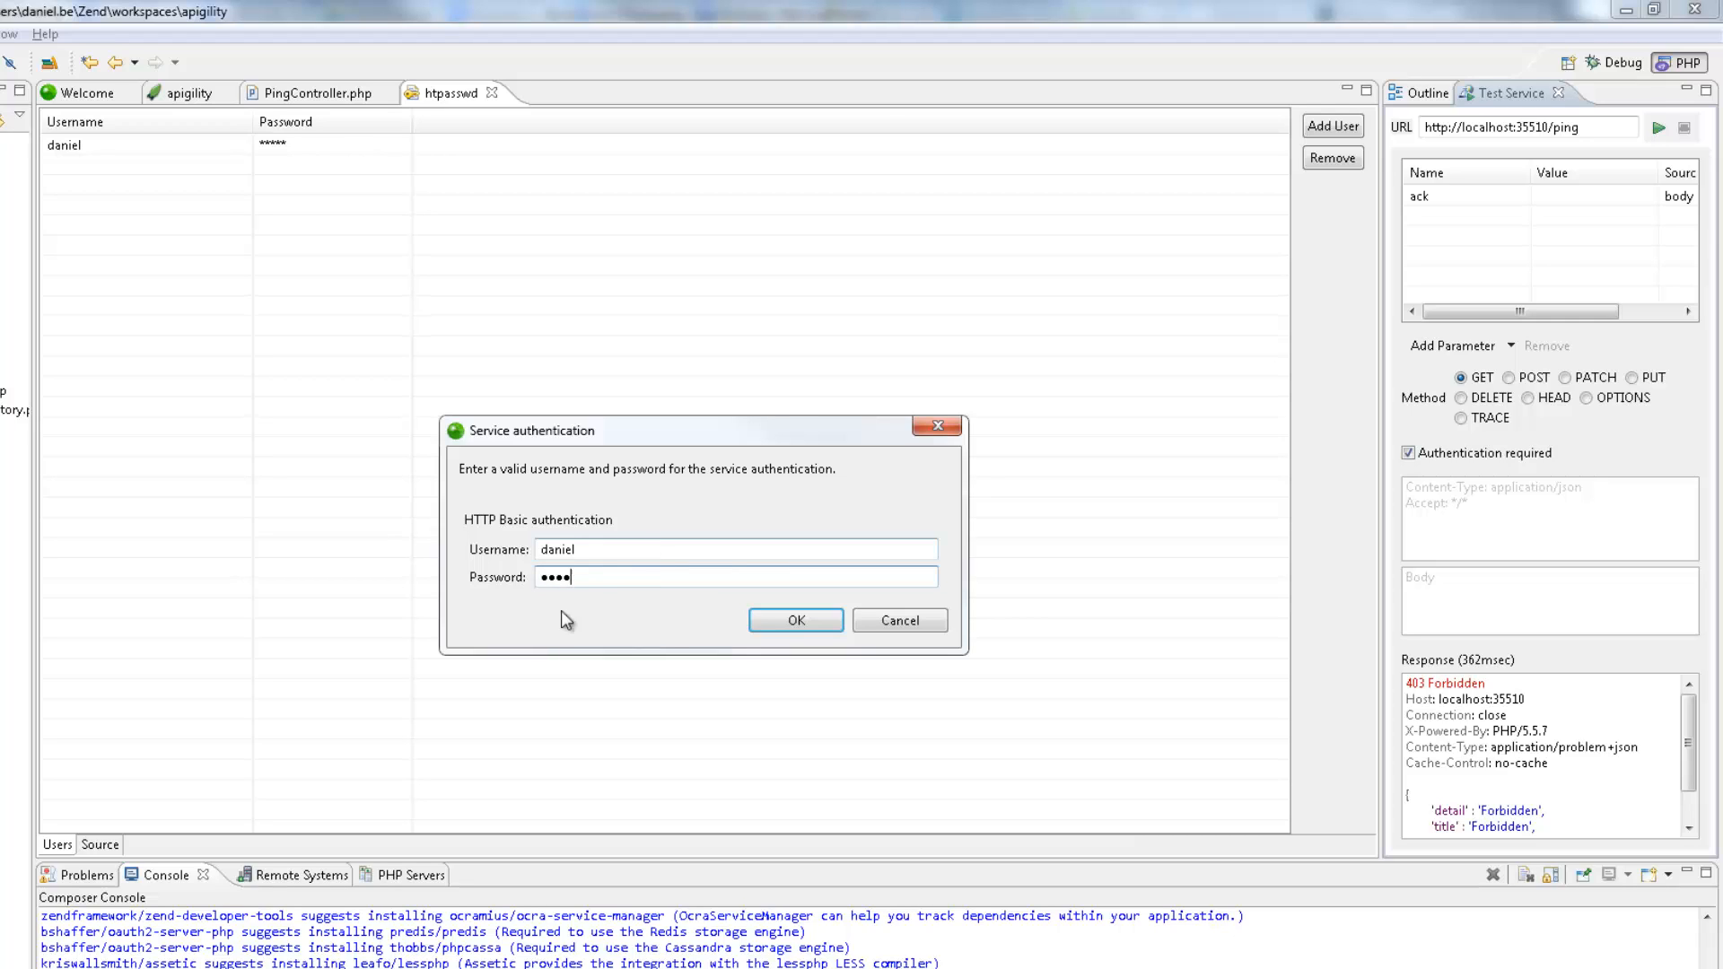
pyautogui.click(795, 620)
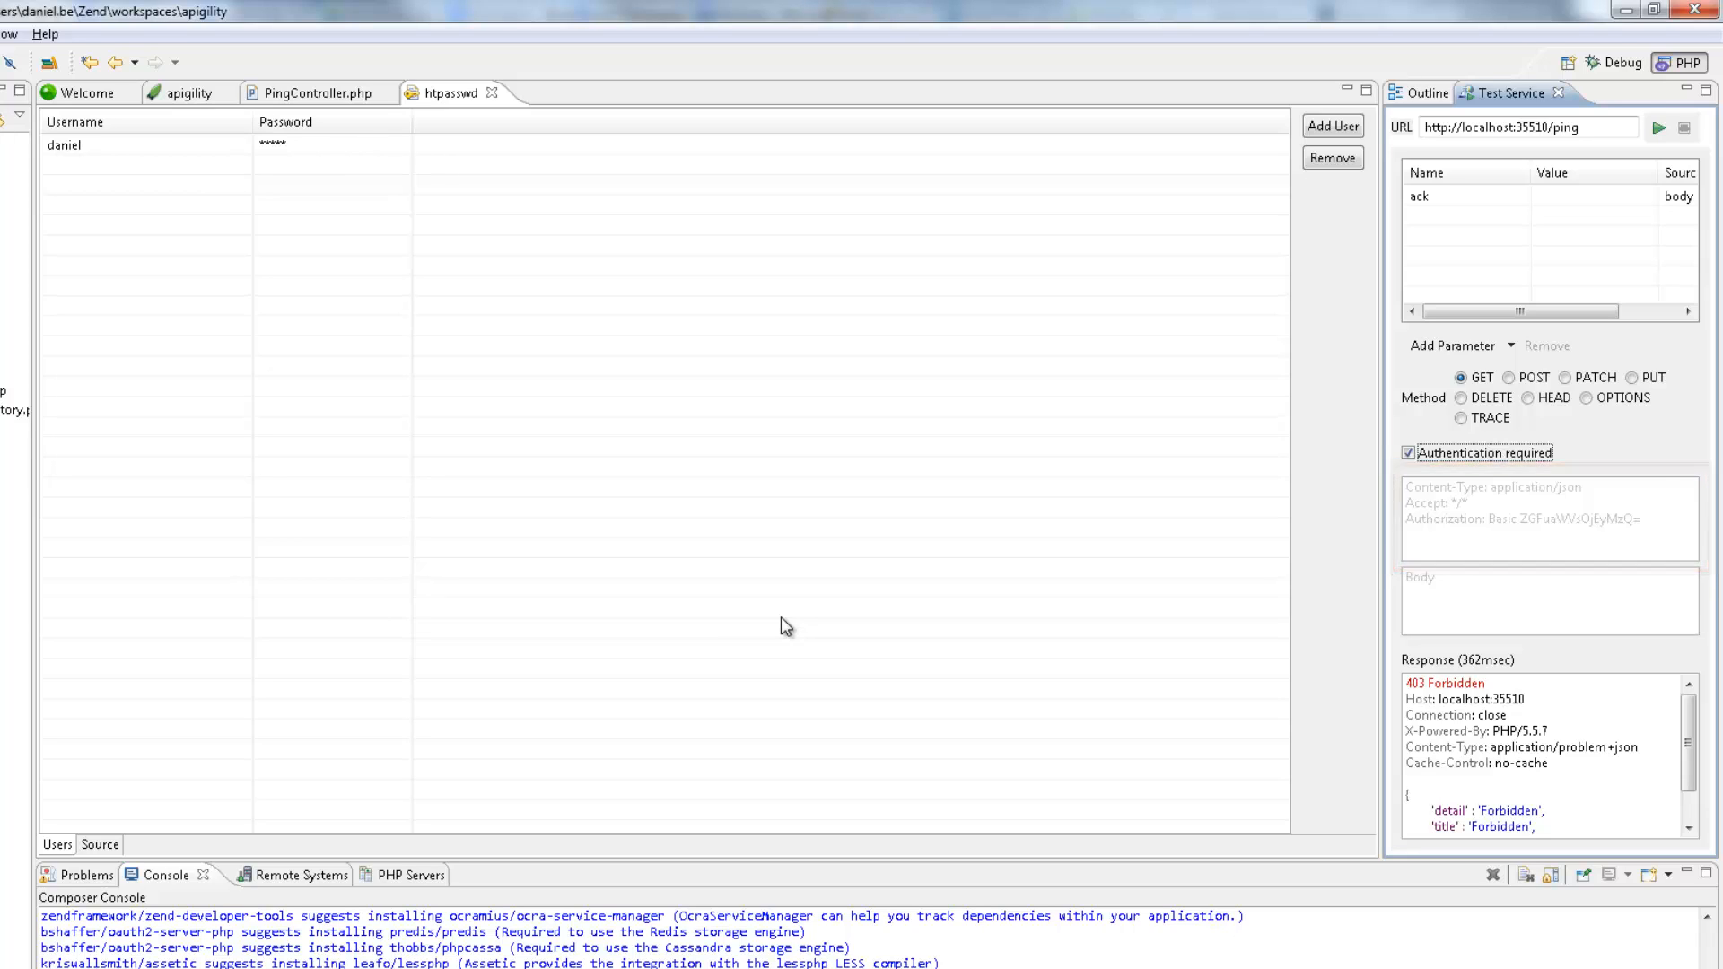
pyautogui.moveTo(1276, 505)
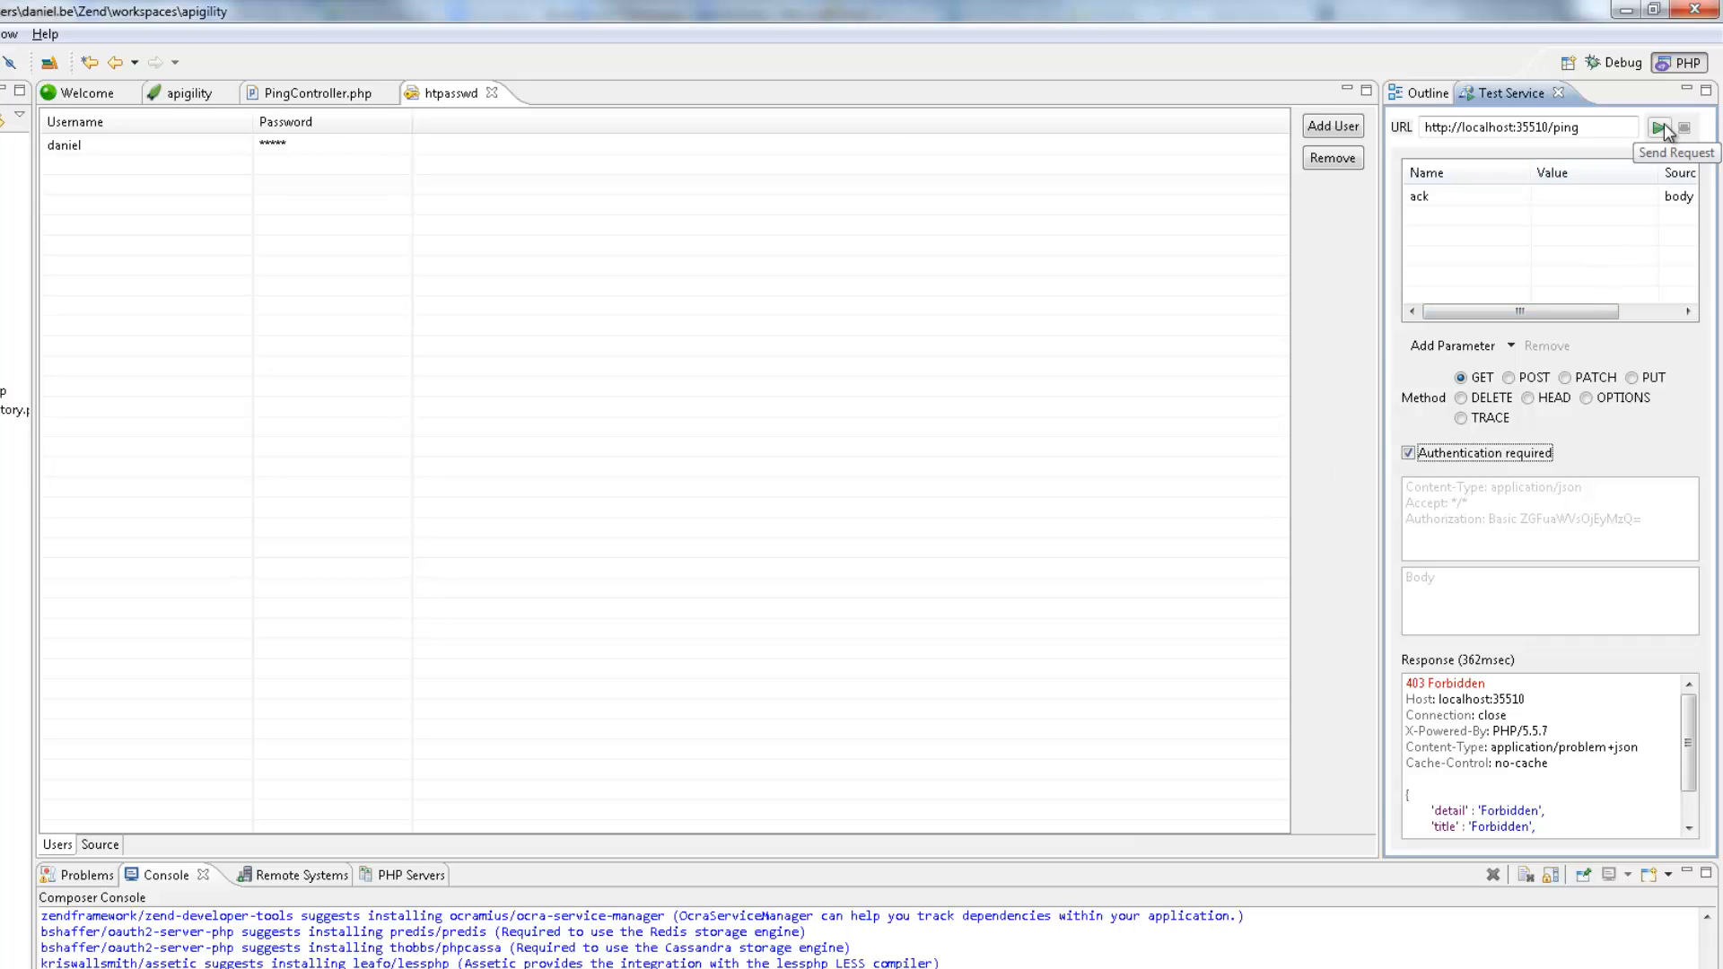
pyautogui.click(1654, 127)
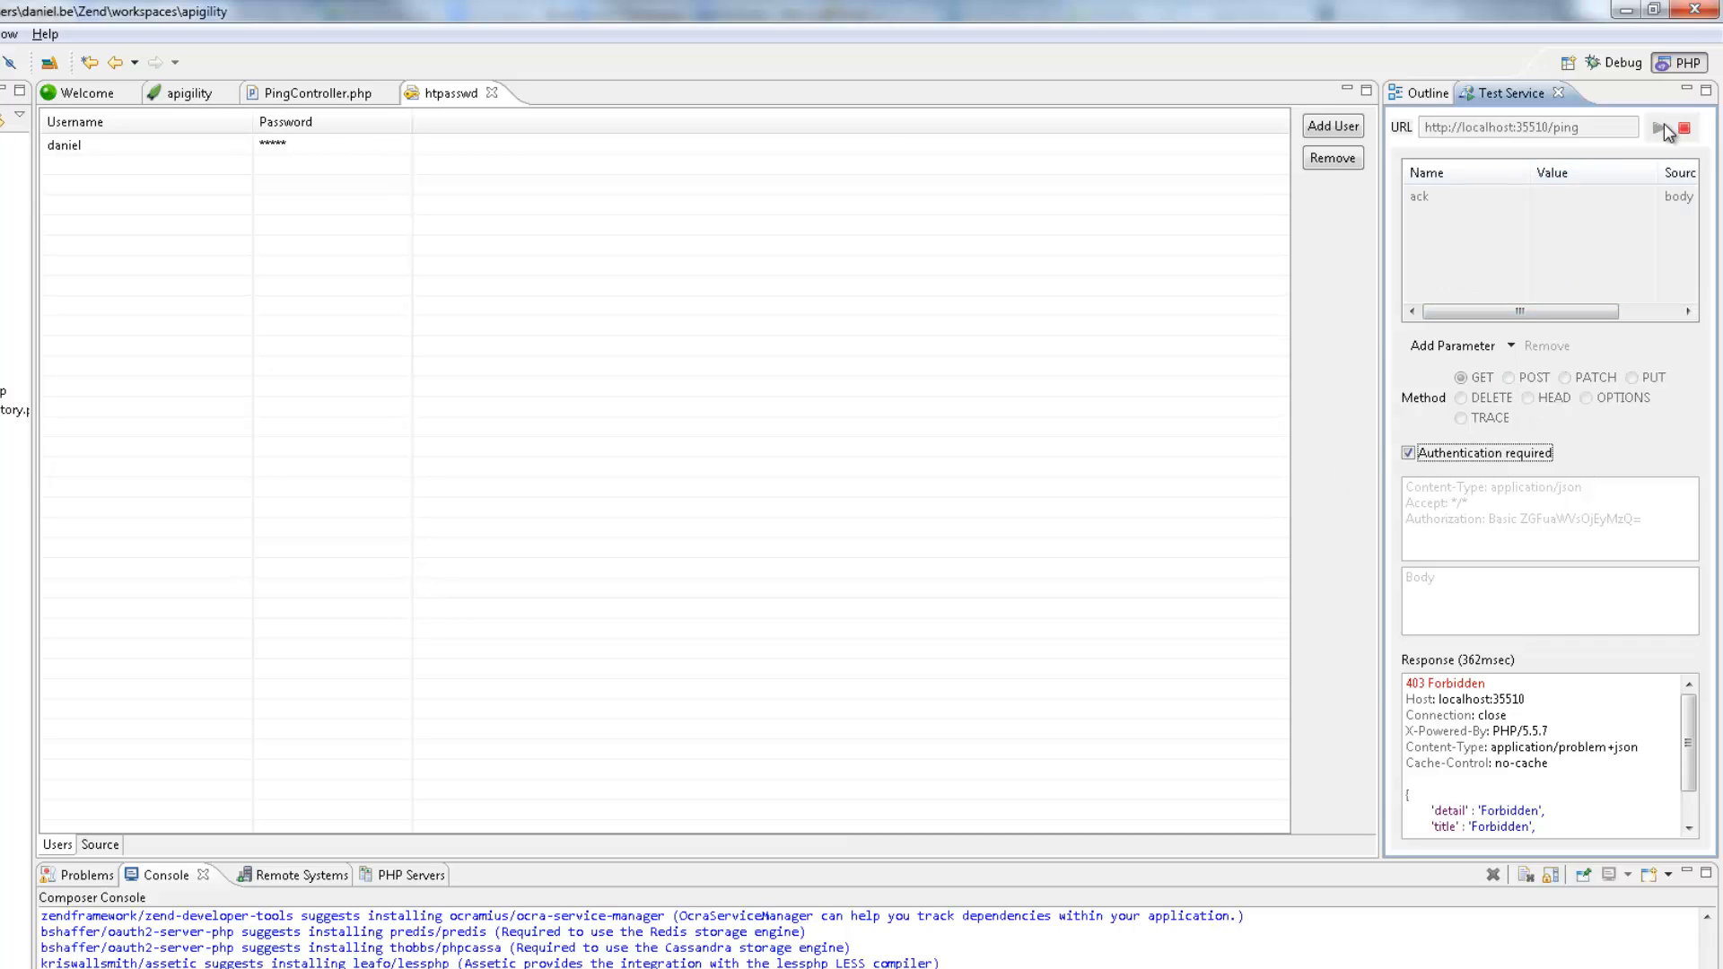
pyautogui.click(1657, 130)
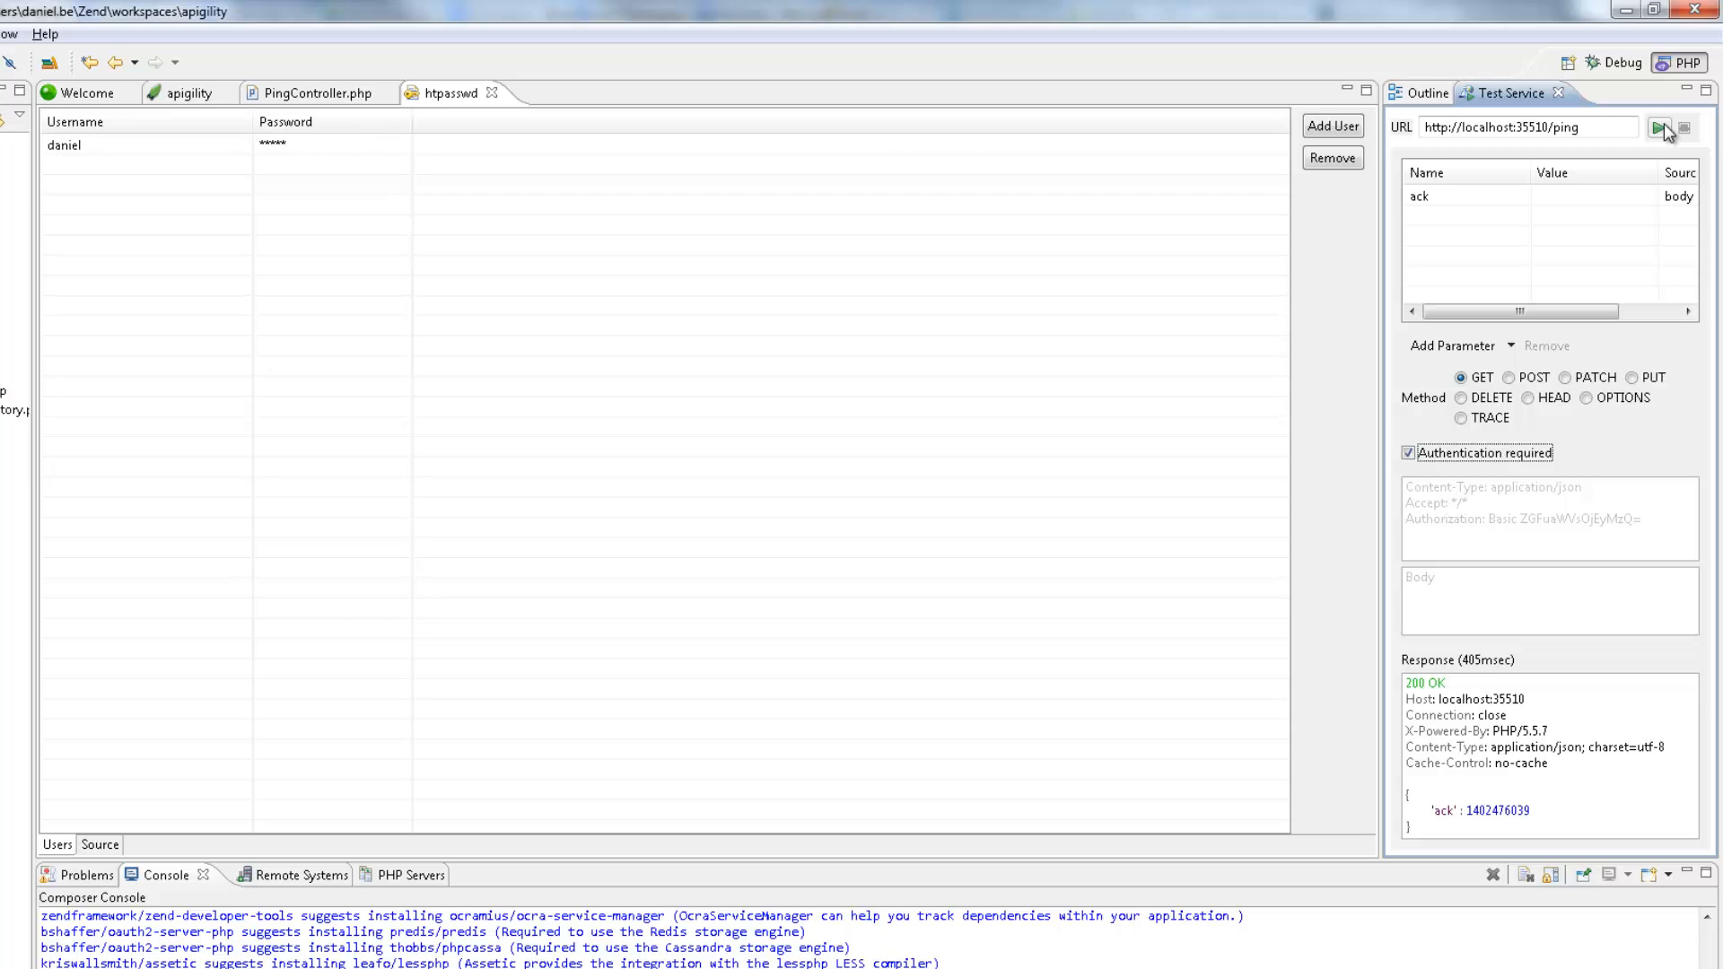